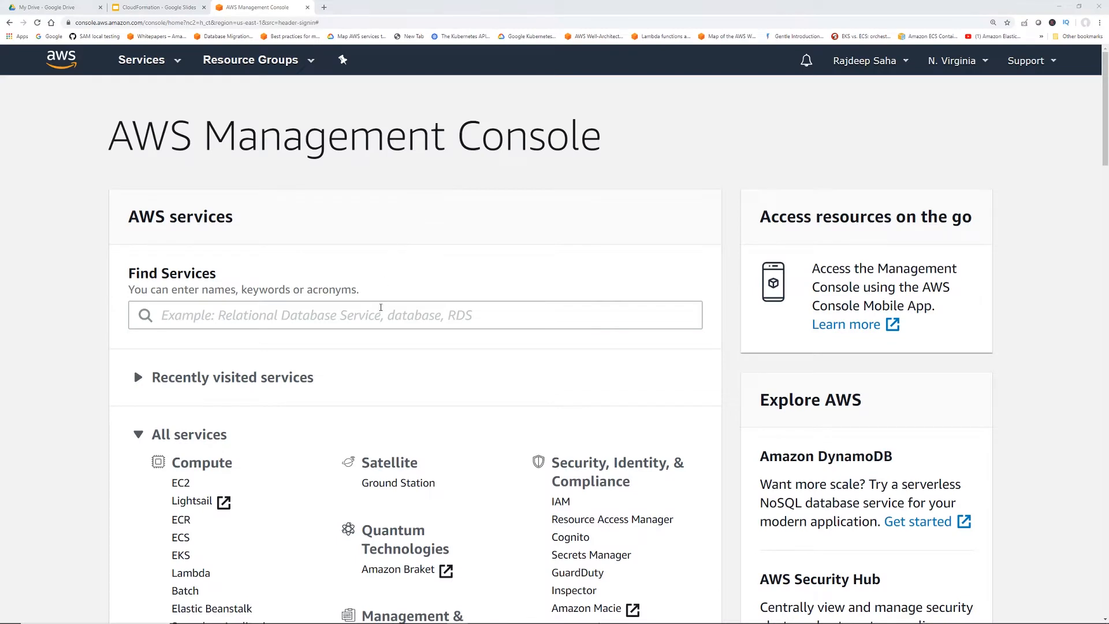
# Step: Search services for 'market' and open AWS Marketplace's Discover products catalog
pyautogui.click(415, 315)
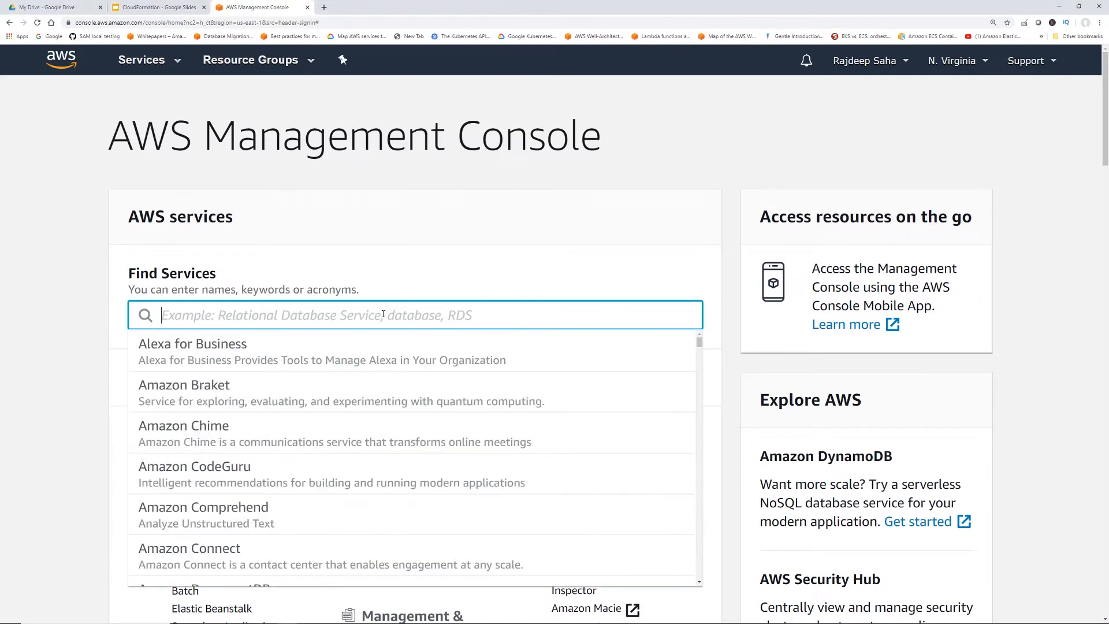
pyautogui.write('market')
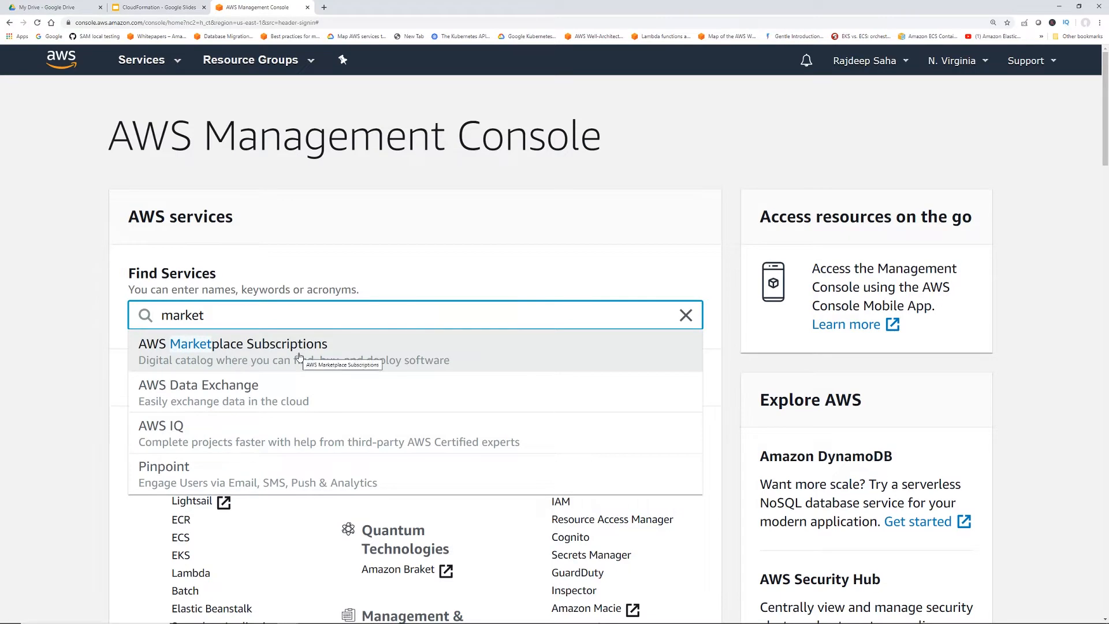
pyautogui.click(232, 352)
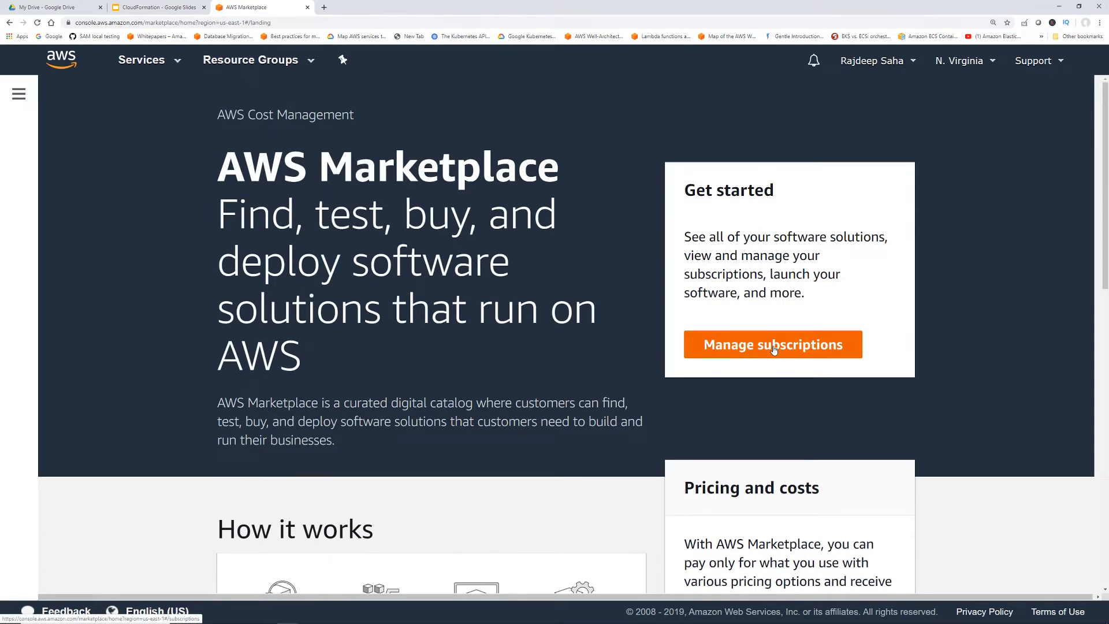
pyautogui.click(772, 344)
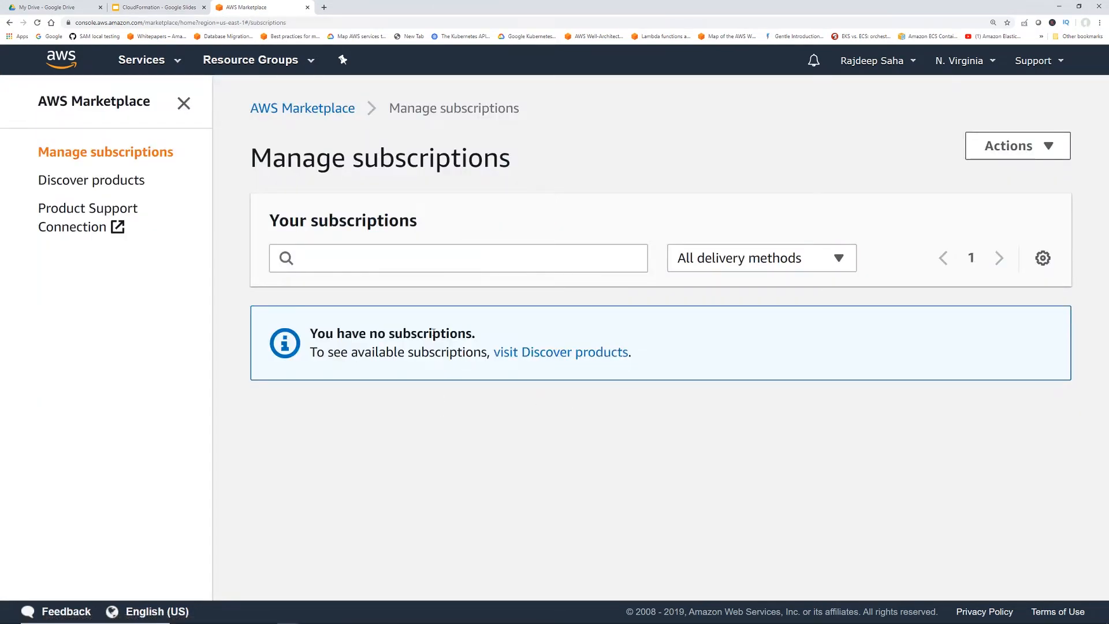
pyautogui.click(91, 179)
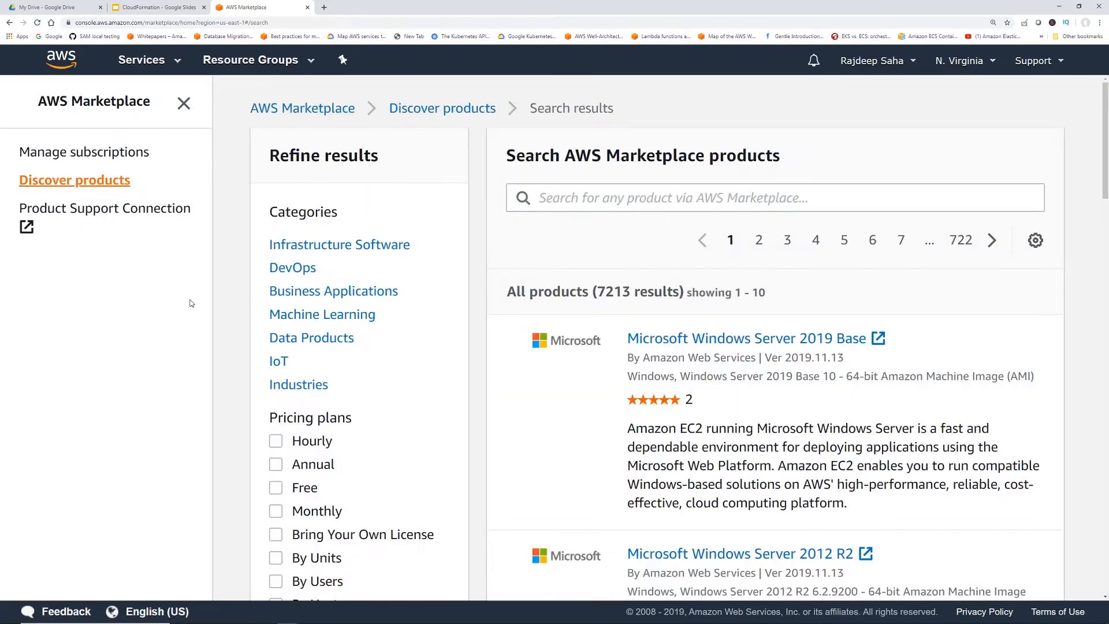
# Step: Search Marketplace products for 'jenkins', listing 39 results
pyautogui.click(708, 198)
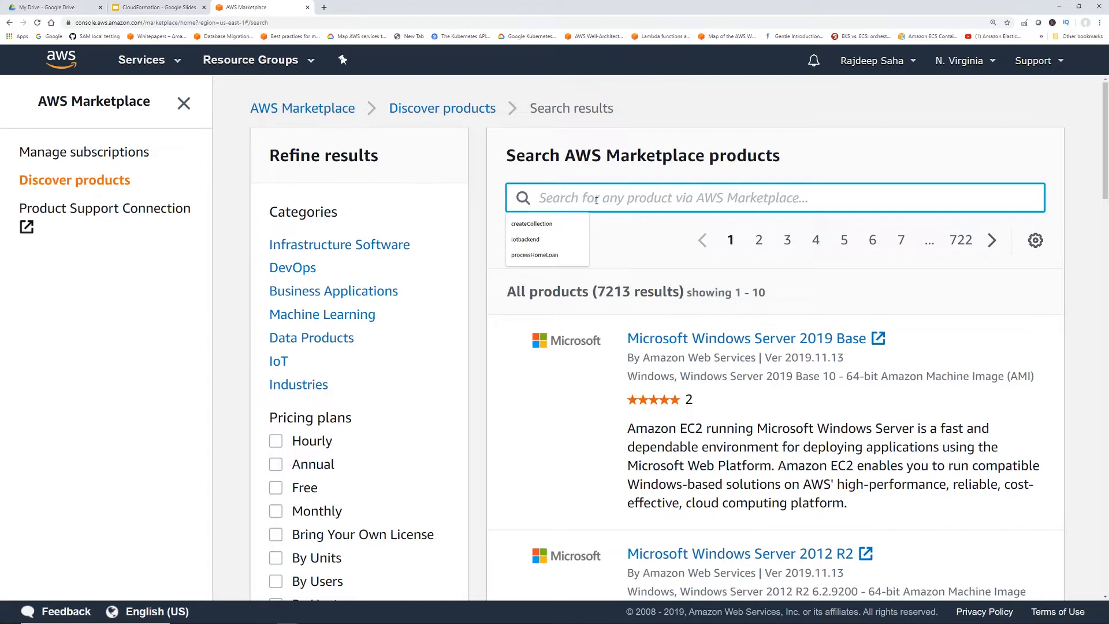
pyautogui.write('jenkins')
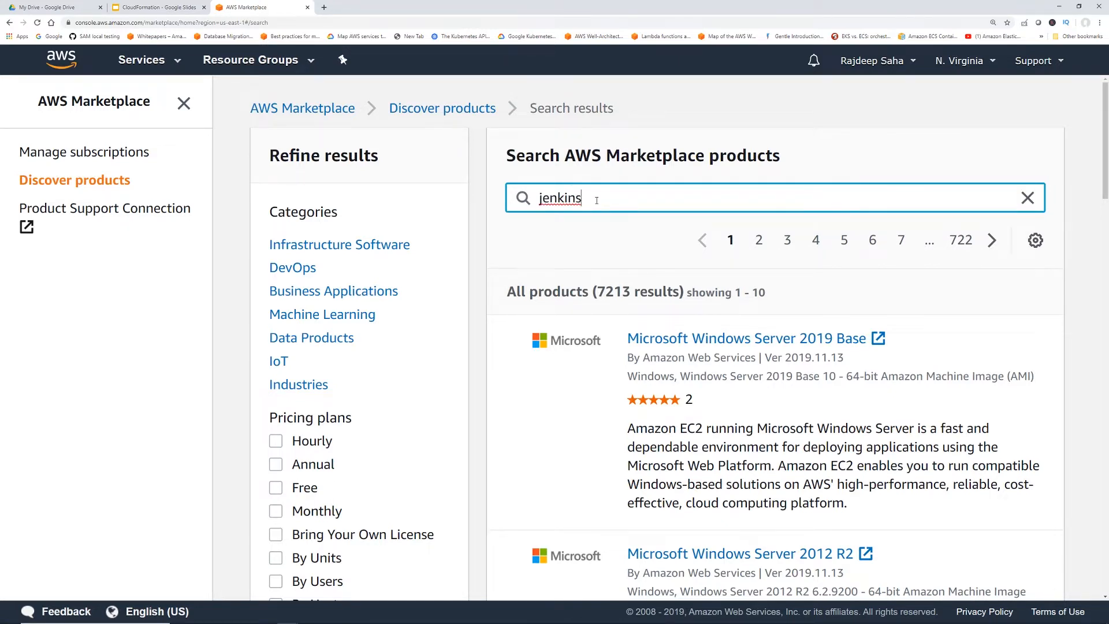
pyautogui.press('Return')
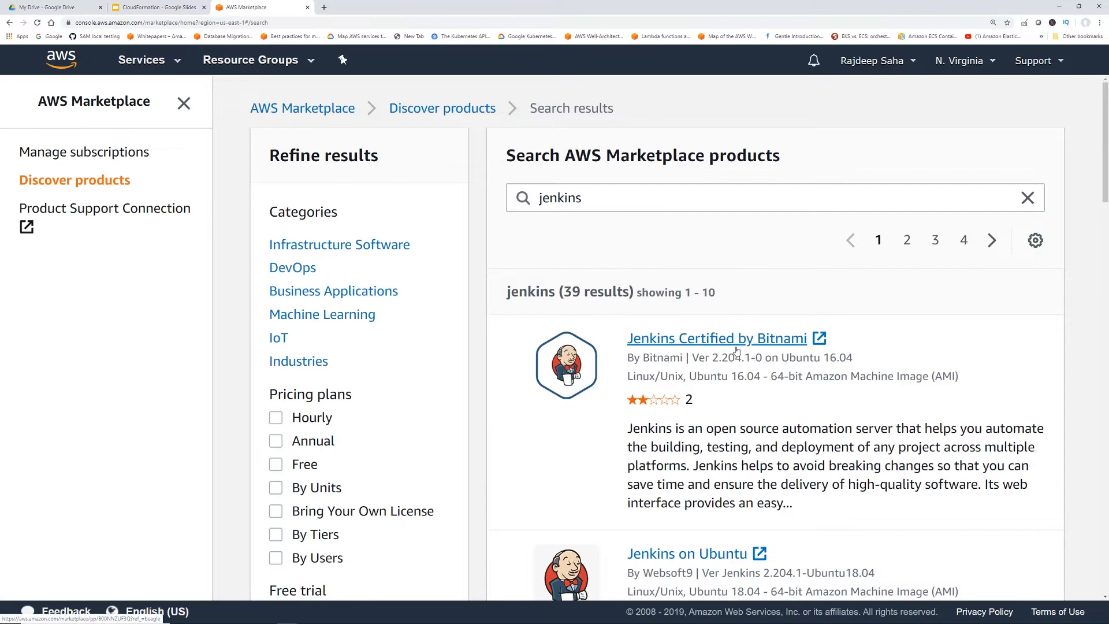
pyautogui.moveTo(754, 343)
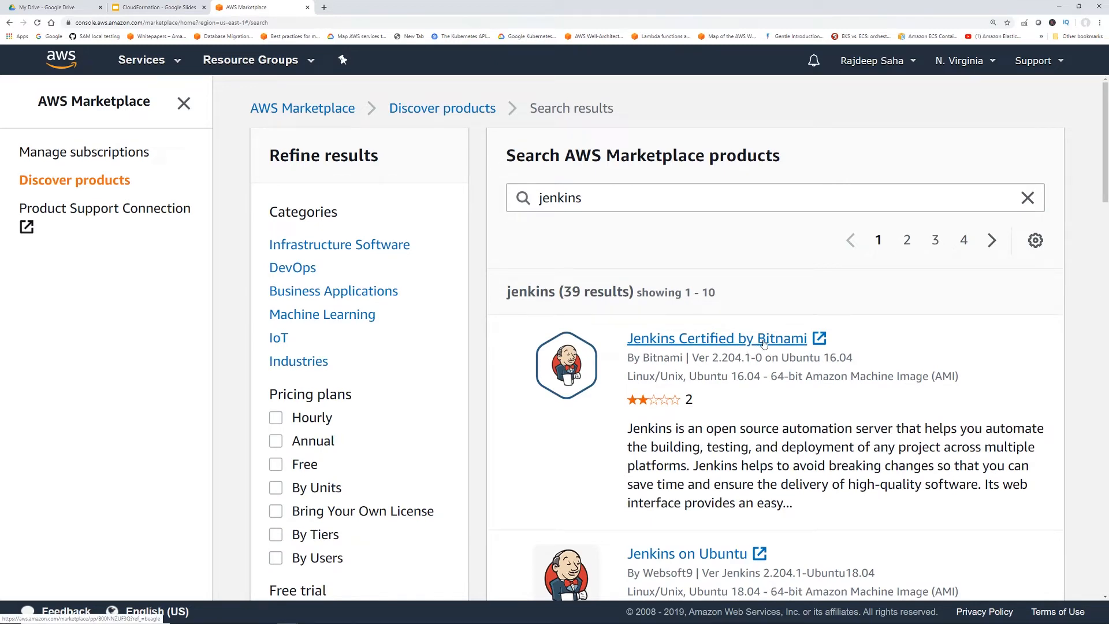
pyautogui.moveTo(699, 400)
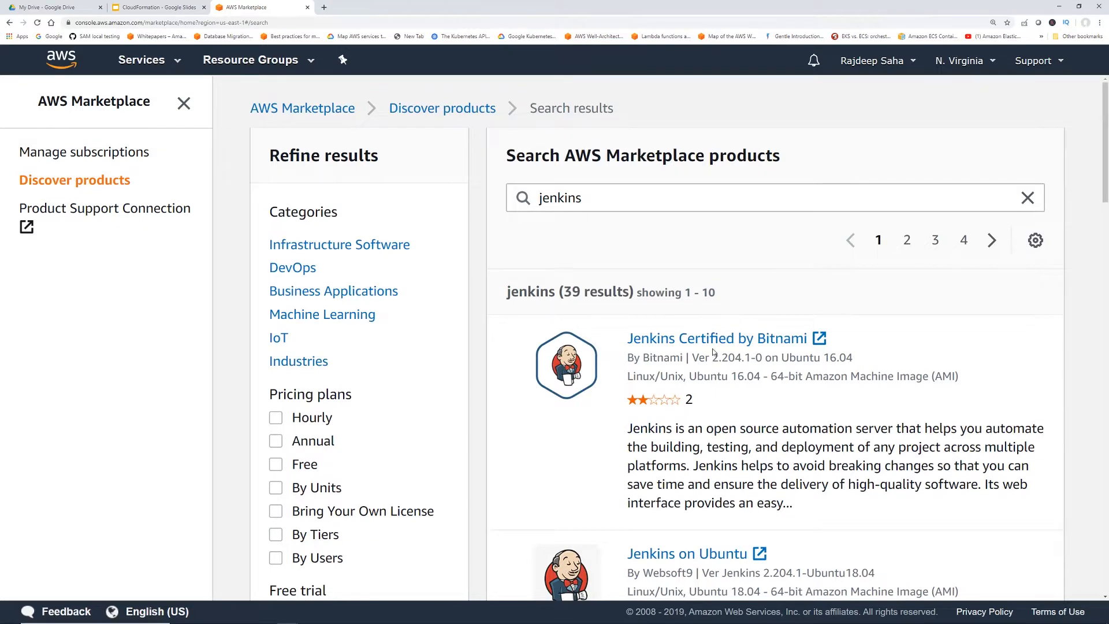
# Step: Open Jenkins Certified by Bitnami and highlight the t3a.small typical price instance
pyautogui.click(714, 338)
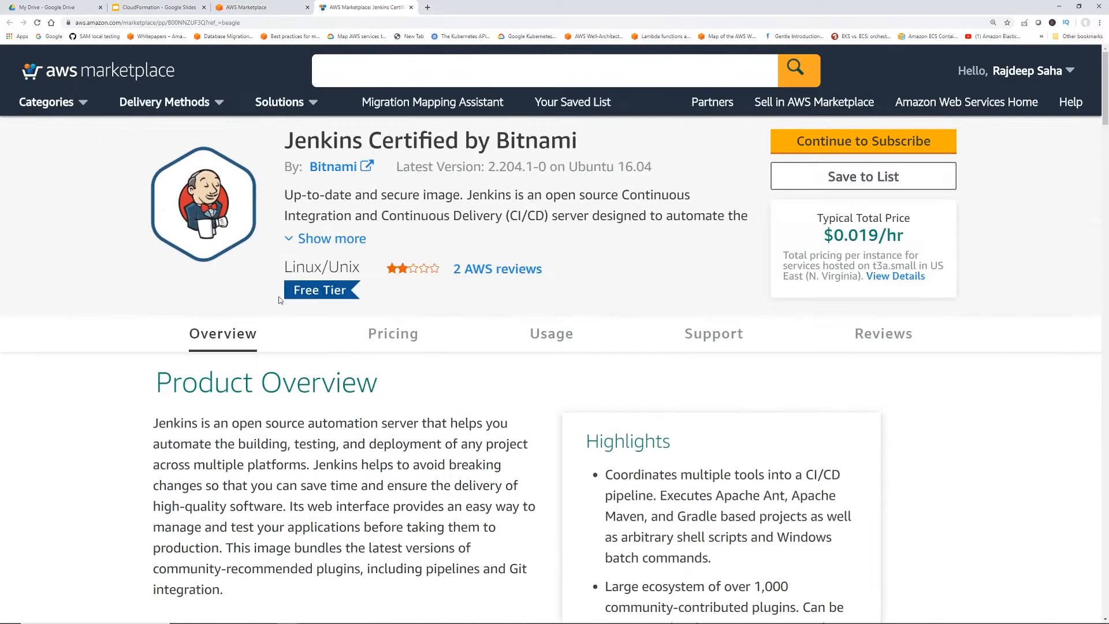
pyautogui.moveTo(343, 303)
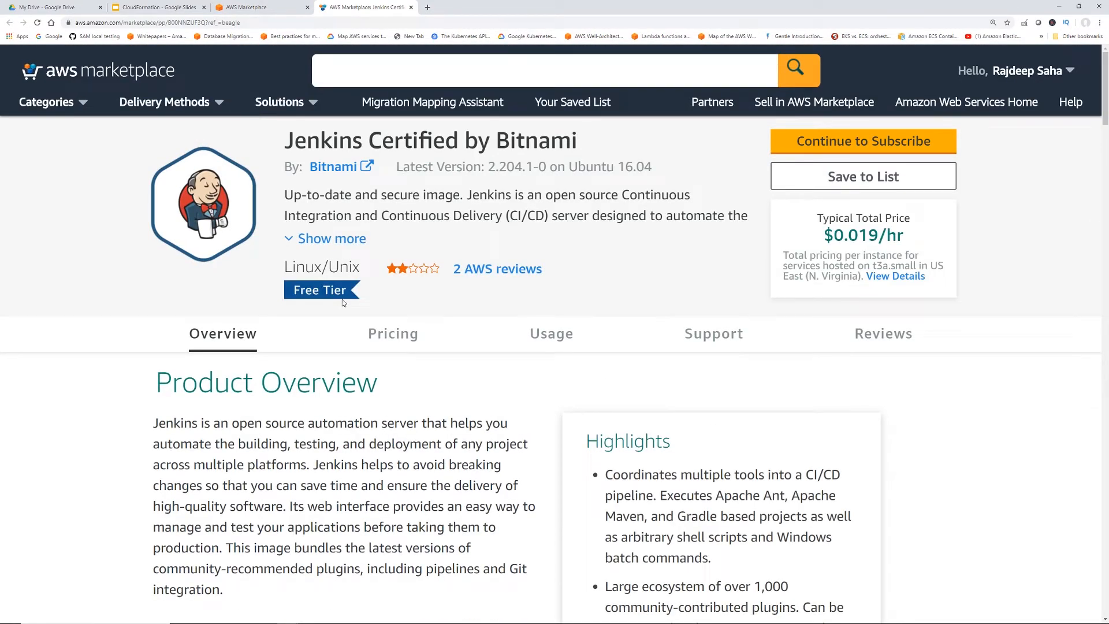
pyautogui.moveTo(819, 237)
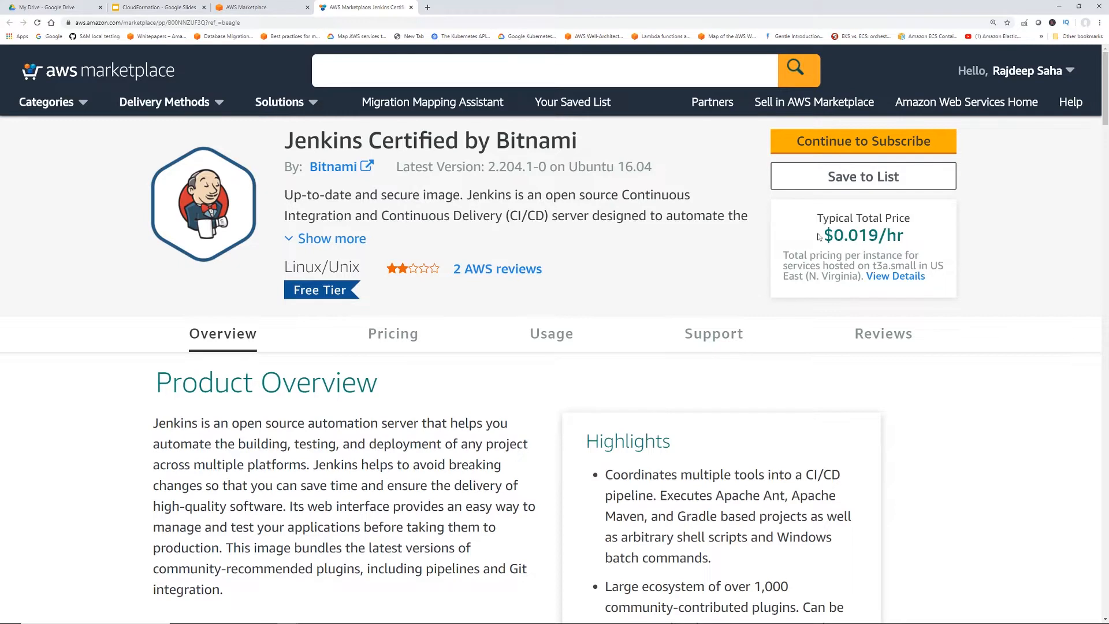
pyautogui.doubleClick(863, 235)
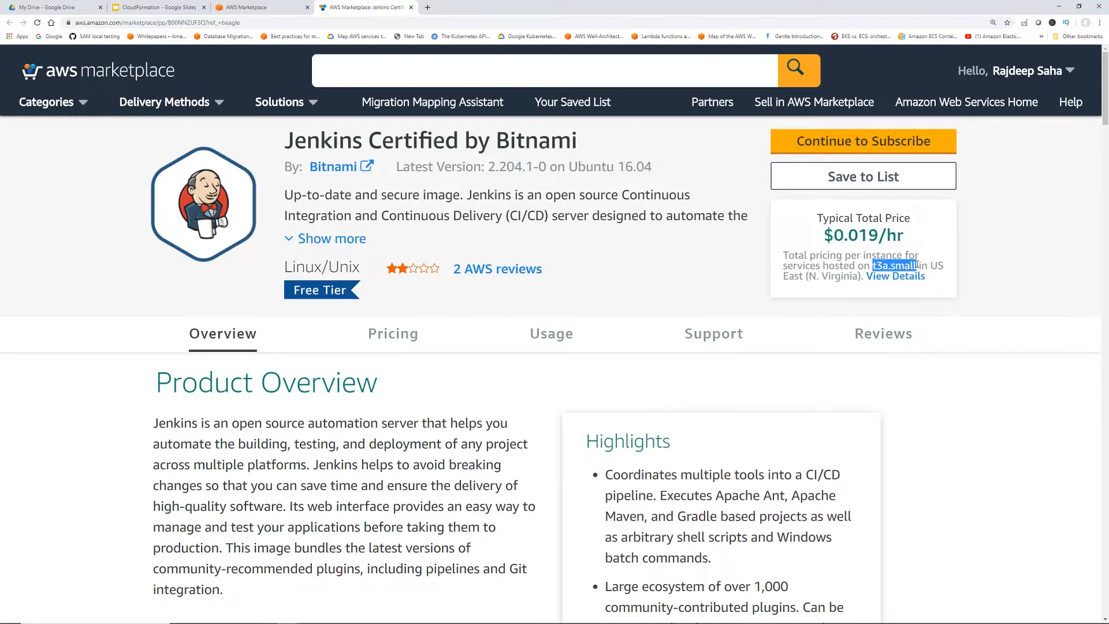
pyautogui.moveTo(513, 284)
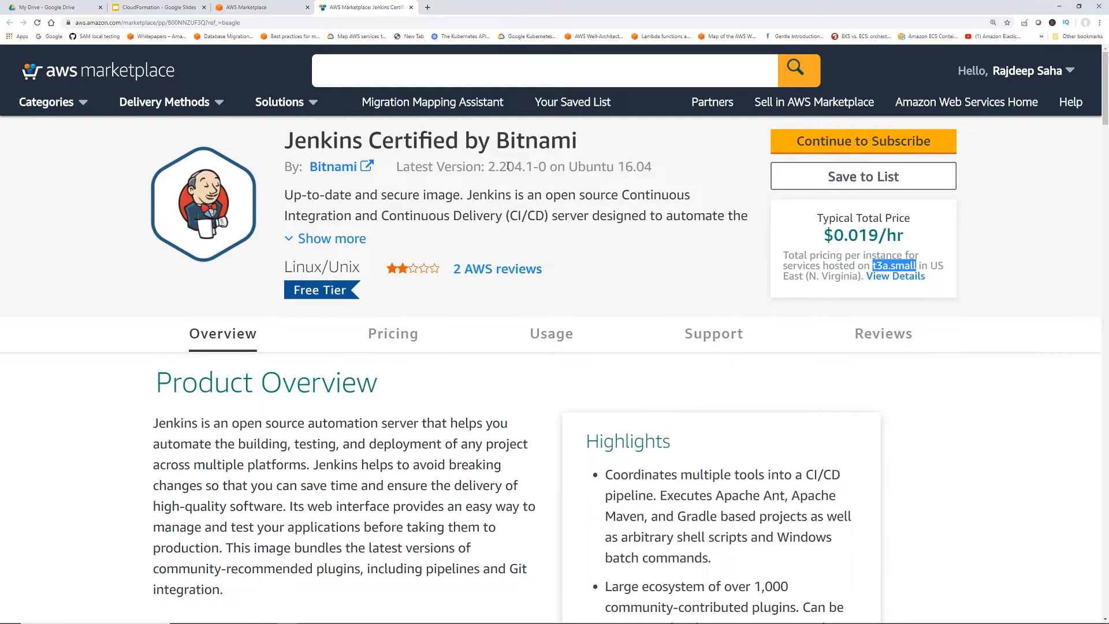
pyautogui.moveTo(905, 276)
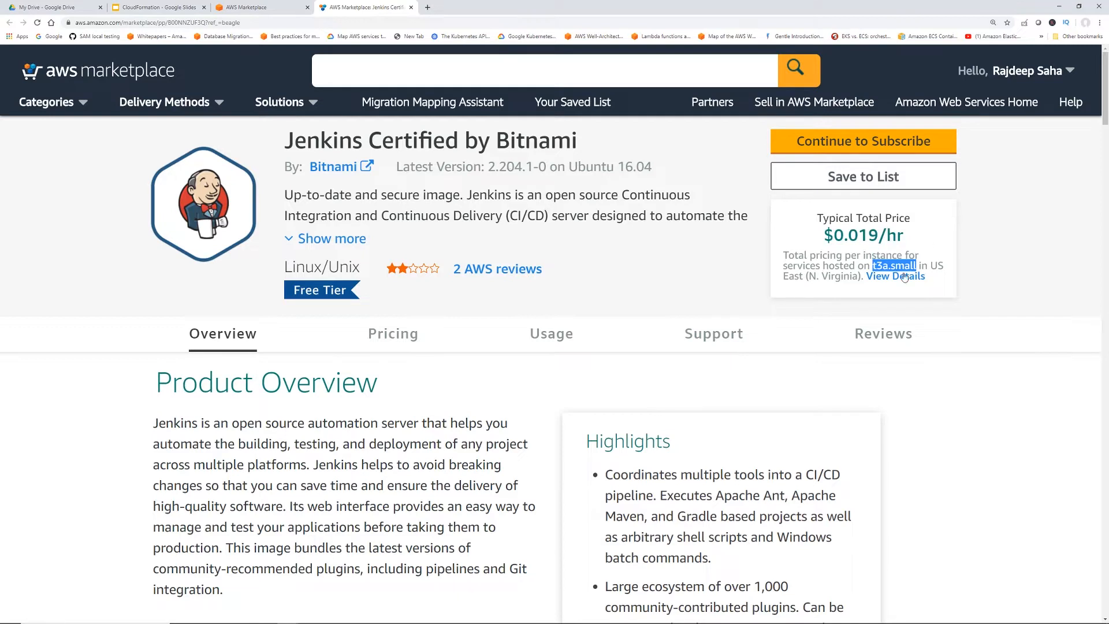
pyautogui.moveTo(541, 294)
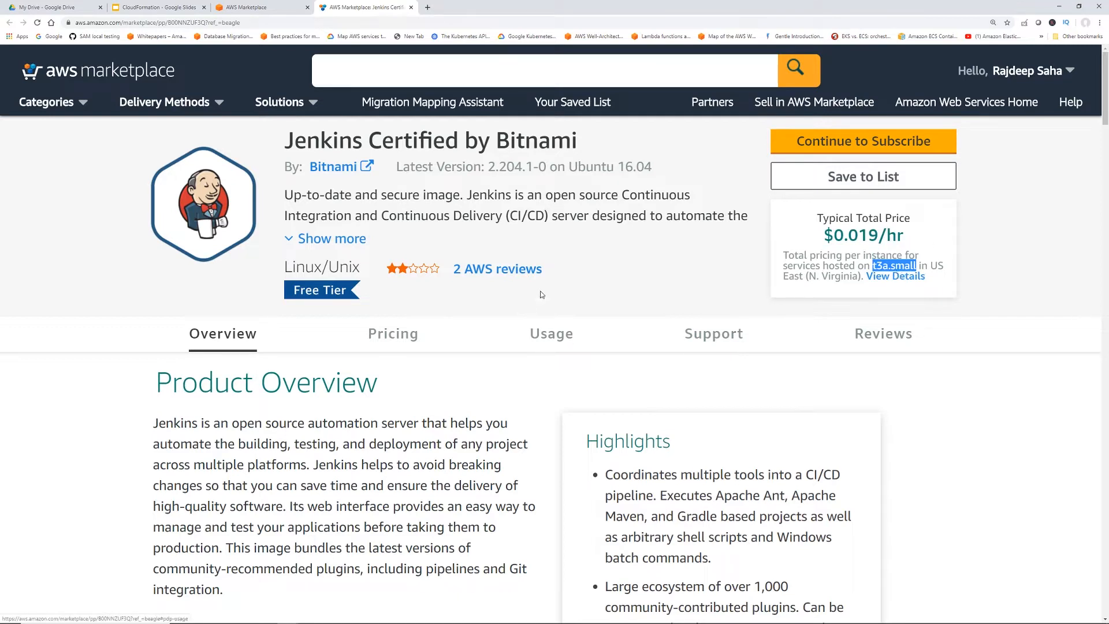
pyautogui.moveTo(629, 346)
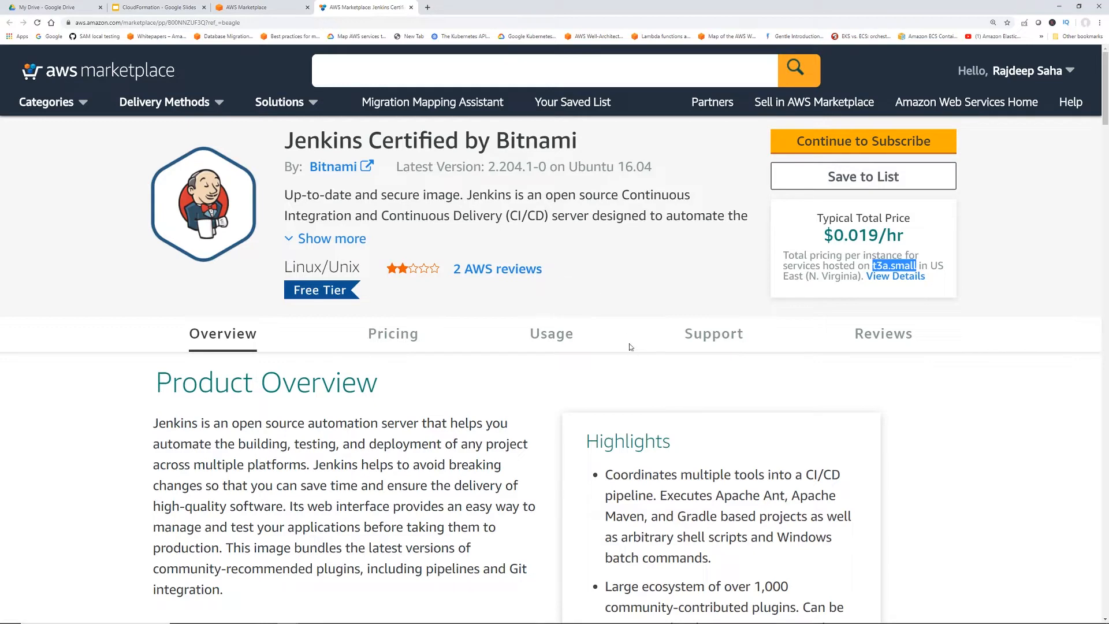
pyautogui.moveTo(544, 398)
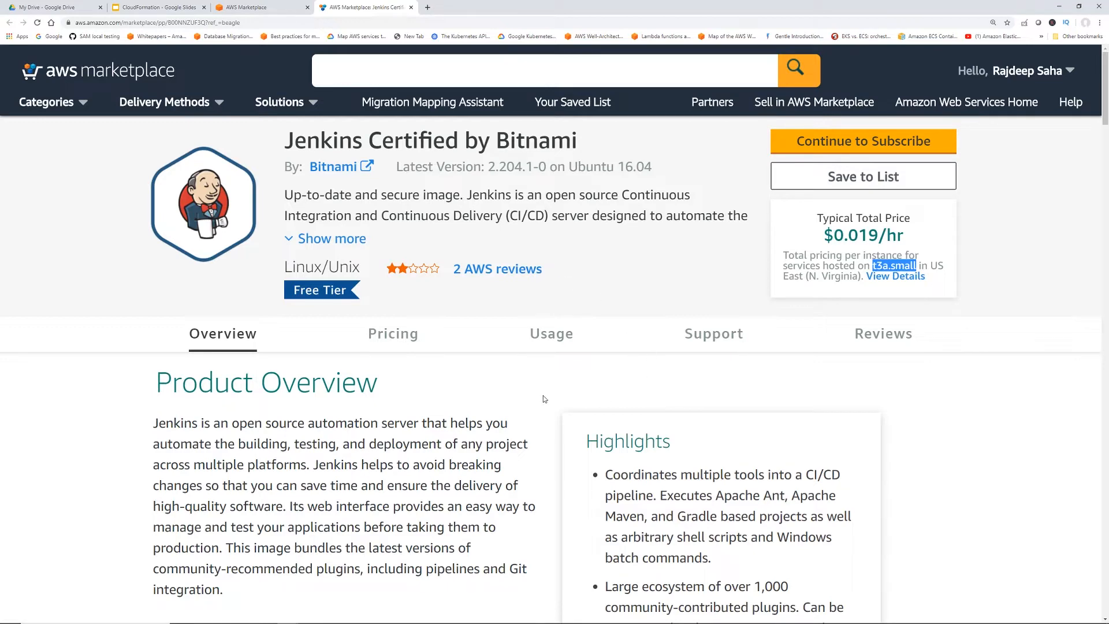
pyautogui.scroll(-3)
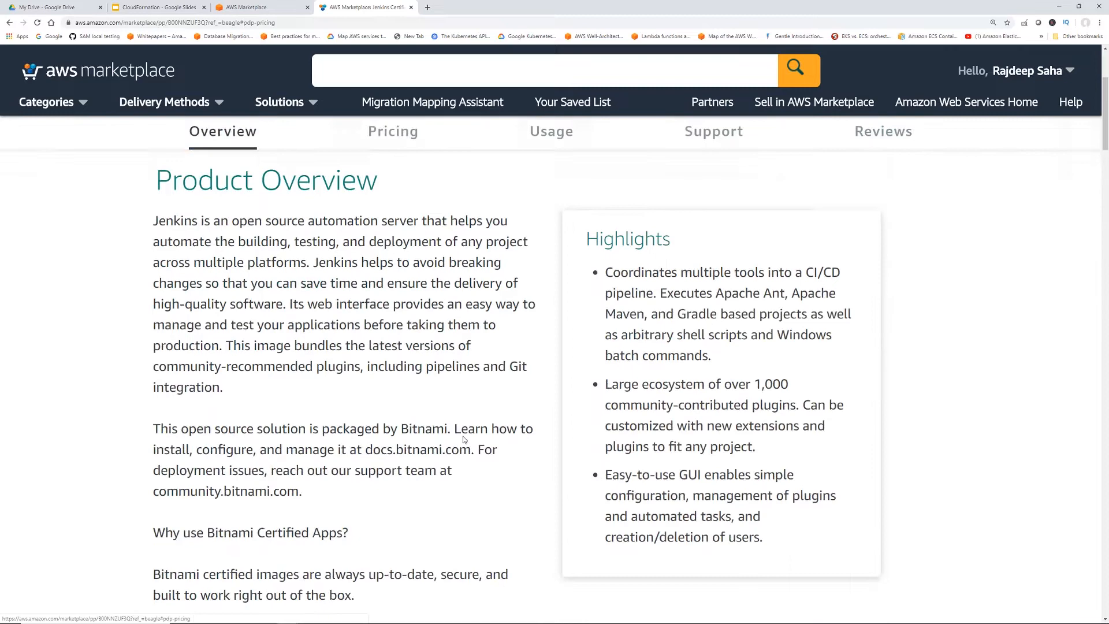
pyautogui.click(551, 131)
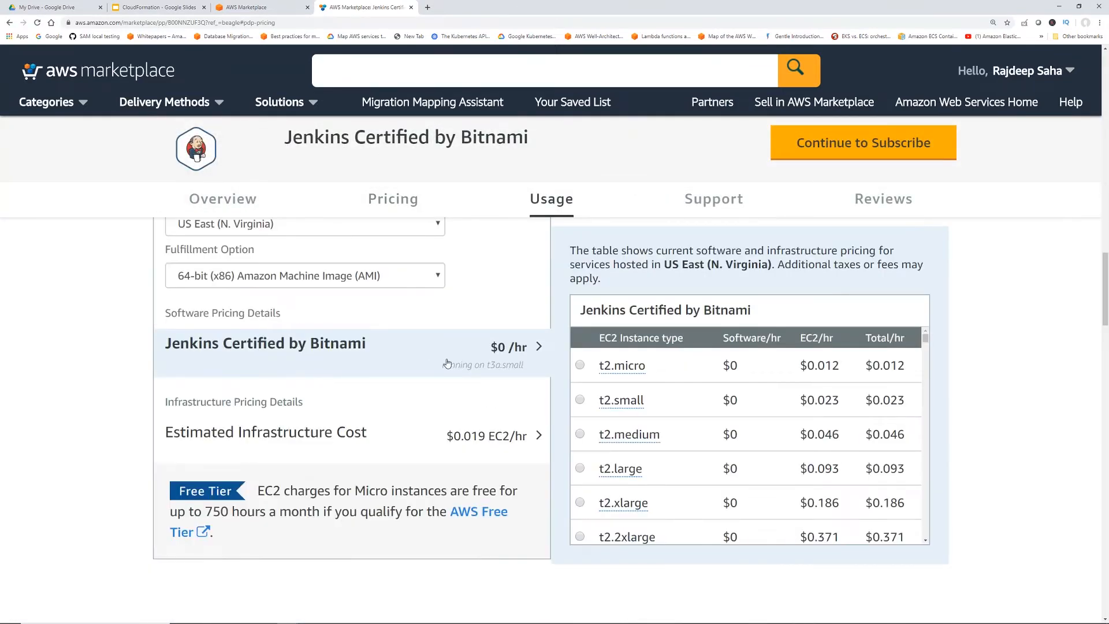
pyautogui.moveTo(643, 317)
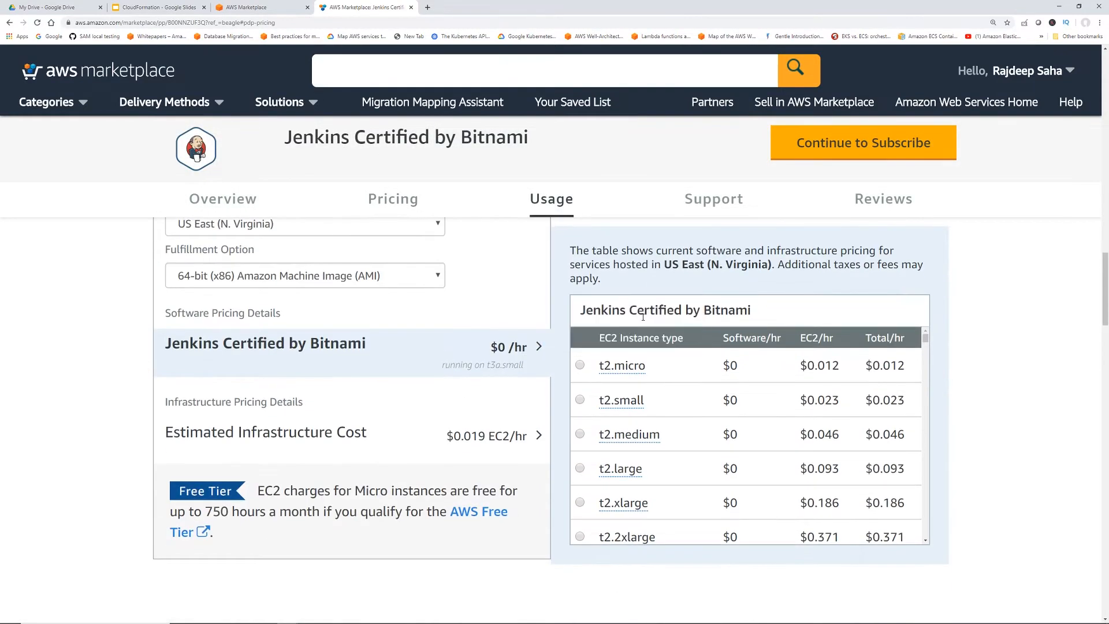
pyautogui.moveTo(722, 357)
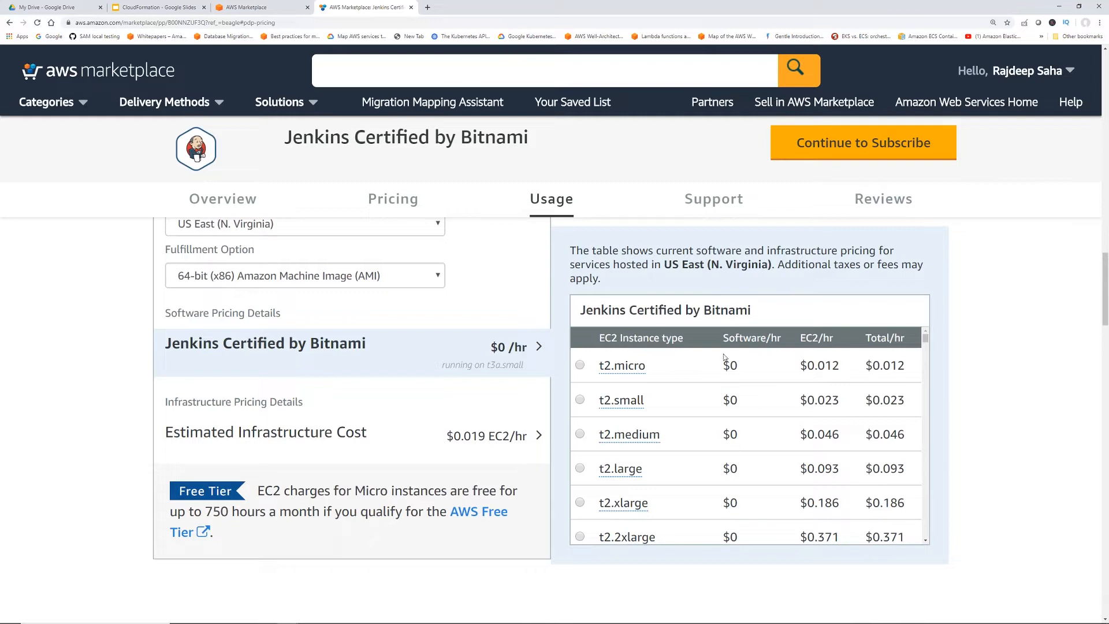
pyautogui.moveTo(745, 422)
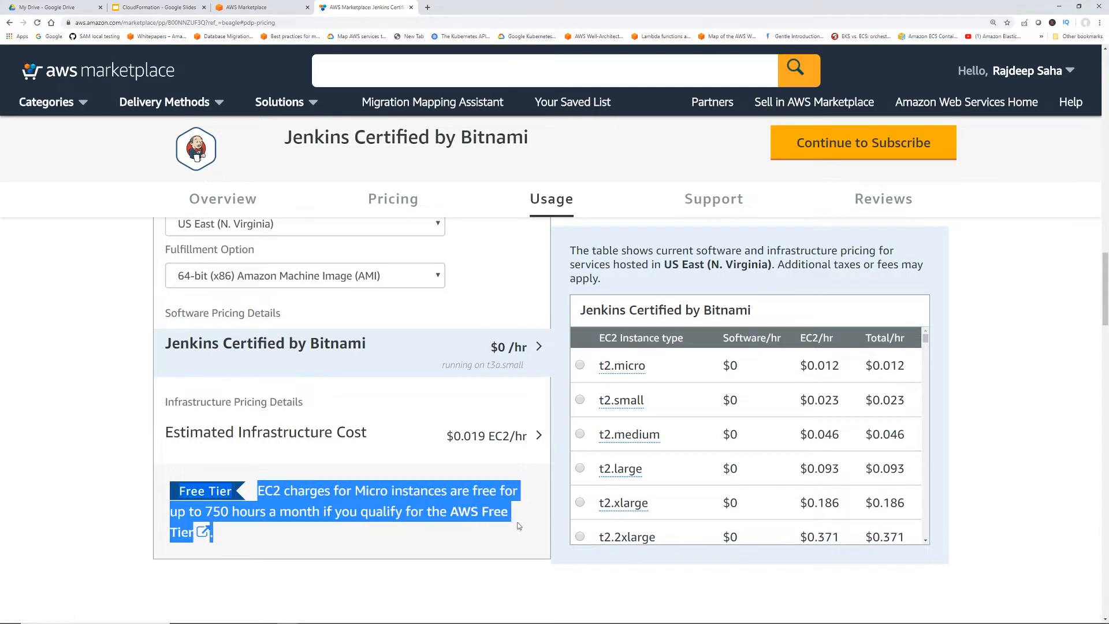
pyautogui.moveTo(514, 541)
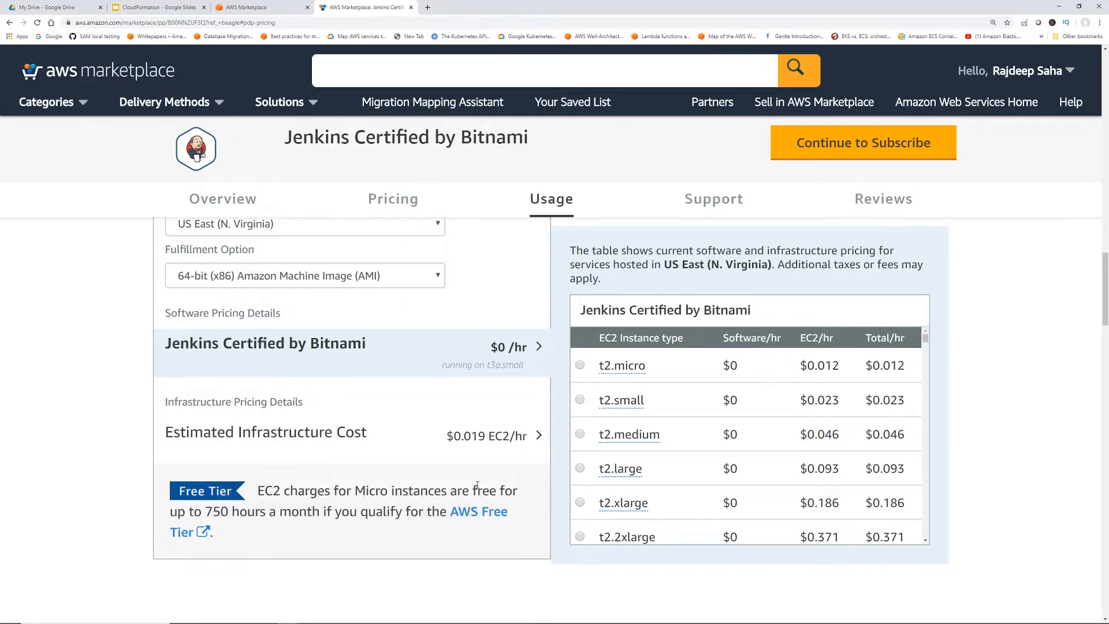
pyautogui.click(393, 199)
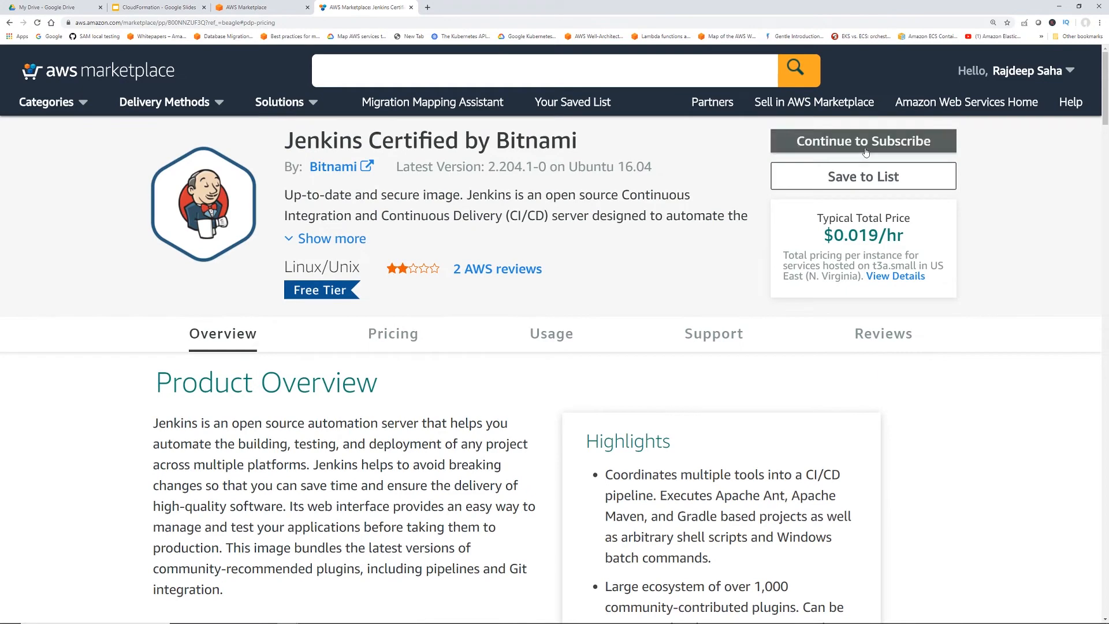
pyautogui.moveTo(864, 141)
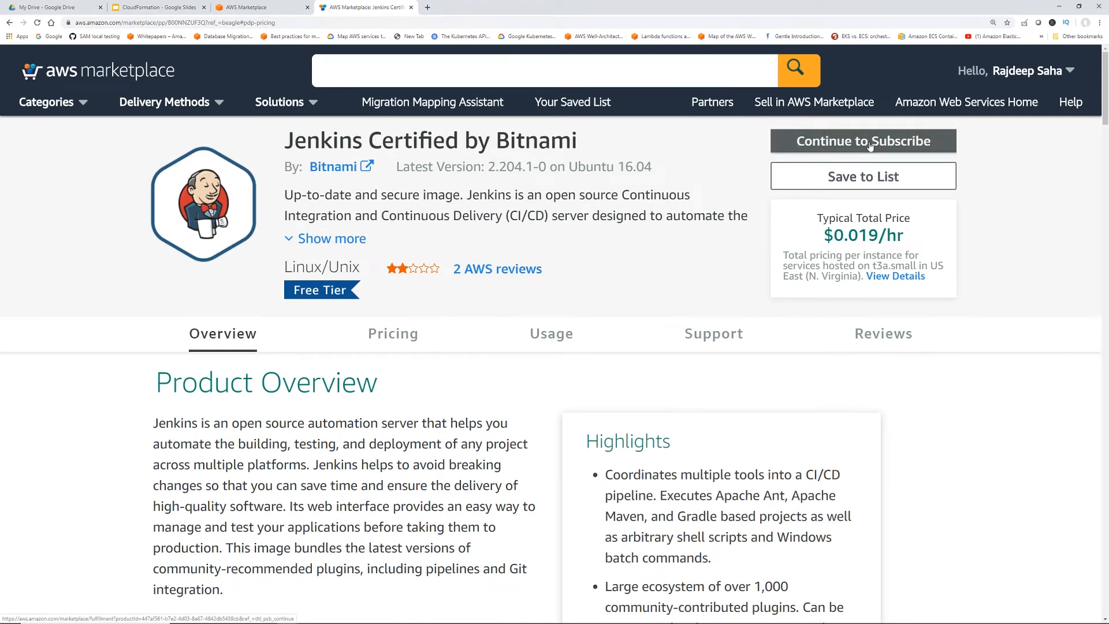
# Step: Subscribe to Jenkins Certified by Bitnami, accept terms, and continue to configuration
pyautogui.click(863, 141)
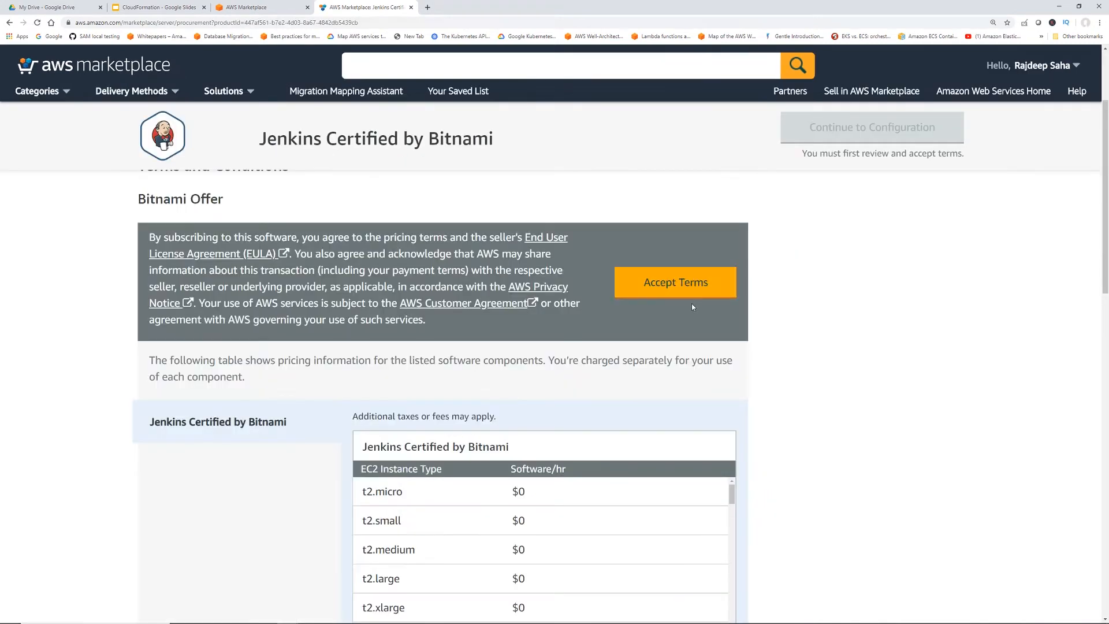
pyautogui.click(675, 282)
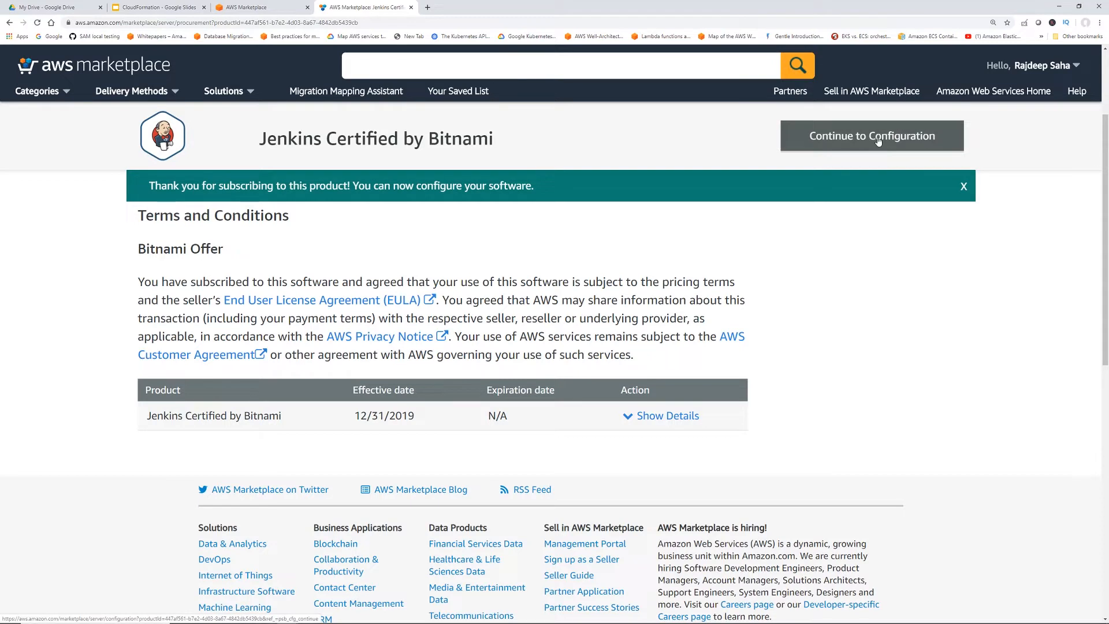
pyautogui.click(872, 136)
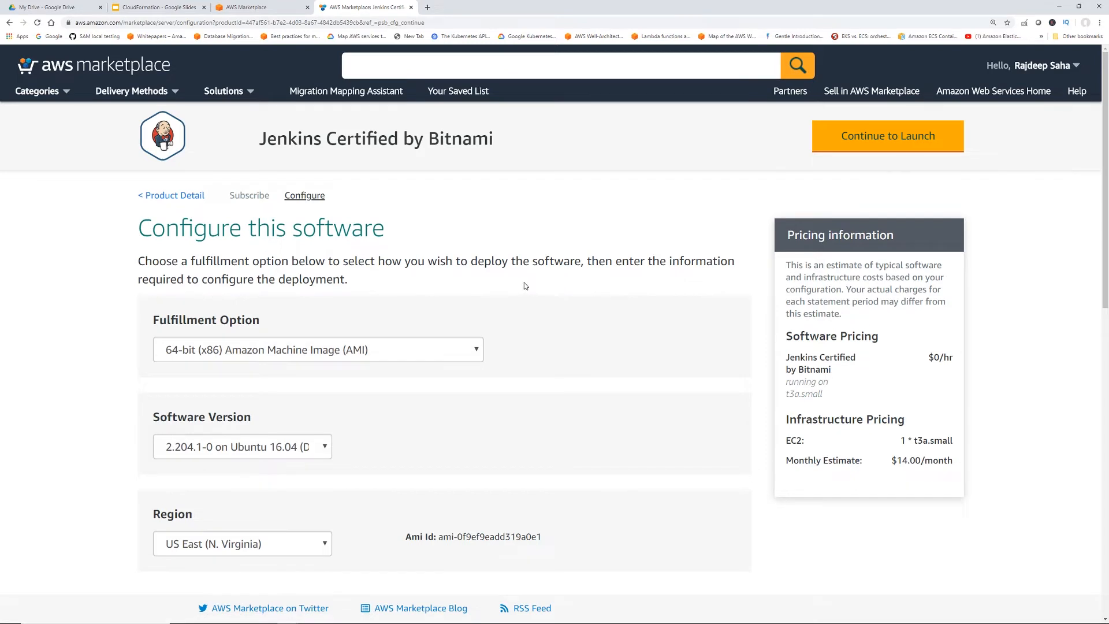
pyautogui.scroll(-3)
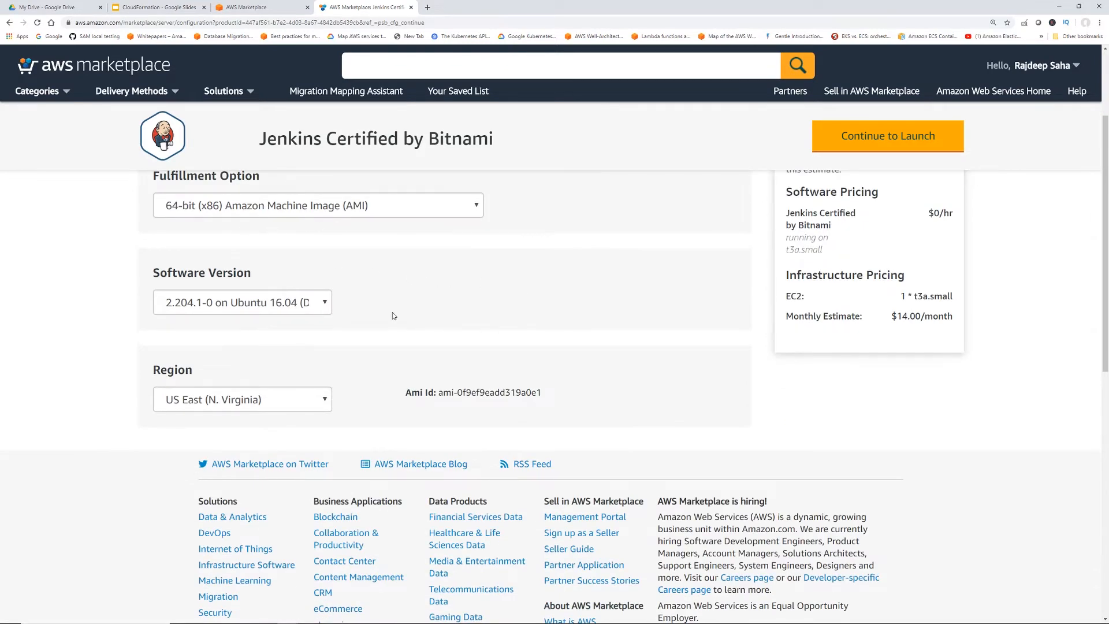
pyautogui.moveTo(387, 335)
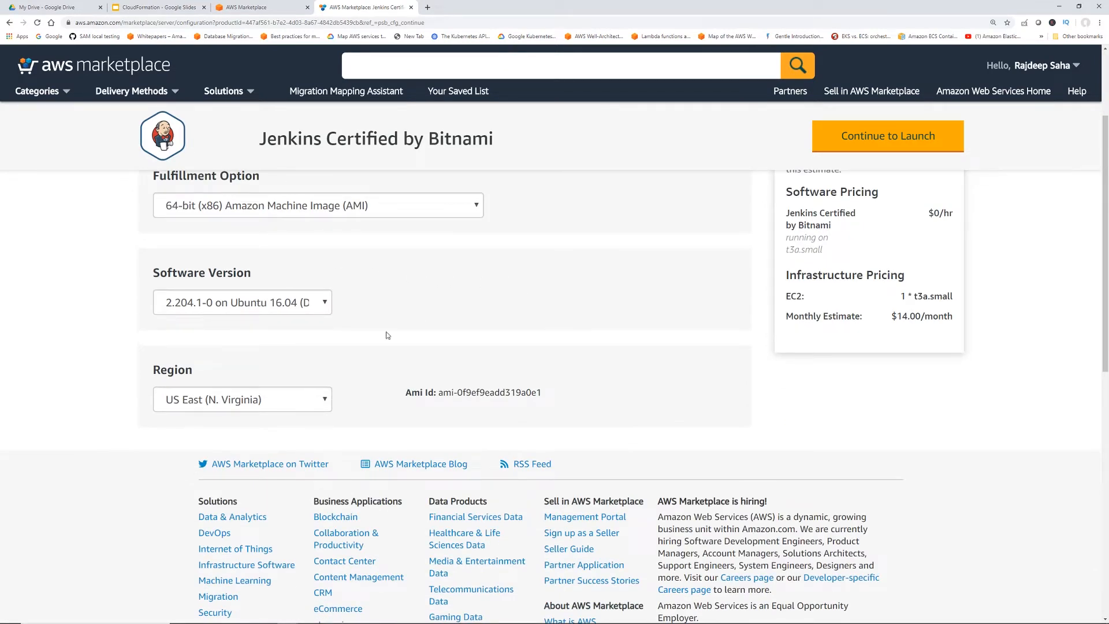
pyautogui.click(242, 303)
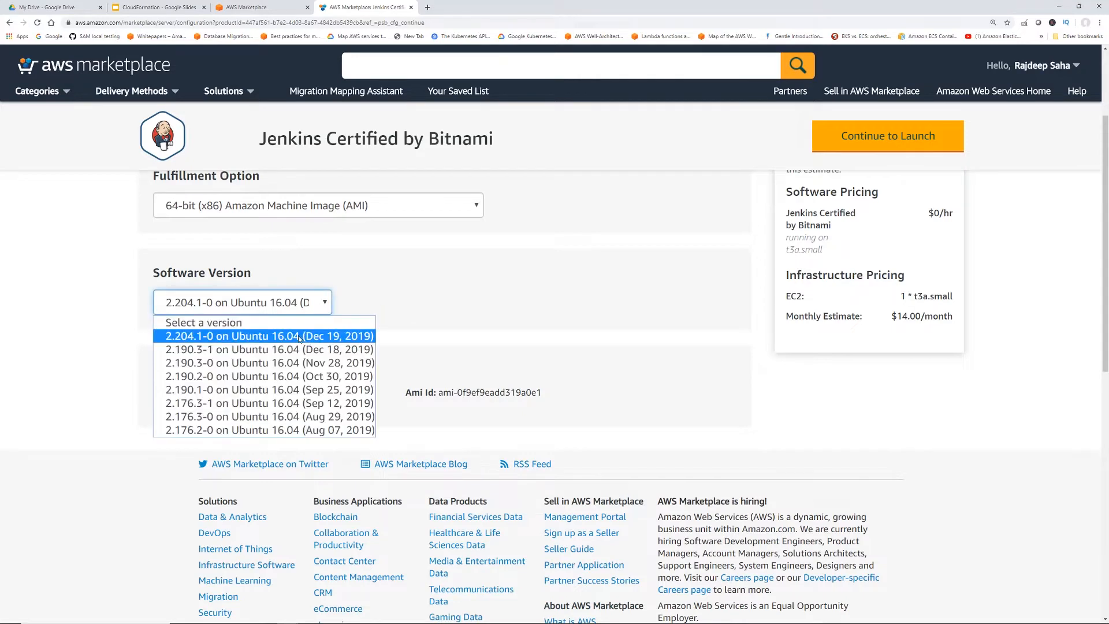
pyautogui.click(267, 335)
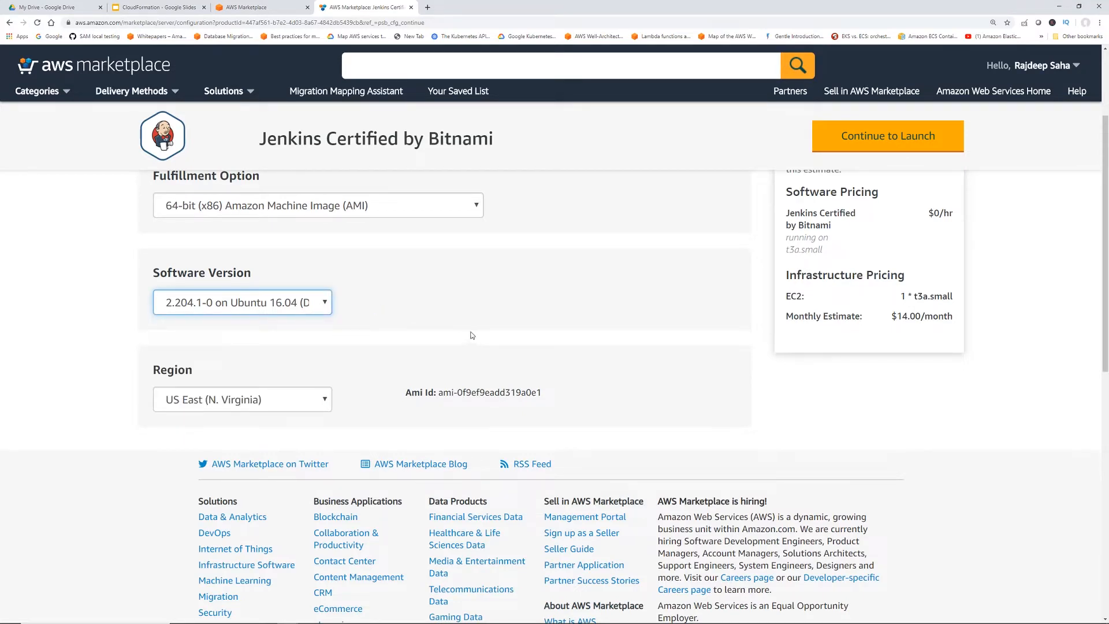
pyautogui.scroll(3)
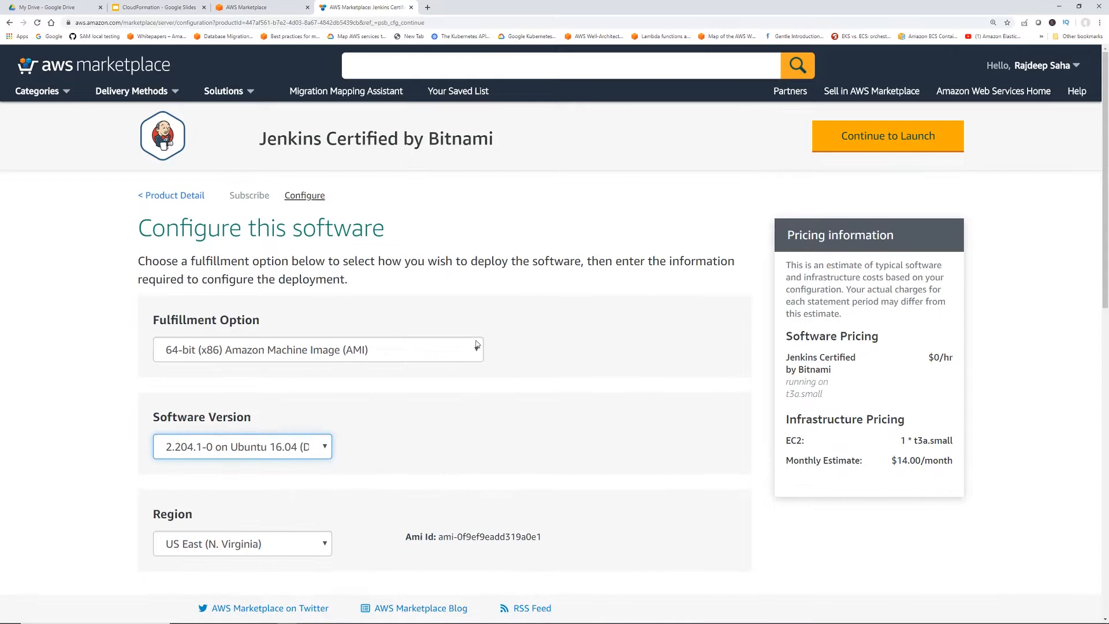
pyautogui.moveTo(868, 180)
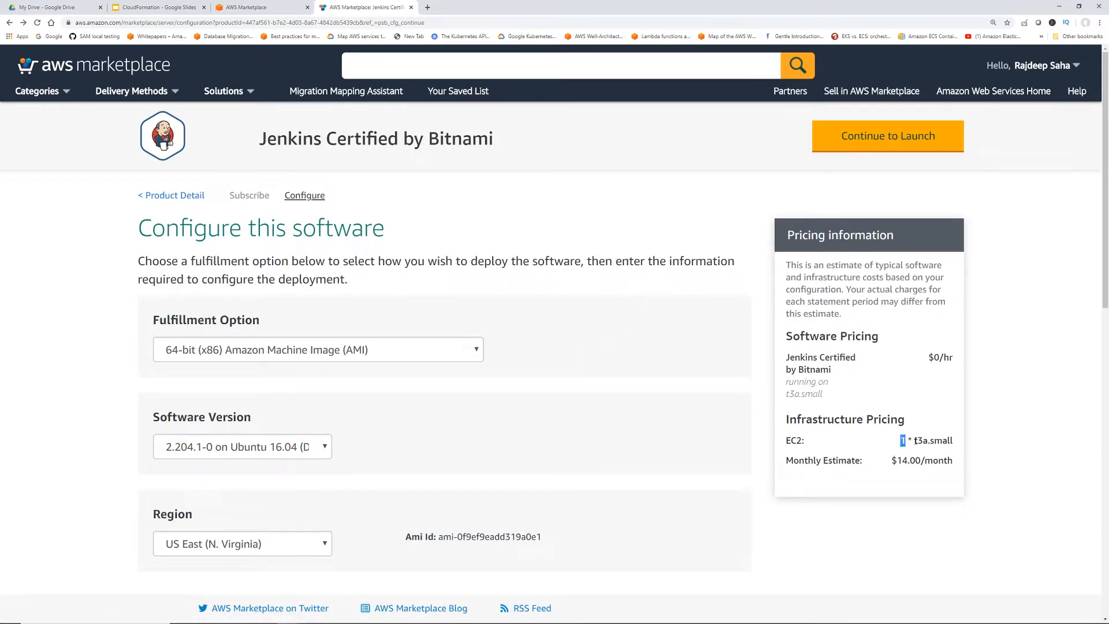
pyautogui.doubleClick(926, 440)
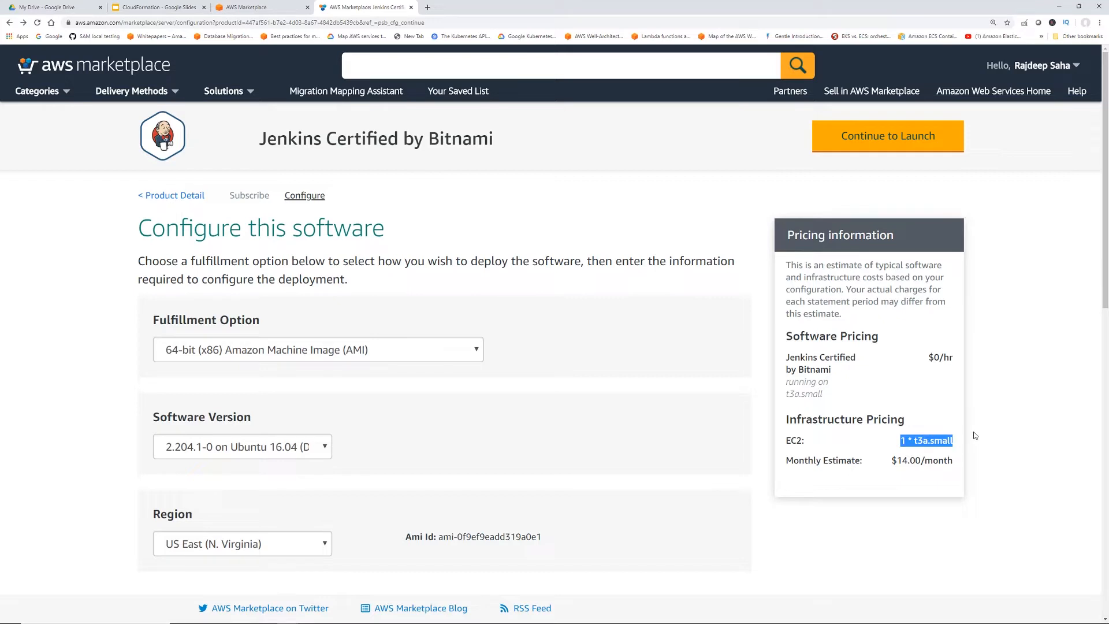
pyautogui.moveTo(886, 192)
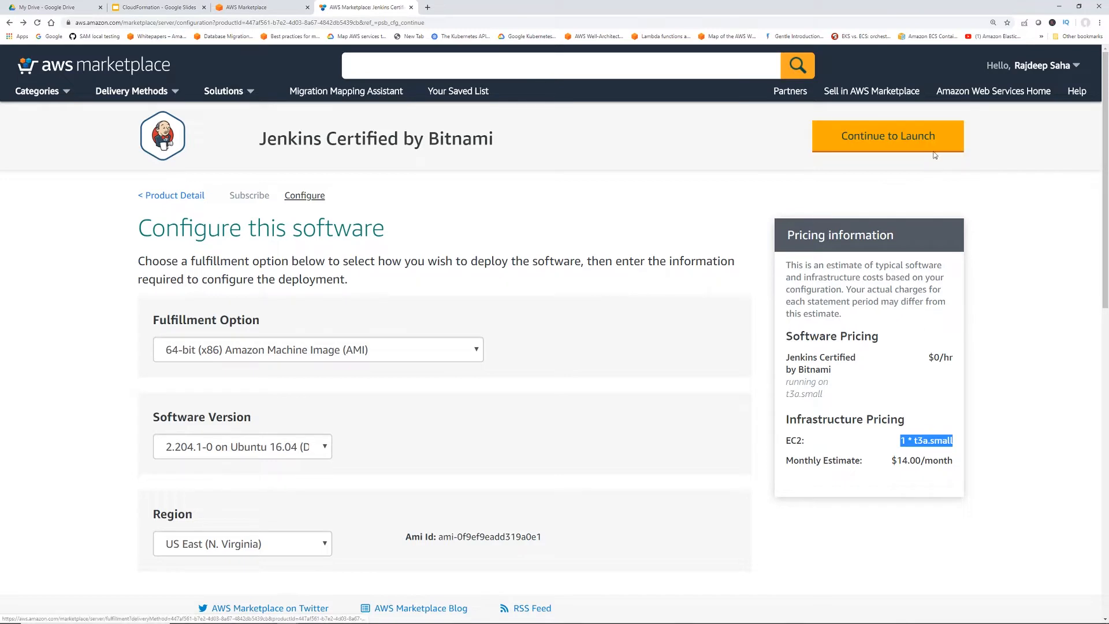
pyautogui.click(888, 136)
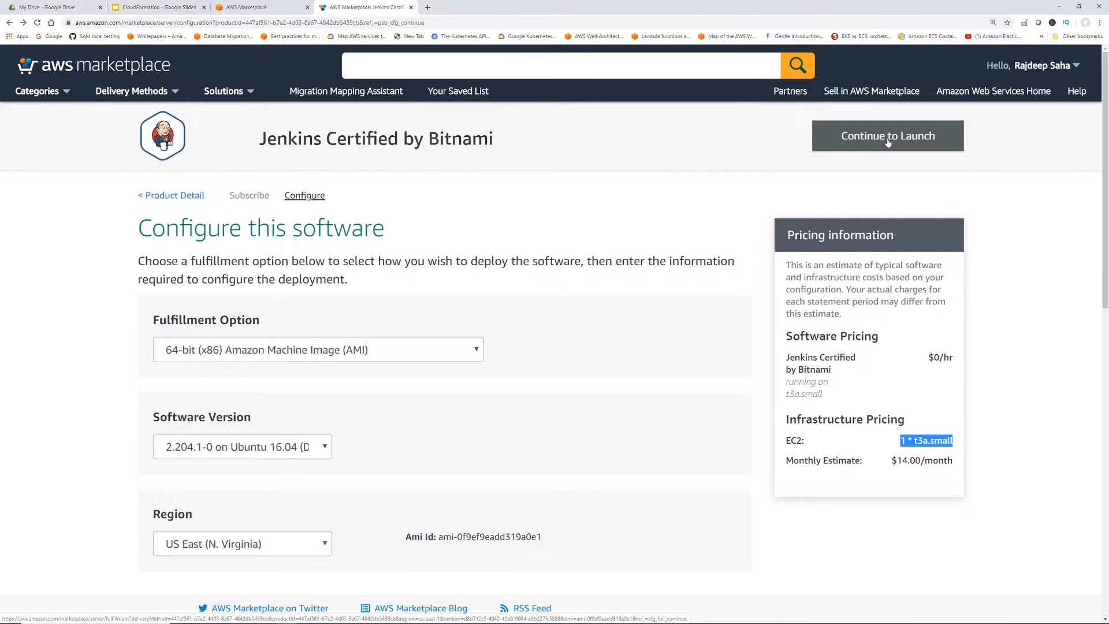
# Step: On the launch page, choose t2.micro instance type and review network and key pair settings
pyautogui.click(888, 135)
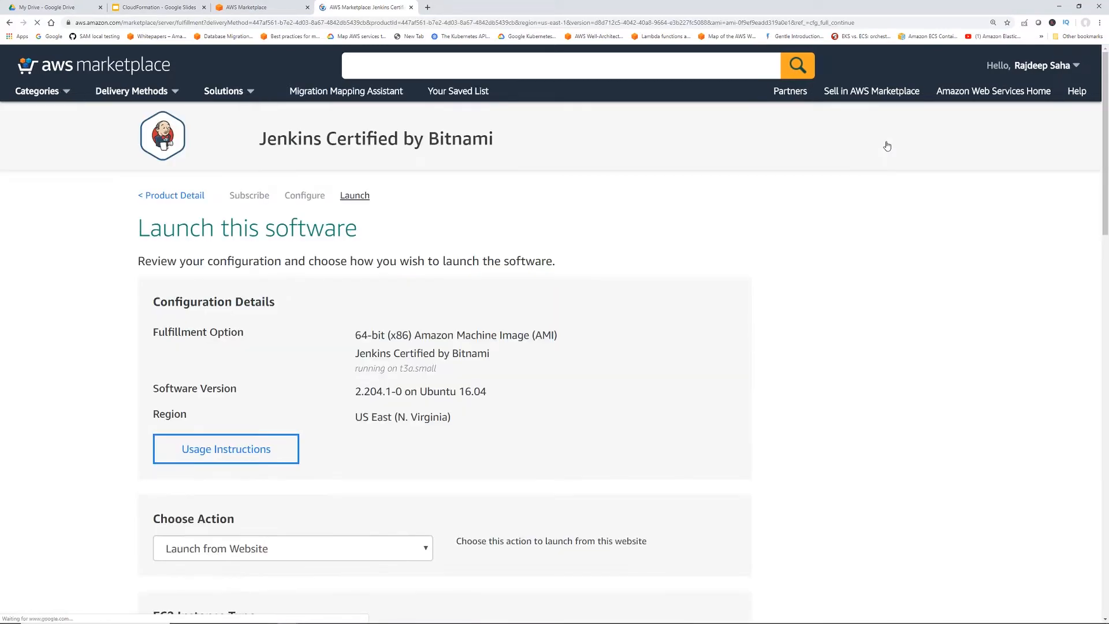
pyautogui.scroll(-3)
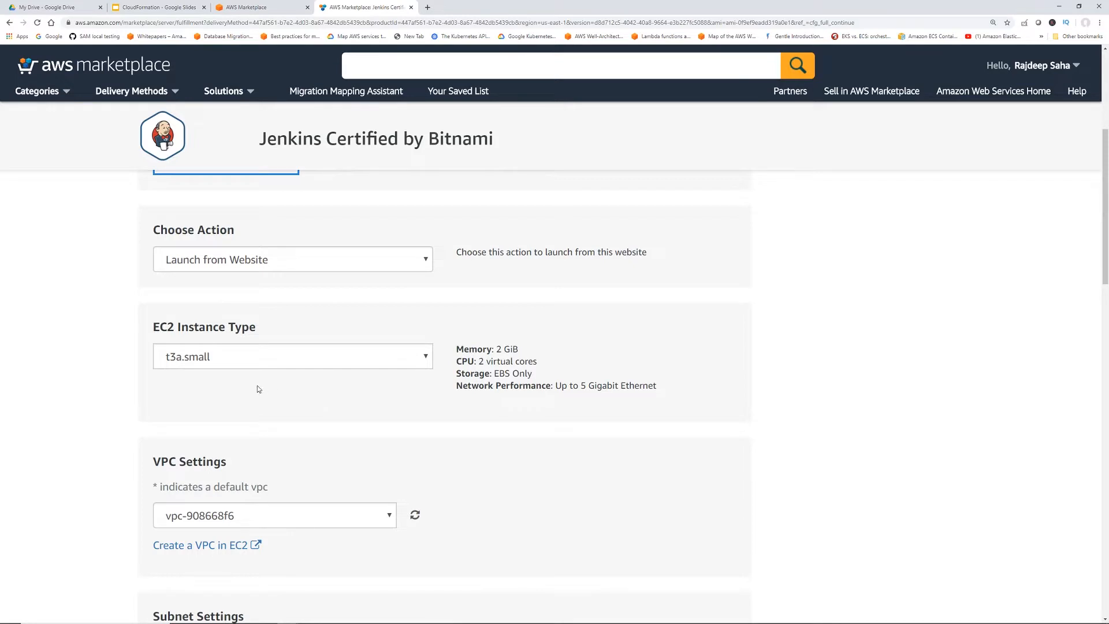
pyautogui.moveTo(424, 360)
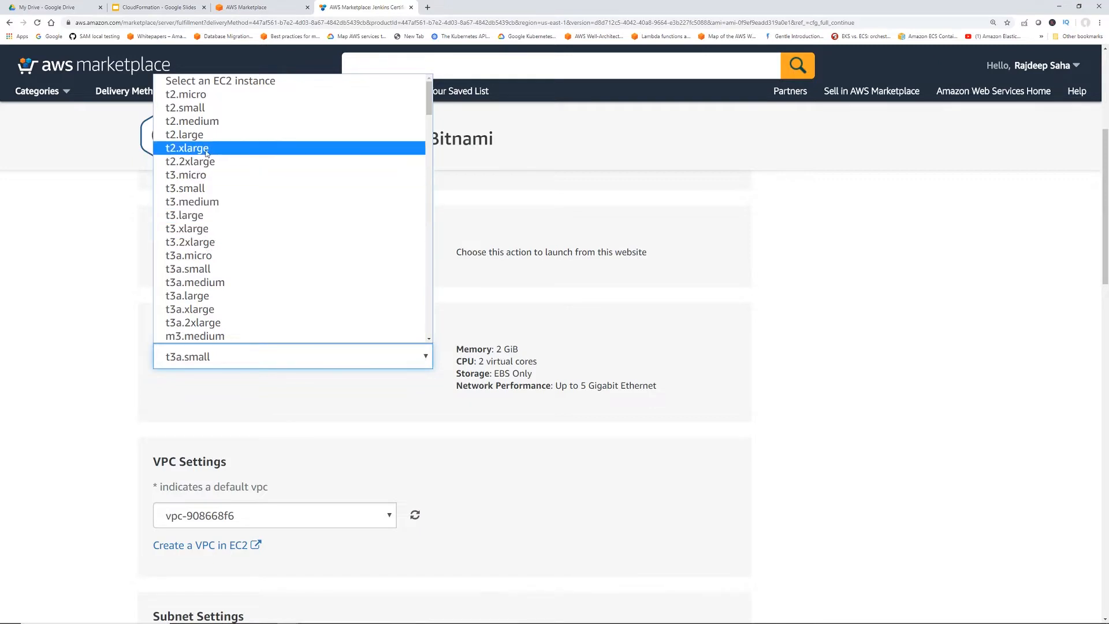
pyautogui.click(185, 94)
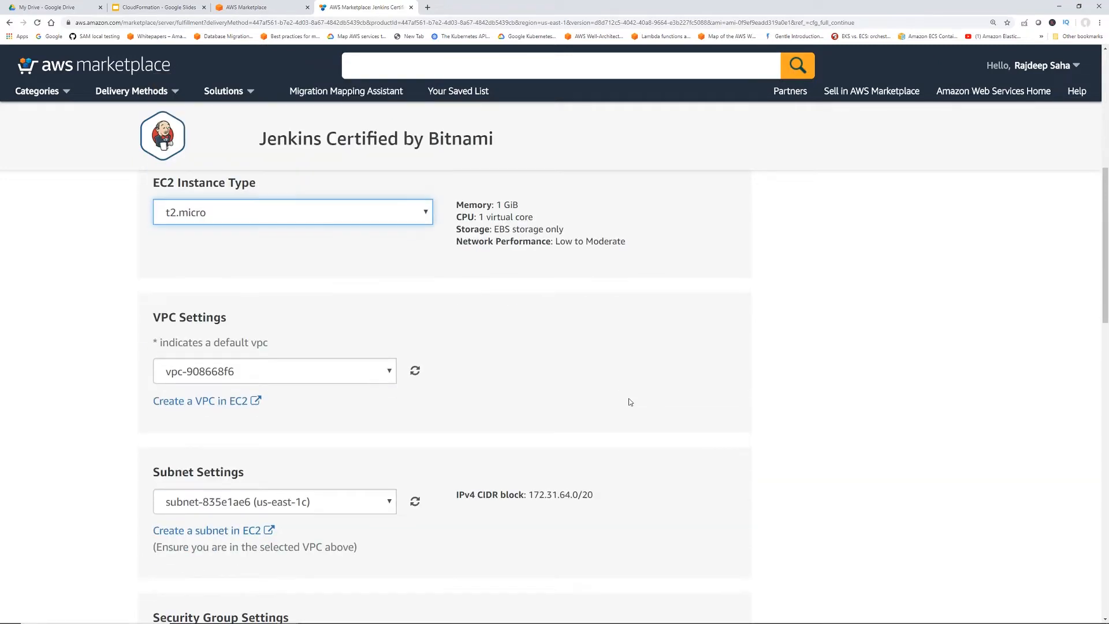
pyautogui.scroll(-3)
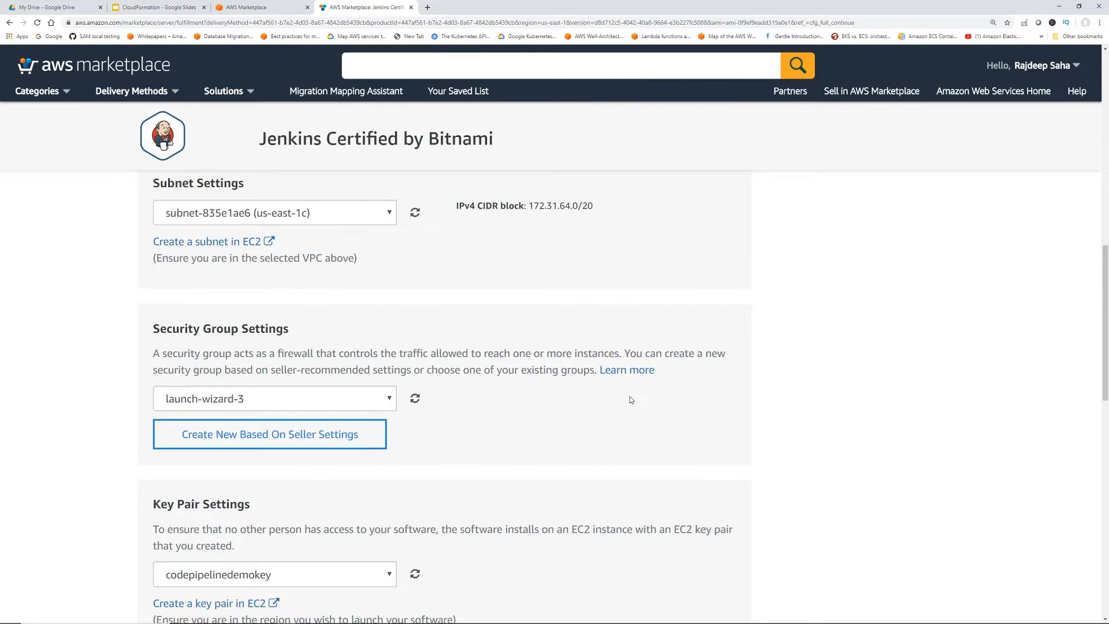
pyautogui.scroll(-3)
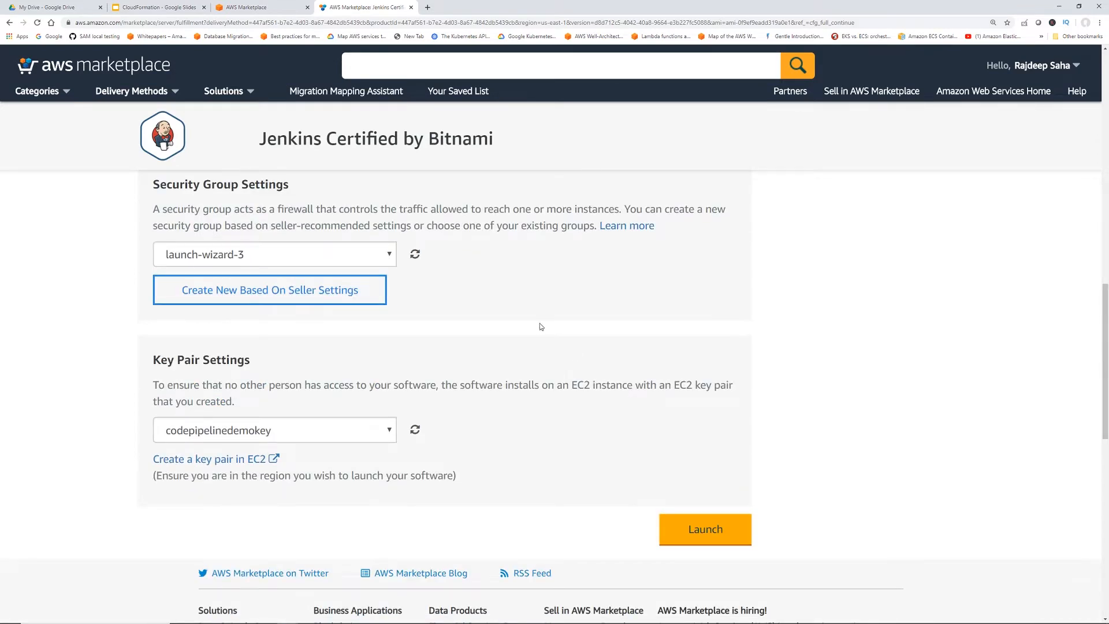
pyautogui.scroll(-3)
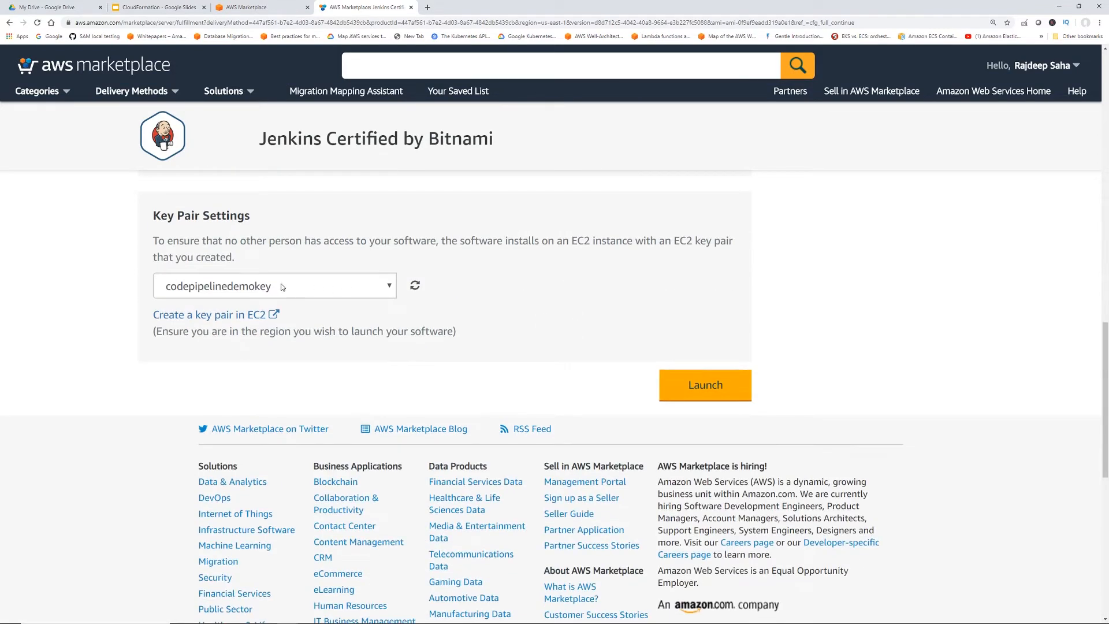
pyautogui.moveTo(297, 297)
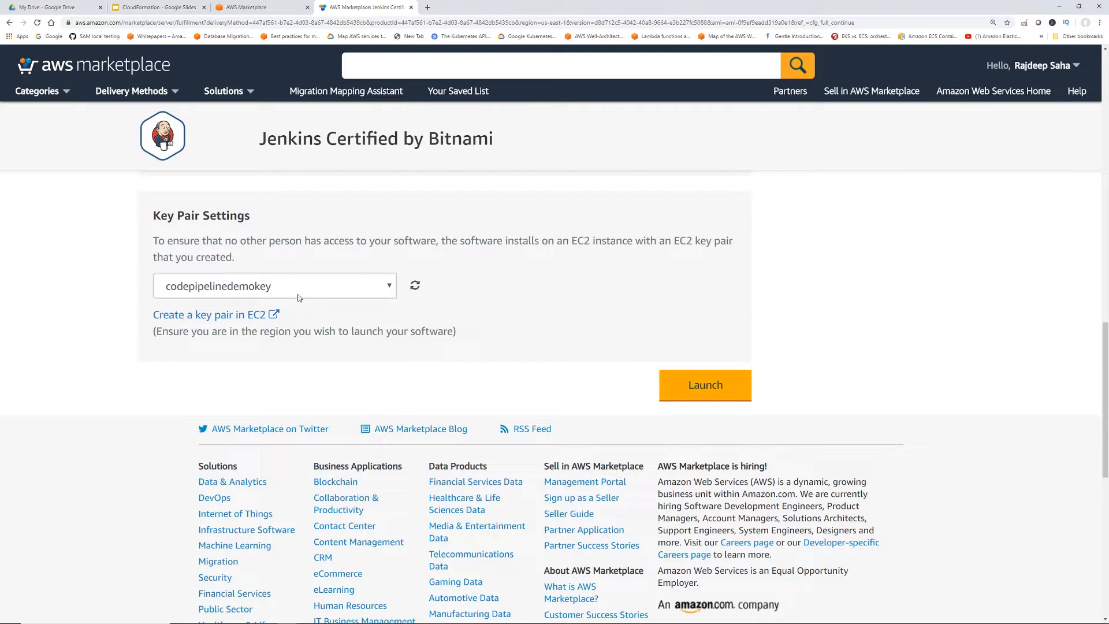
pyautogui.moveTo(538, 316)
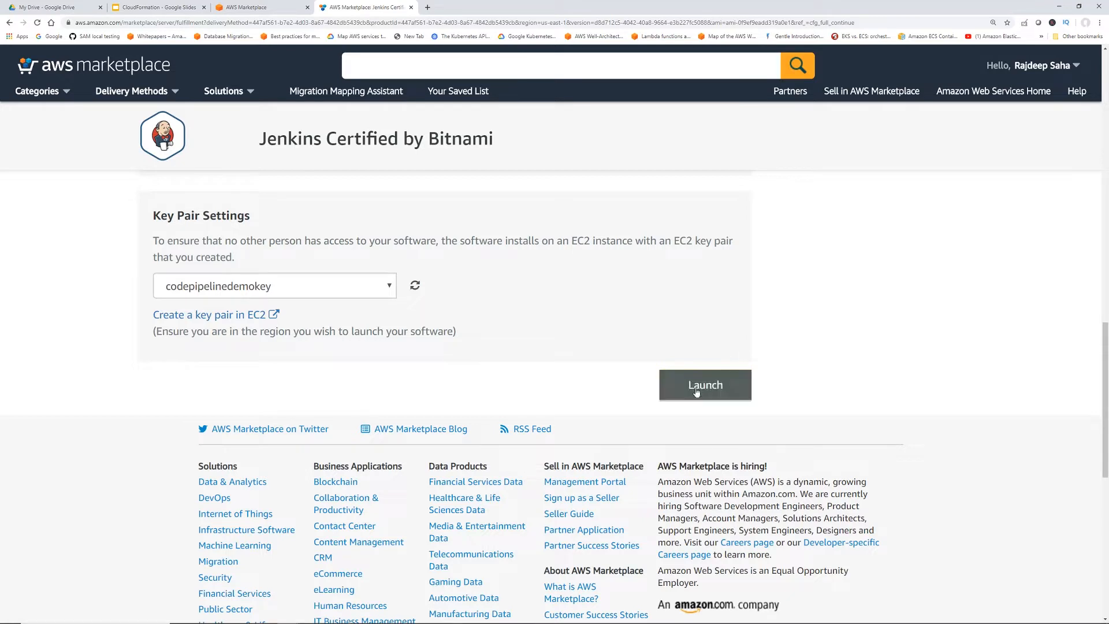
# Step: Launch the Jenkins instance and wait for the EC2 deployment confirmation
pyautogui.click(705, 384)
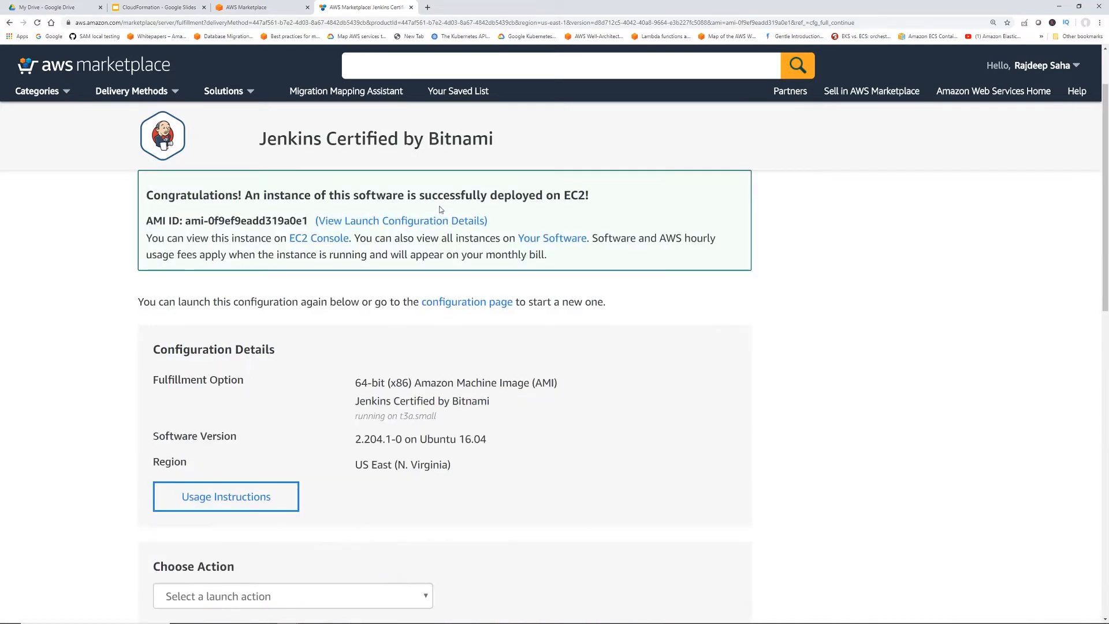
pyautogui.moveTo(566, 209)
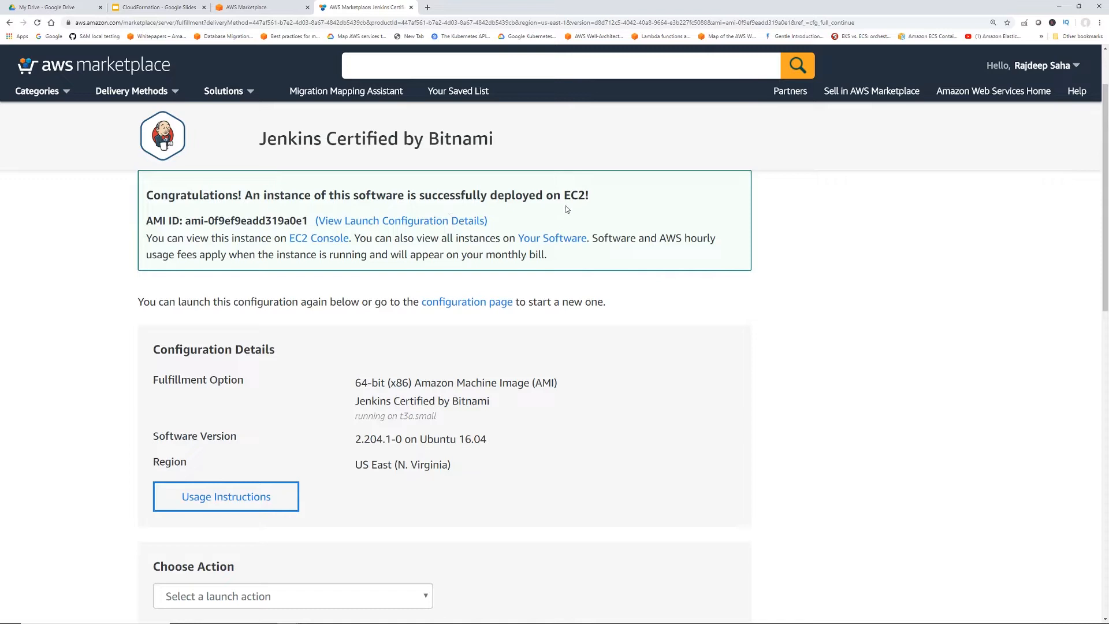
pyautogui.moveTo(564, 201)
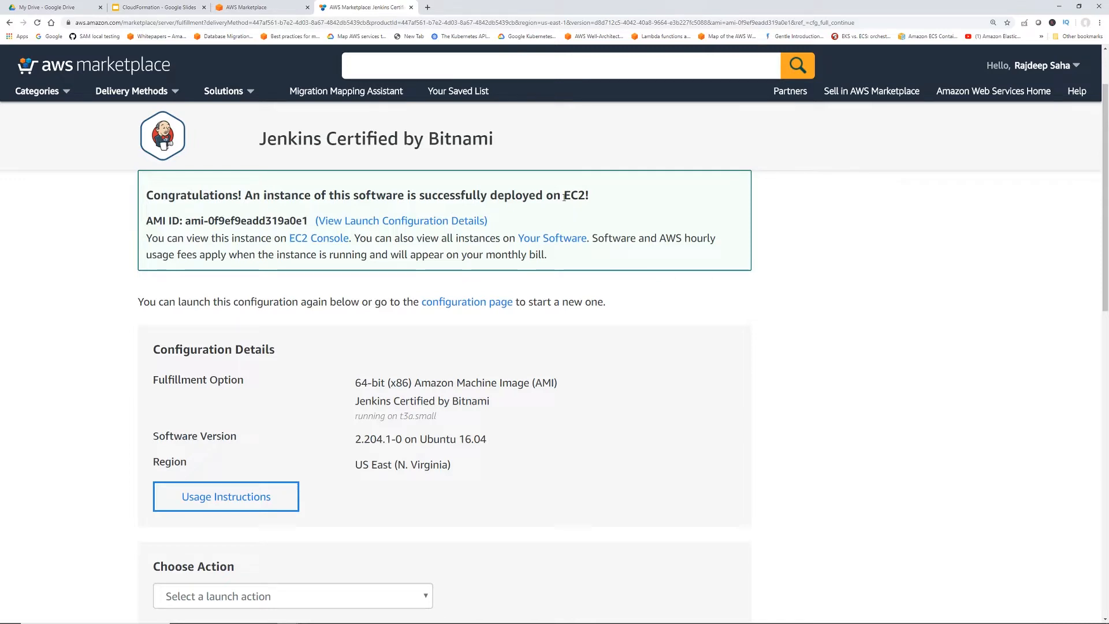
pyautogui.moveTo(612, 325)
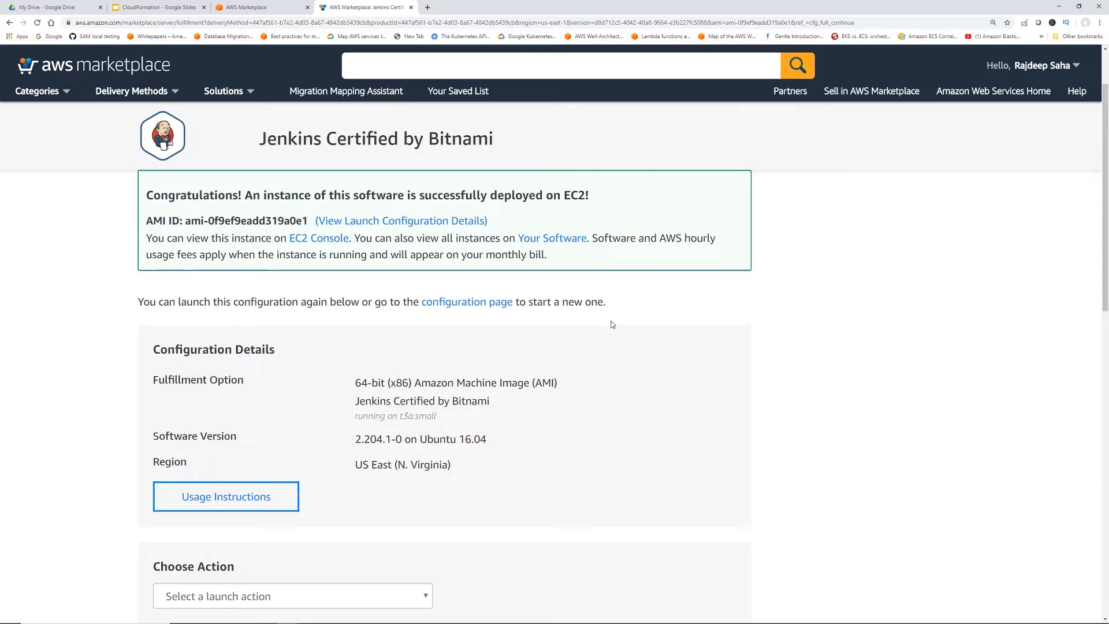
pyautogui.moveTo(596, 342)
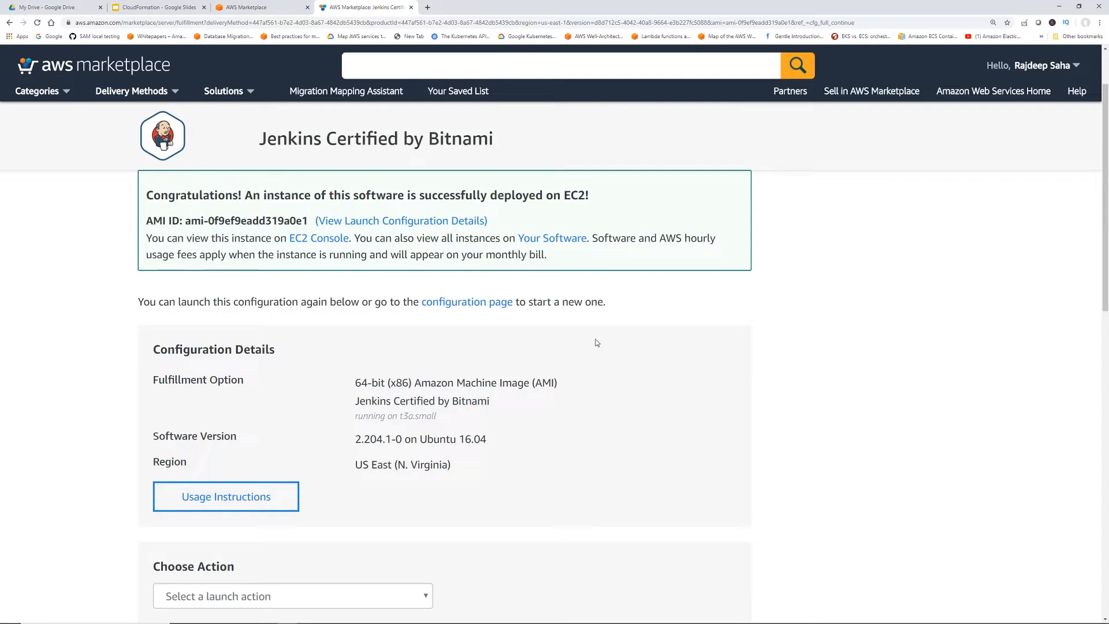
pyautogui.moveTo(318, 248)
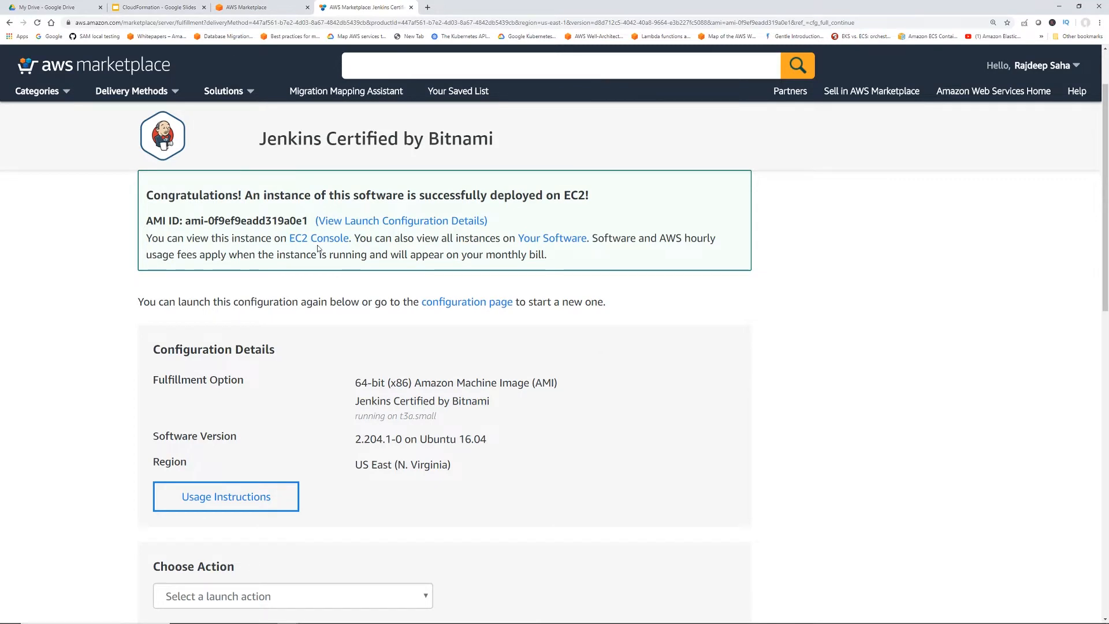
# Step: In EC2 Console, name the new instance 'Jenkins', then return to the Marketplace tab
pyautogui.click(318, 238)
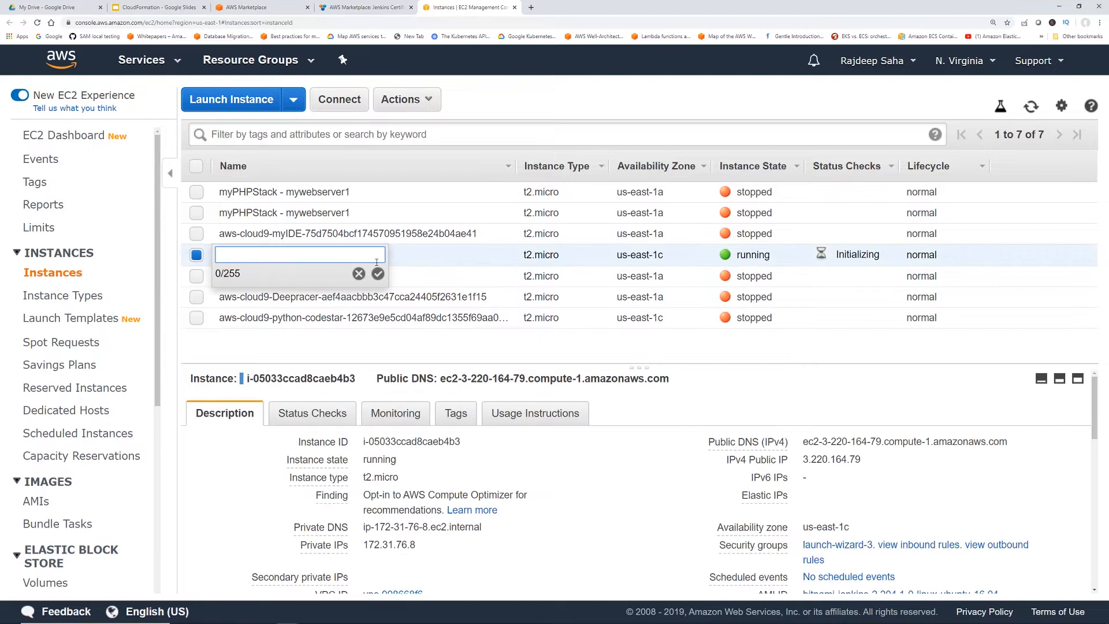
pyautogui.write('Jenkins')
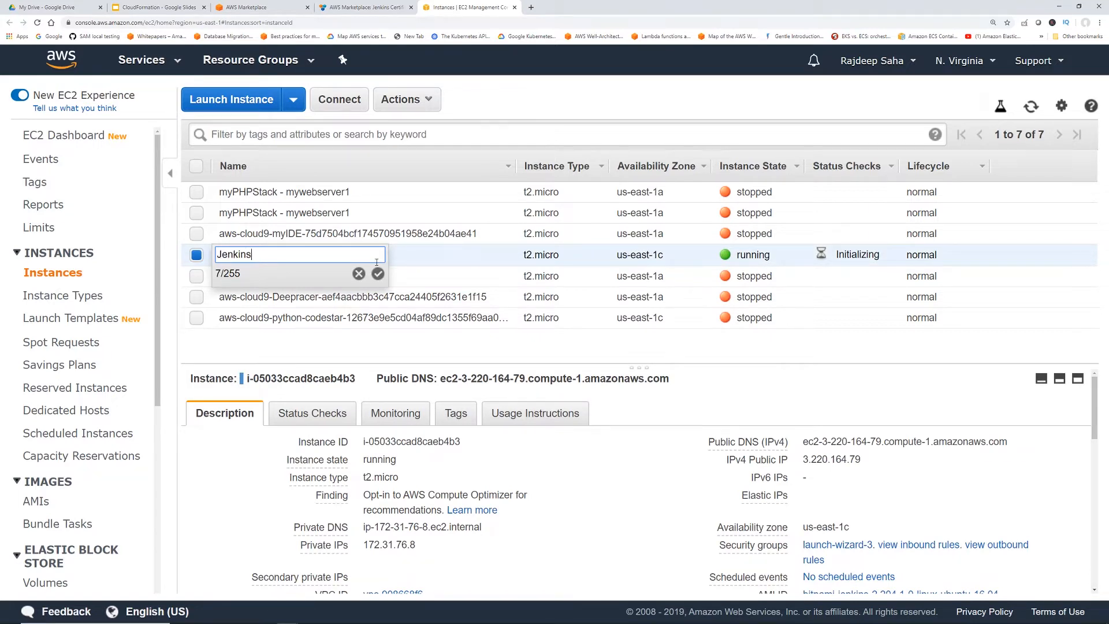
pyautogui.click(377, 274)
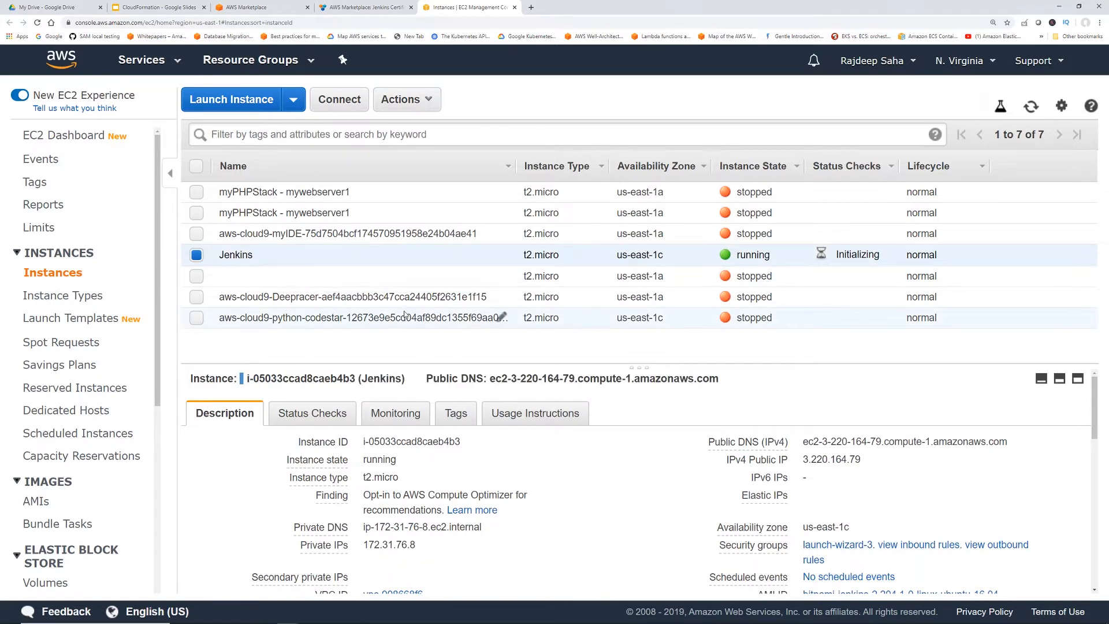
pyautogui.moveTo(691, 257)
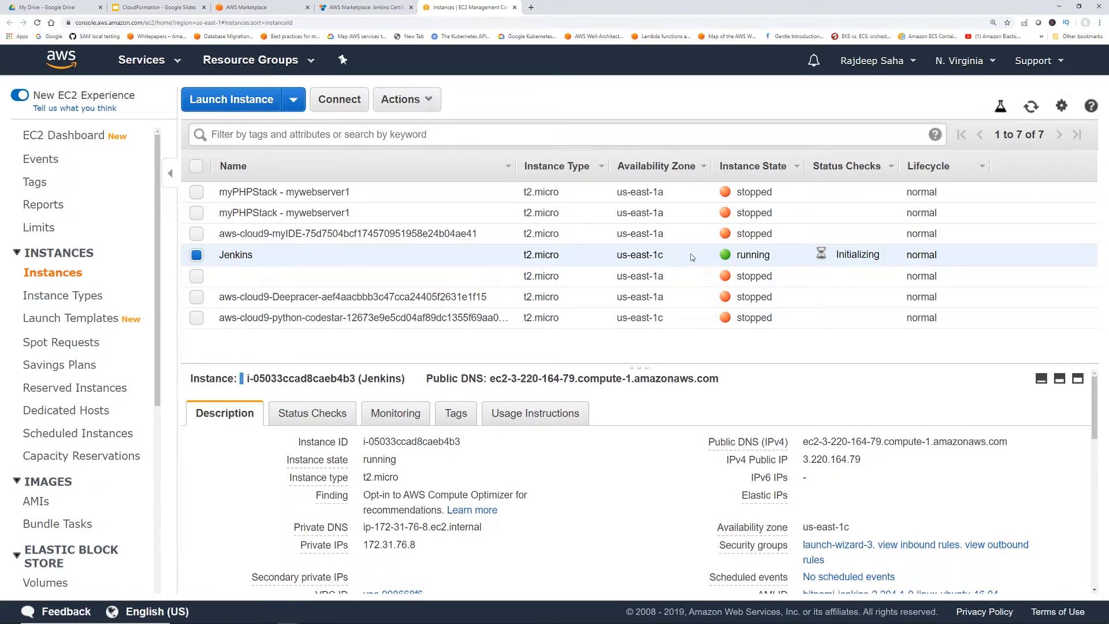
pyautogui.click(365, 7)
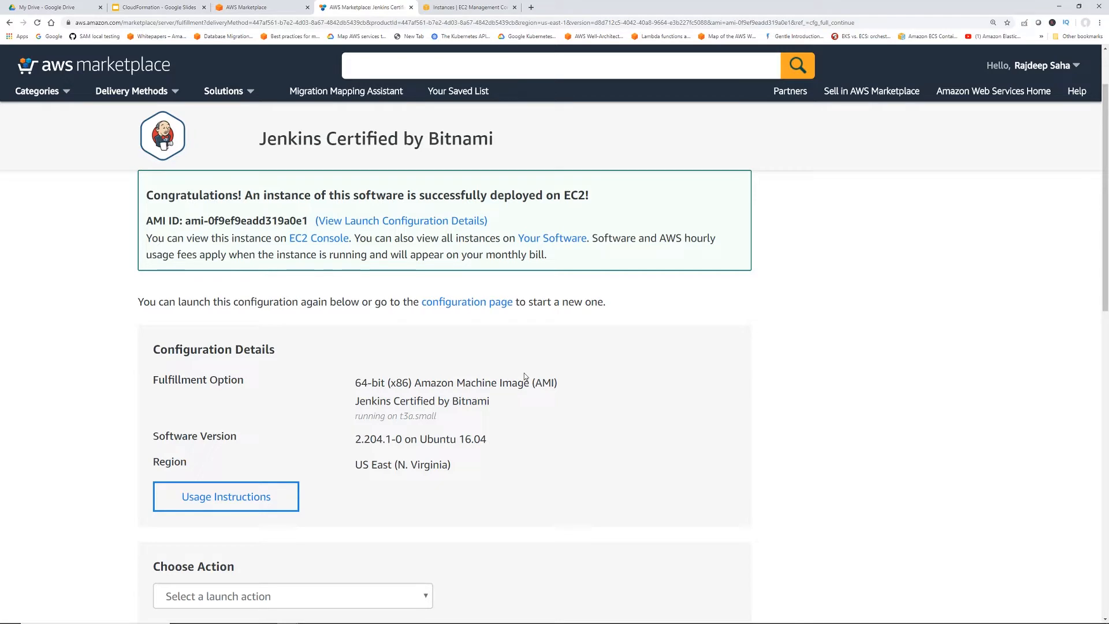
pyautogui.moveTo(550, 374)
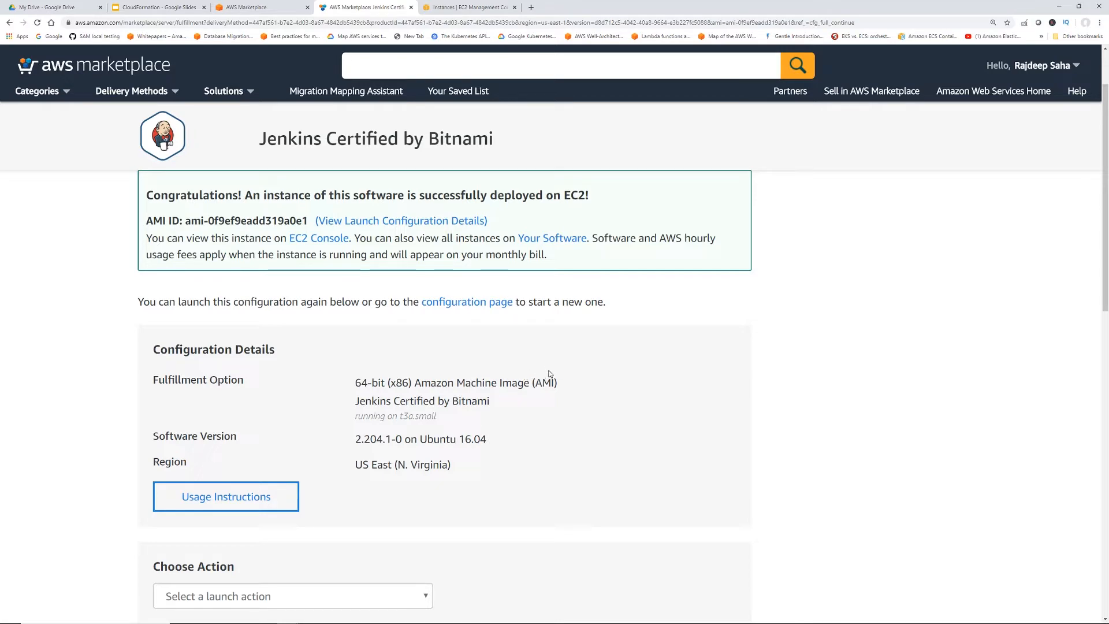
pyautogui.moveTo(510, 369)
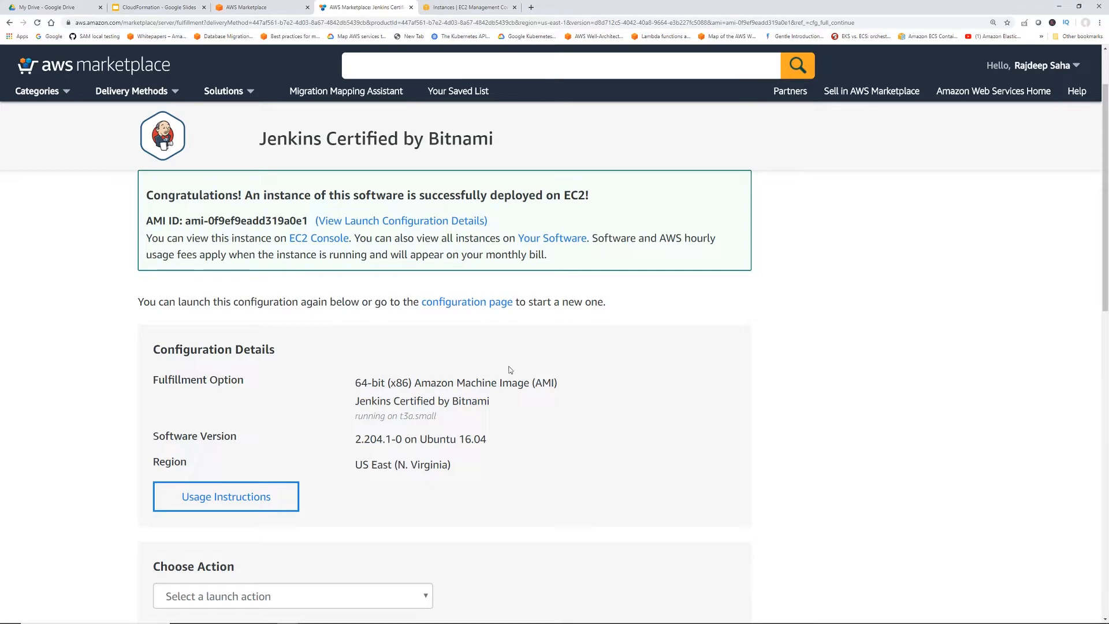
pyautogui.moveTo(226, 495)
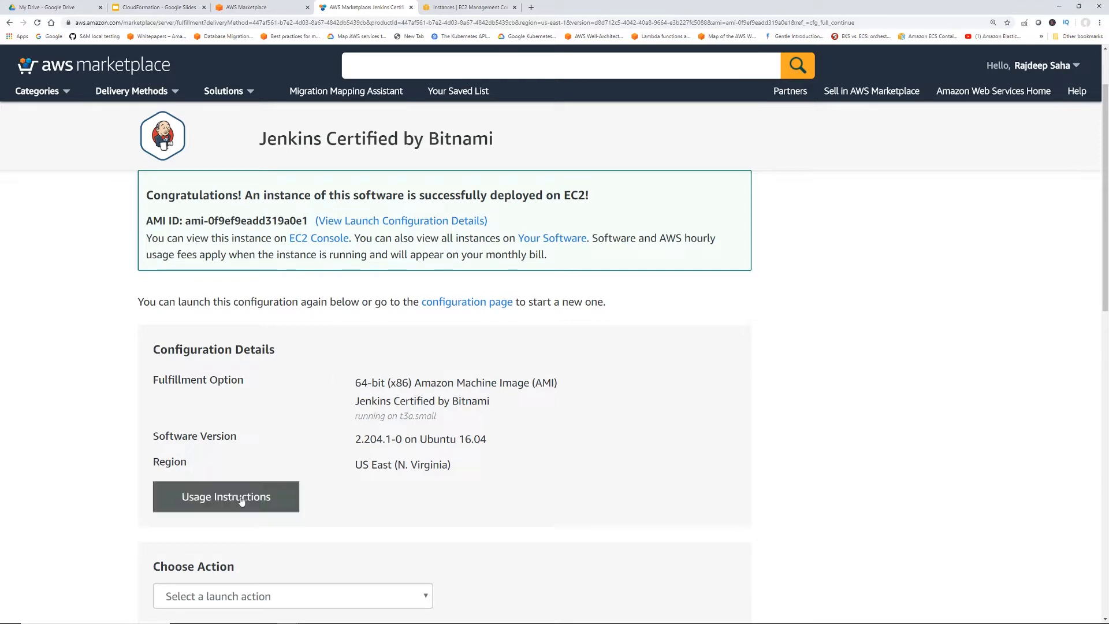
# Step: Open Usage Instructions and highlight the default administrator username 'user'
pyautogui.click(226, 496)
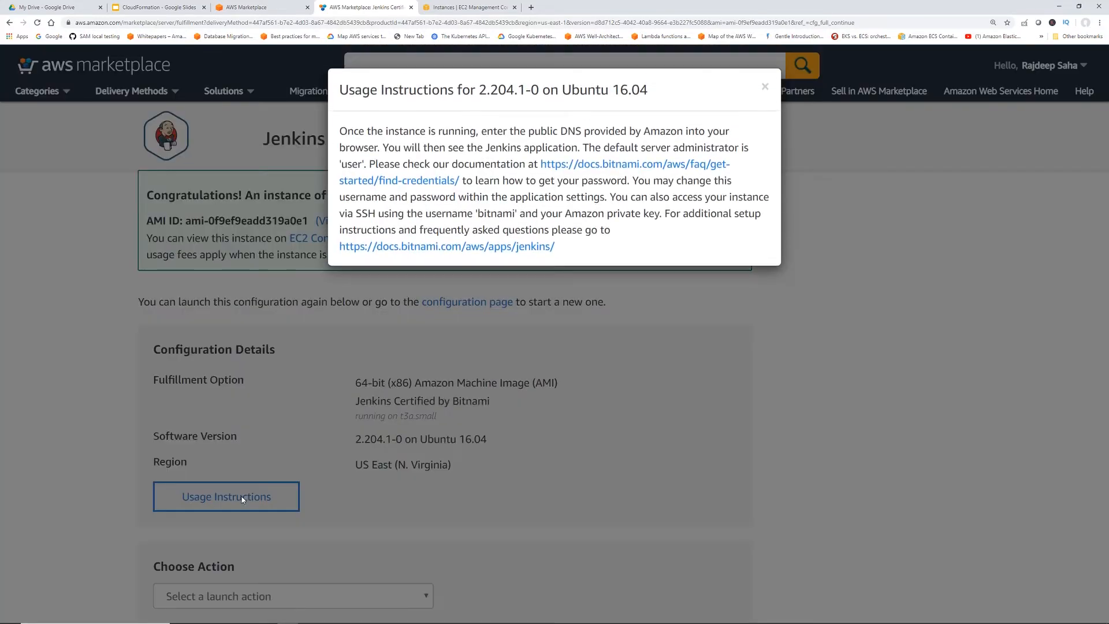
pyautogui.moveTo(602, 164)
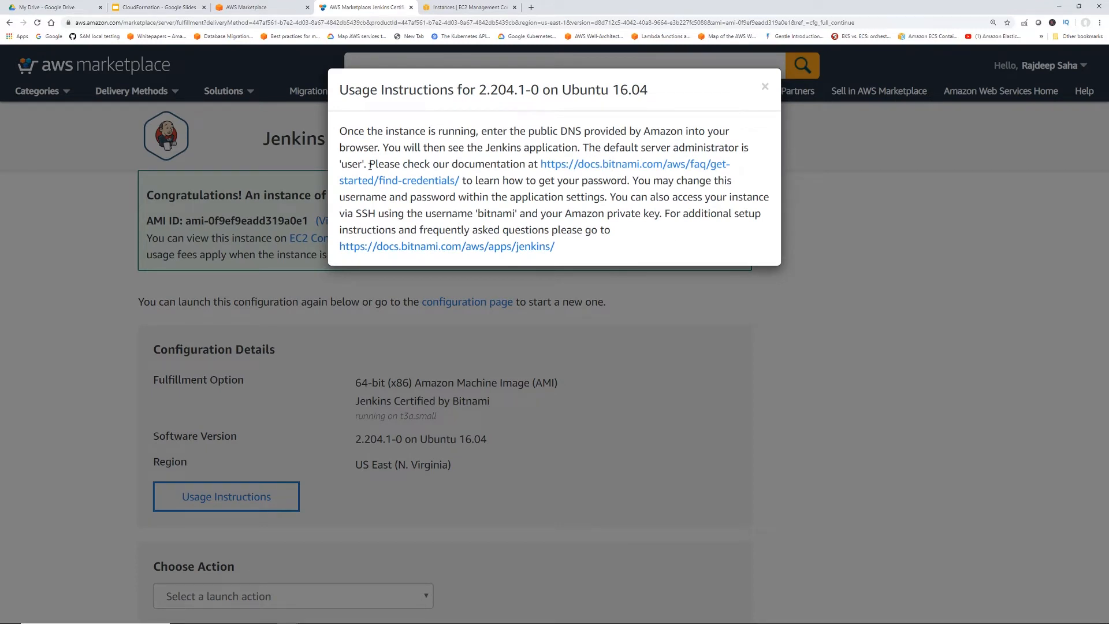
pyautogui.doubleClick(350, 163)
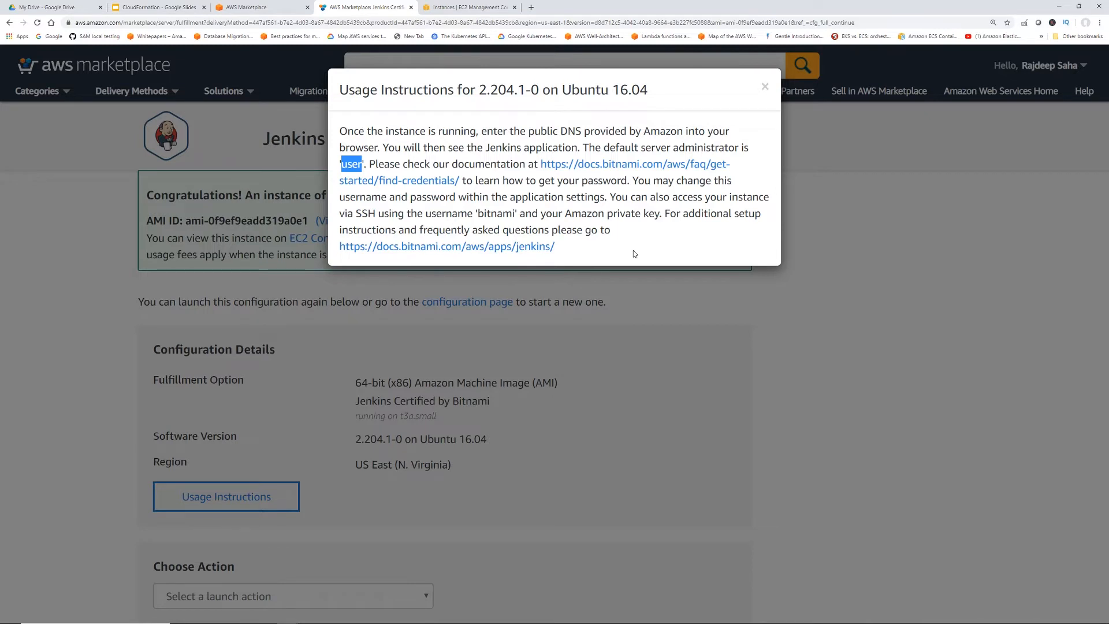
# Step: Switch to the EC2 Instances tab and open Actions for the Jenkins instance
pyautogui.click(467, 7)
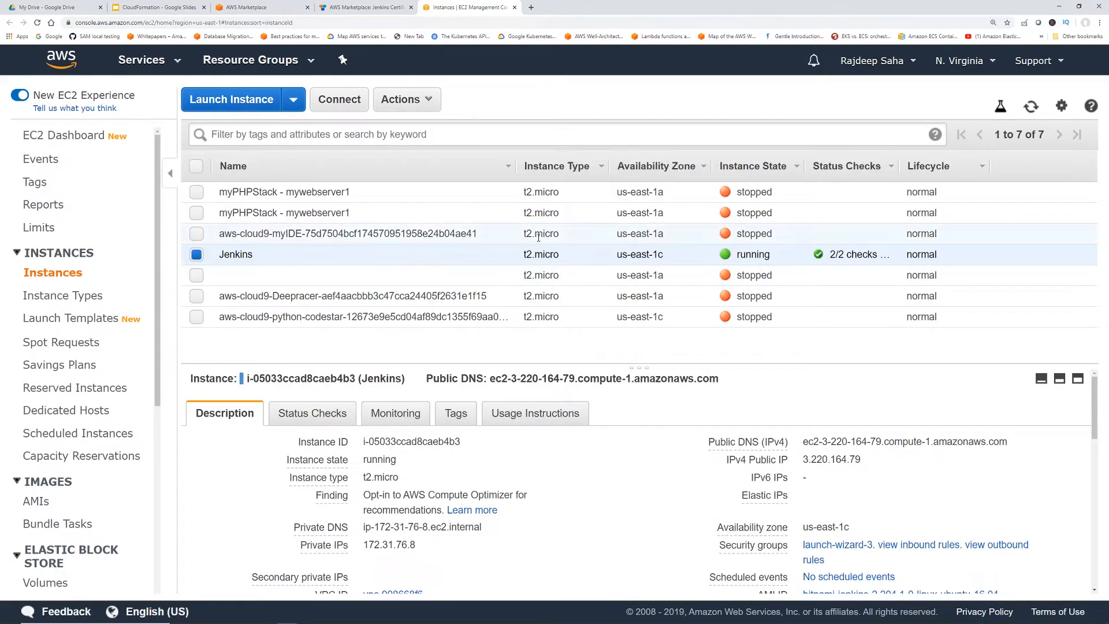
pyautogui.moveTo(542, 255)
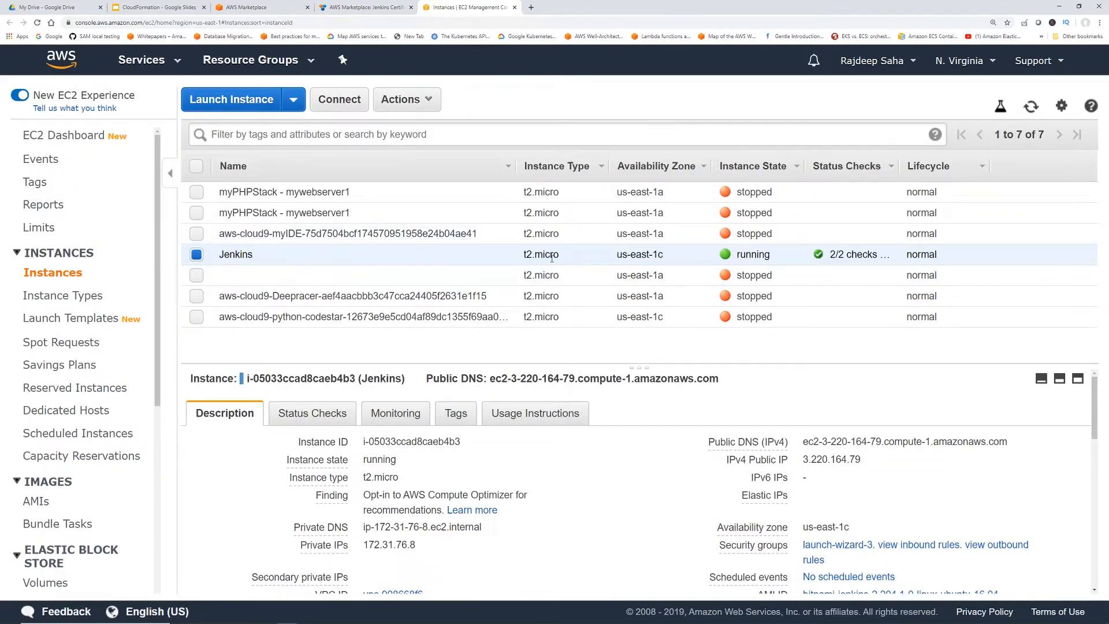
pyautogui.moveTo(502, 254)
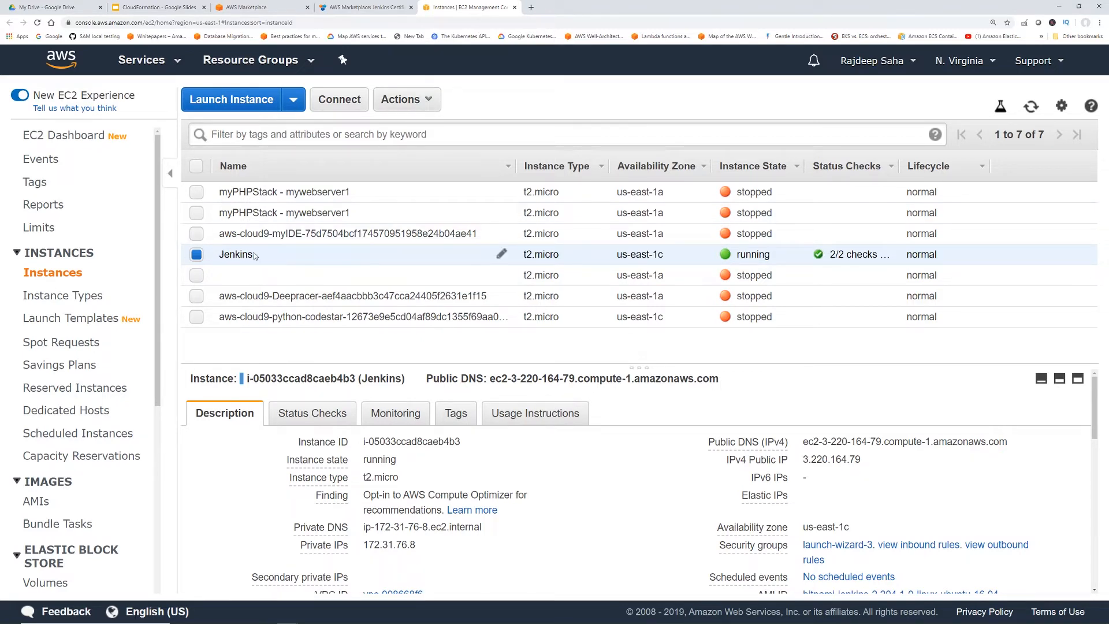
pyautogui.click(401, 98)
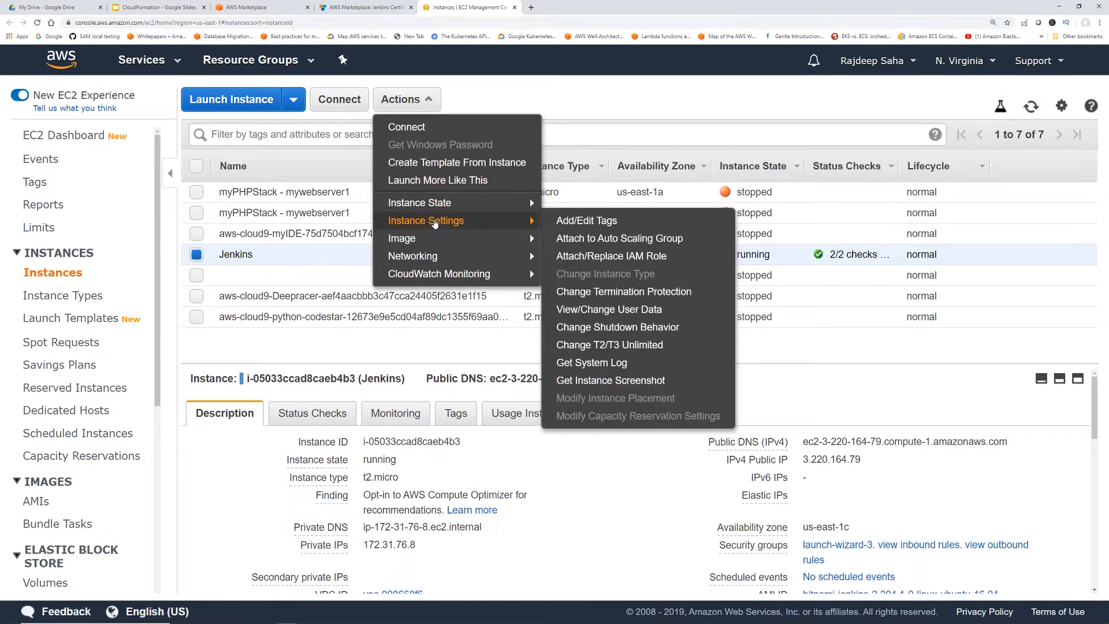
pyautogui.moveTo(609, 345)
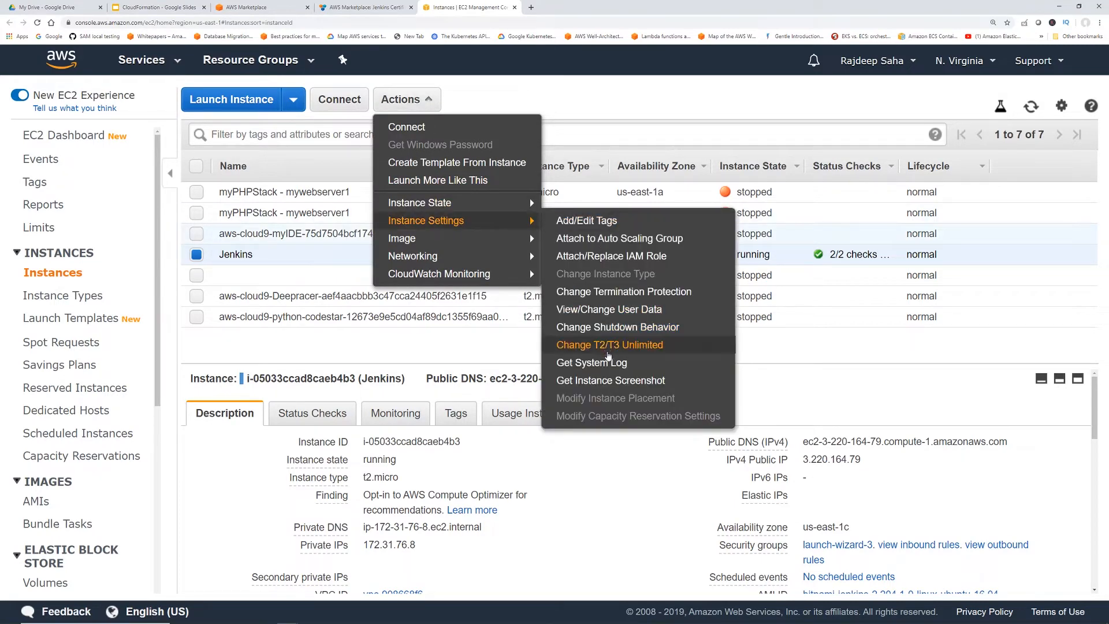
pyautogui.moveTo(592, 362)
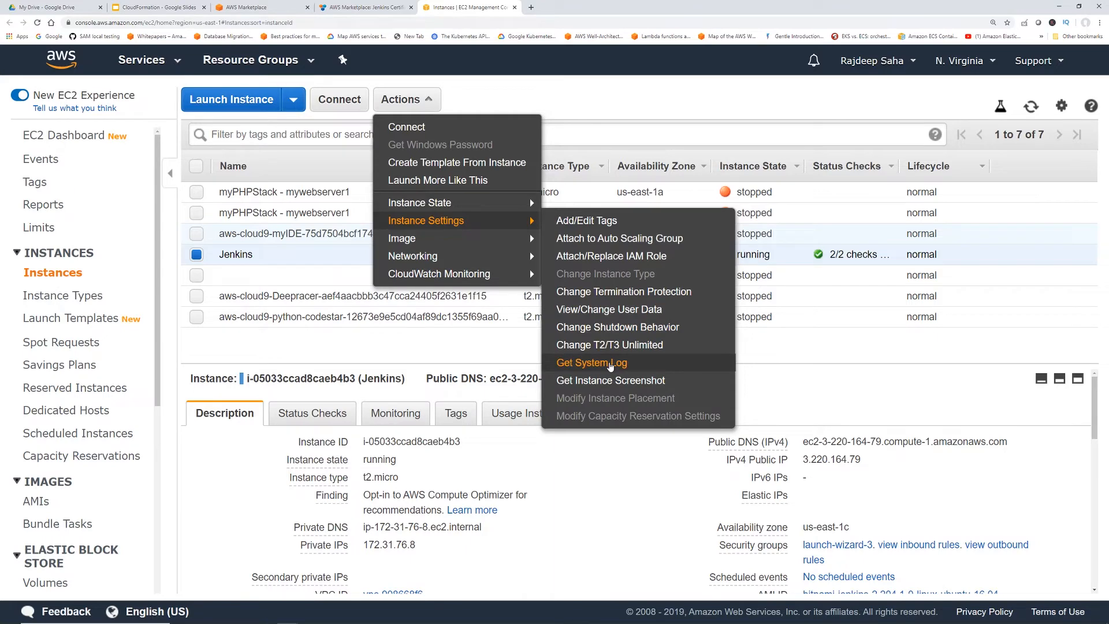
# Step: View the Jenkins instance's system log, select the Bitnami application password, and close it
pyautogui.click(591, 362)
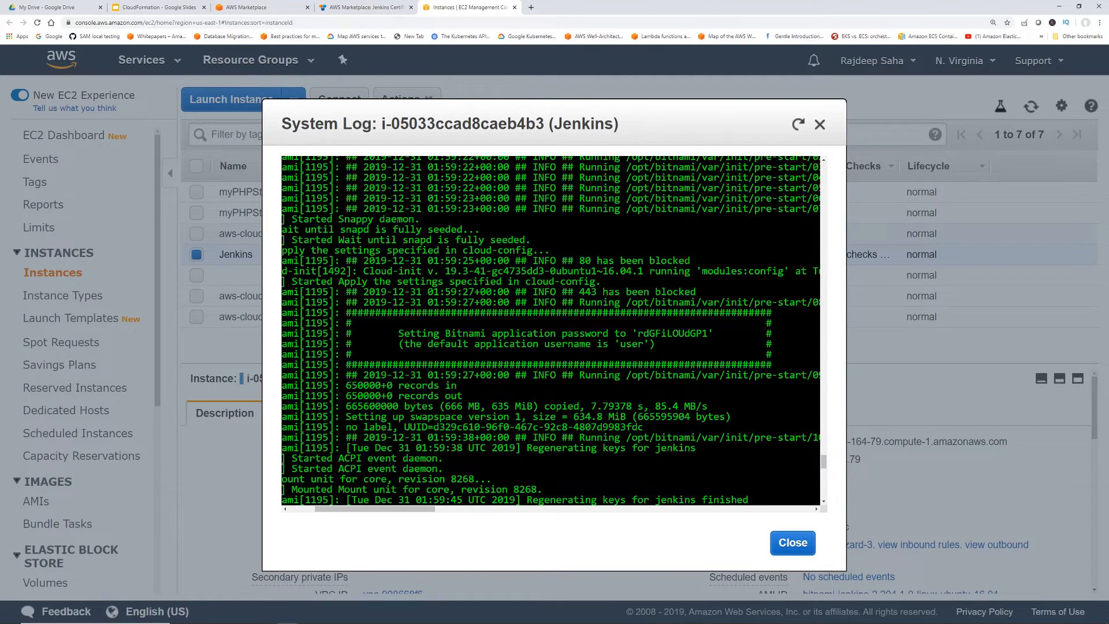
pyautogui.doubleClick(672, 333)
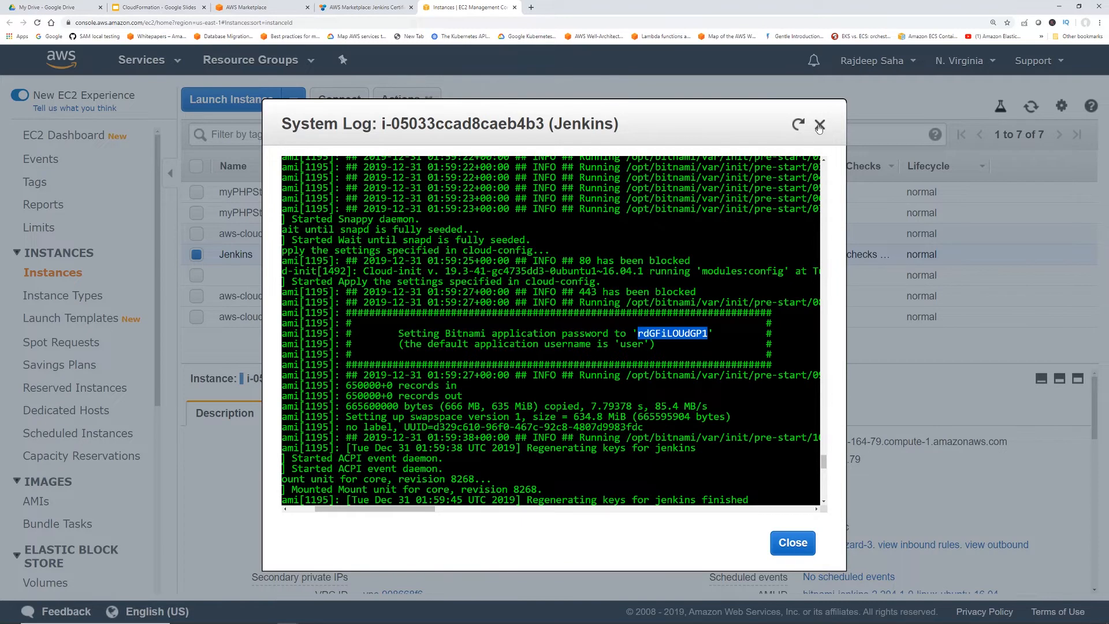
pyautogui.click(820, 126)
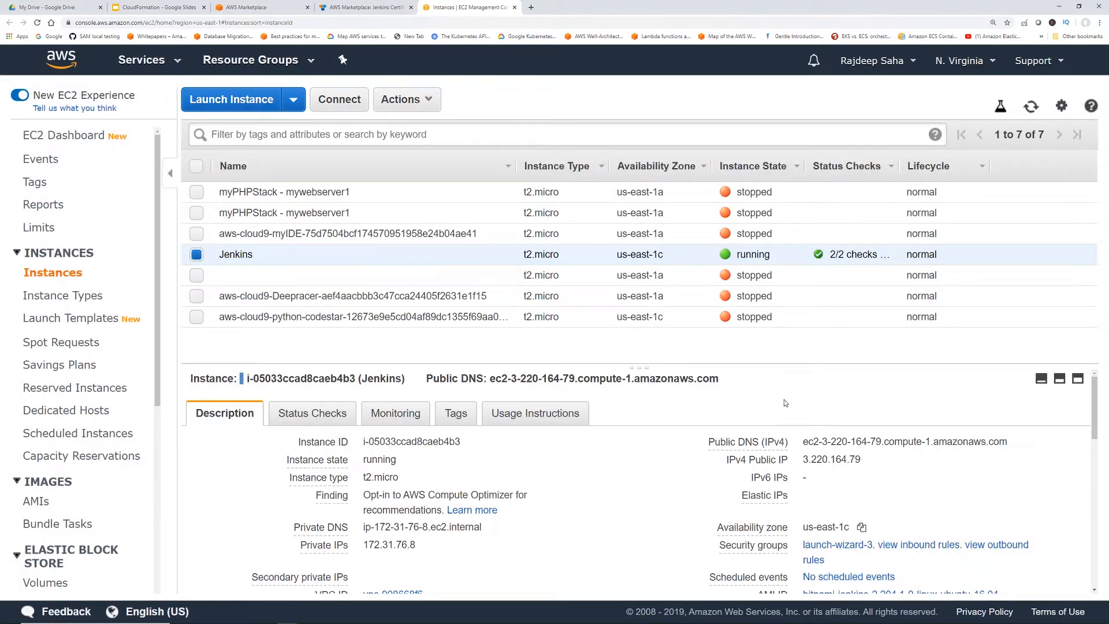
pyautogui.moveTo(876, 460)
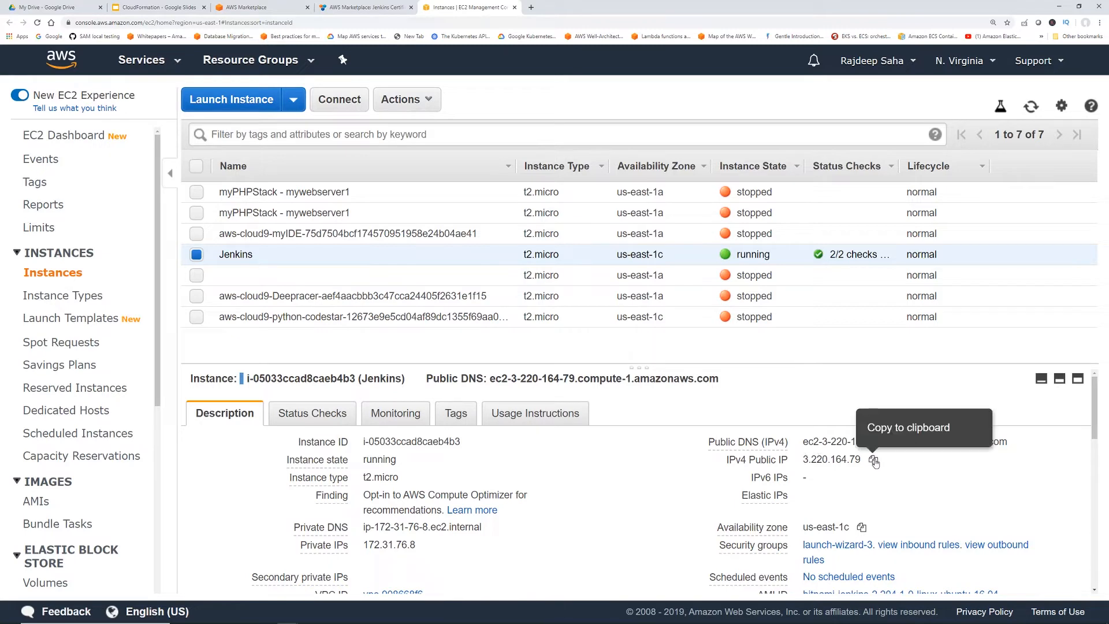
# Step: Copy the Jenkins instance's IPv4 public IP 3.220.164.79 from the EC2 instance details
pyautogui.click(876, 460)
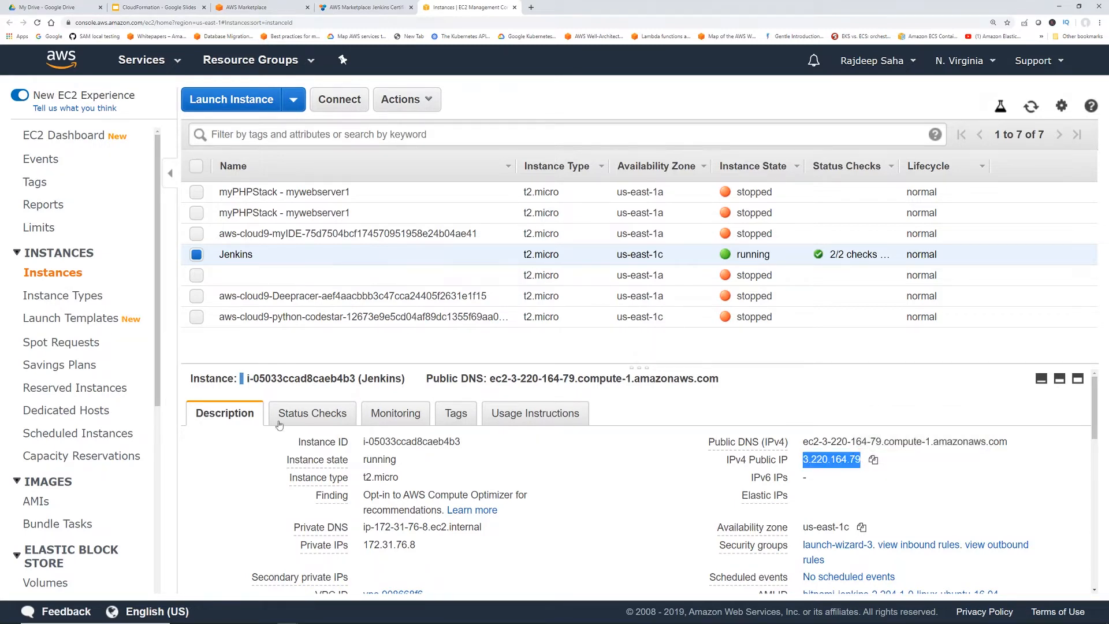
pyautogui.moveTo(530, 7)
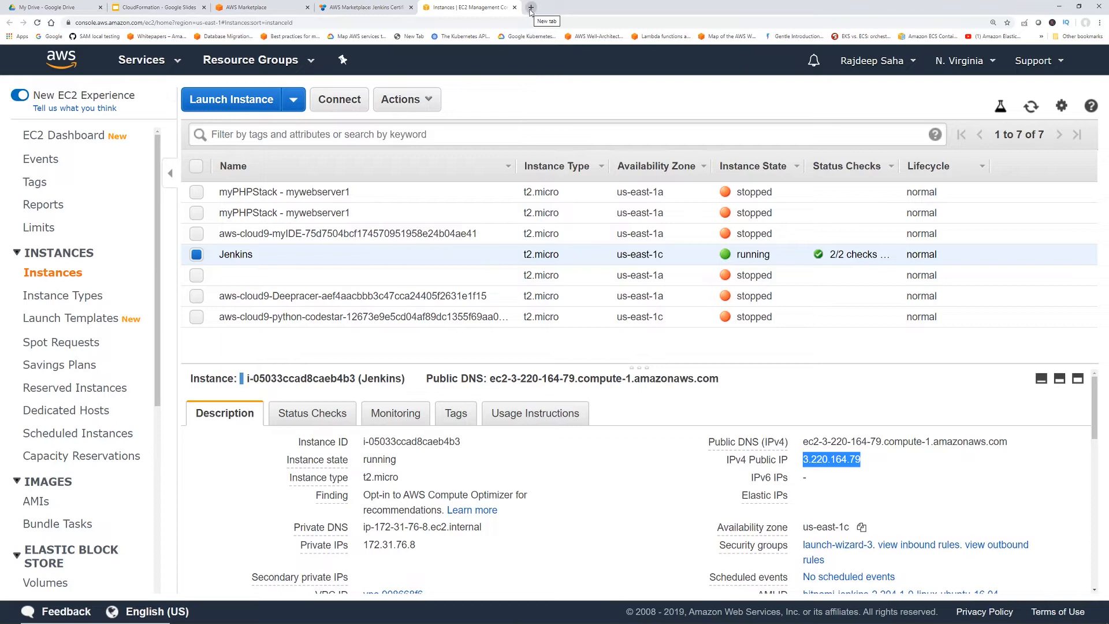
# Step: Load Jenkins at 3.220.164.79 in a new tab and sign in as 'user', staying signed in
pyautogui.click(530, 7)
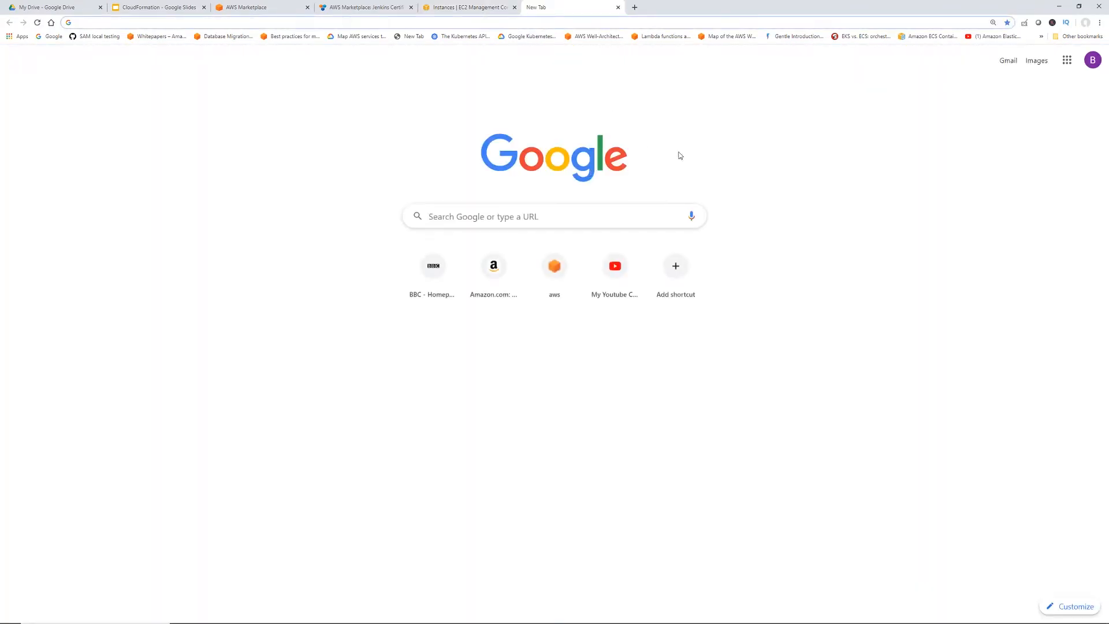
pyautogui.write('3.220.164.79')
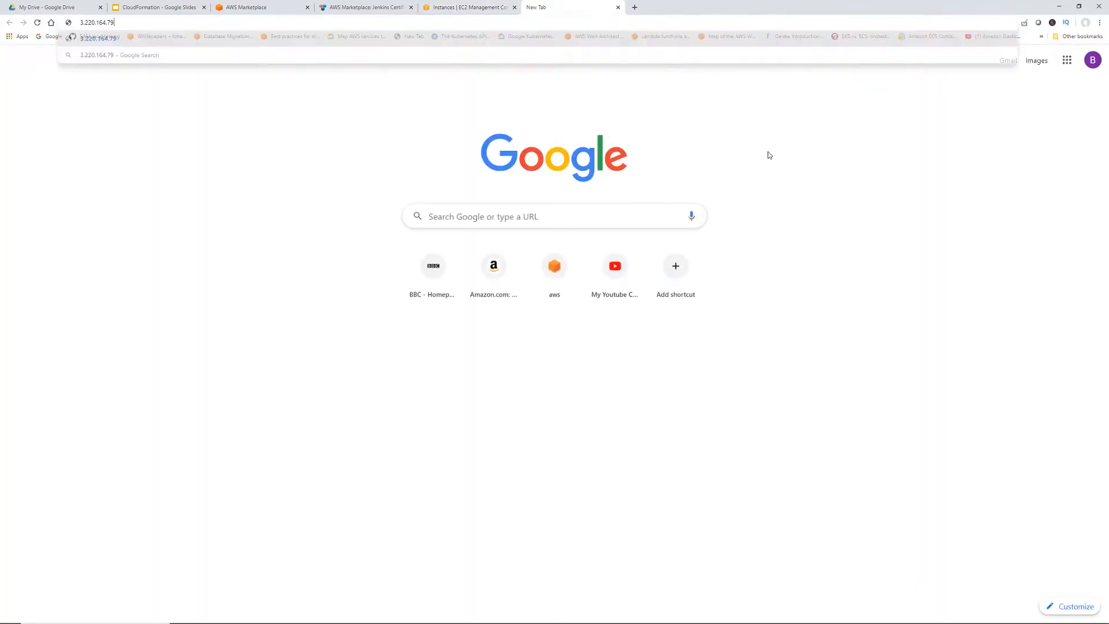
pyautogui.press('Return')
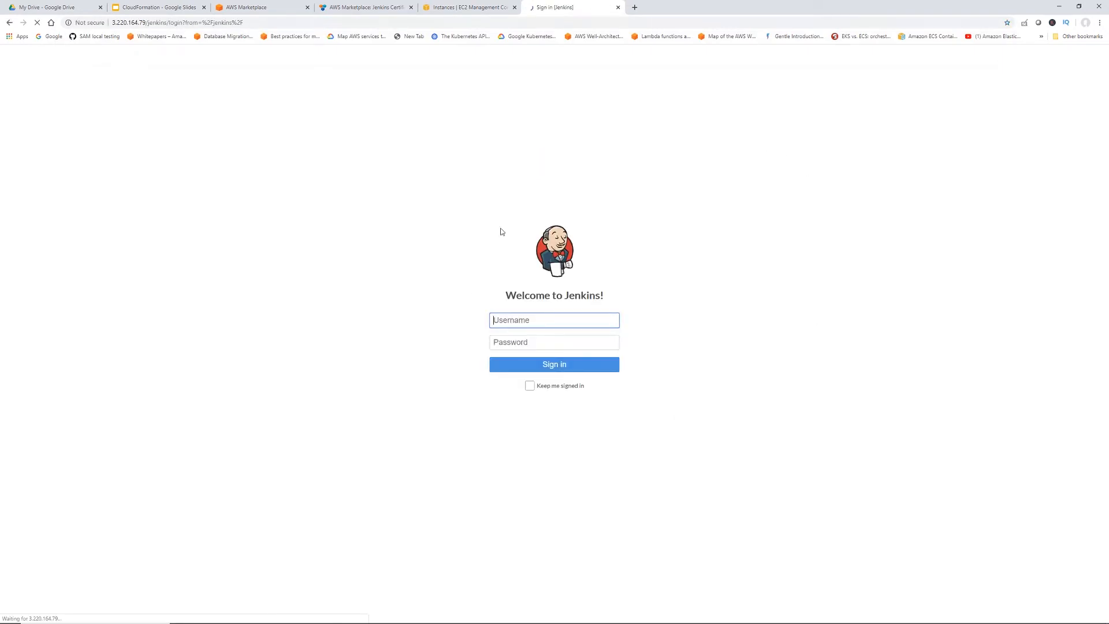
pyautogui.moveTo(819, 274)
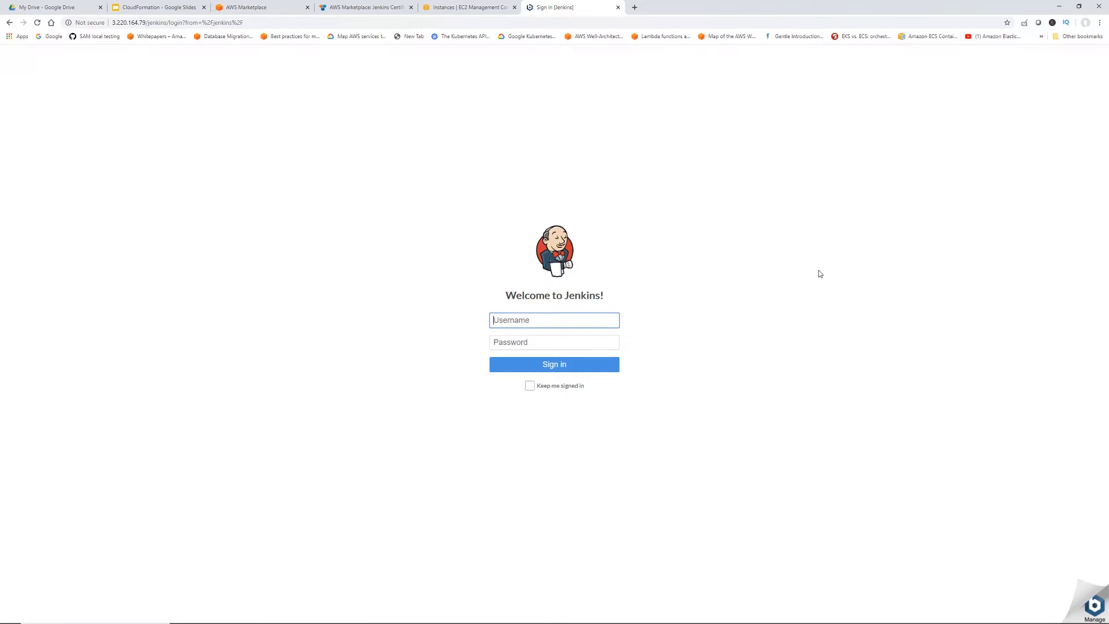
pyautogui.moveTo(782, 284)
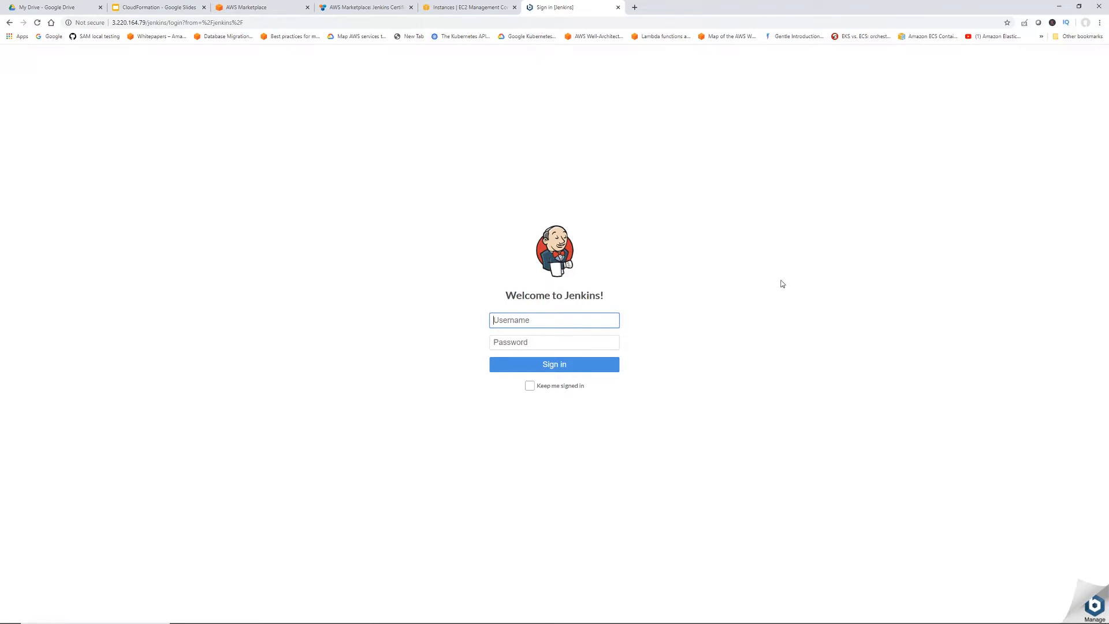
pyautogui.write('user')
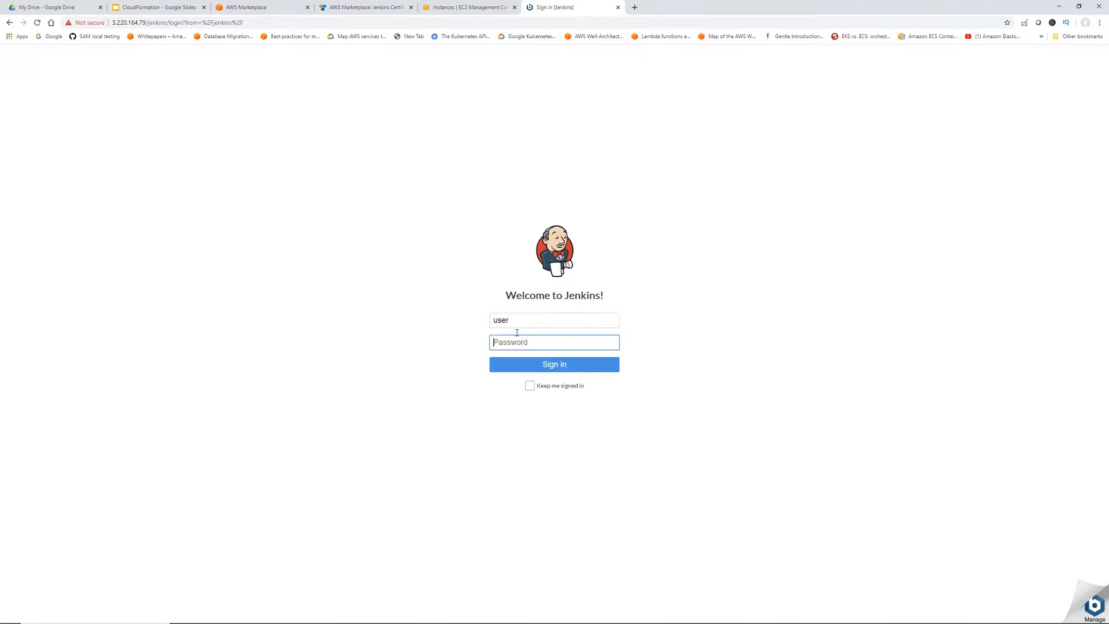
pyautogui.click(554, 364)
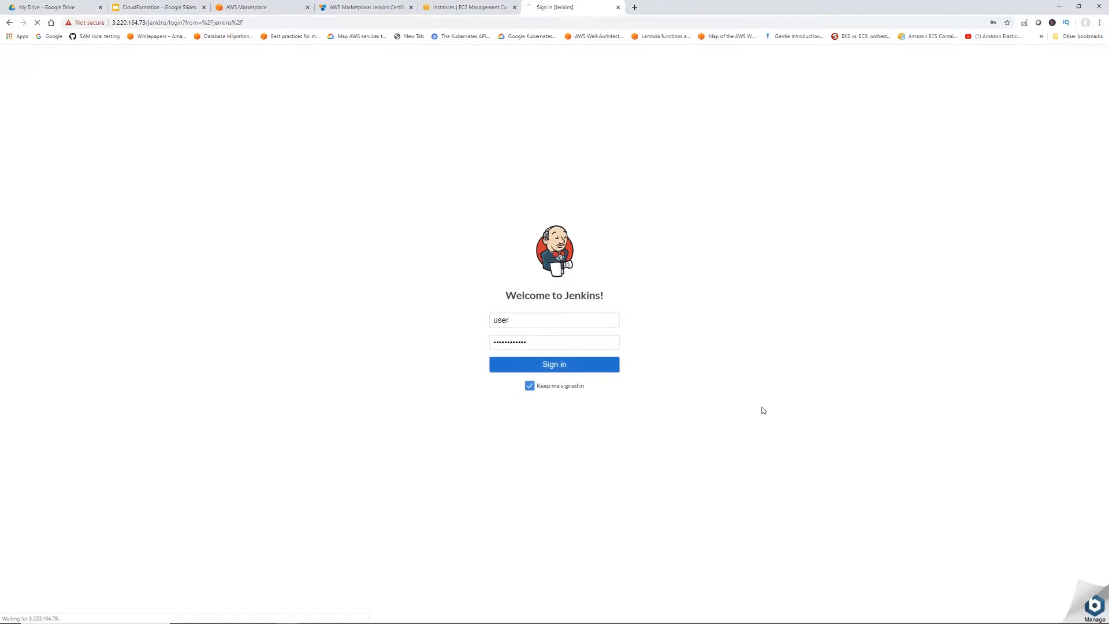
pyautogui.click(555, 364)
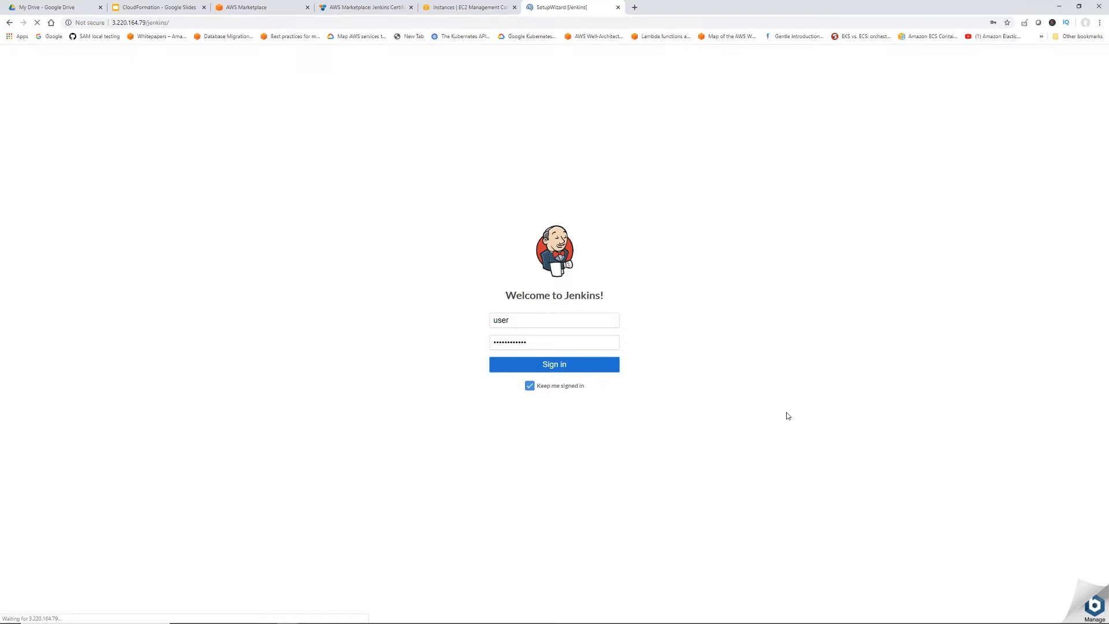
# Step: Sign in, install the suggested plugins, and save the instance URL to finish setup
pyautogui.click(554, 363)
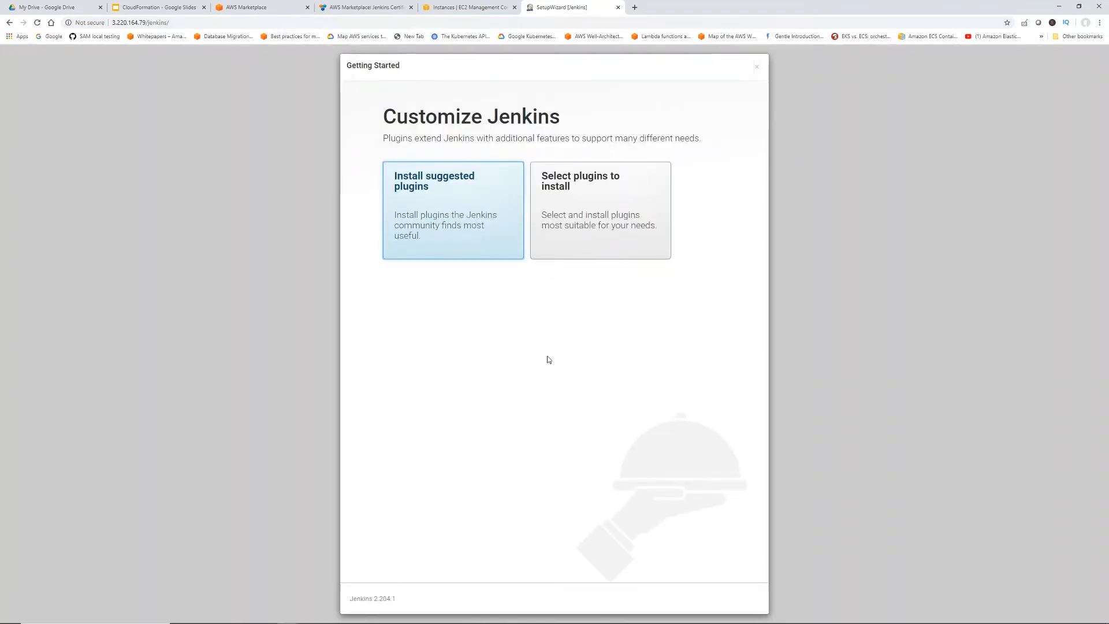
pyautogui.moveTo(515, 342)
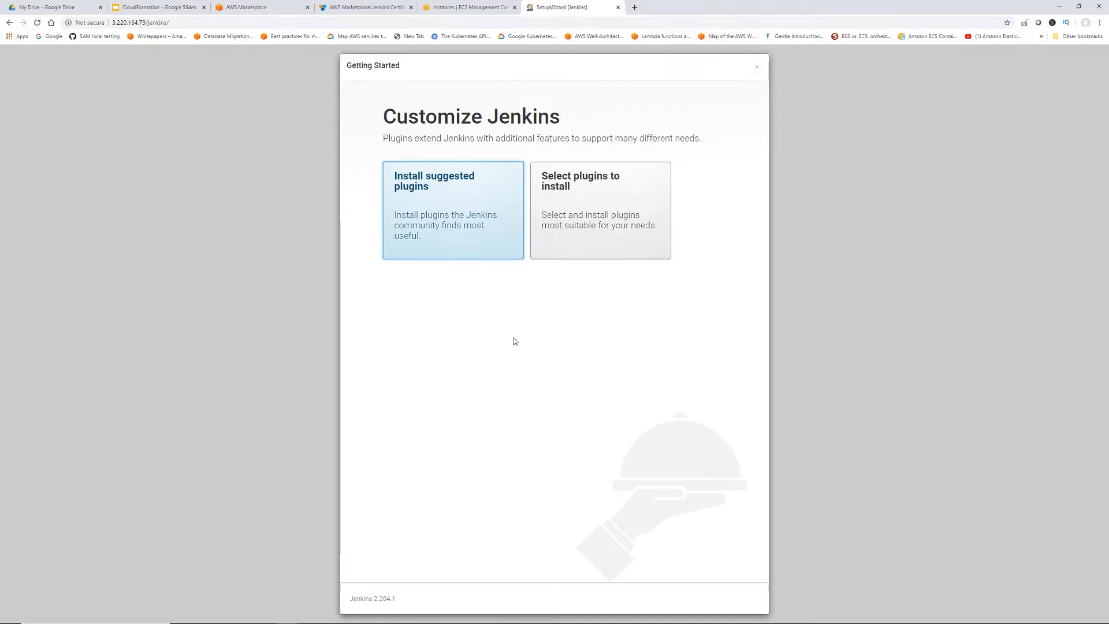
pyautogui.moveTo(662, 363)
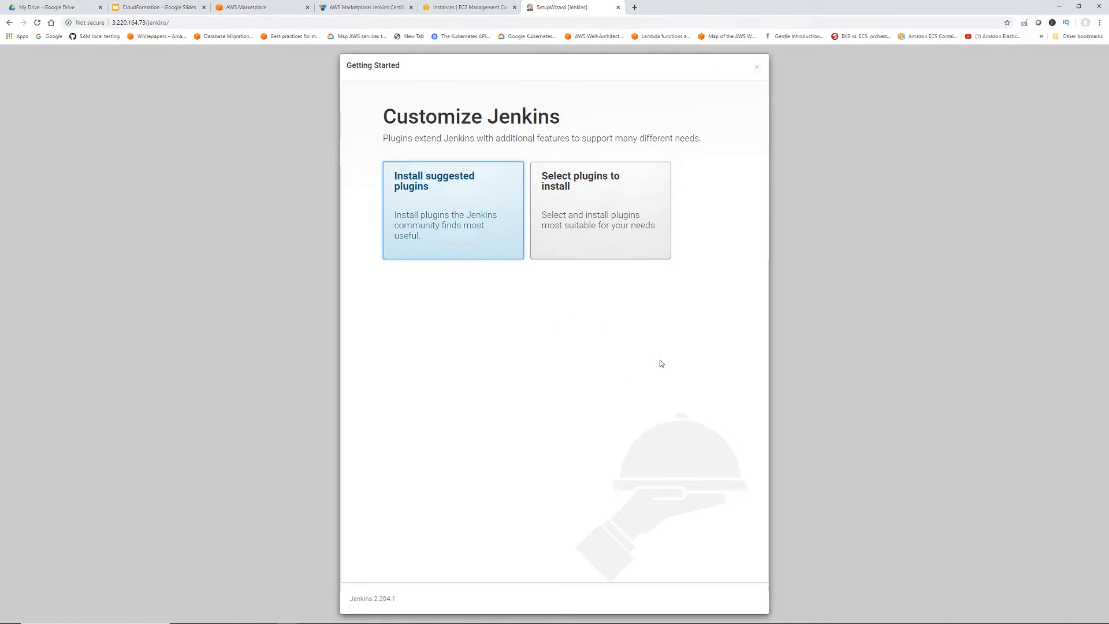
pyautogui.click(452, 211)
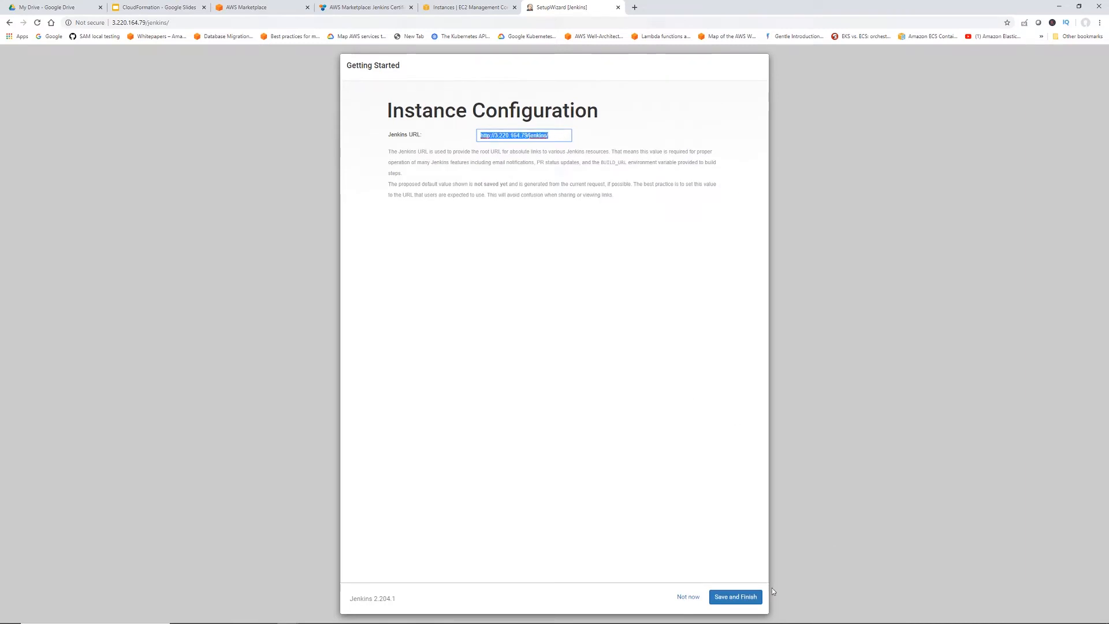
pyautogui.click(734, 597)
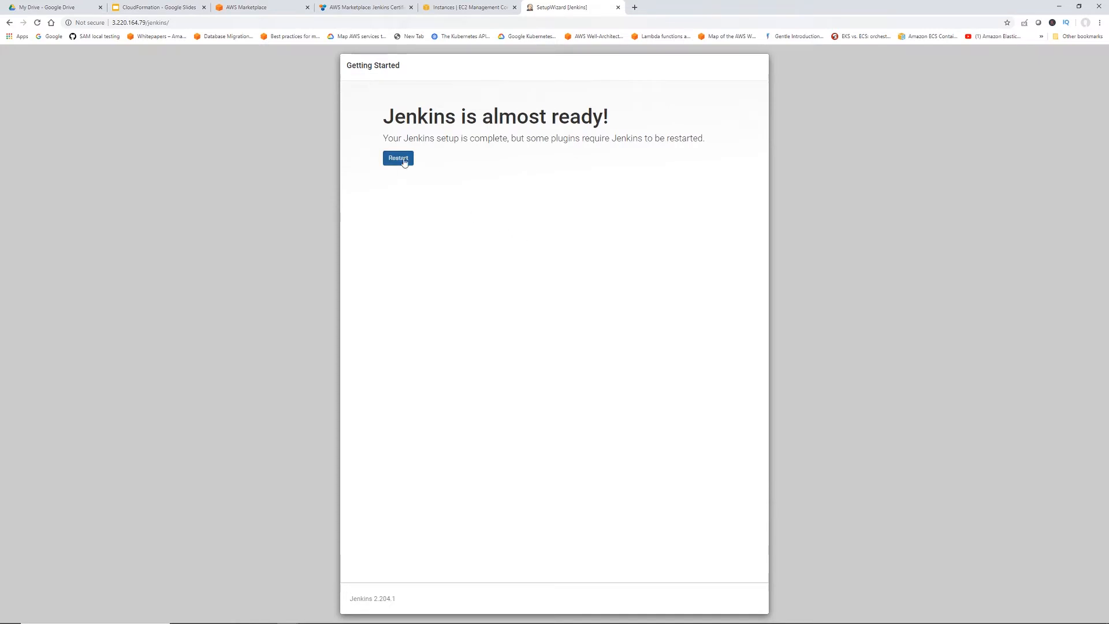
# Step: Restart Jenkins from the 'Jenkins is almost ready' page to reach the Welcome dashboard
pyautogui.click(397, 157)
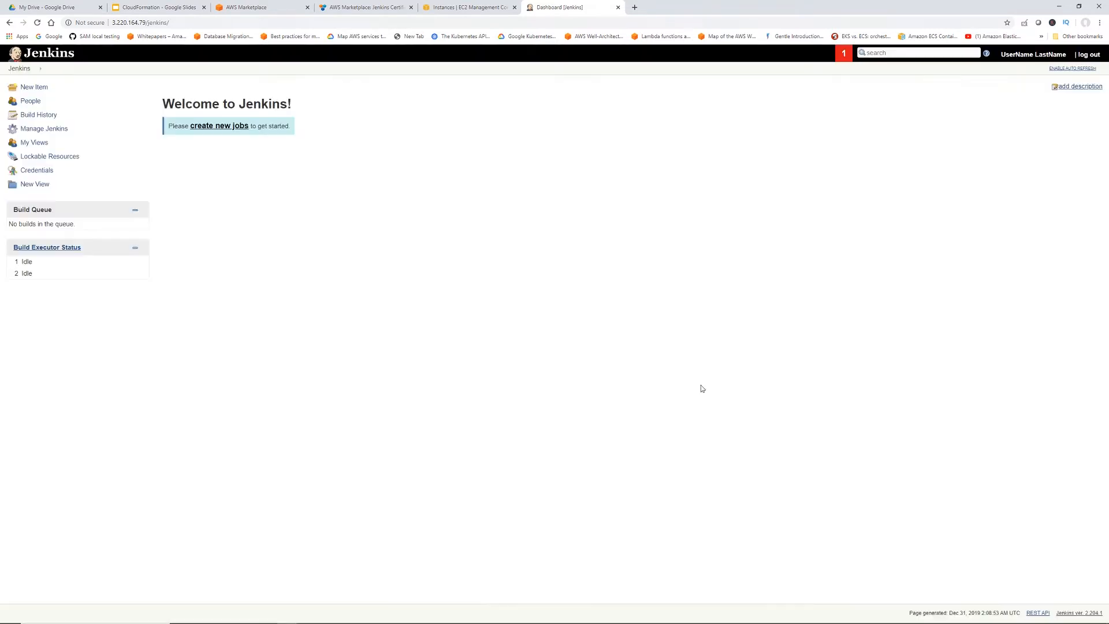
pyautogui.moveTo(318, 253)
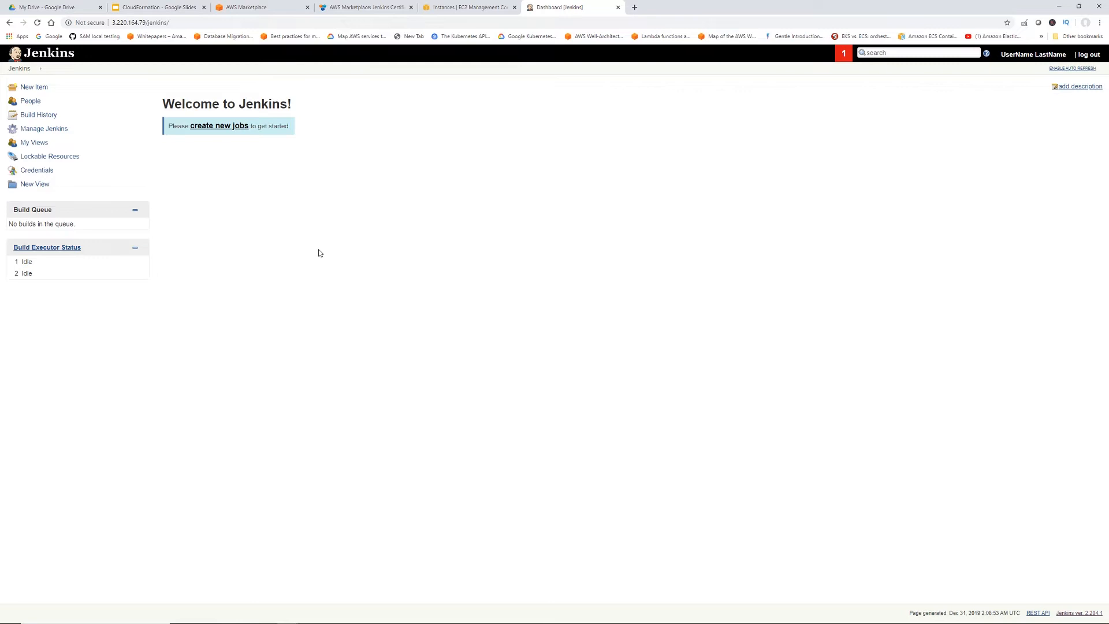
pyautogui.moveTo(354, 262)
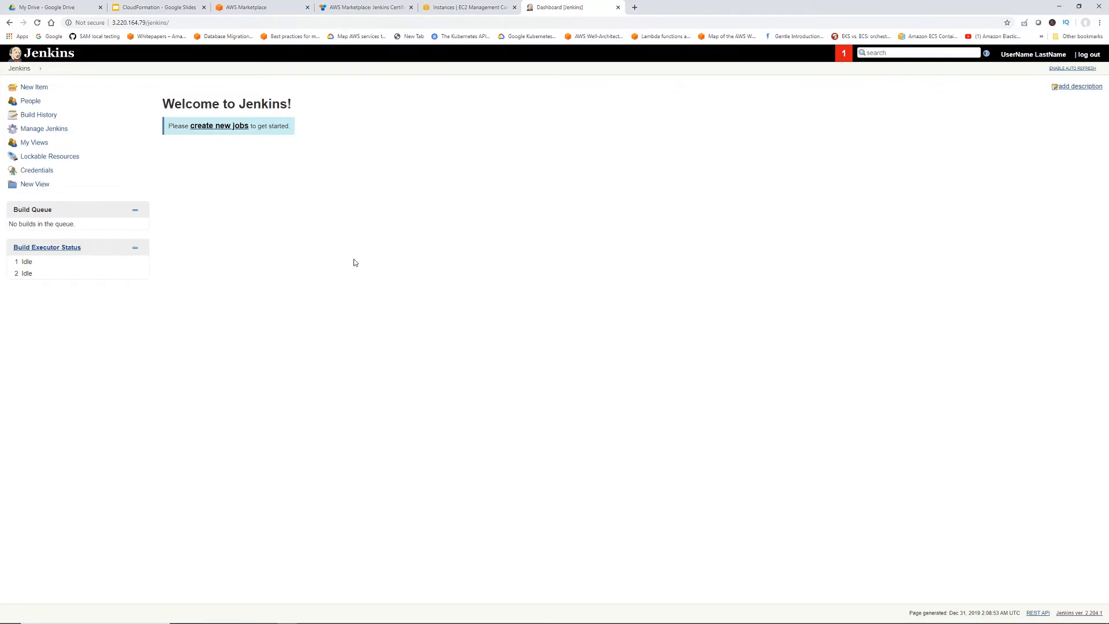
pyautogui.moveTo(343, 264)
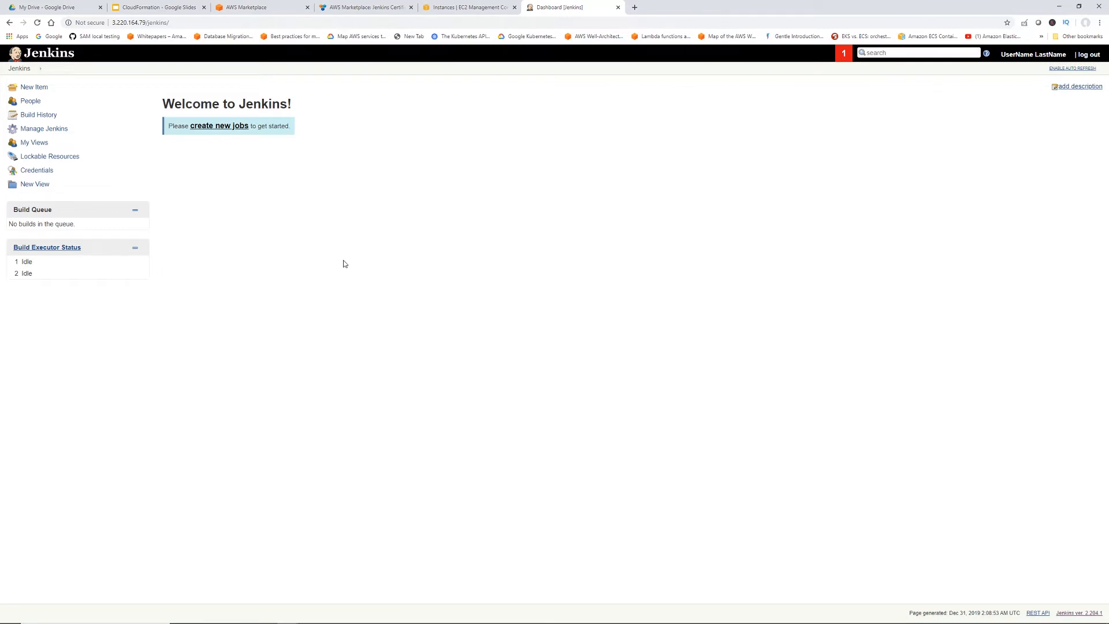
pyautogui.moveTo(294, 264)
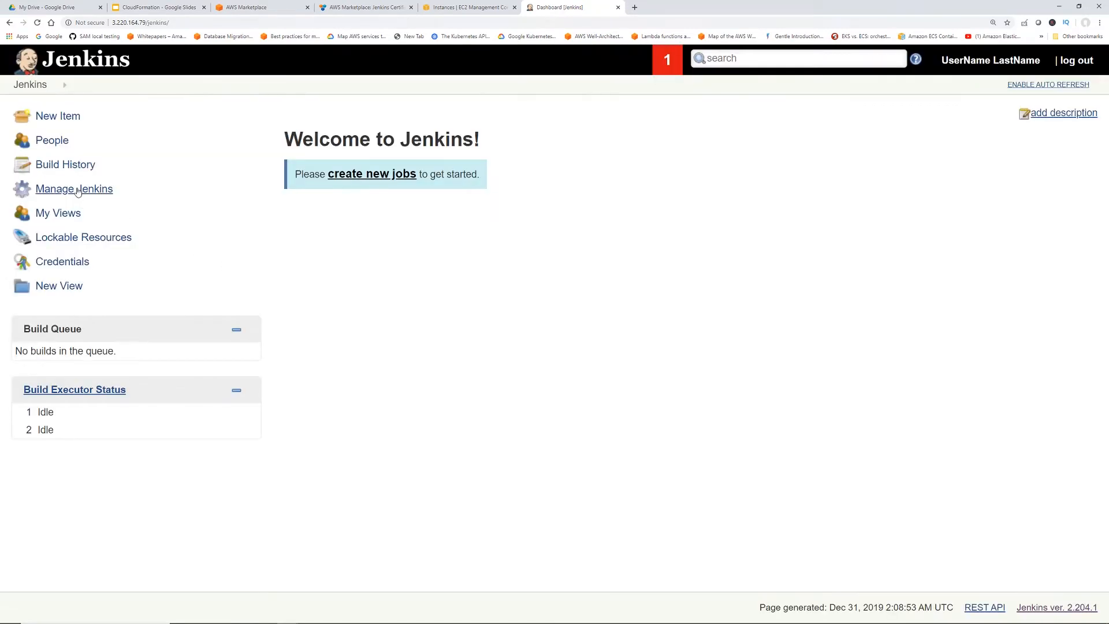
# Step: Go to Manage Jenkins > Manage Plugins and show the Available plugins list
pyautogui.click(74, 189)
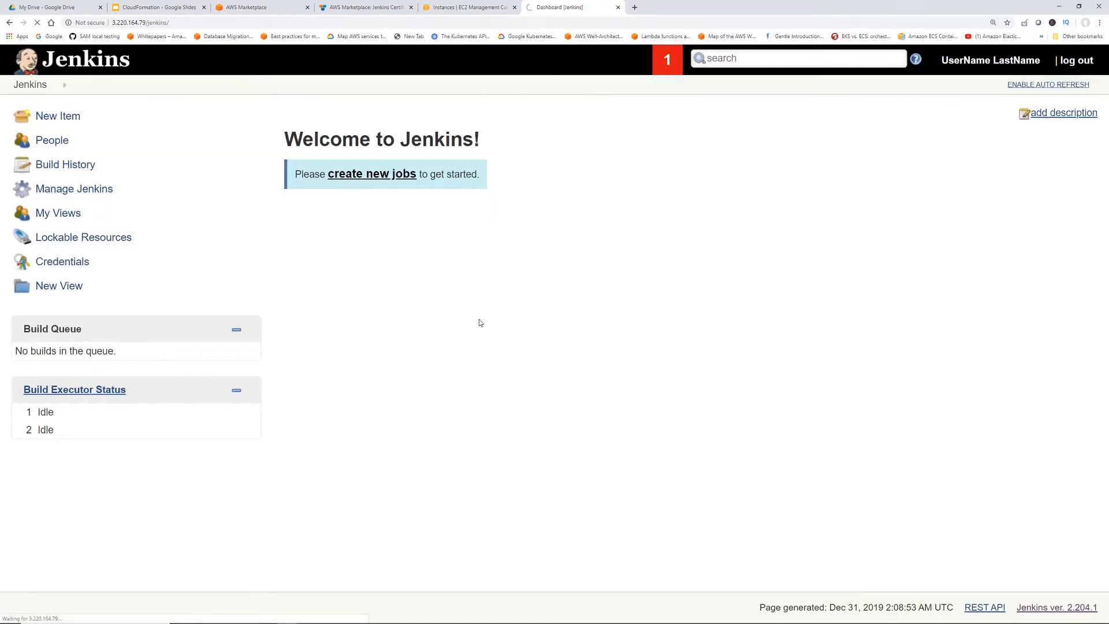
pyautogui.click(74, 188)
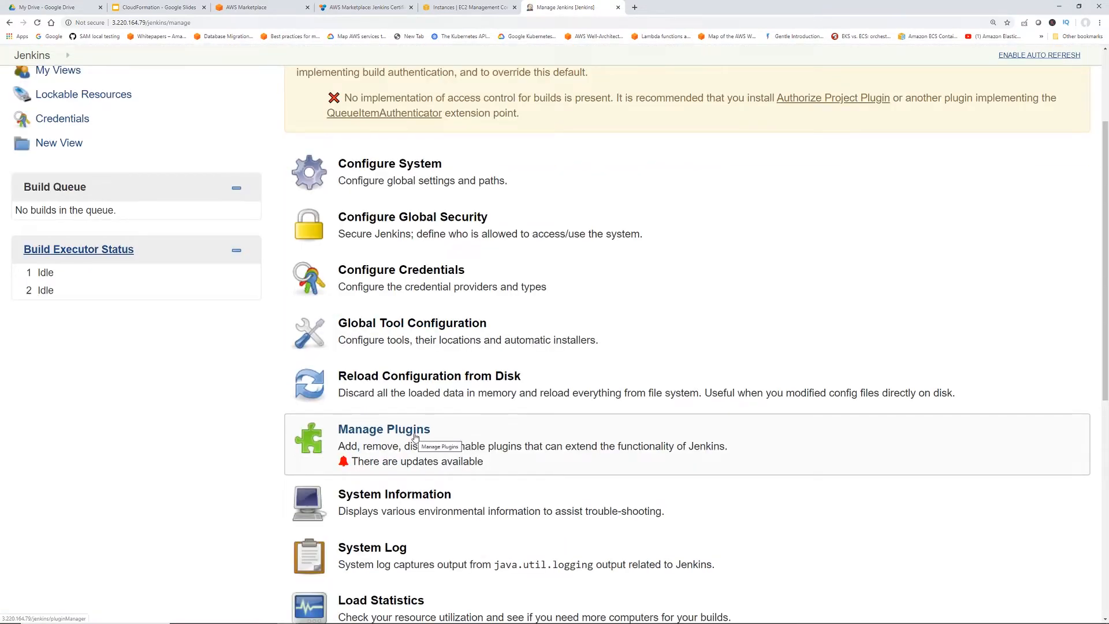
pyautogui.click(385, 428)
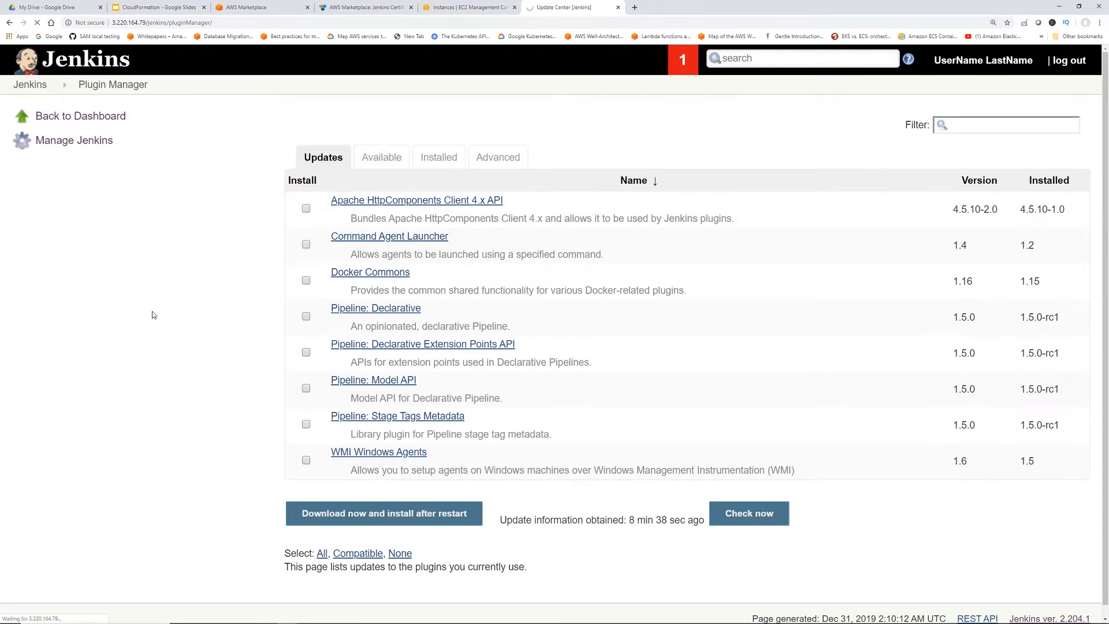
pyautogui.click(380, 157)
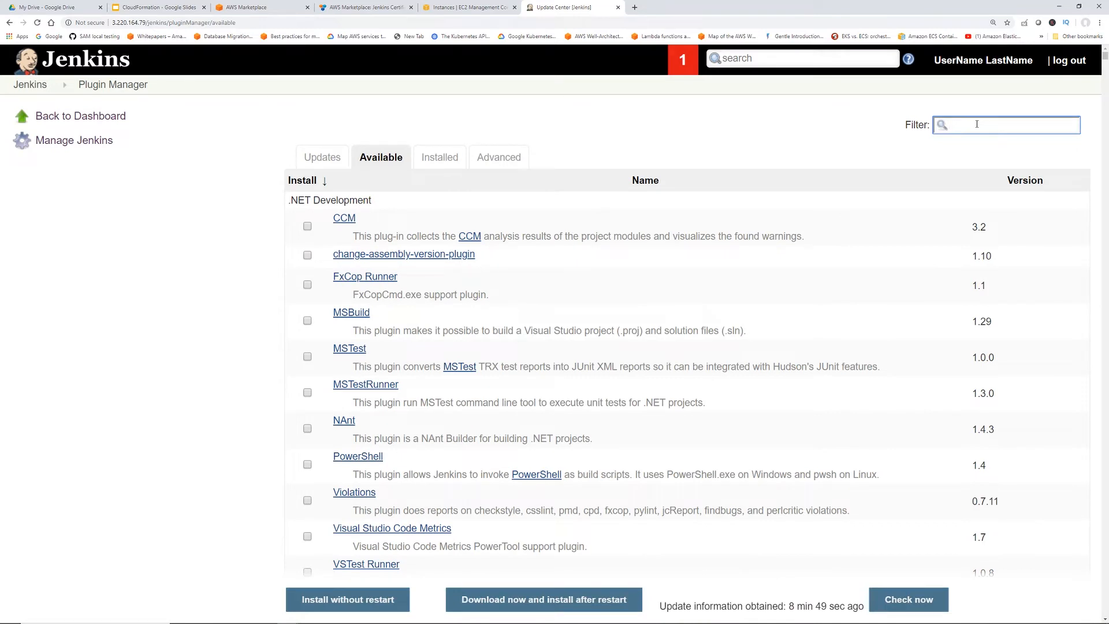
# Step: Filter 'cloudformation', install jenkins-cloudformation-plugin without restart, and return to the top page
pyautogui.write('cloud')
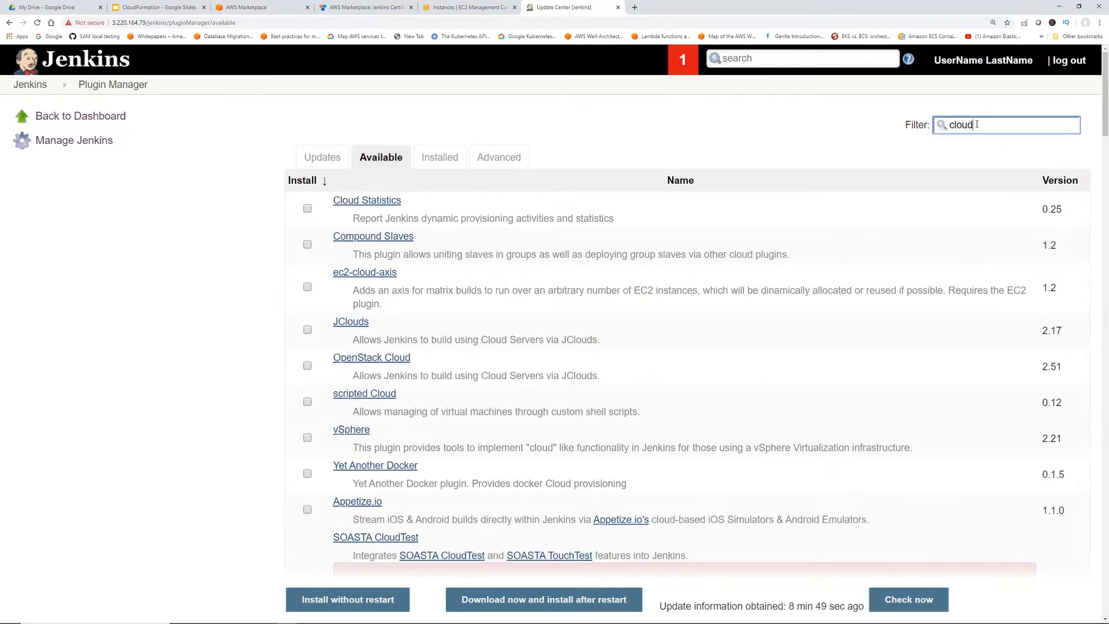
pyautogui.write('formation')
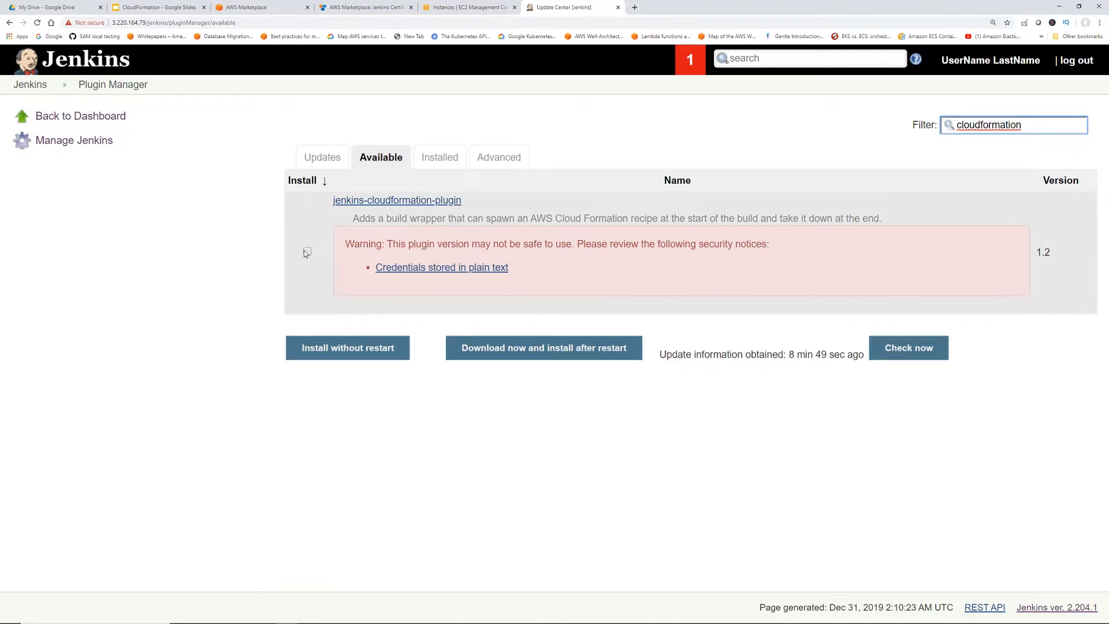
pyautogui.click(307, 252)
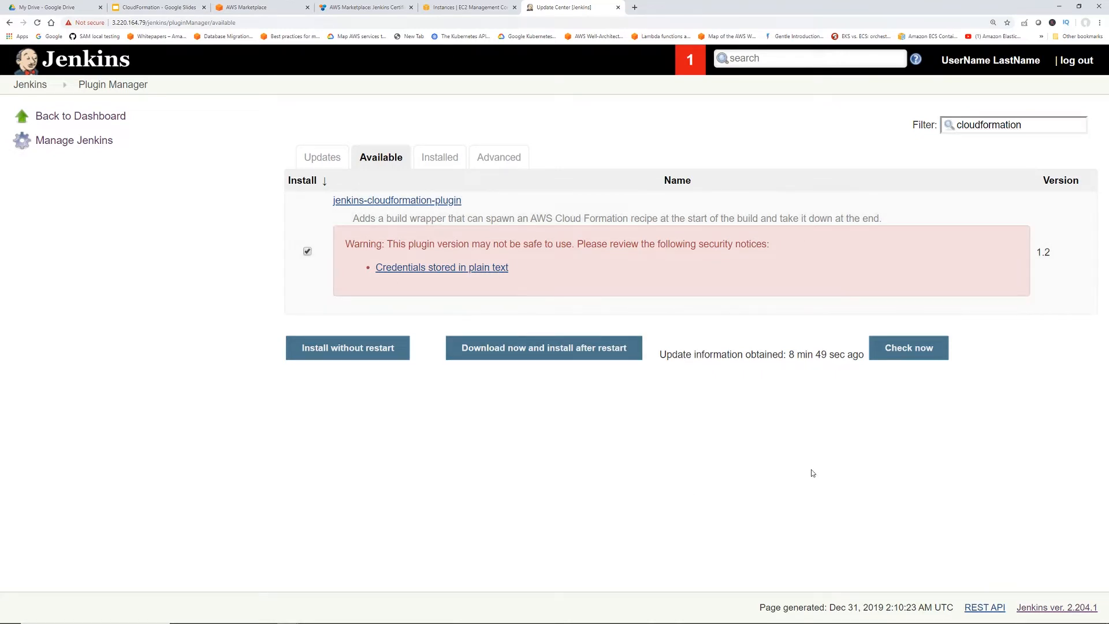
pyautogui.click(348, 347)
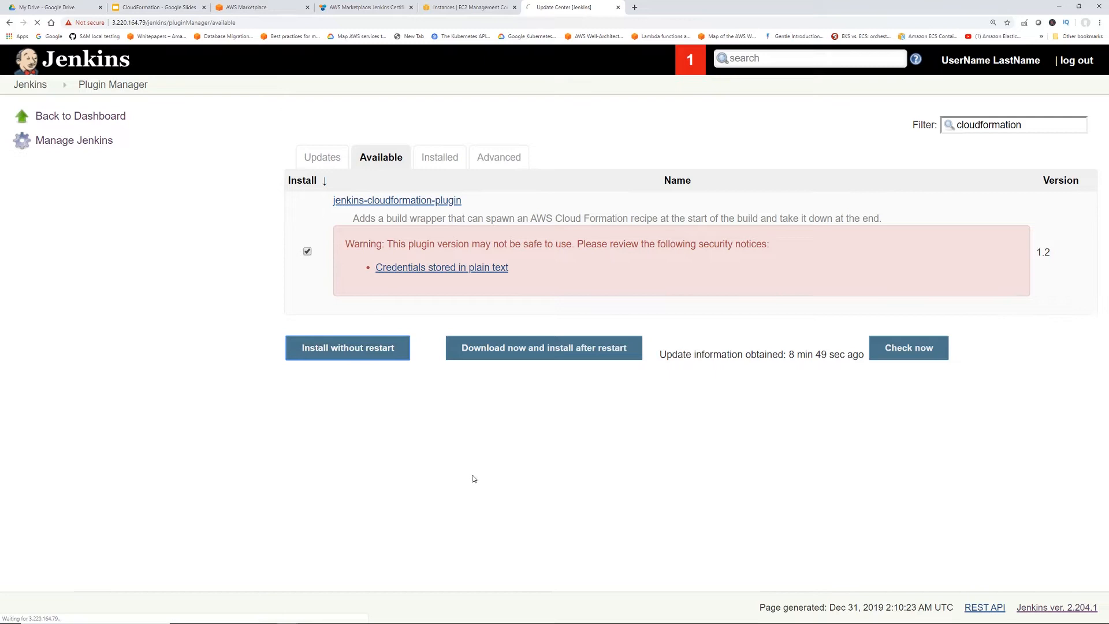
pyautogui.click(543, 347)
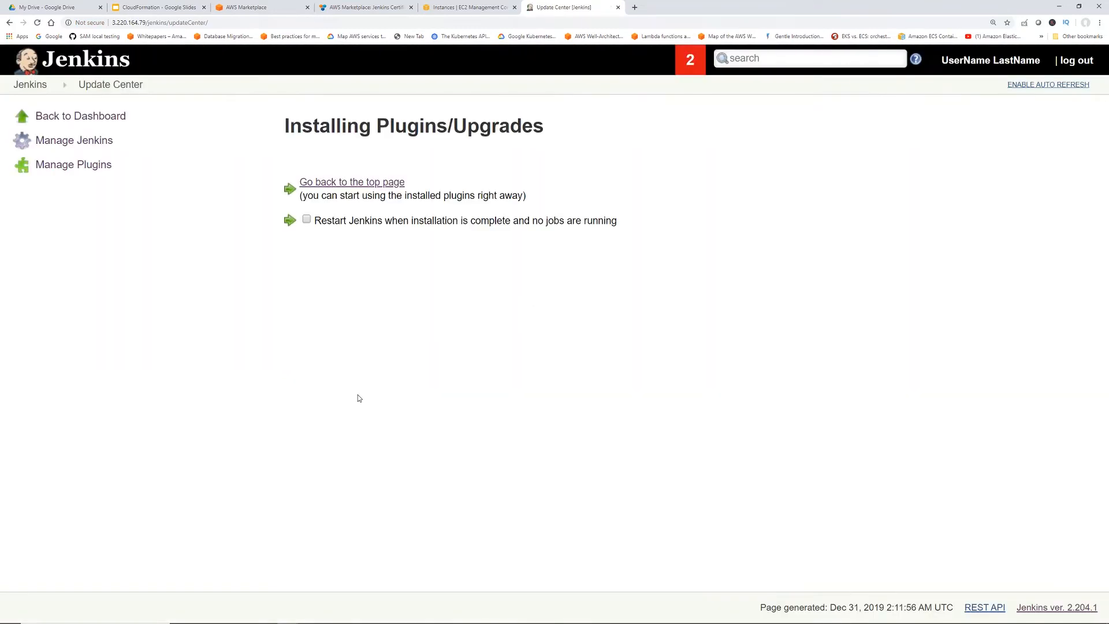
pyautogui.moveTo(352, 186)
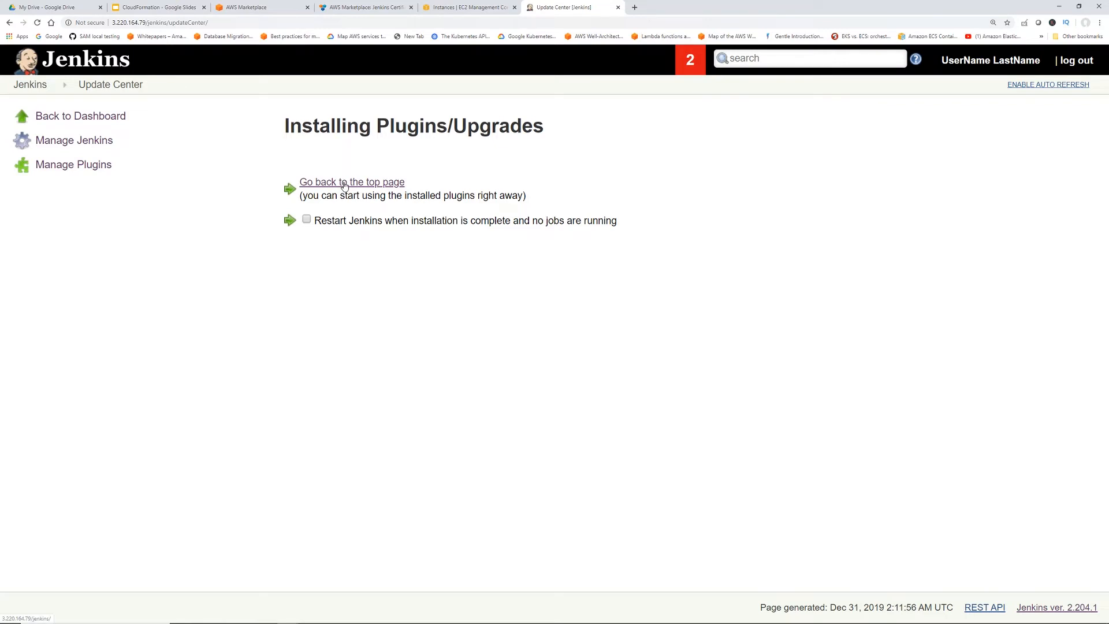
pyautogui.click(352, 182)
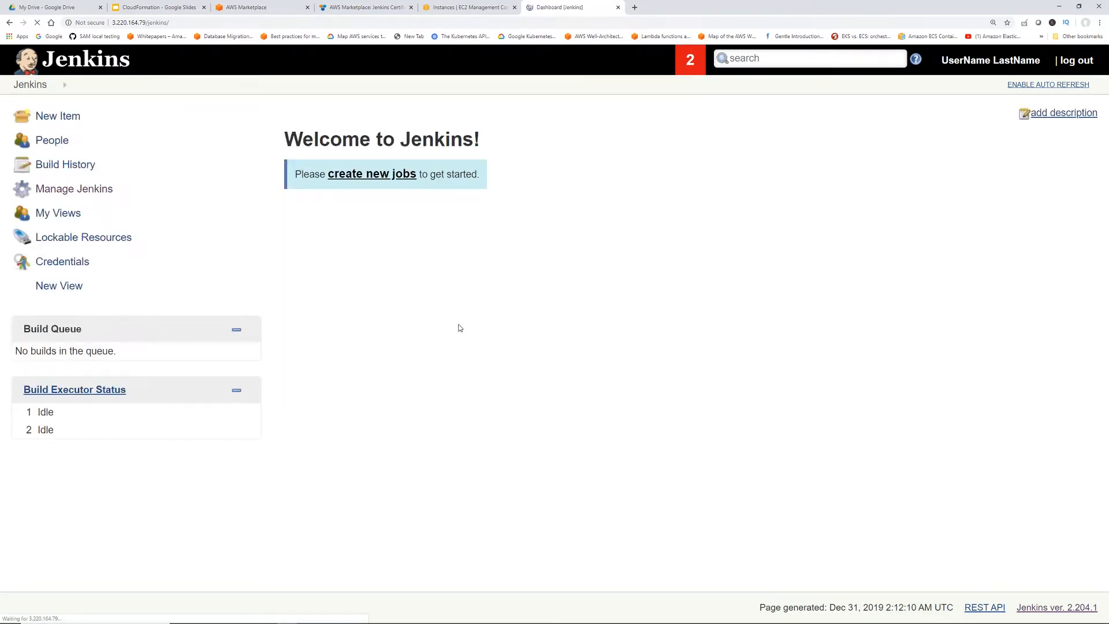
pyautogui.click(675, 7)
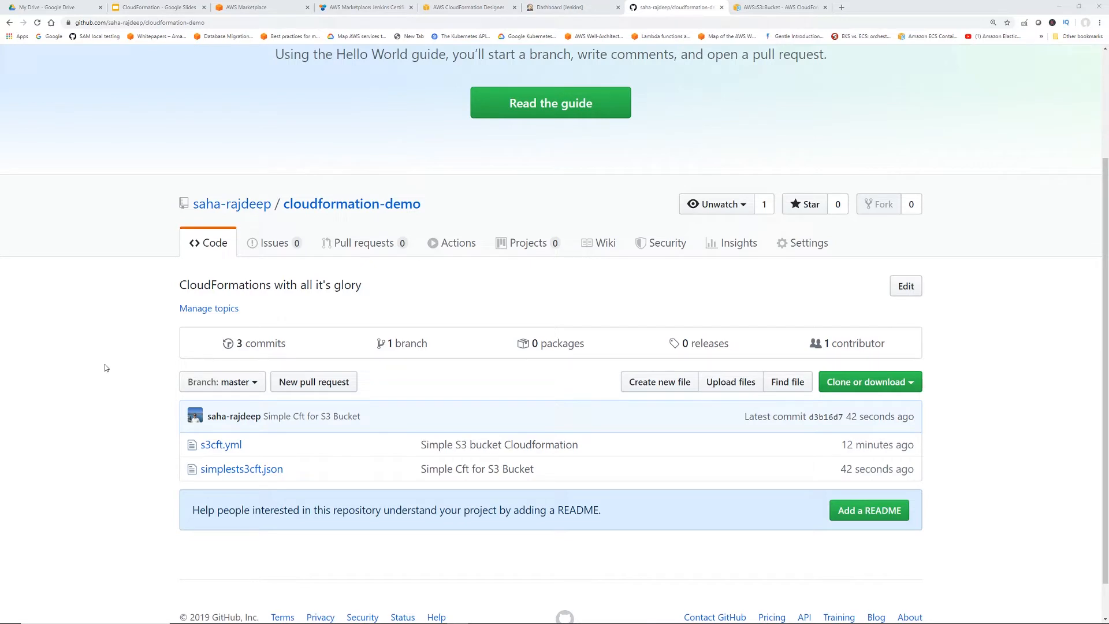
pyautogui.moveTo(90, 373)
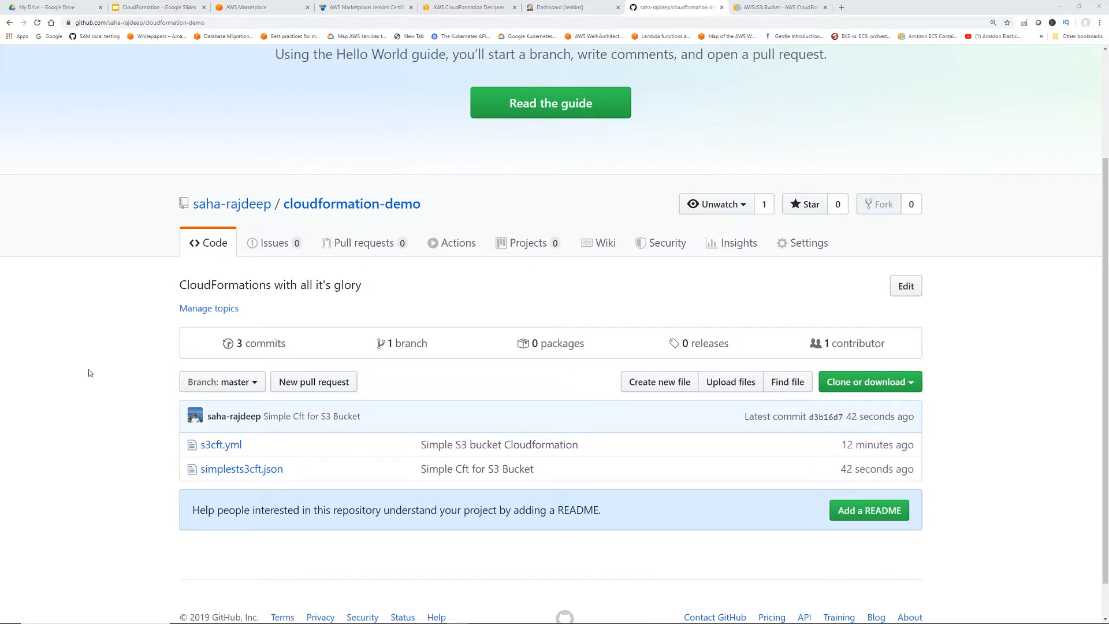
pyautogui.moveTo(147, 356)
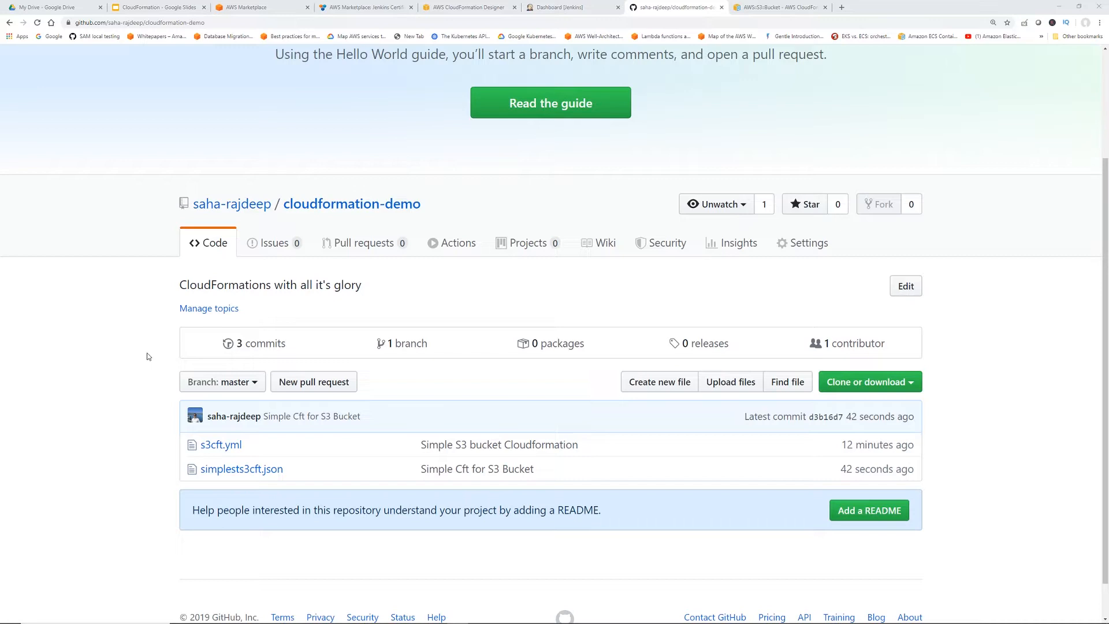
pyautogui.moveTo(231, 204)
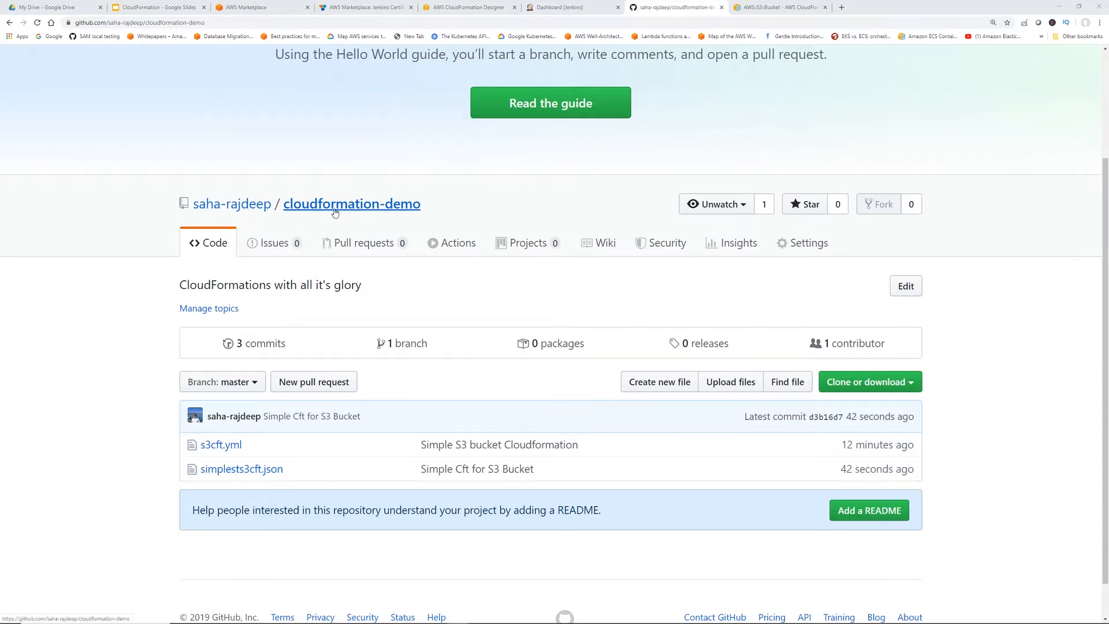
pyautogui.moveTo(353, 213)
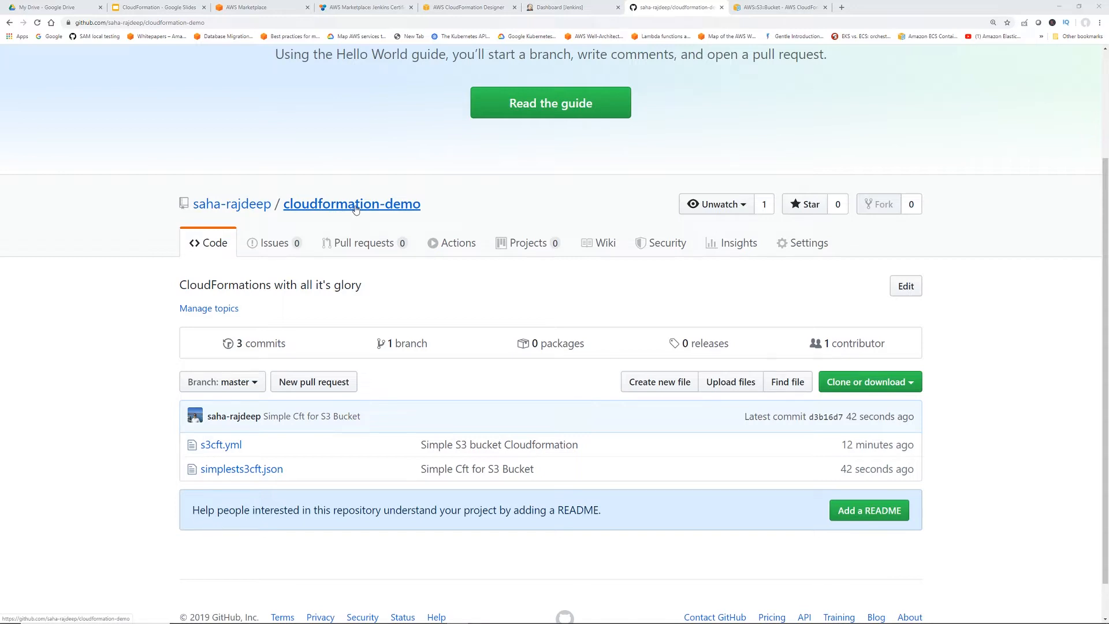
pyautogui.moveTo(241, 468)
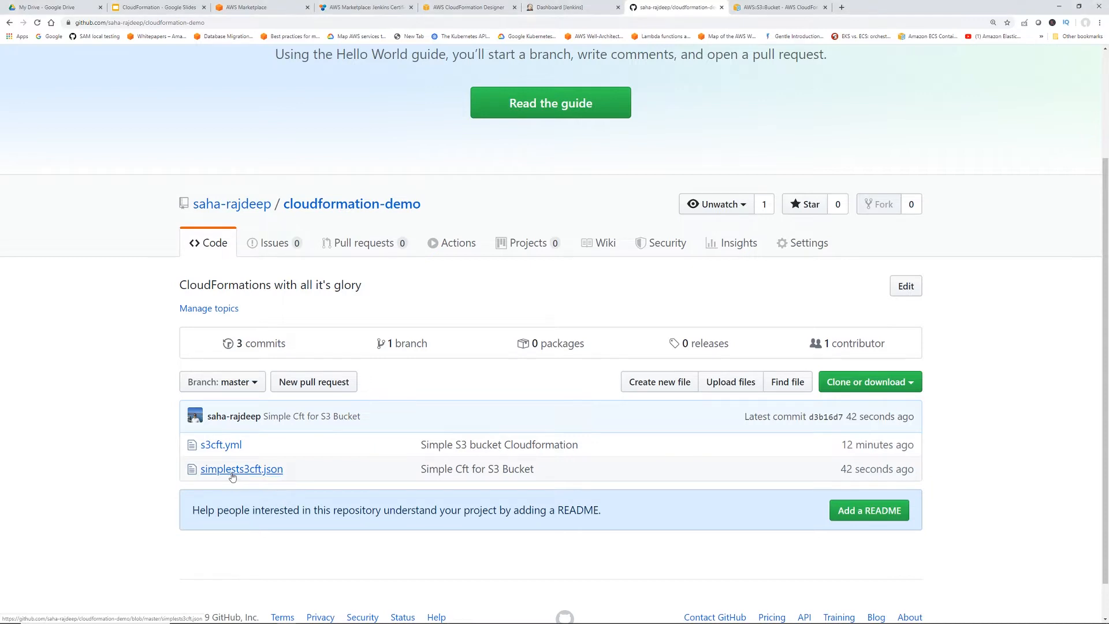
# Step: Open simplests3cft.json and highlight its AWS::S3::Bucket resource and S3Bucket output reference
pyautogui.click(241, 468)
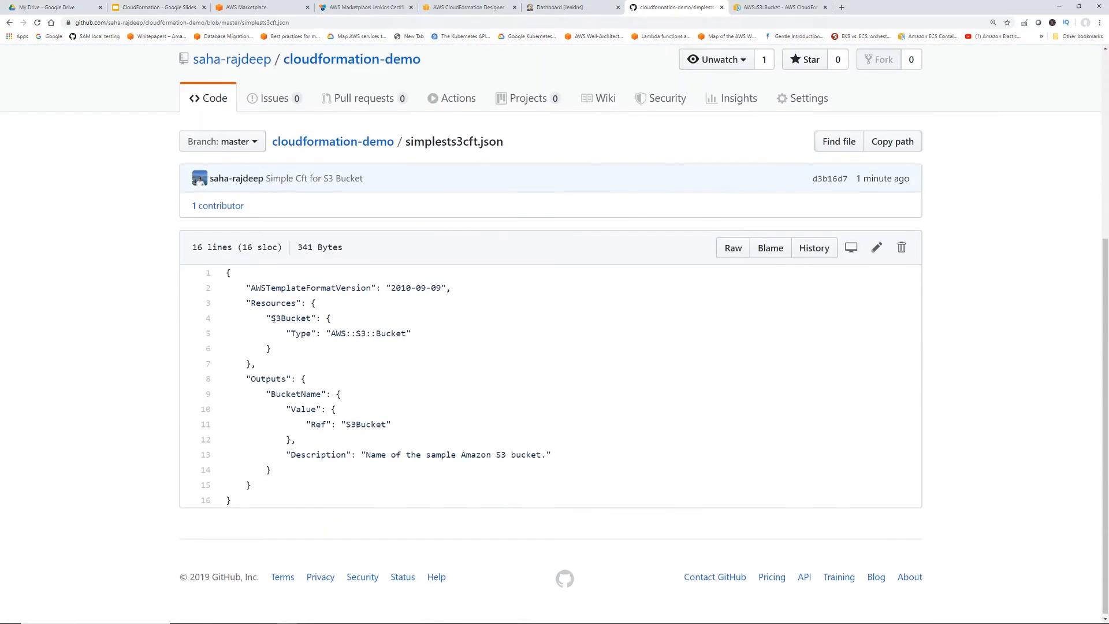
pyautogui.doubleClick(357, 334)
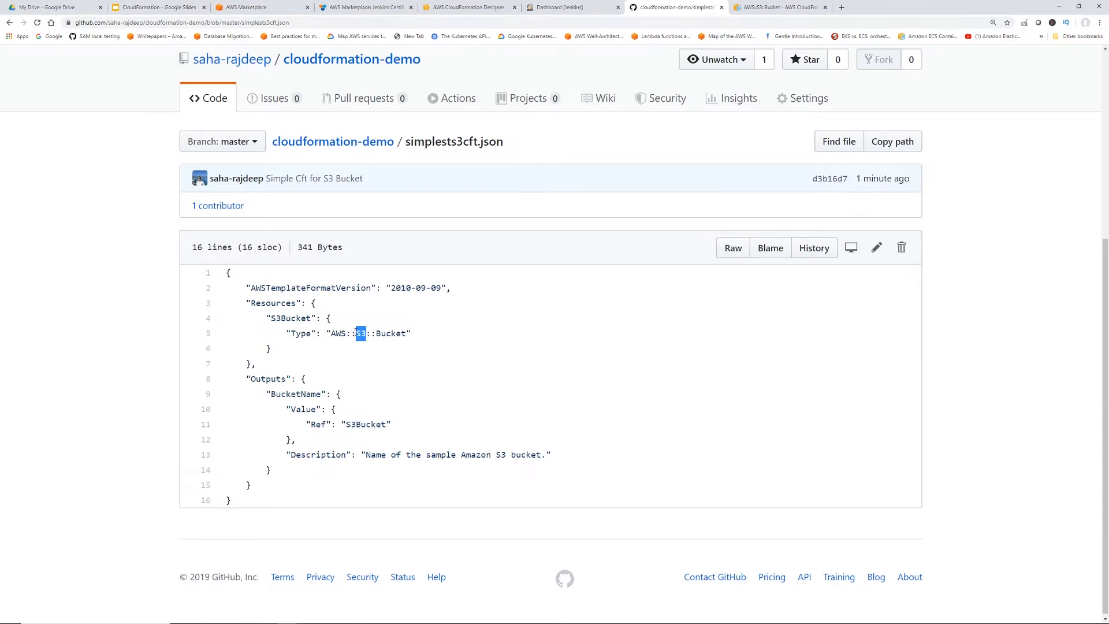
pyautogui.doubleClick(368, 334)
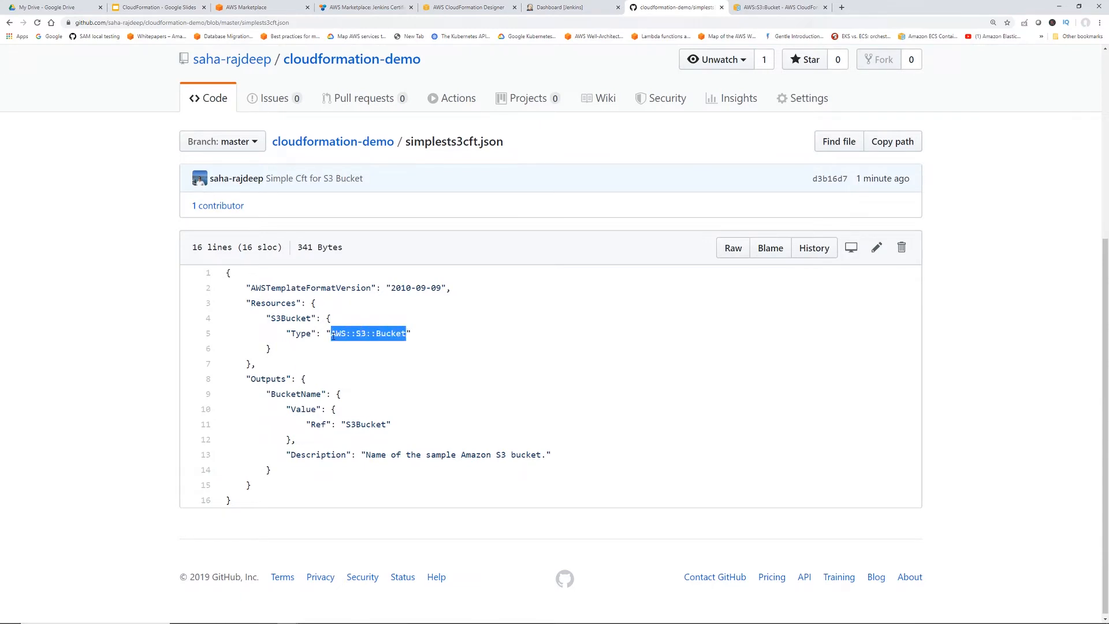
pyautogui.moveTo(309, 357)
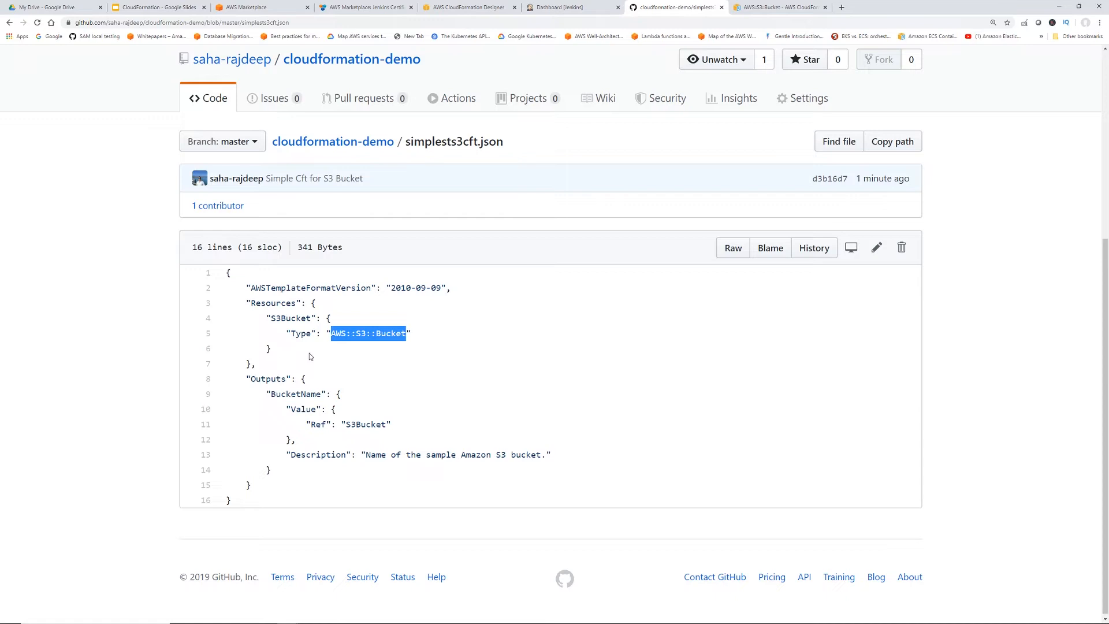
pyautogui.click(366, 437)
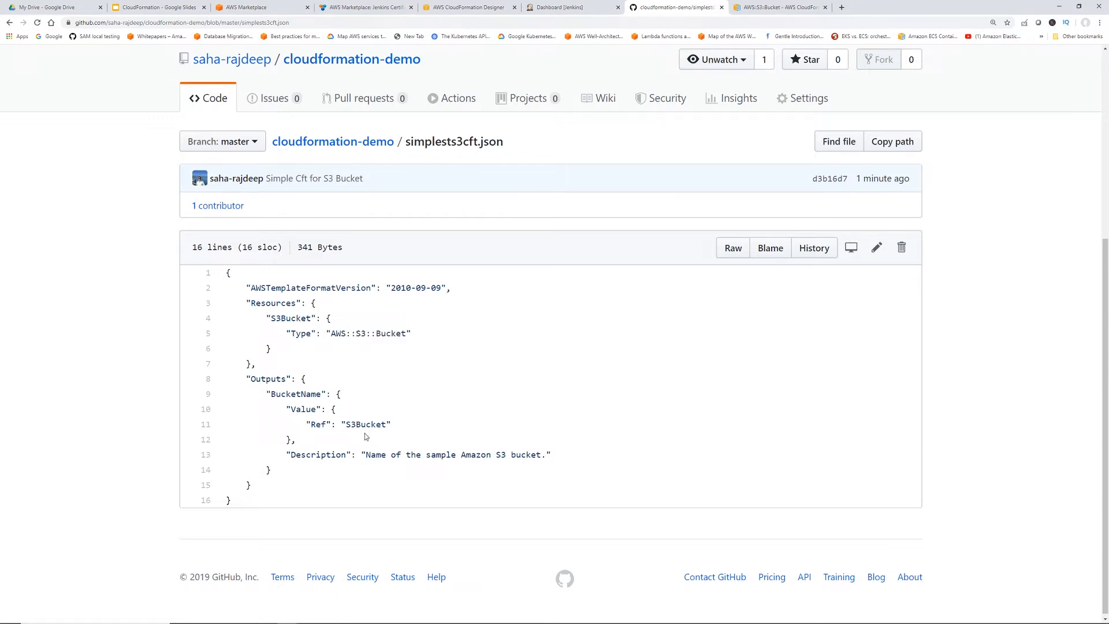
pyautogui.doubleClick(364, 425)
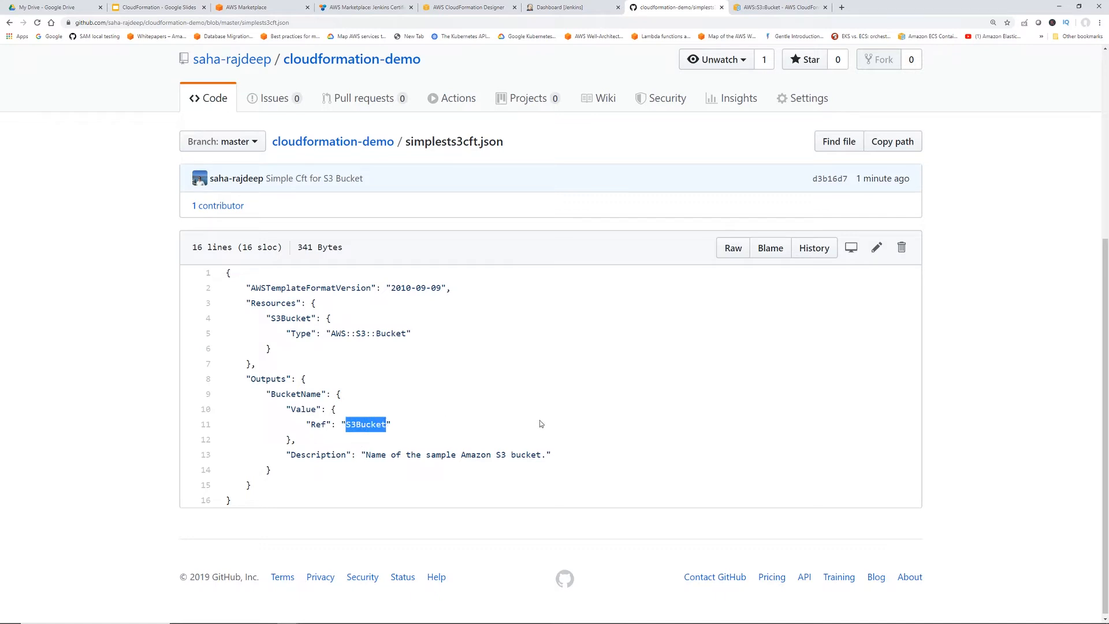
pyautogui.moveTo(486, 382)
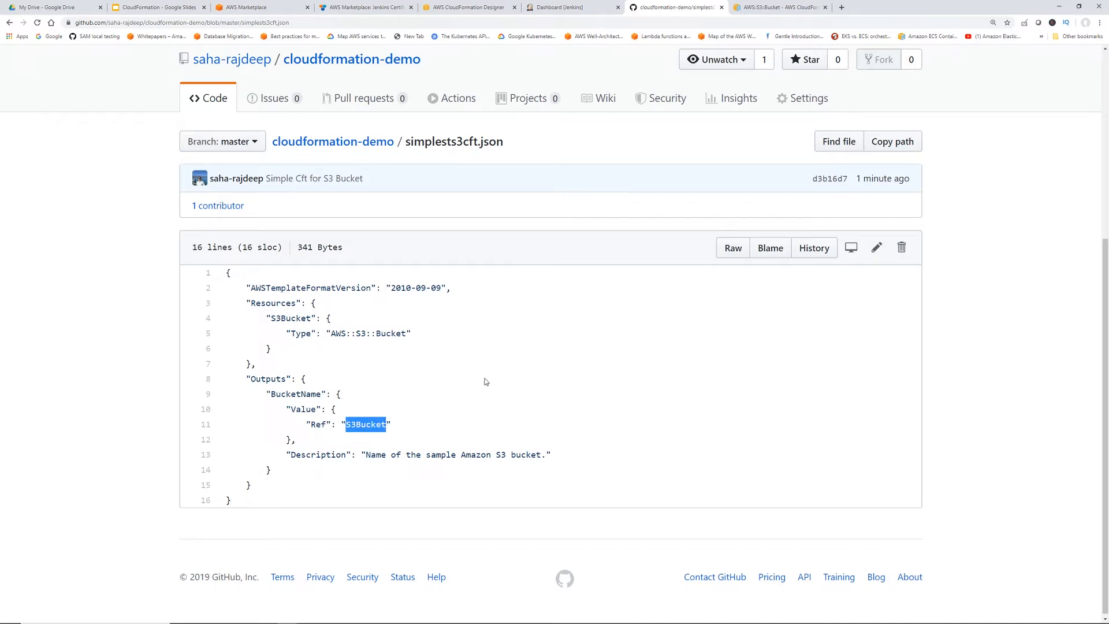
pyautogui.click(299, 370)
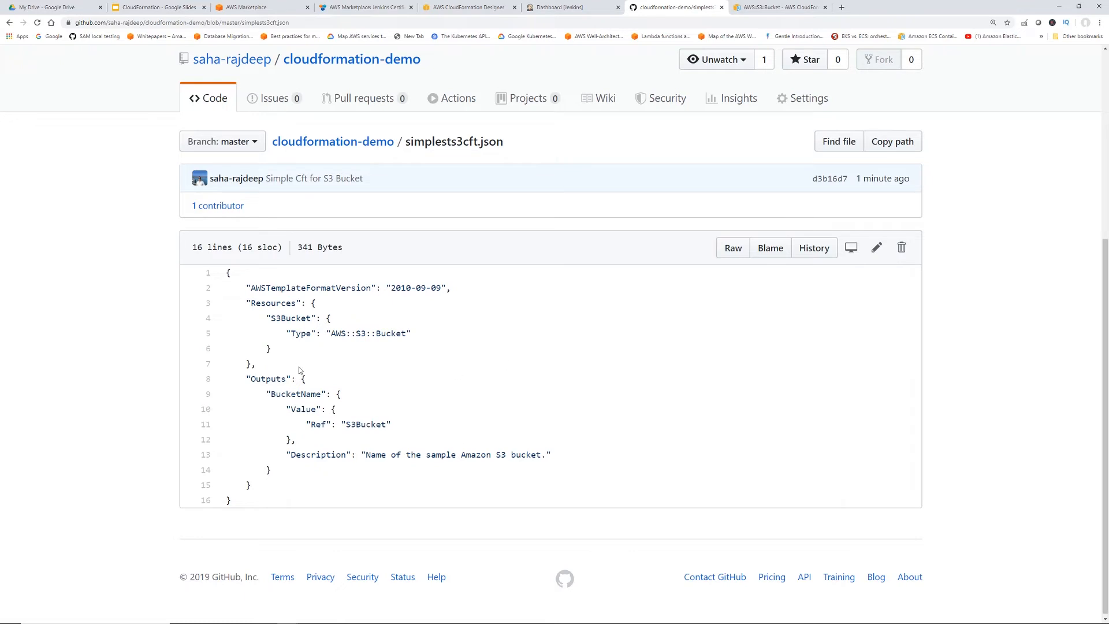
pyautogui.moveTo(470, 392)
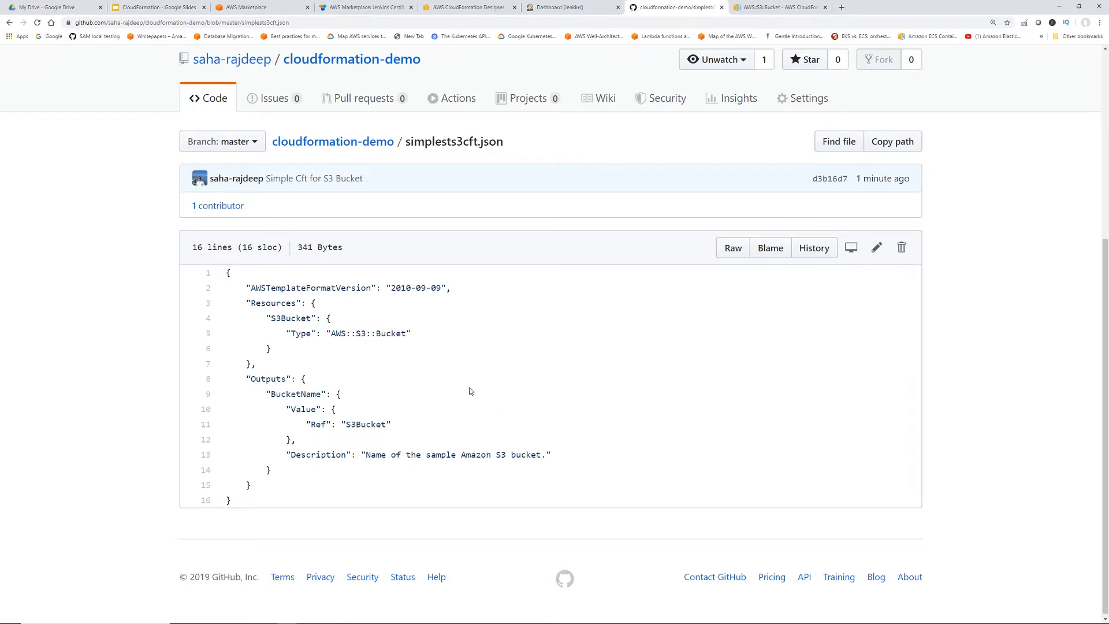
pyautogui.moveTo(499, 390)
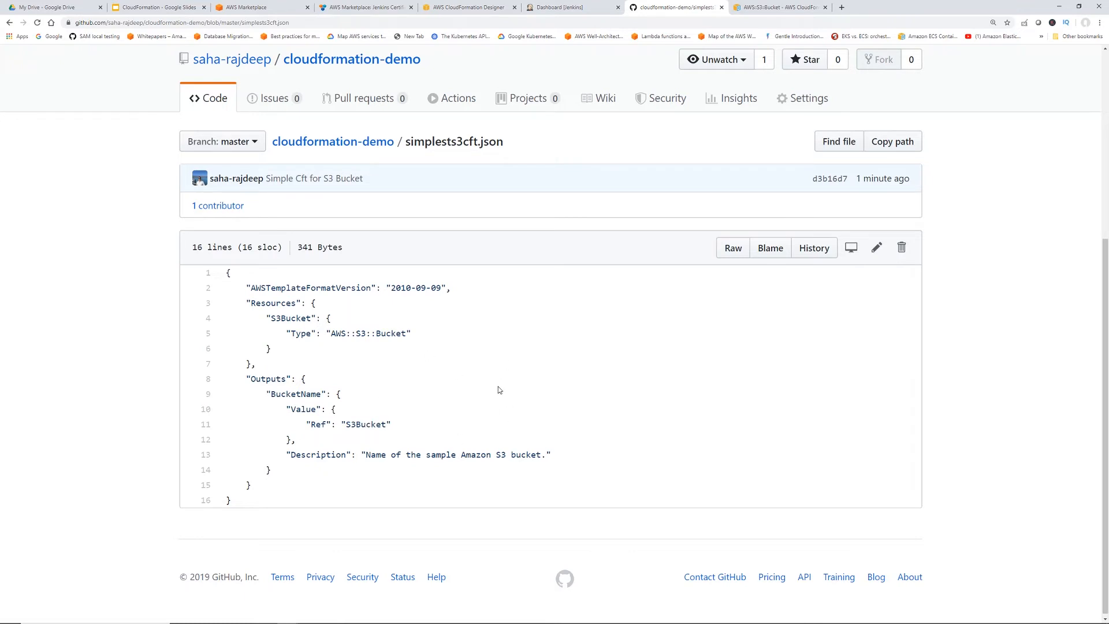
pyautogui.moveTo(521, 384)
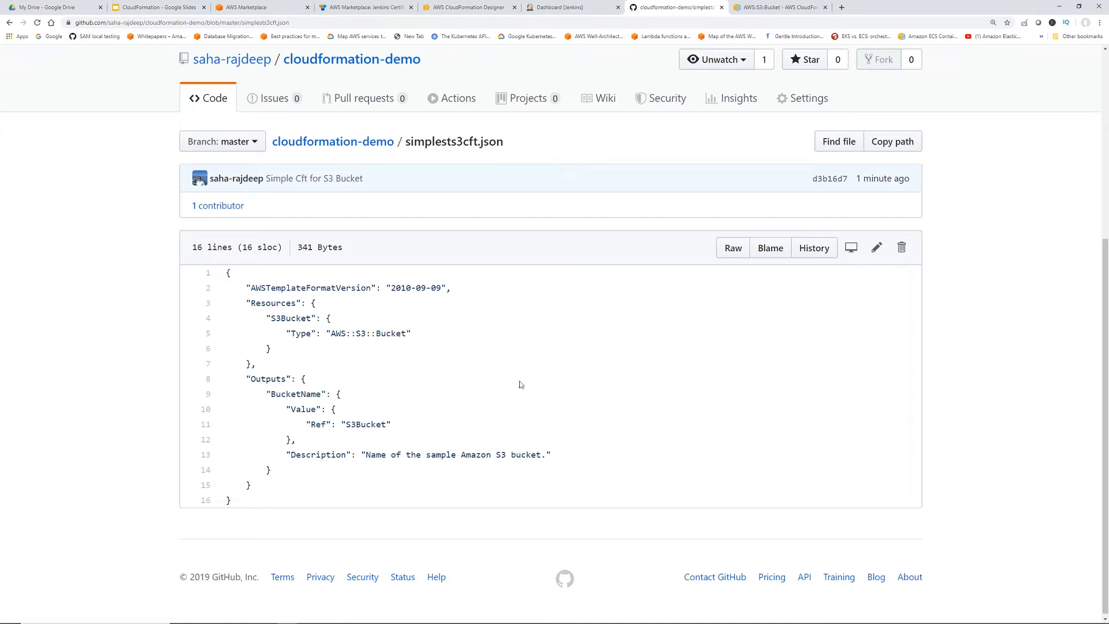
pyautogui.moveTo(579, 42)
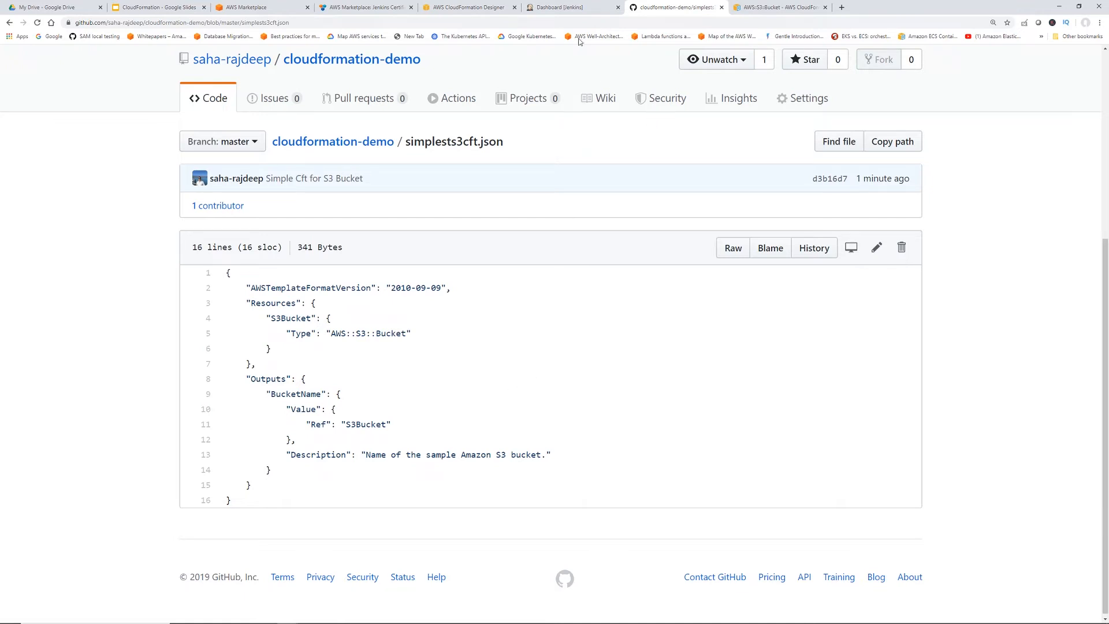
pyautogui.moveTo(570, 7)
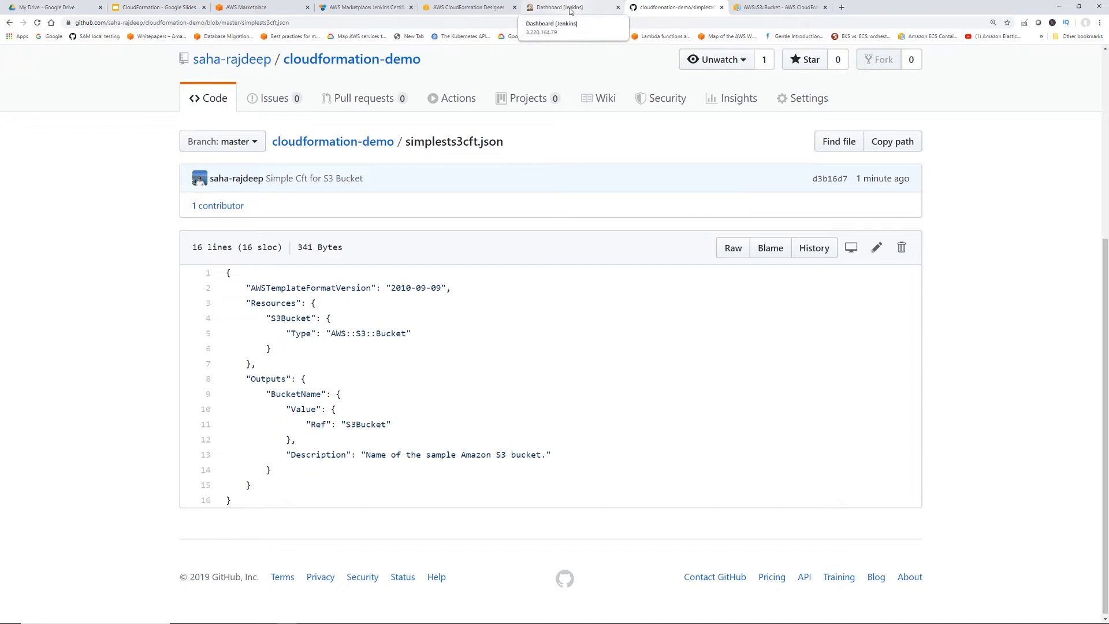
# Step: Create a new freestyle project named 'cftdemo-jenkinsplugin' via New Item
pyautogui.click(559, 7)
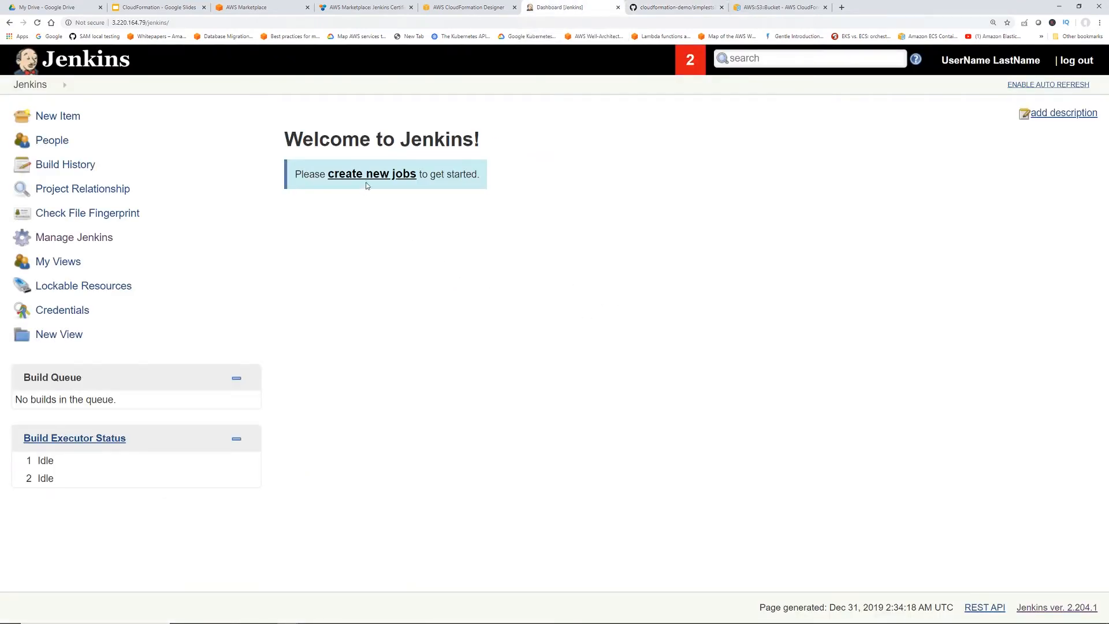
pyautogui.click(371, 174)
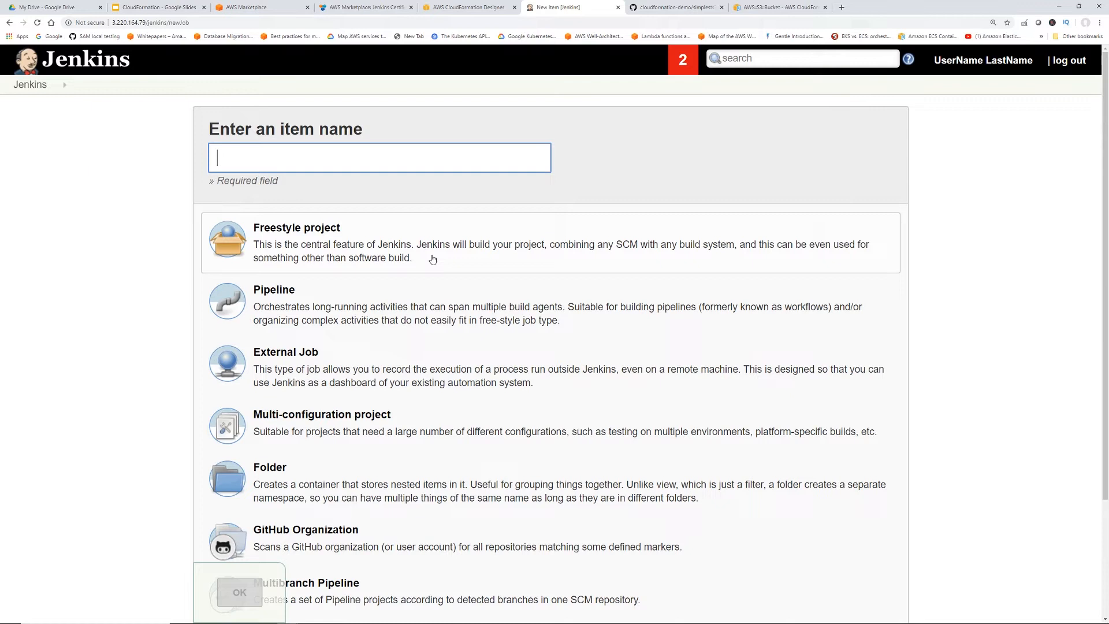
pyautogui.moveTo(479, 264)
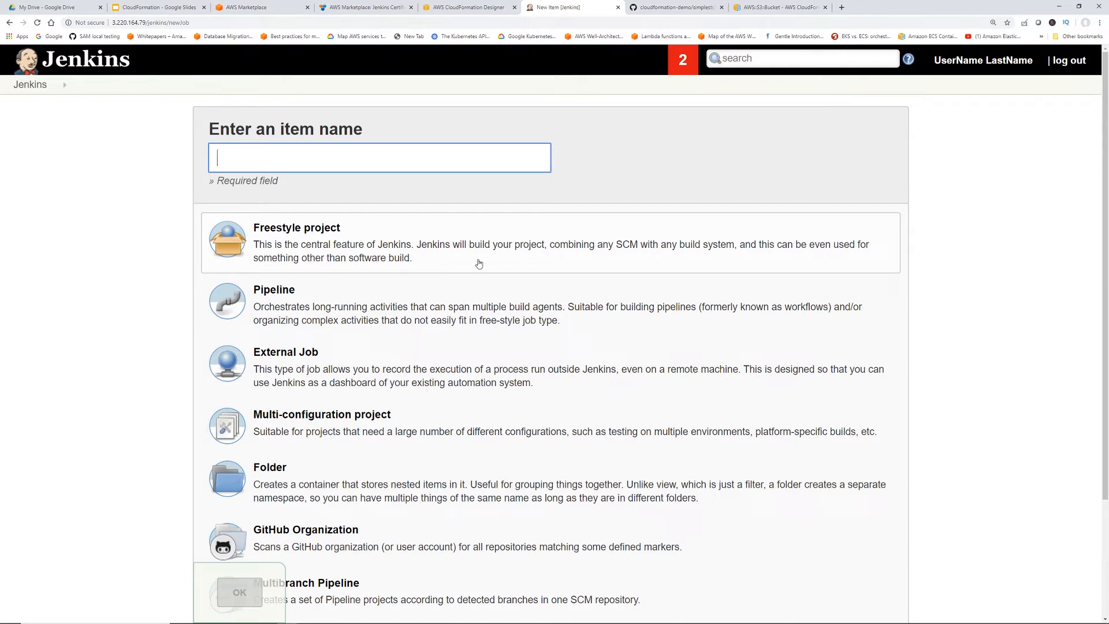
pyautogui.moveTo(627, 253)
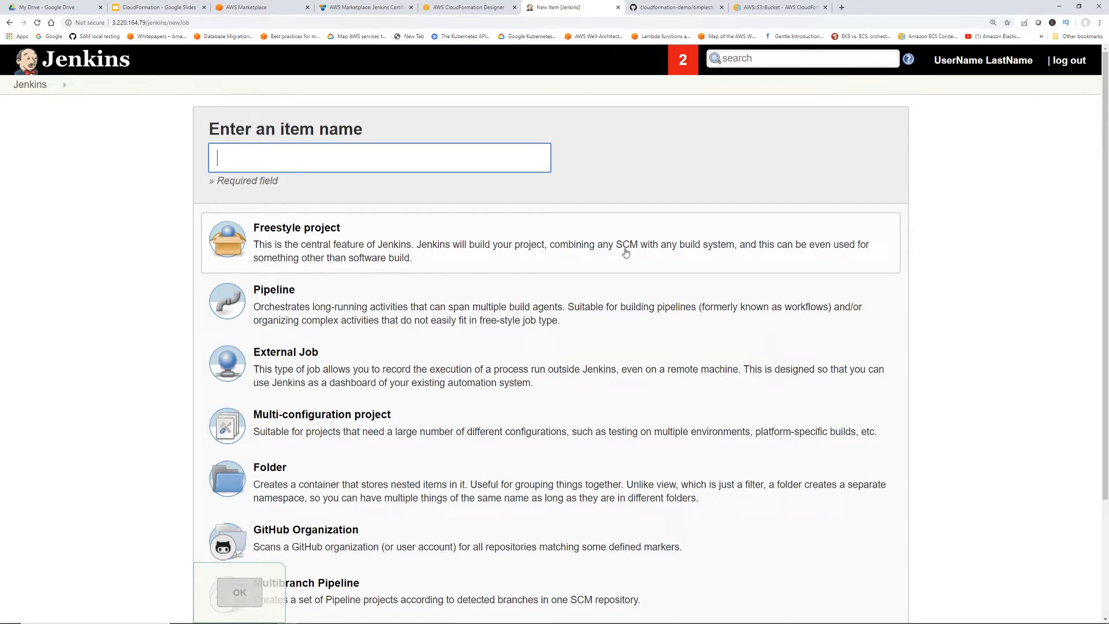
pyautogui.moveTo(687, 258)
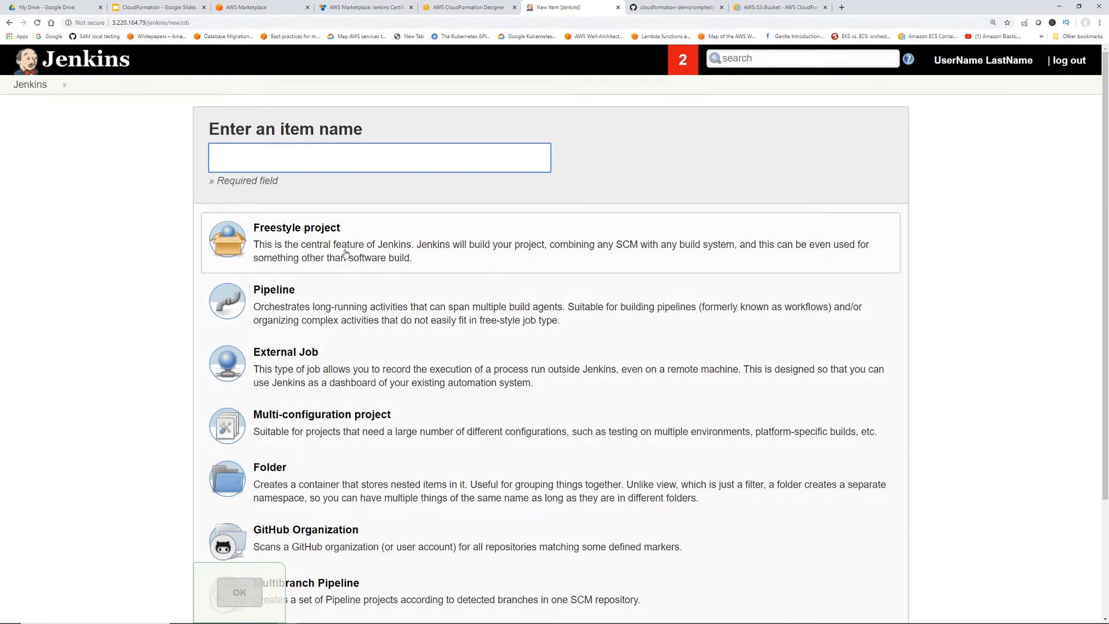
pyautogui.moveTo(384, 254)
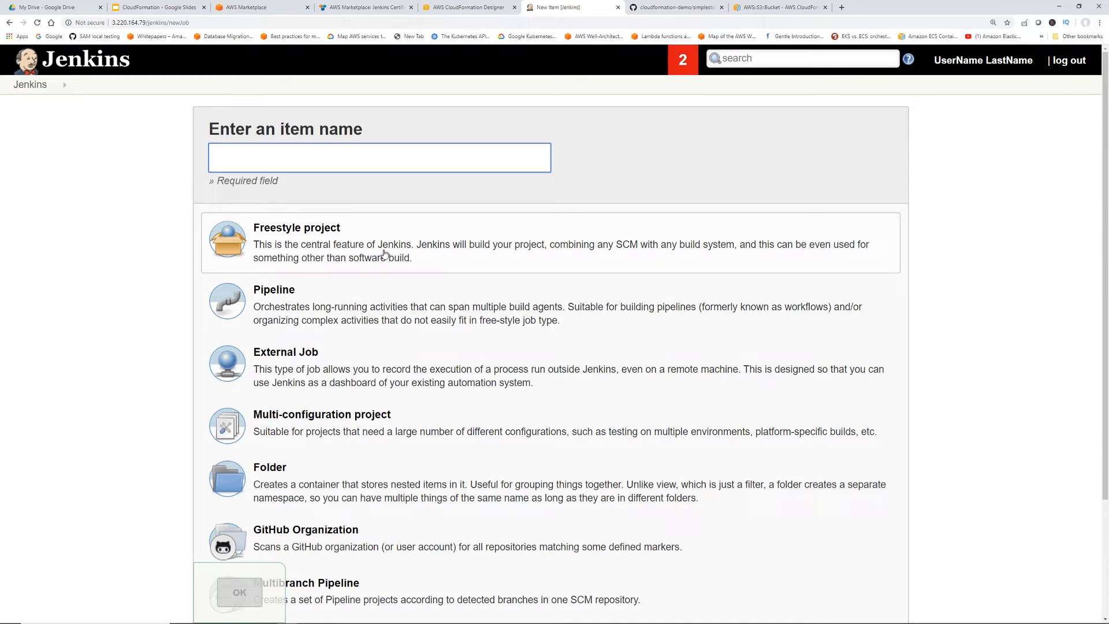
pyautogui.click(379, 157)
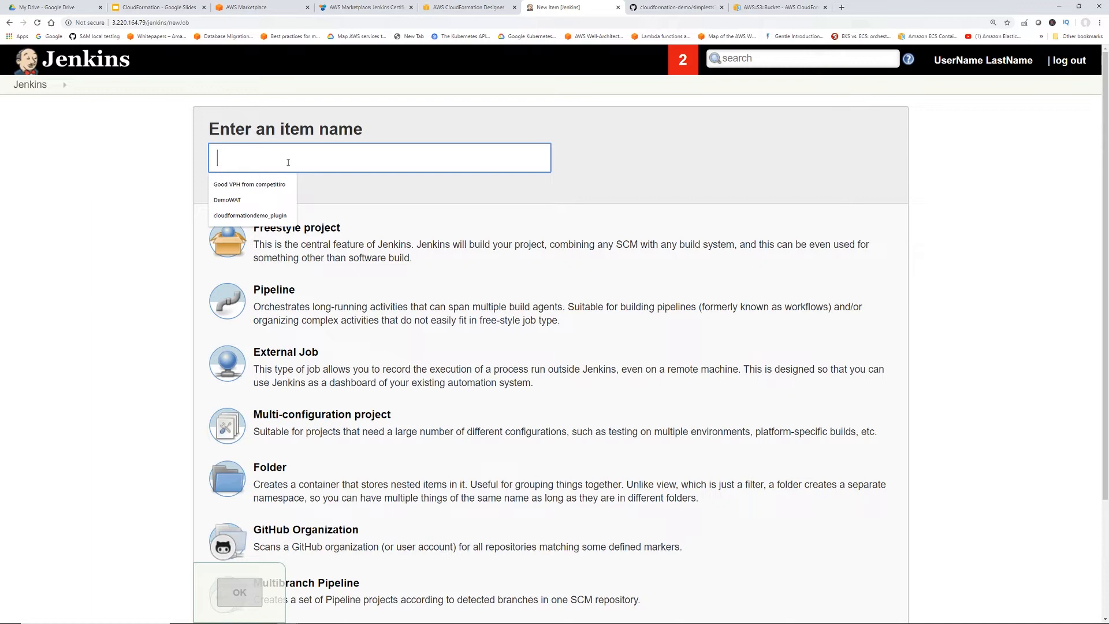
pyautogui.write('cftde')
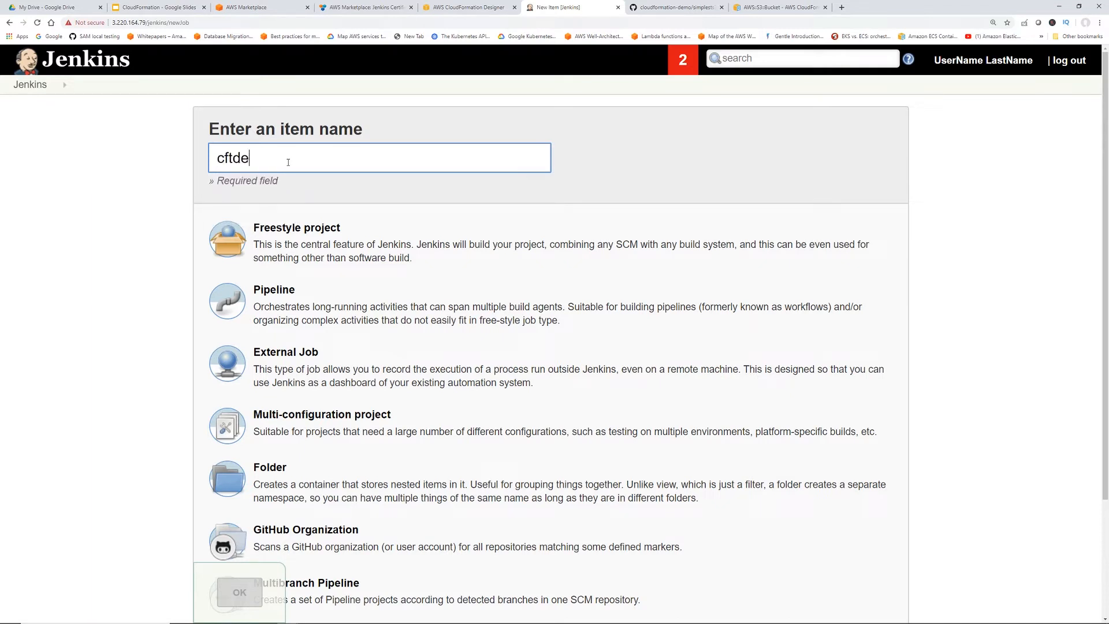
pyautogui.write('mo-')
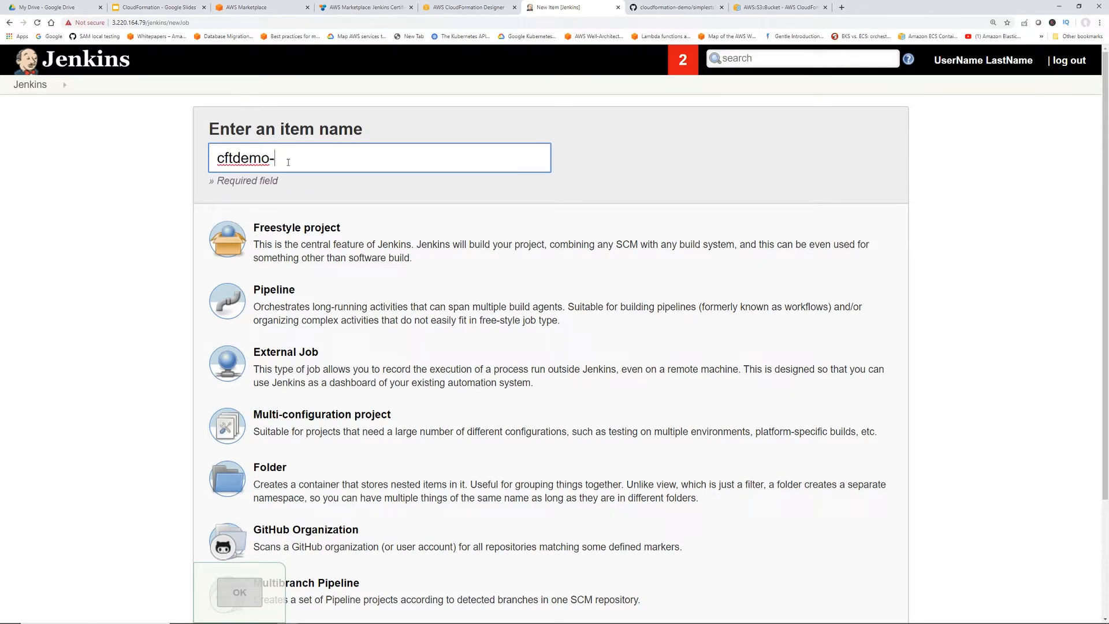
pyautogui.write('jenkinsplu')
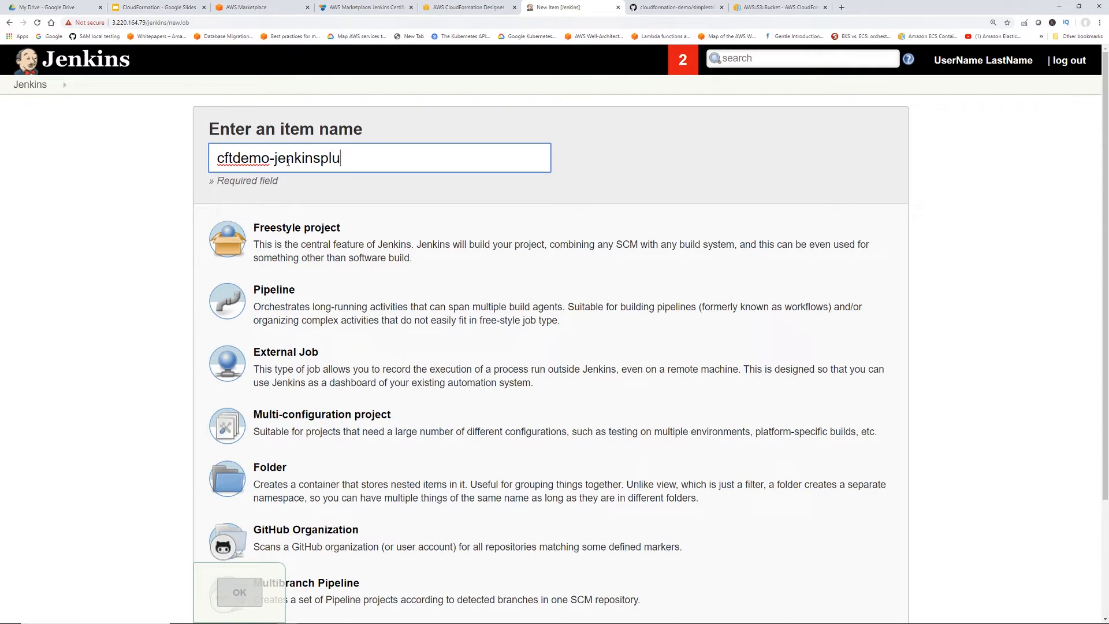
pyautogui.write('gin')
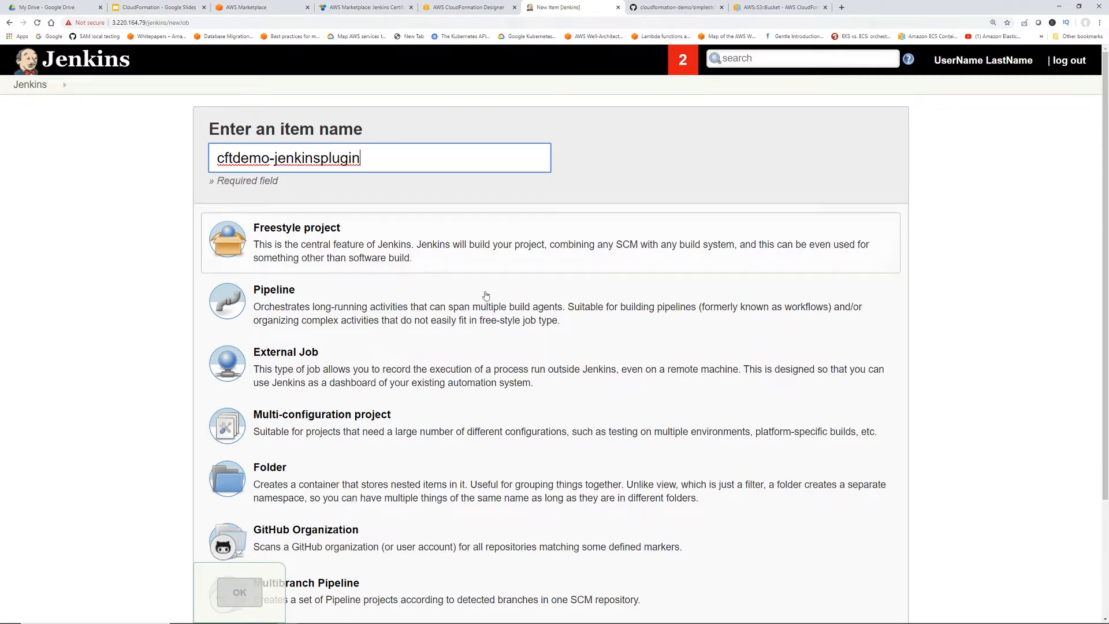
pyautogui.click(496, 243)
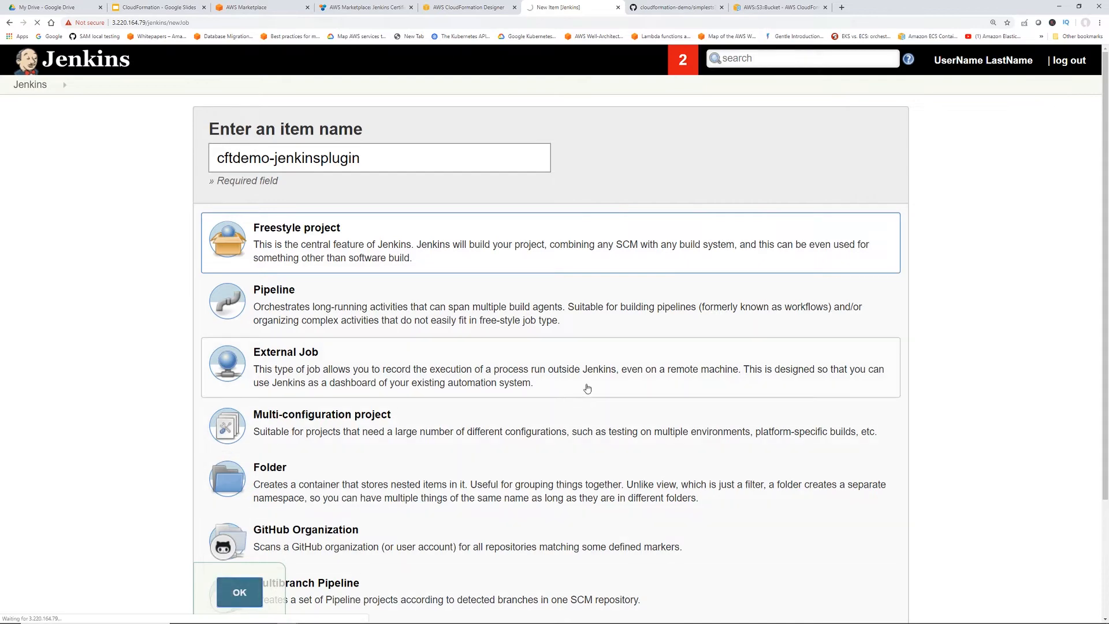
pyautogui.click(238, 593)
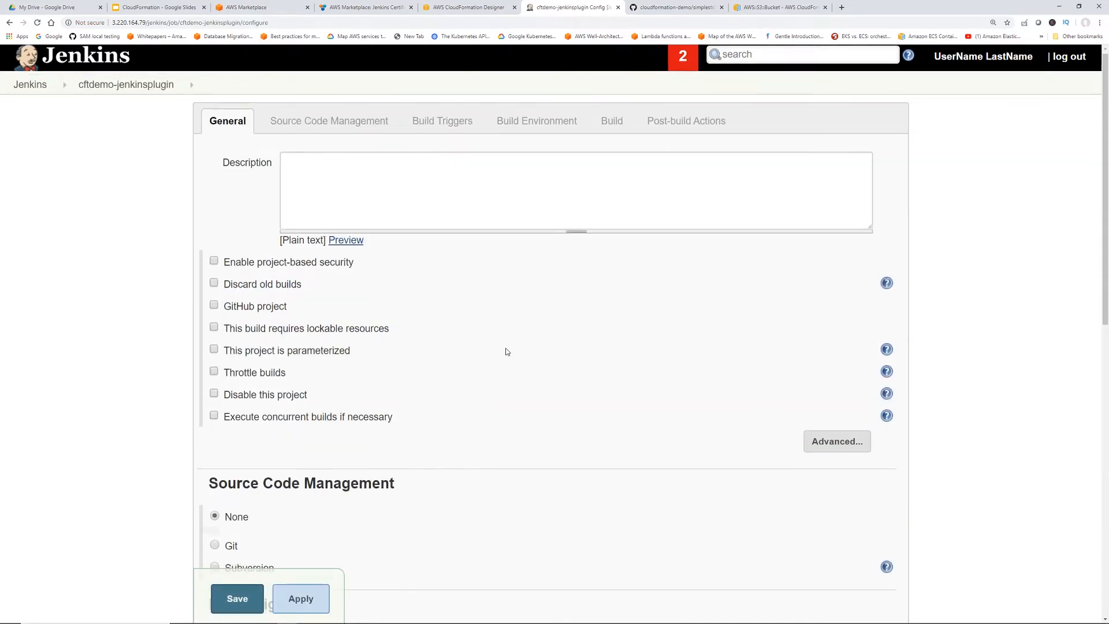
# Step: Choose Git under Source Code Management, then switch to the GitHub template tab
pyautogui.scroll(-3)
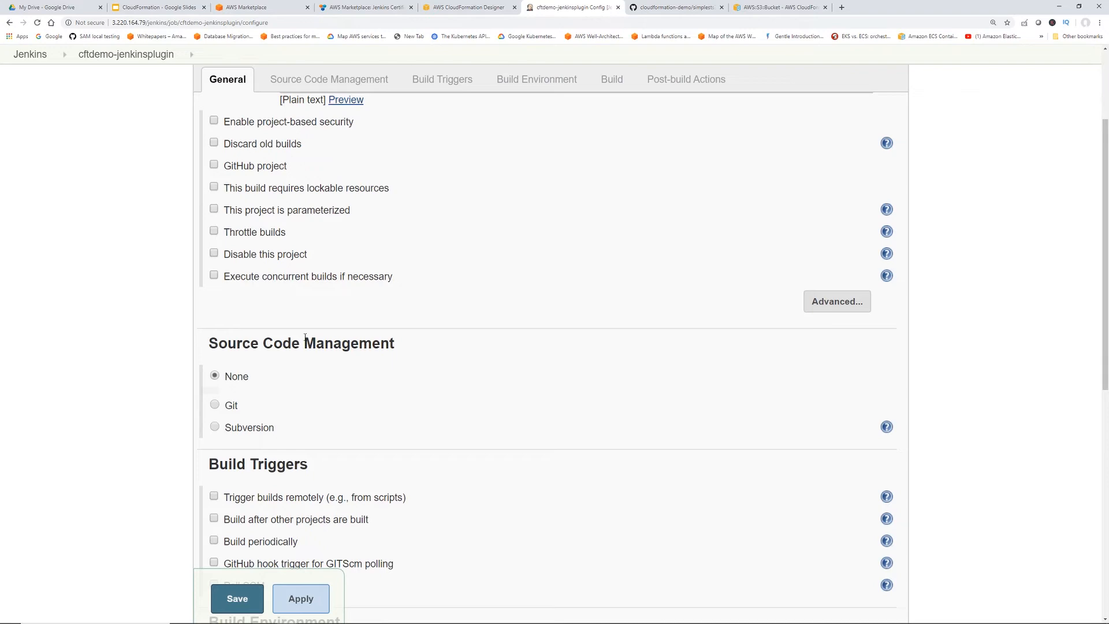
pyautogui.moveTo(375, 445)
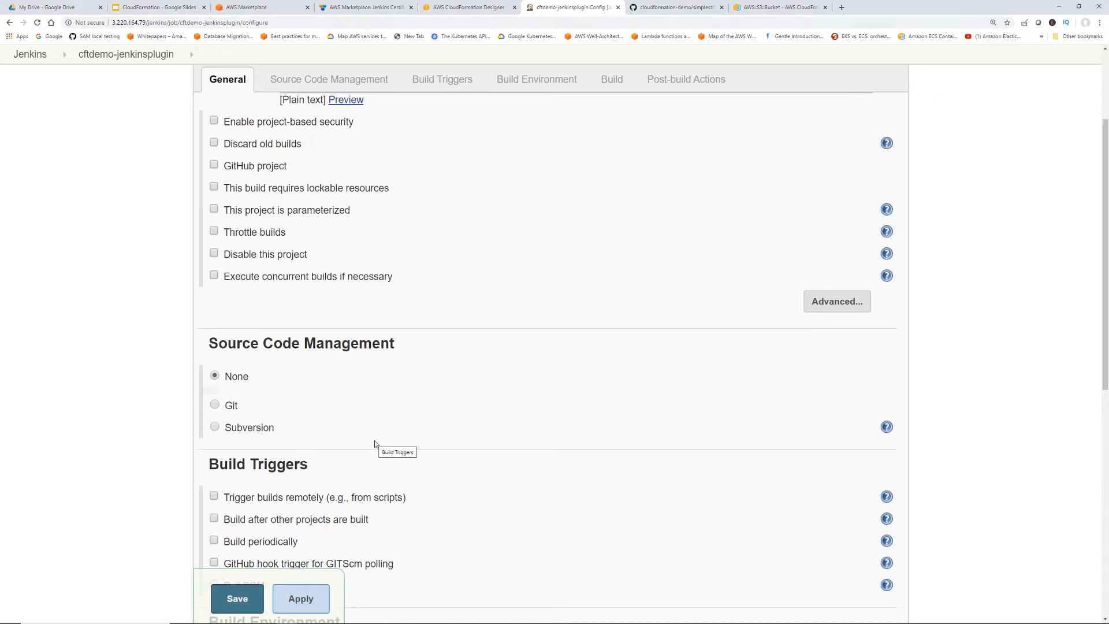
pyautogui.moveTo(536, 350)
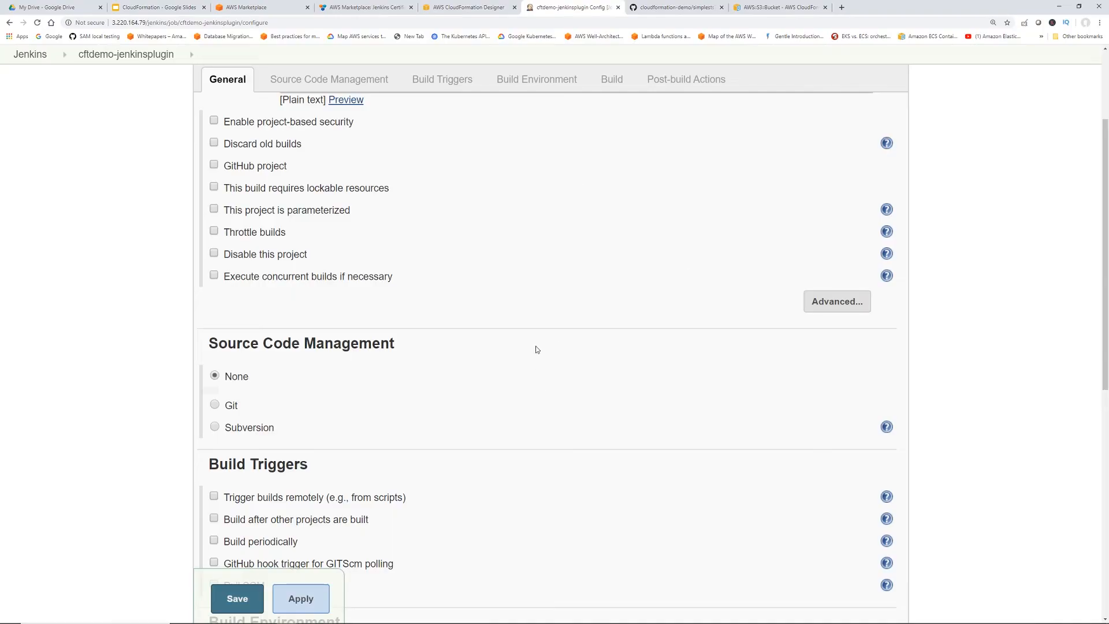
pyautogui.click(214, 404)
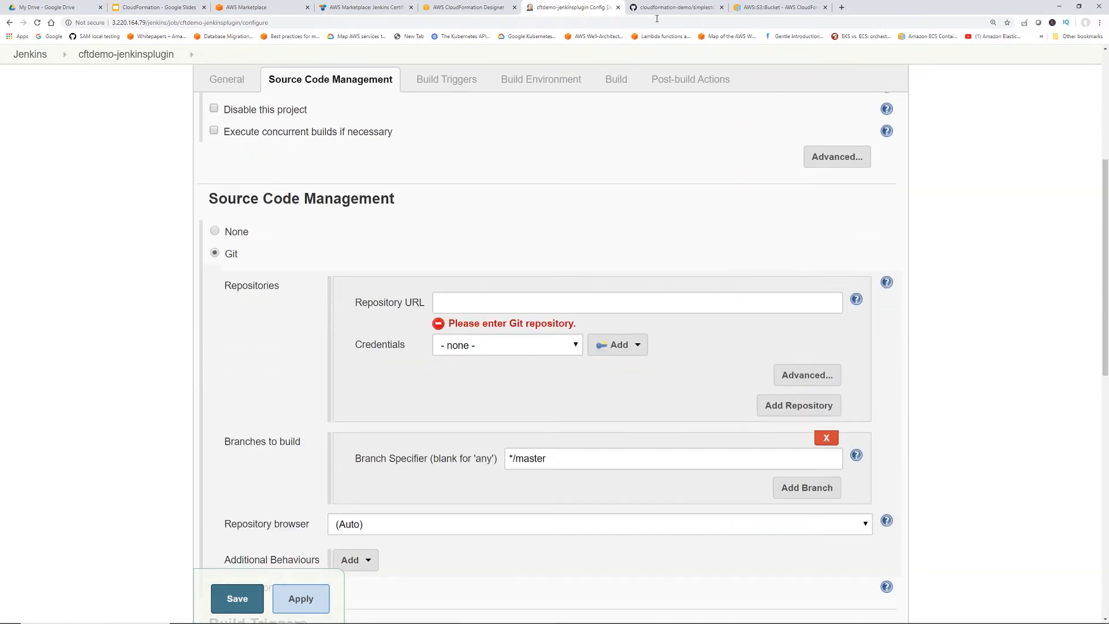
pyautogui.click(676, 7)
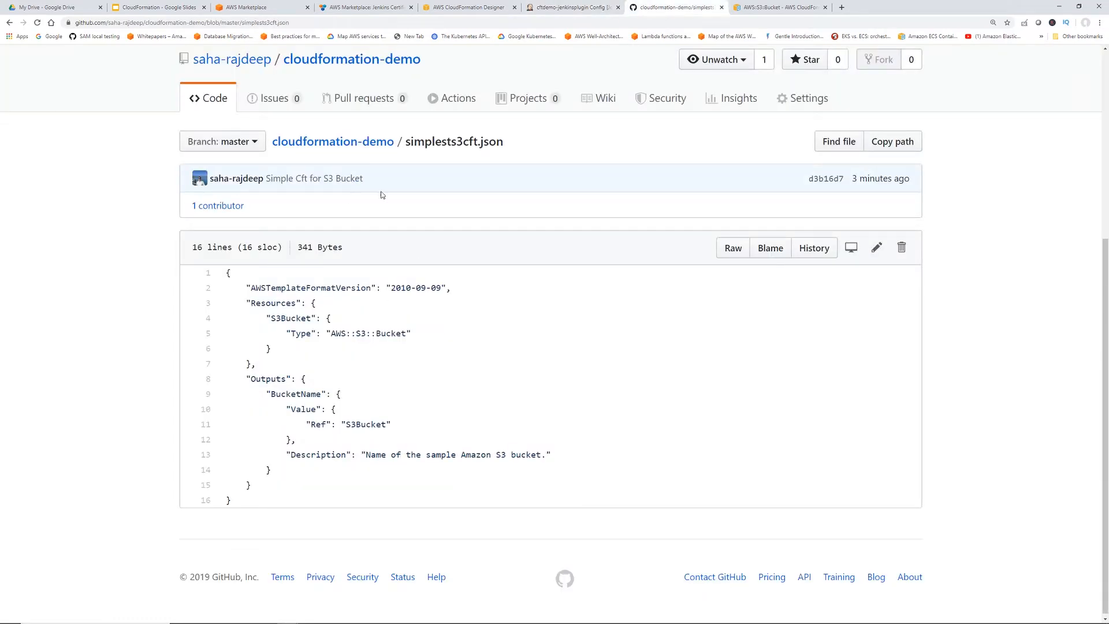
pyautogui.moveTo(233, 59)
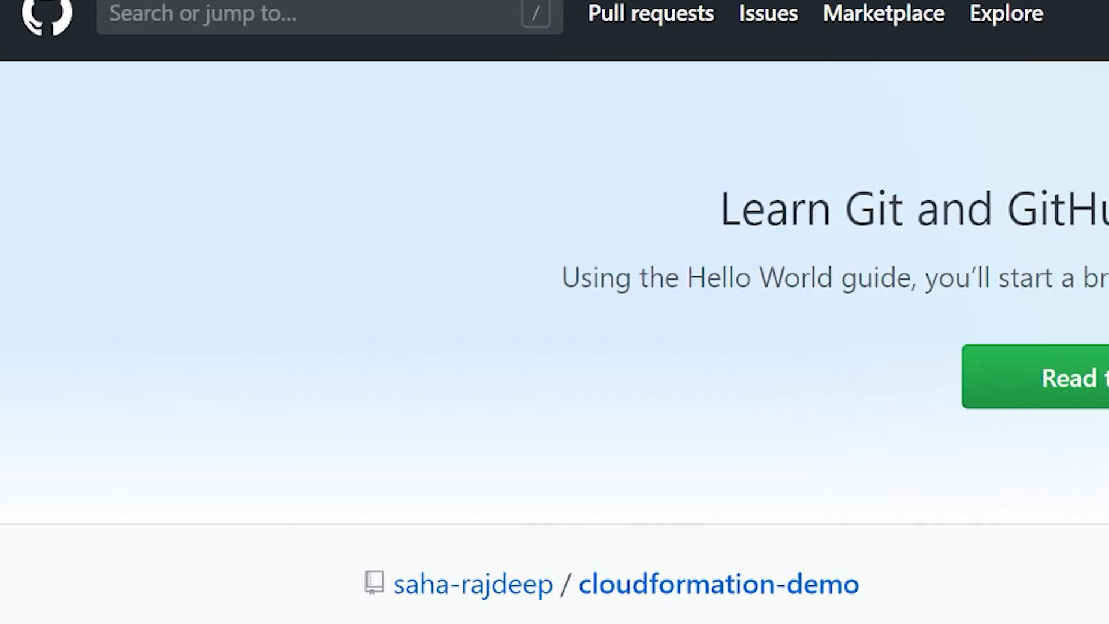
pyautogui.moveTo(579, 360)
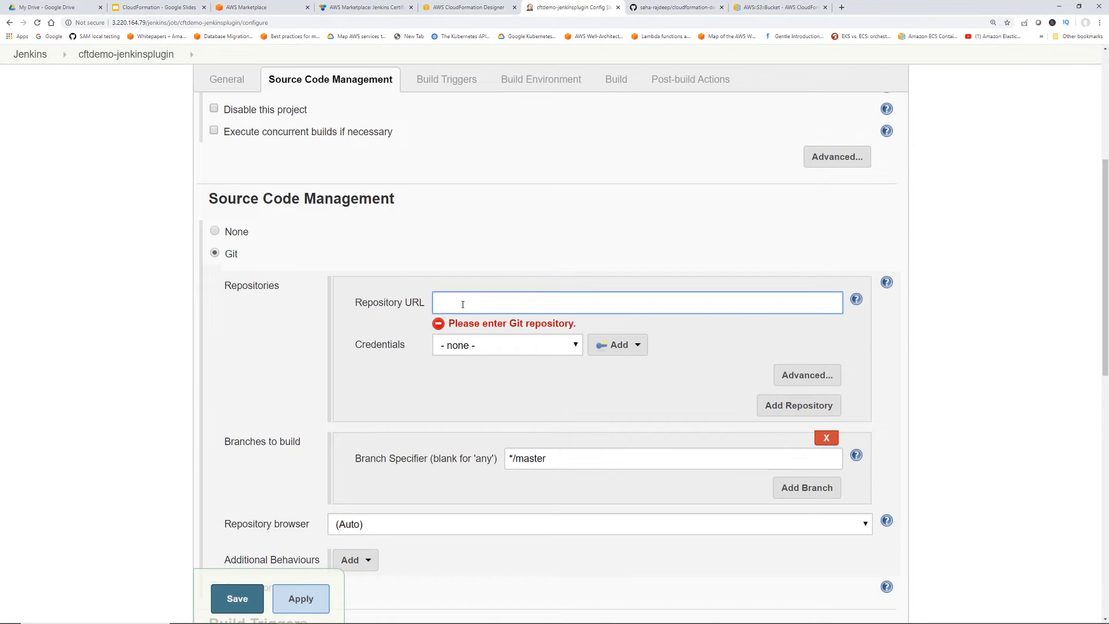
pyautogui.write('https://github.com/saha-rajdeep/cloudformation-demo')
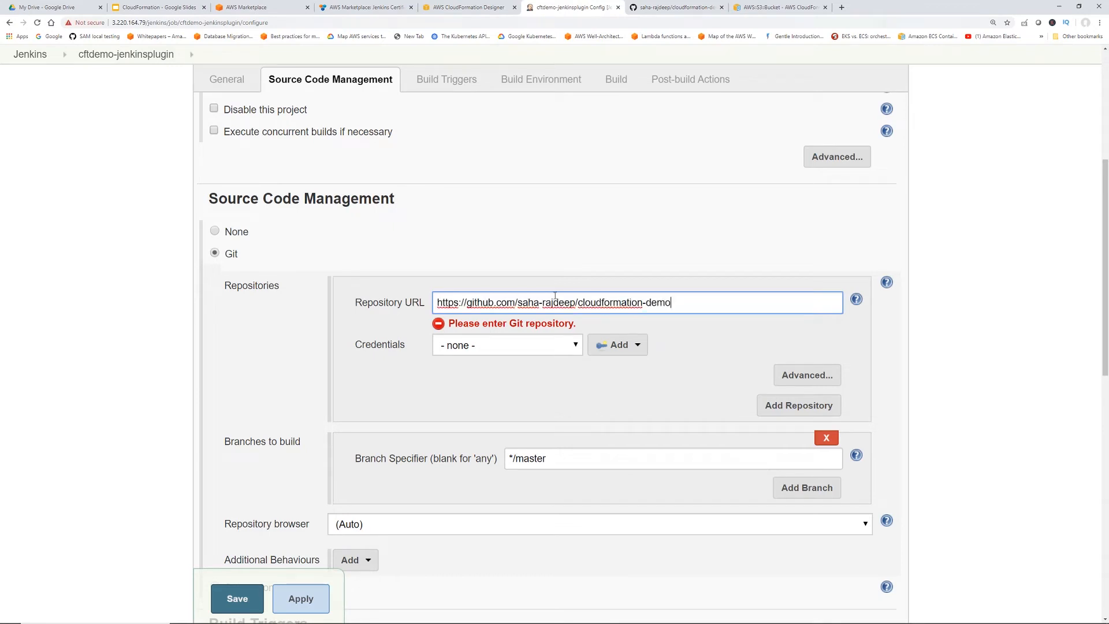
pyautogui.click(506, 345)
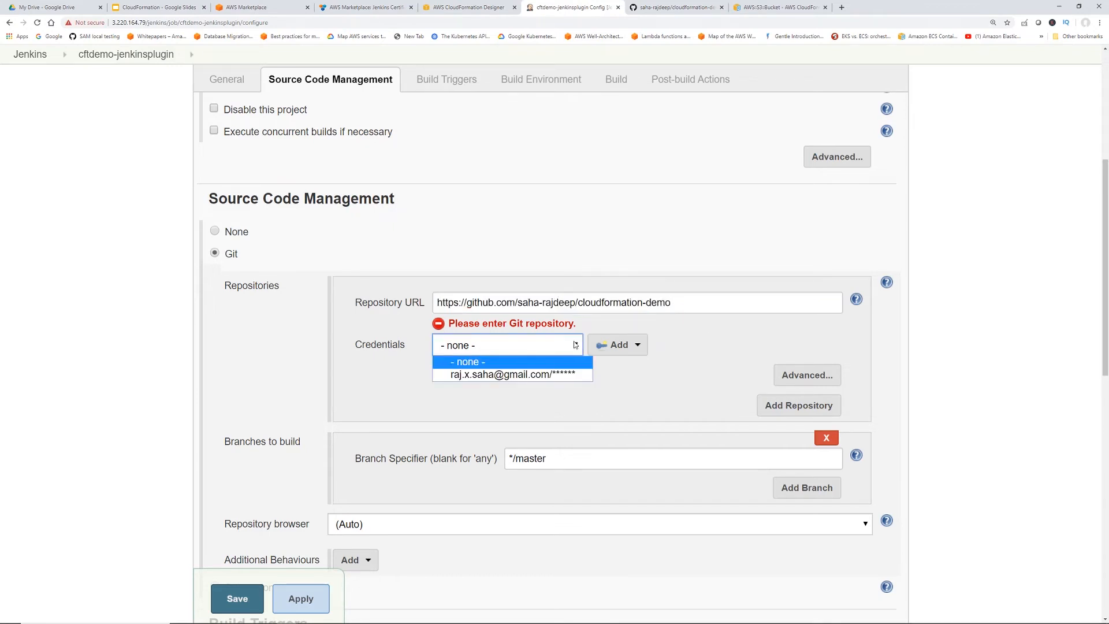
pyautogui.click(467, 362)
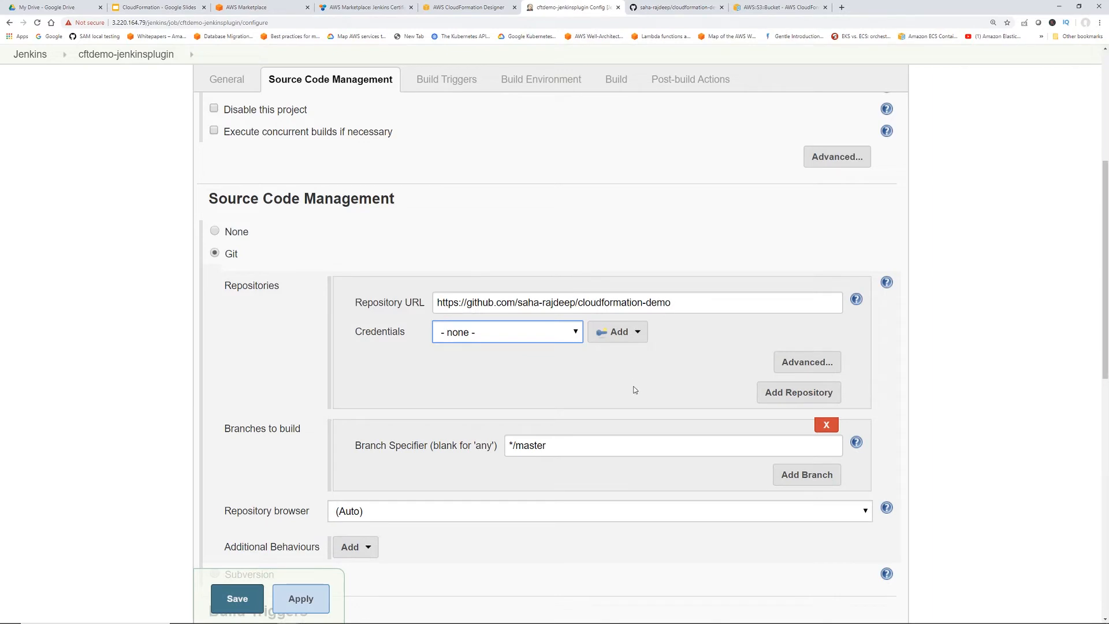
pyautogui.moveTo(618, 332)
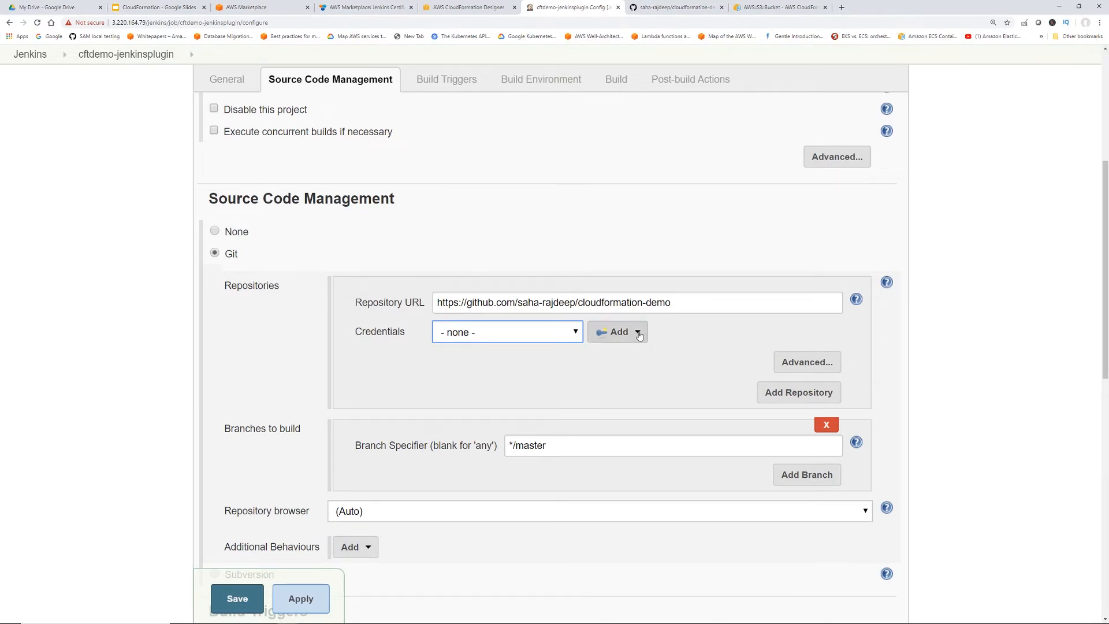
pyautogui.click(618, 331)
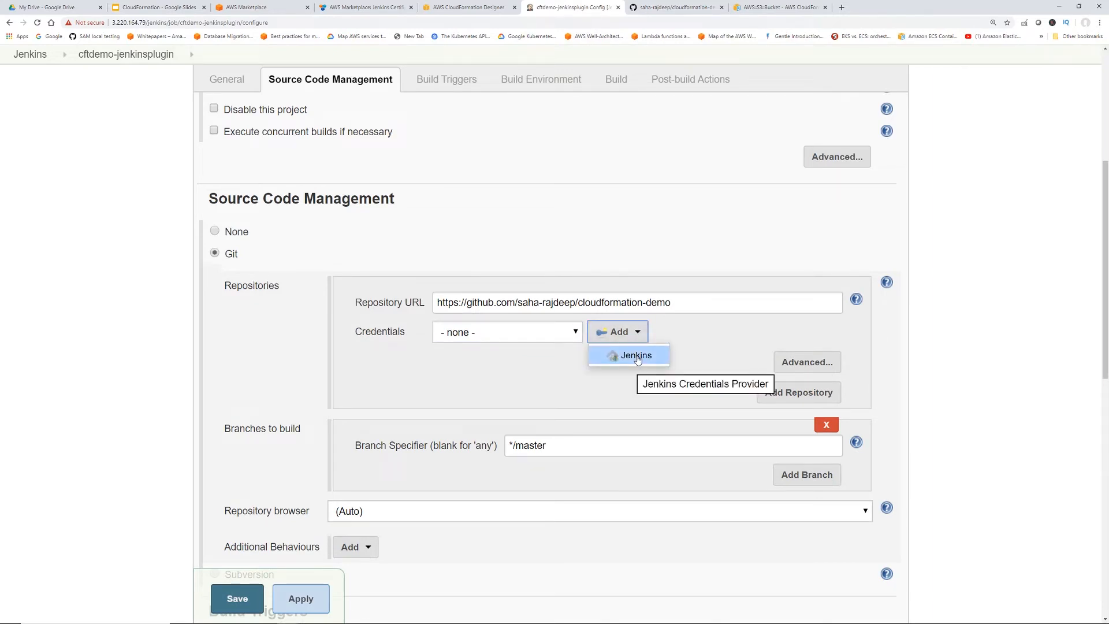
pyautogui.click(635, 355)
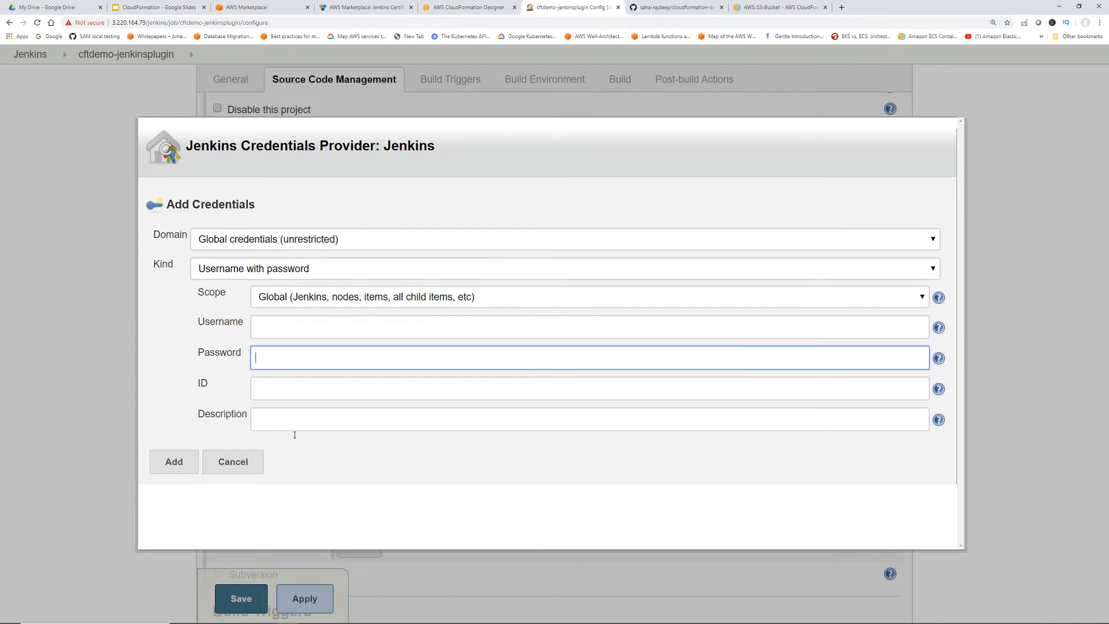
pyautogui.moveTo(289, 399)
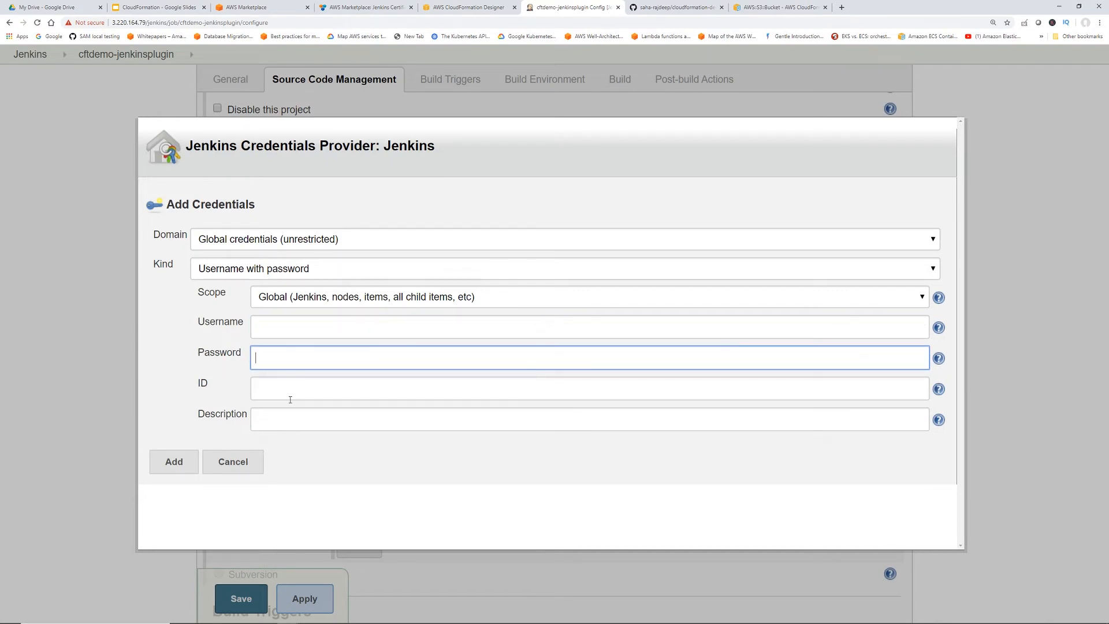
pyautogui.click(232, 461)
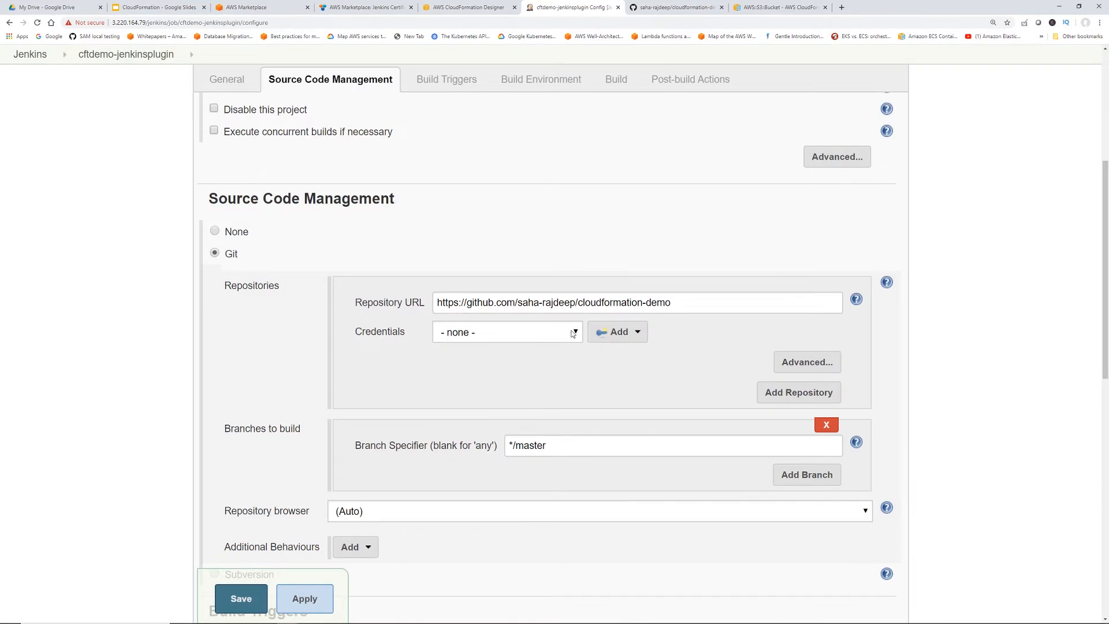
pyautogui.click(506, 331)
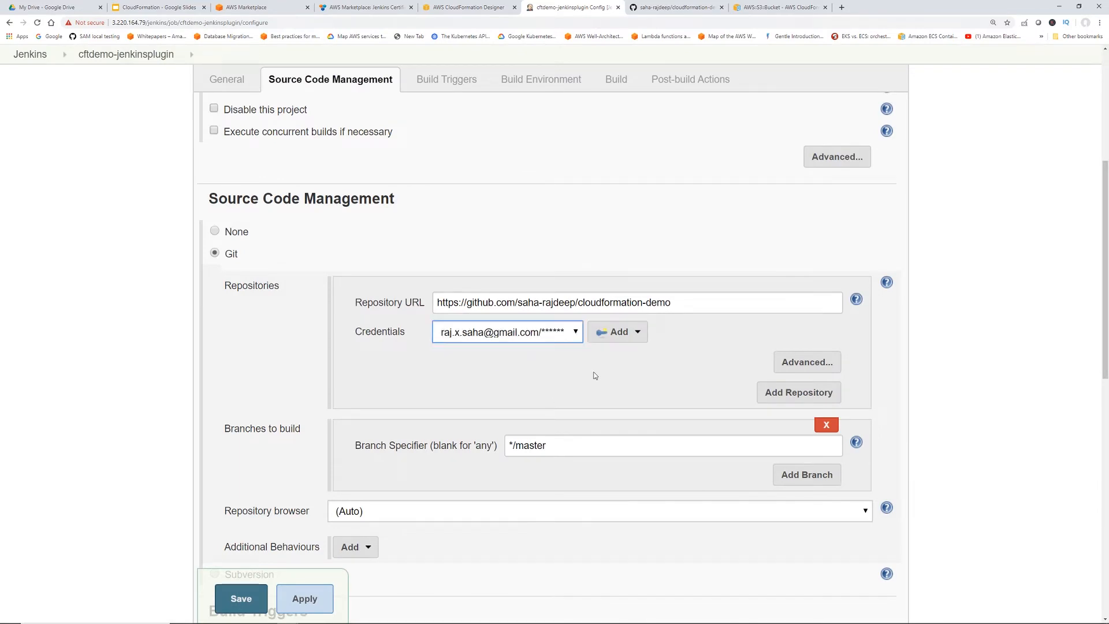
pyautogui.scroll(-3)
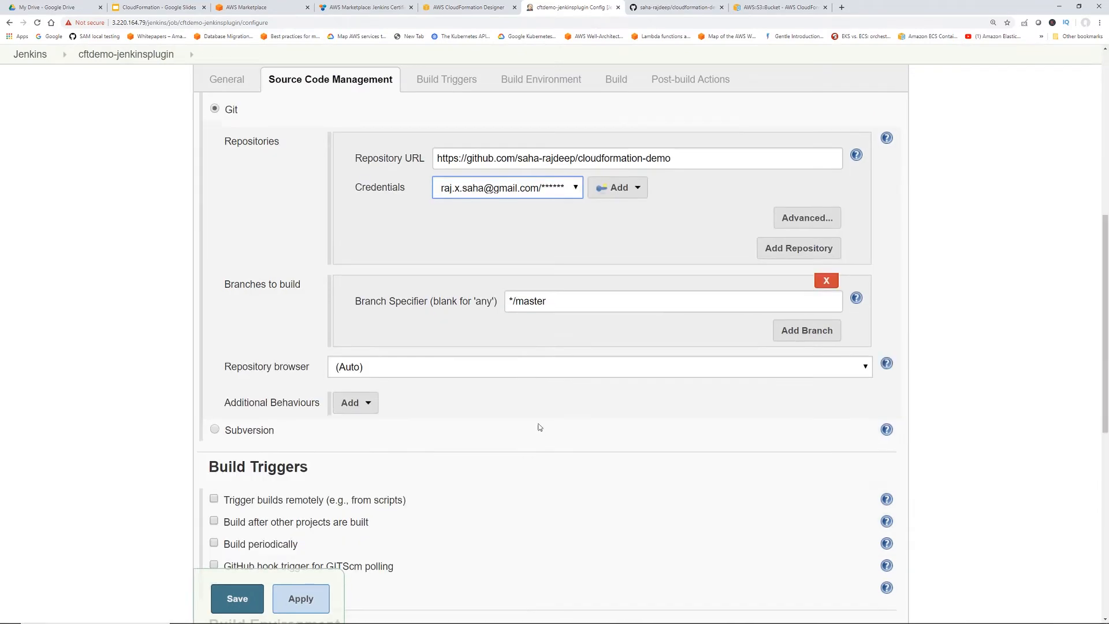
# Step: Enable 'Create AWS Cloud Formation stack' under Build Environment after viewing its help text
pyautogui.scroll(-3)
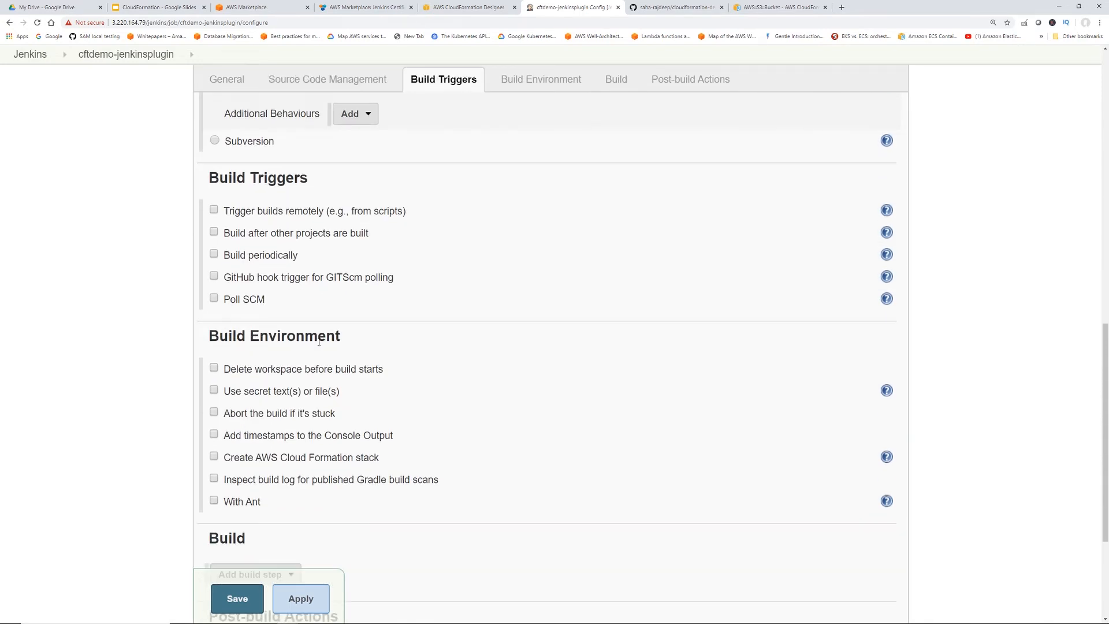
pyautogui.doubleClick(274, 335)
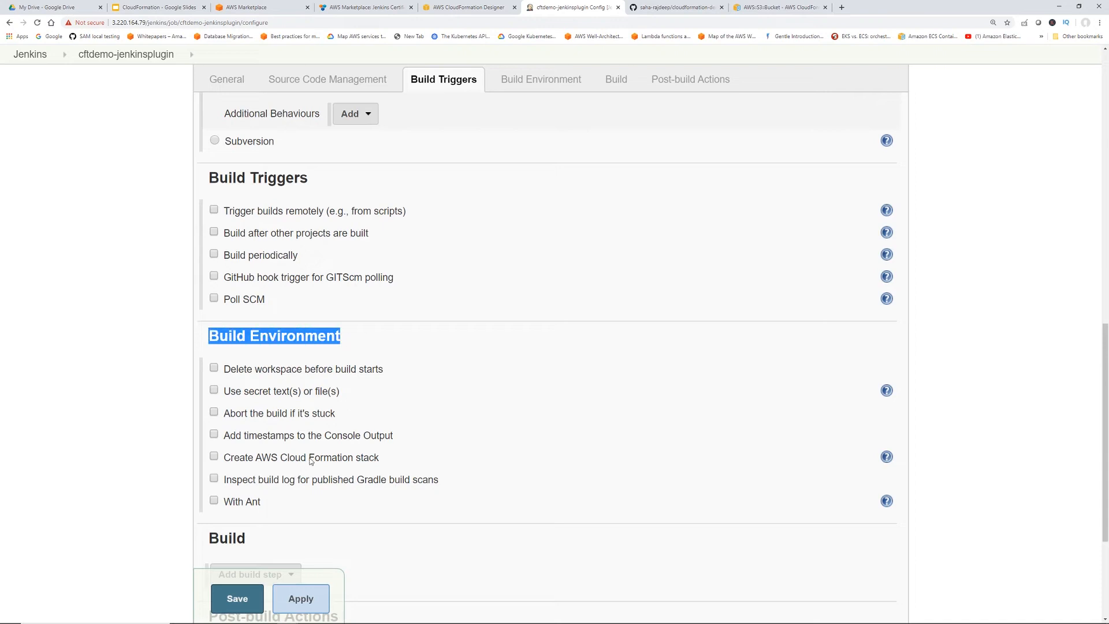
pyautogui.moveTo(334, 470)
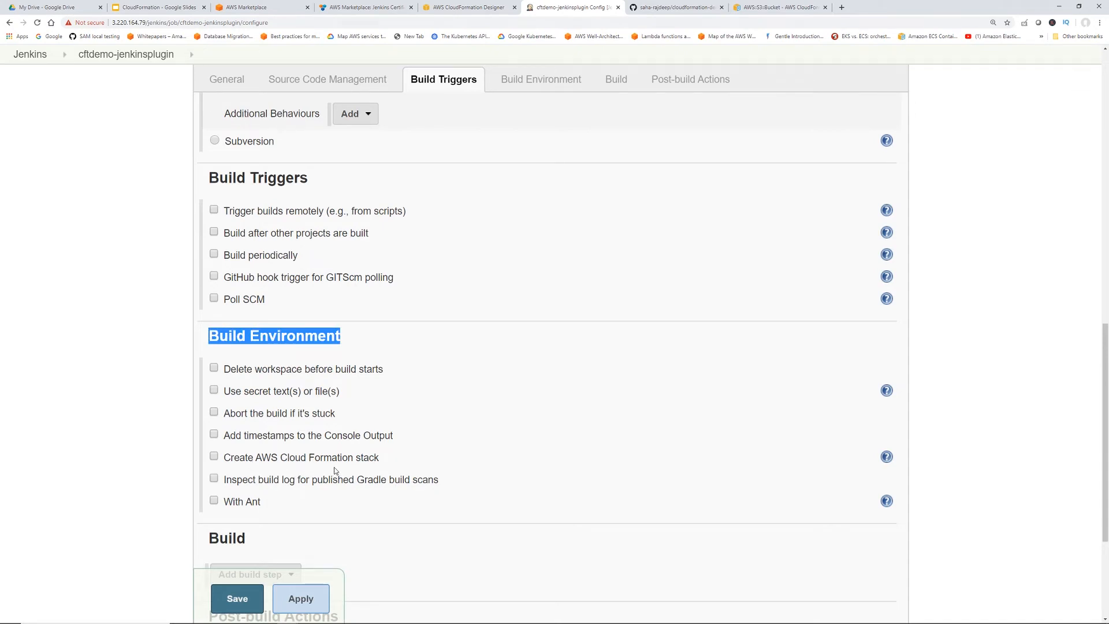
pyautogui.moveTo(342, 464)
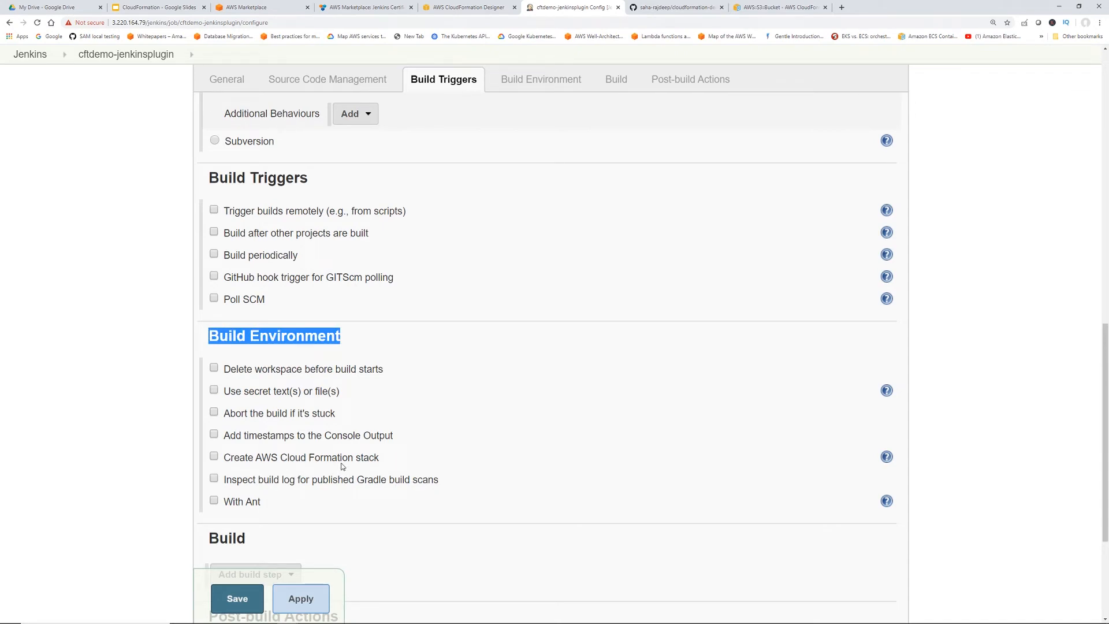
pyautogui.moveTo(366, 466)
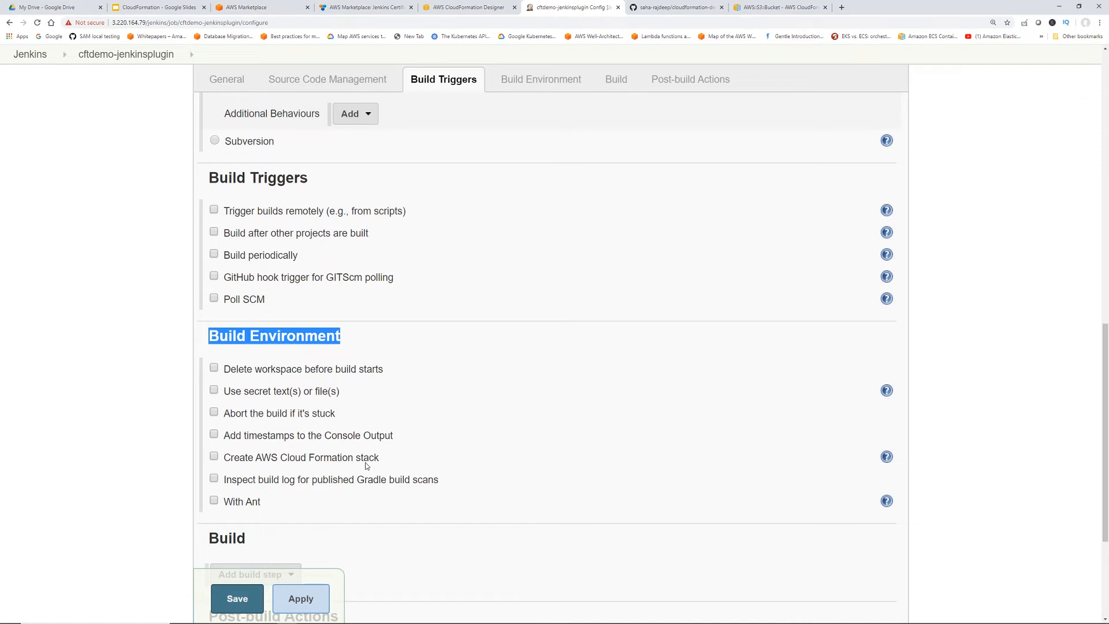
pyautogui.moveTo(701, 478)
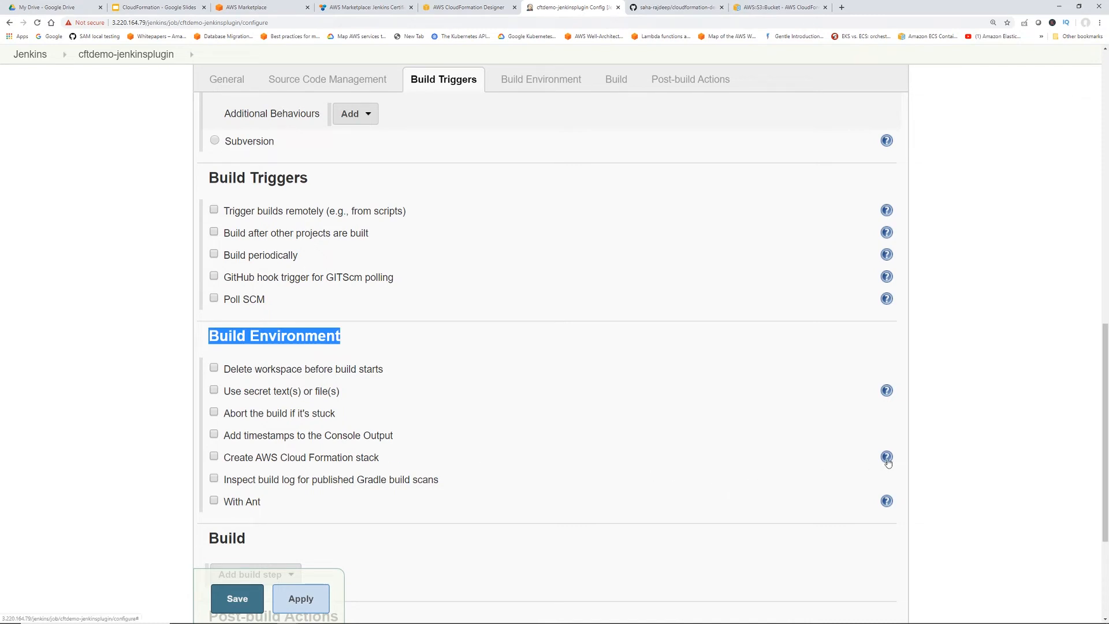
pyautogui.click(886, 456)
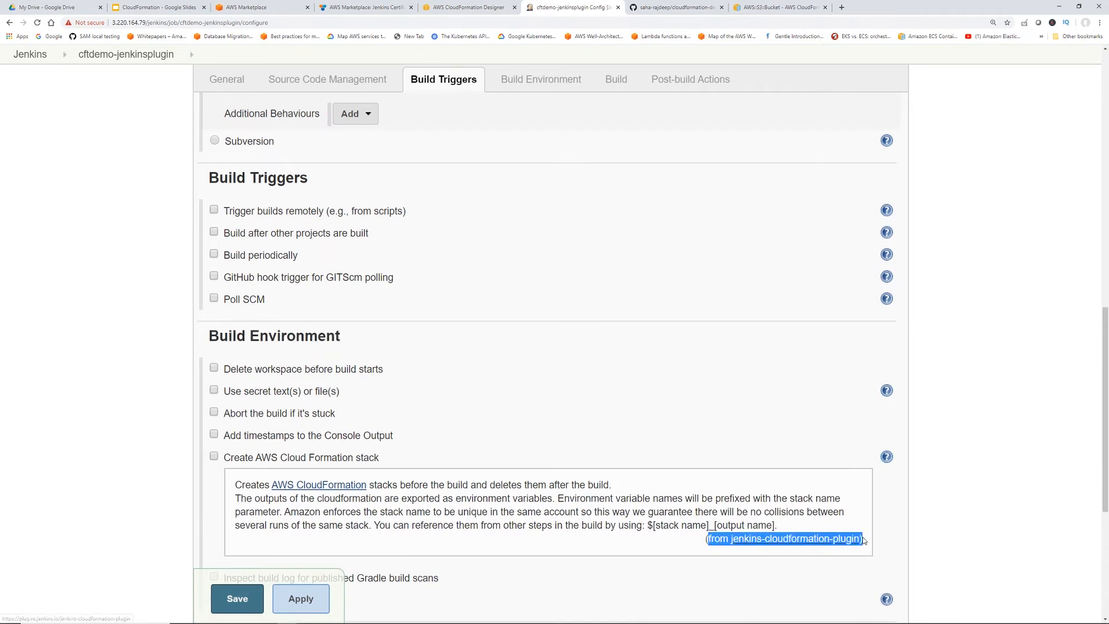
pyautogui.moveTo(533, 450)
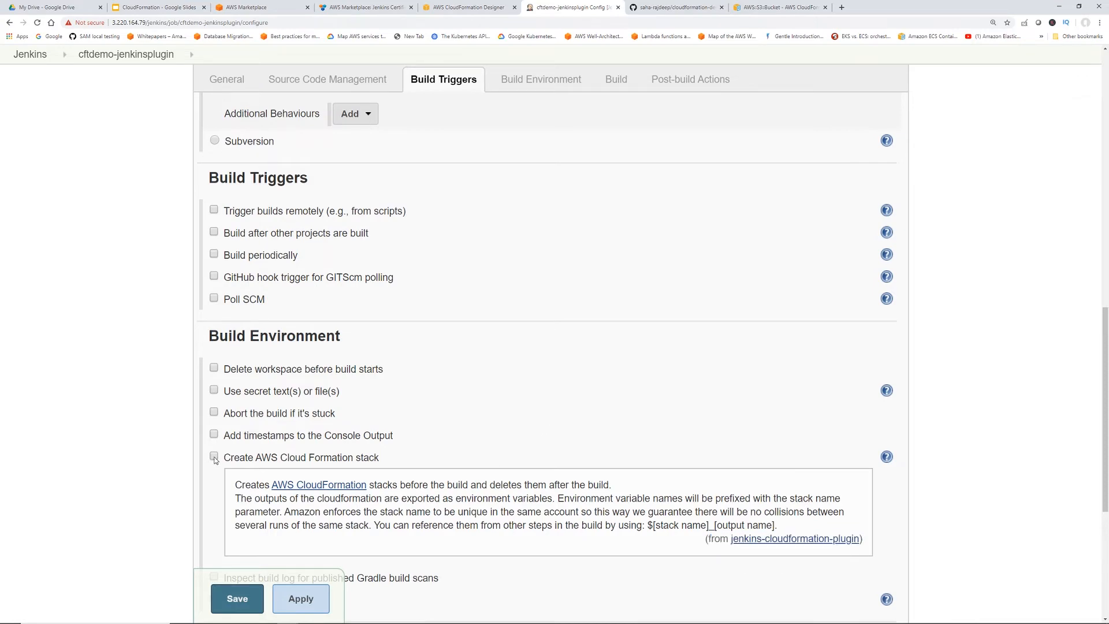
pyautogui.click(214, 457)
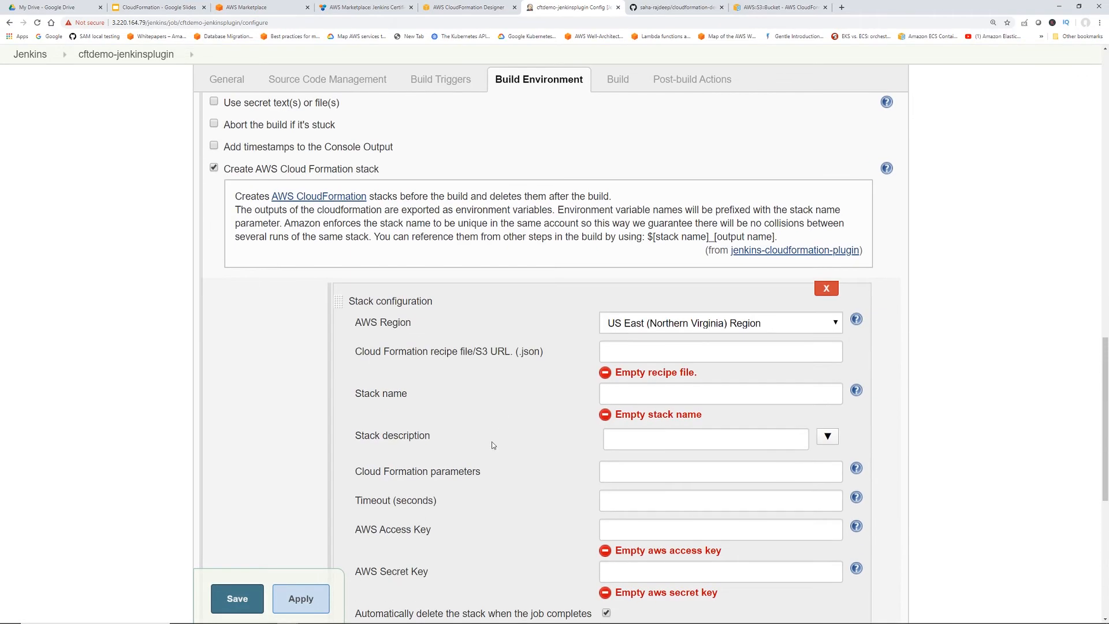
pyautogui.click(721, 352)
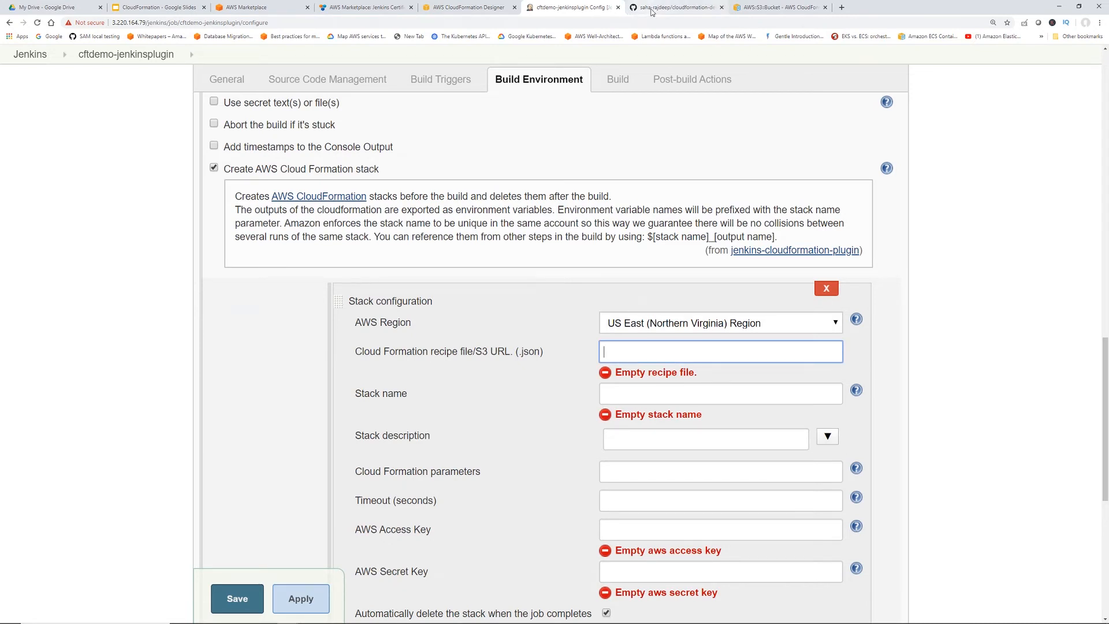
pyautogui.click(675, 7)
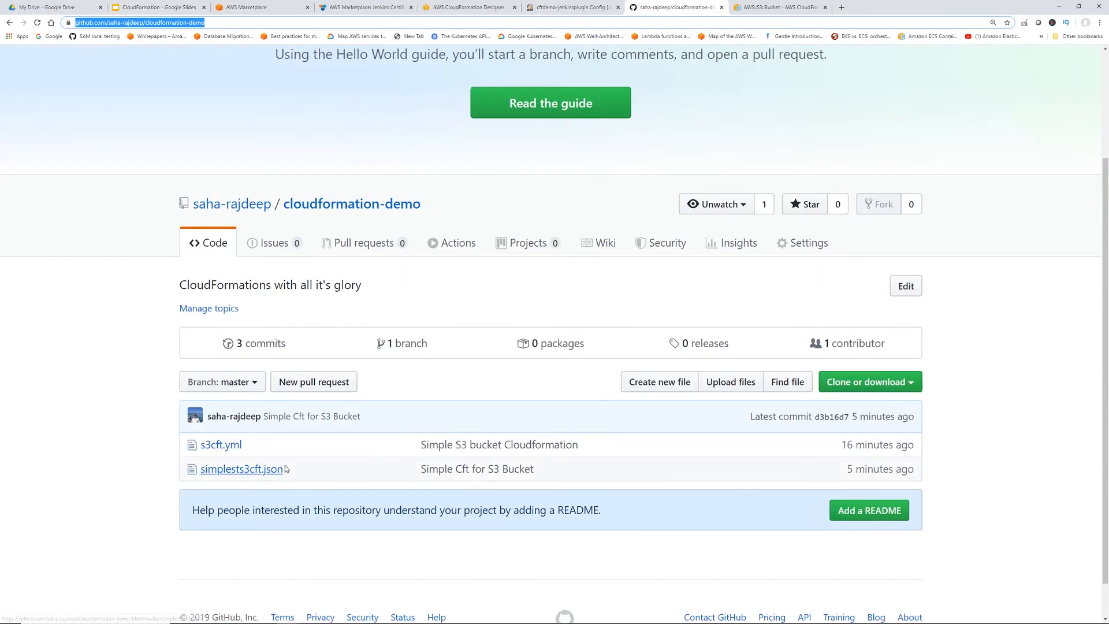
pyautogui.doubleClick(241, 469)
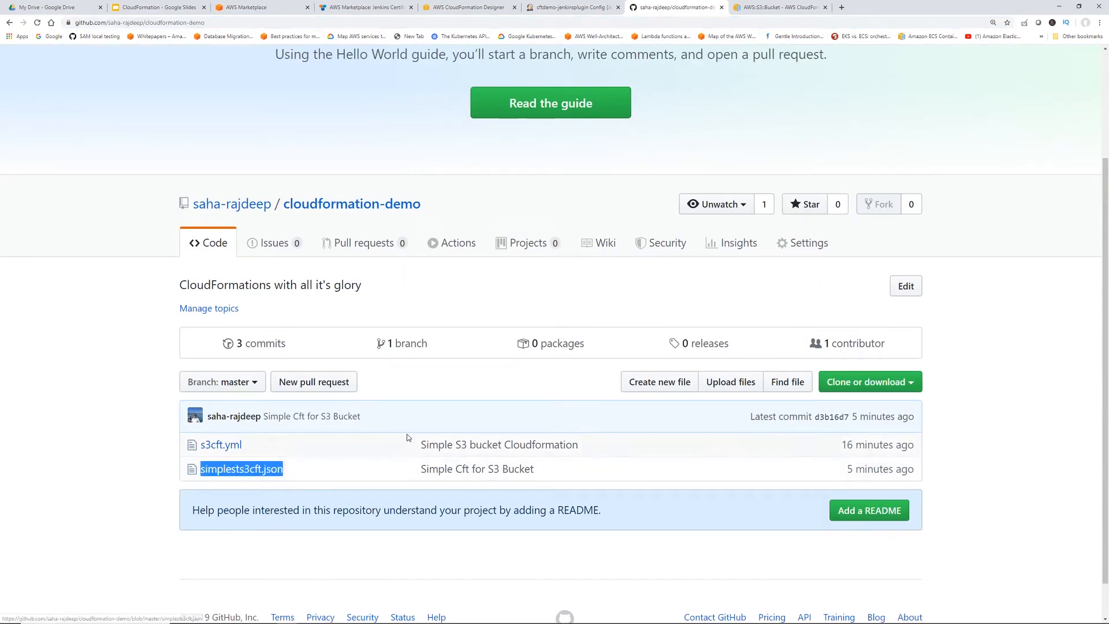
pyautogui.click(573, 7)
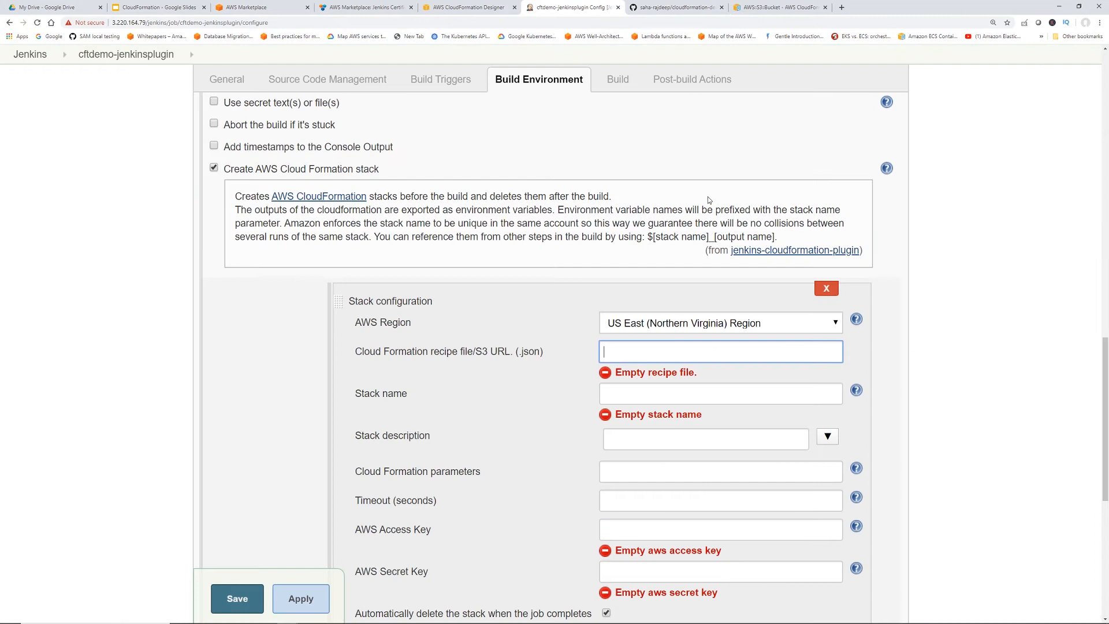
# Step: Enter simplests3cft.json as the recipe file and jenkinscftplugin-s3 as the stack name, then go to AWS
pyautogui.write('simplests3cft.json')
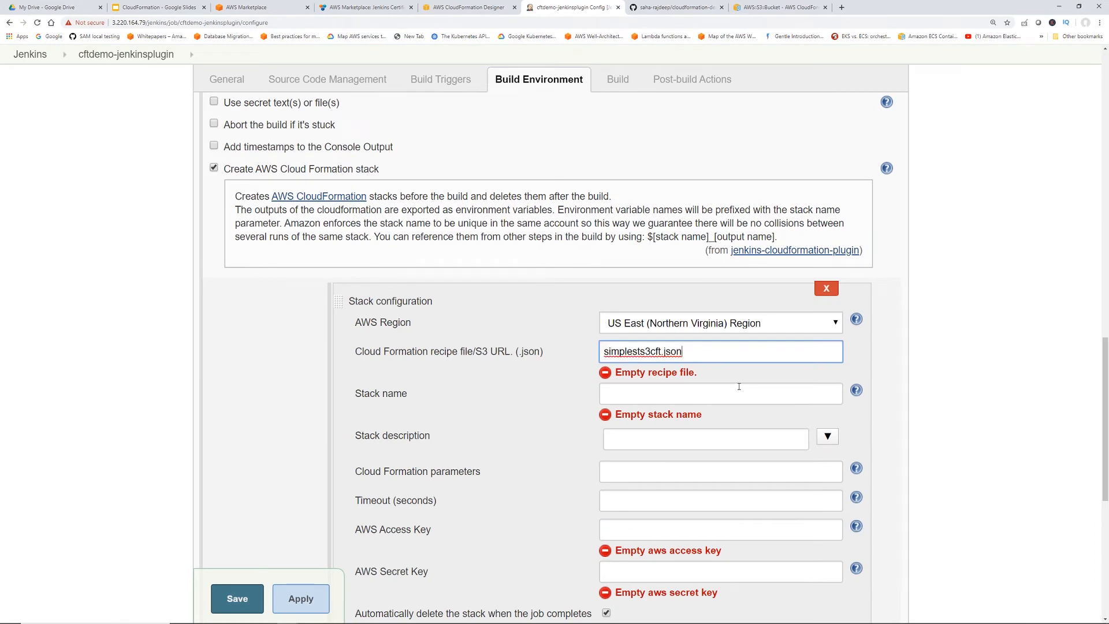
pyautogui.click(721, 380)
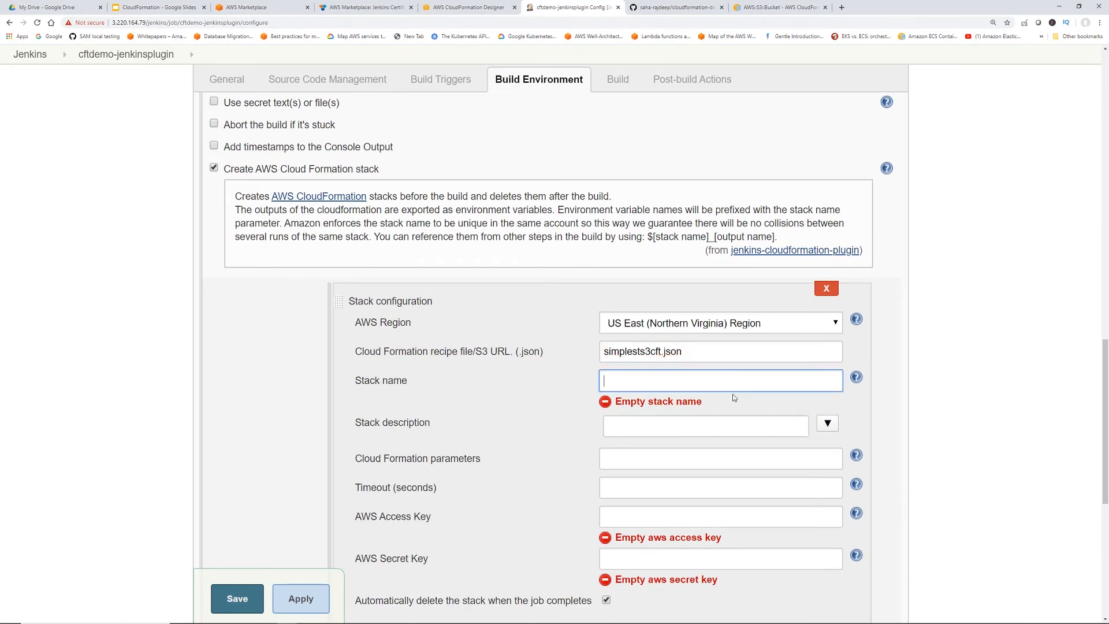
pyautogui.write('jenkinsc')
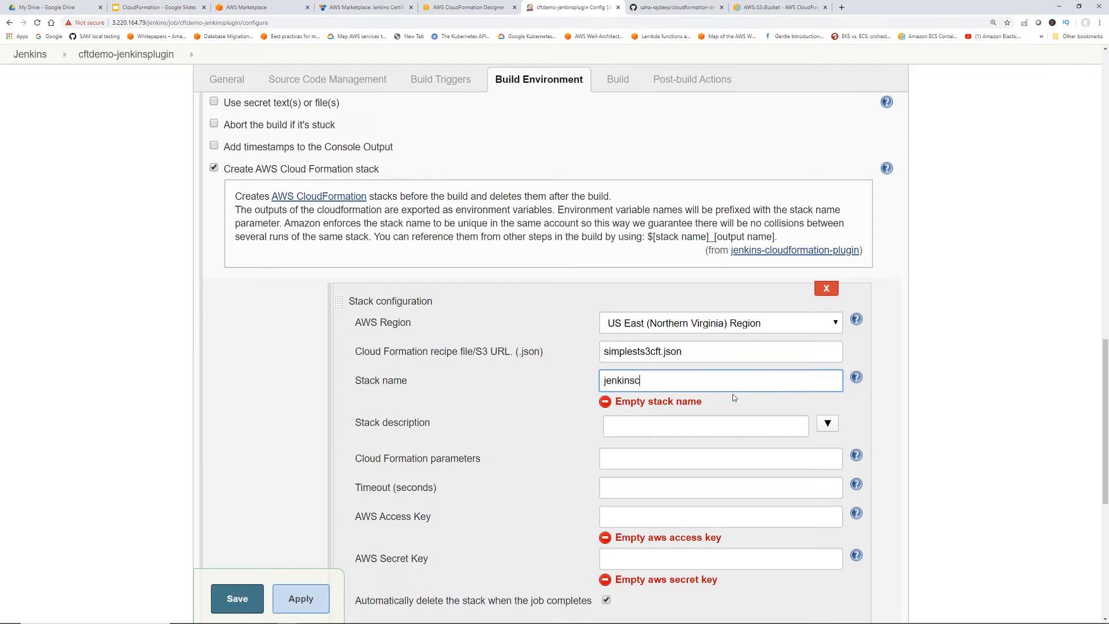
pyautogui.write('cftplugin-s3')
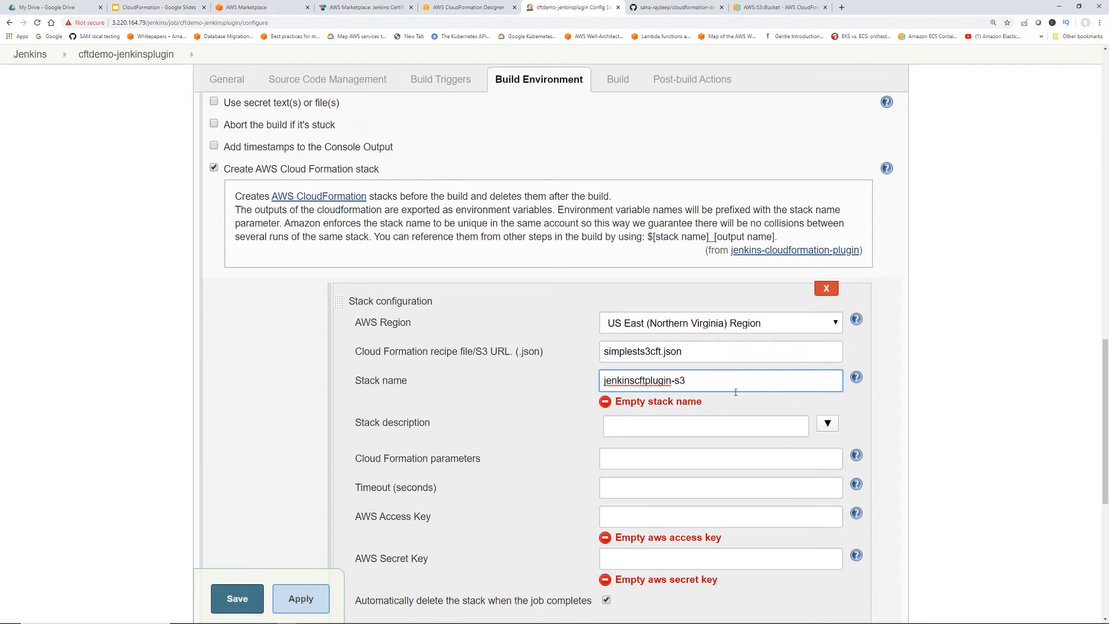
pyautogui.scroll(-3)
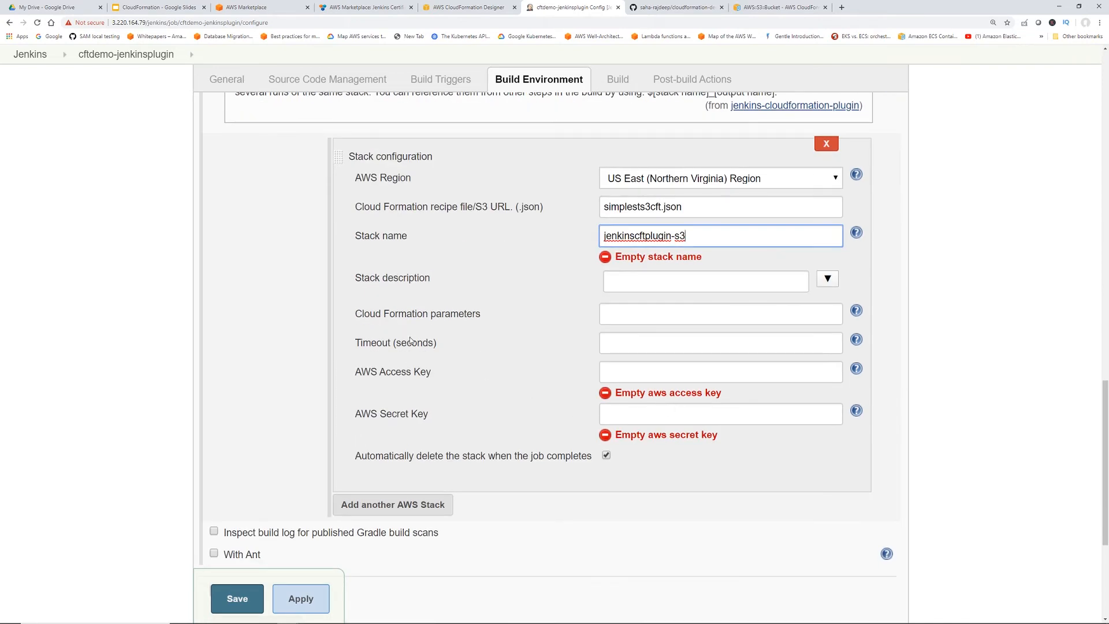
pyautogui.moveTo(677, 321)
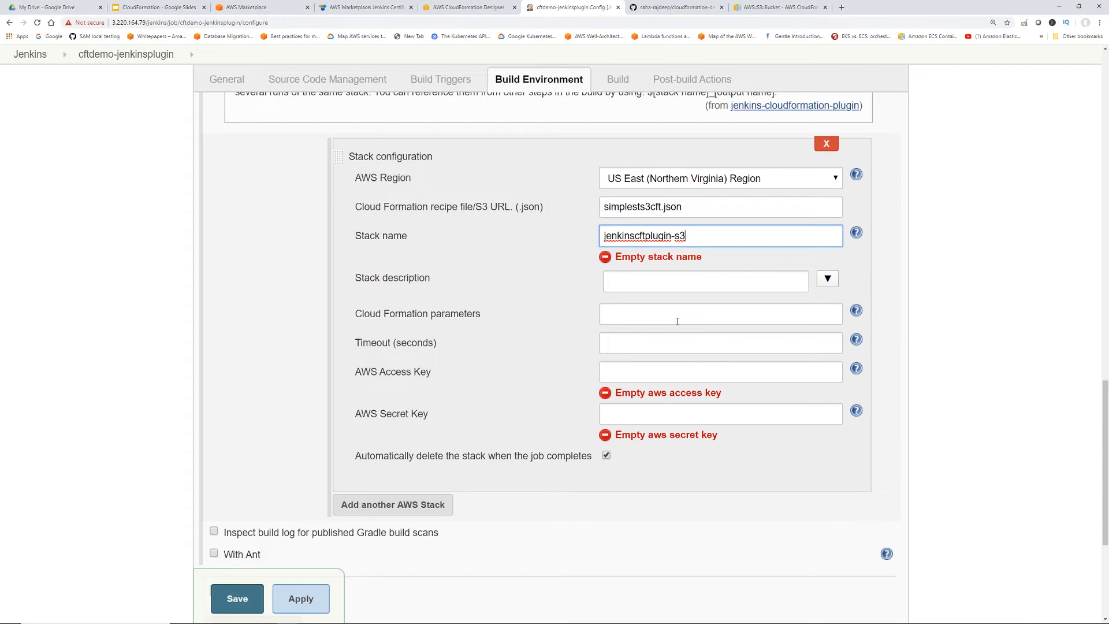
pyautogui.moveTo(569, 346)
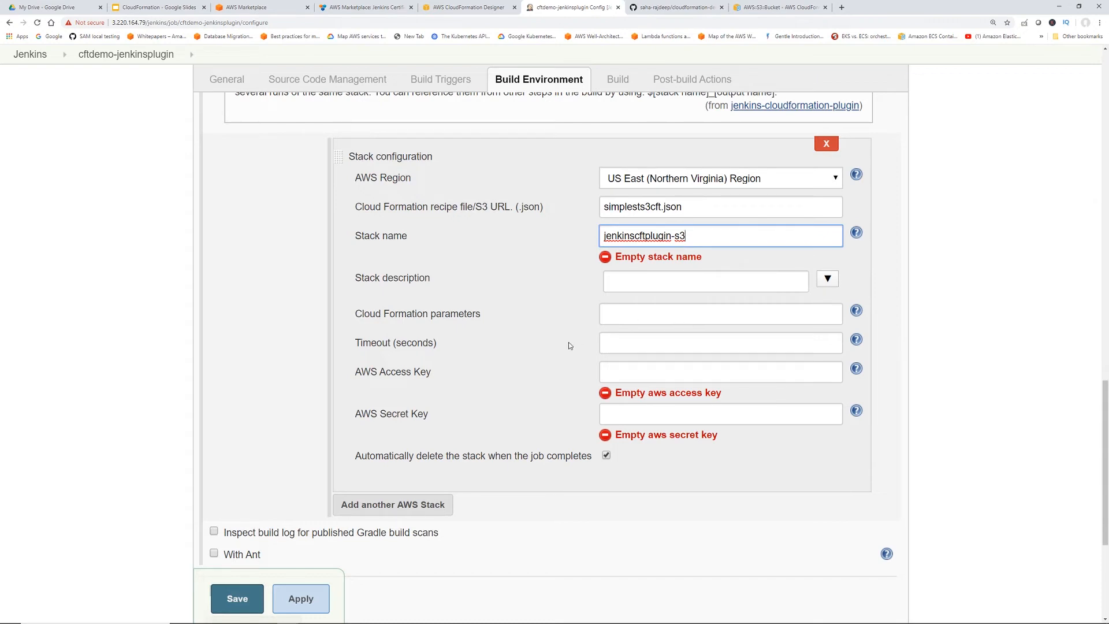
pyautogui.moveTo(506, 364)
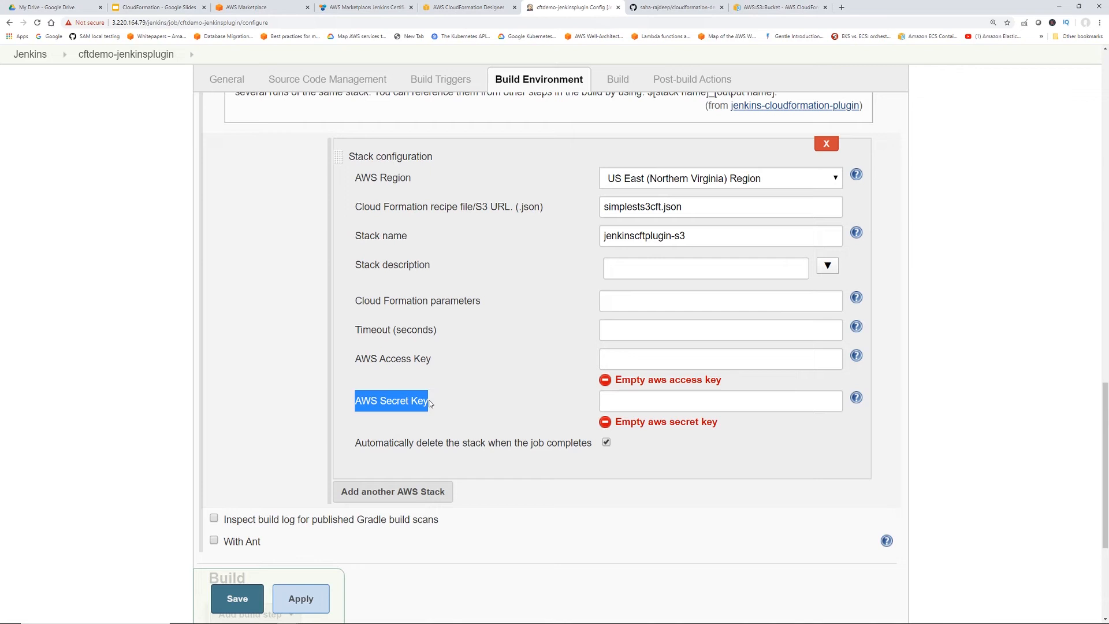
pyautogui.moveTo(325, 48)
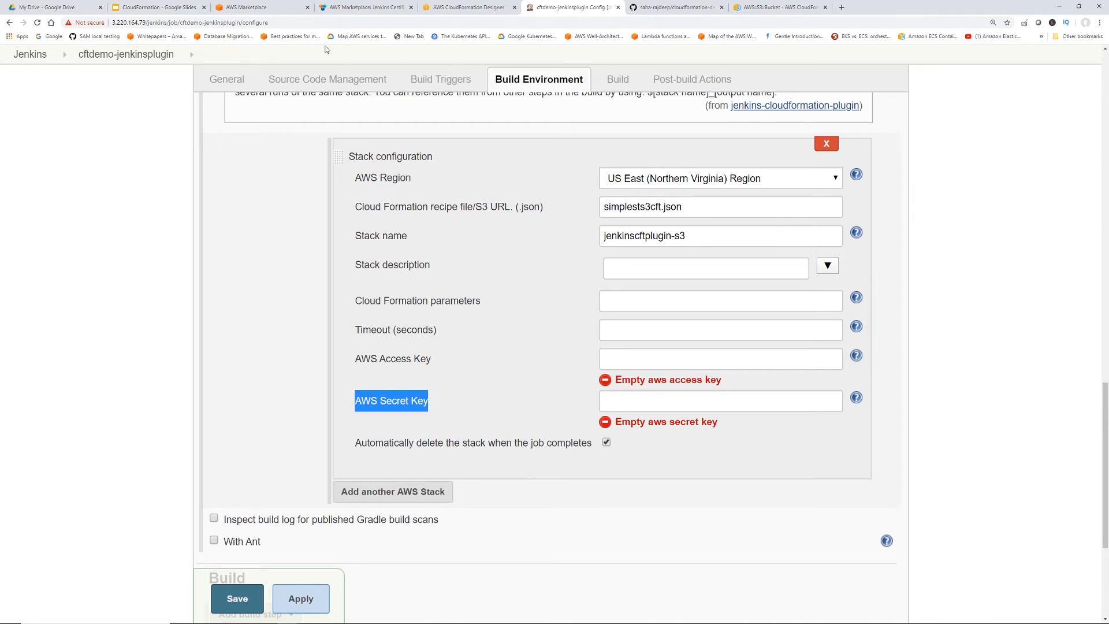
pyautogui.moveTo(466, 248)
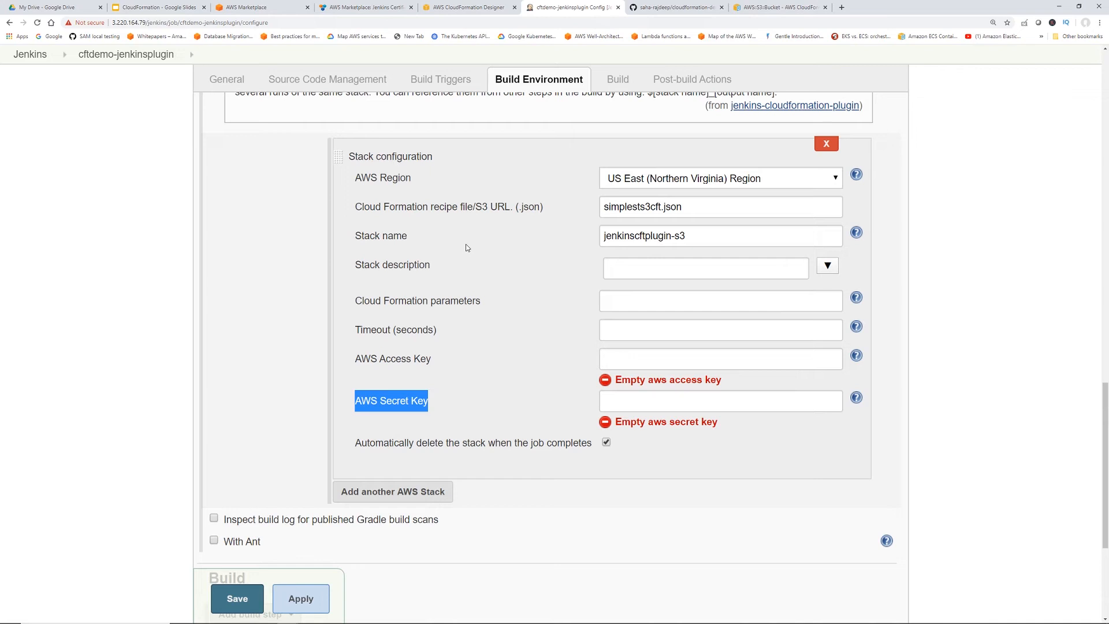
pyautogui.click(469, 7)
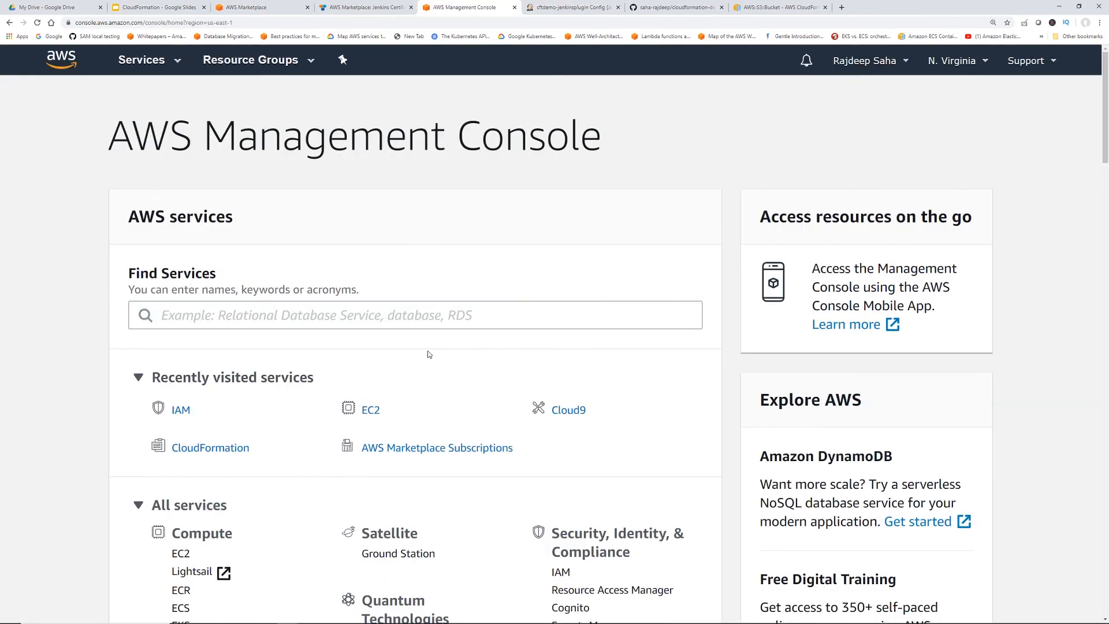
# Step: Search for the IAM service in AWS and open its Users list
pyautogui.click(416, 315)
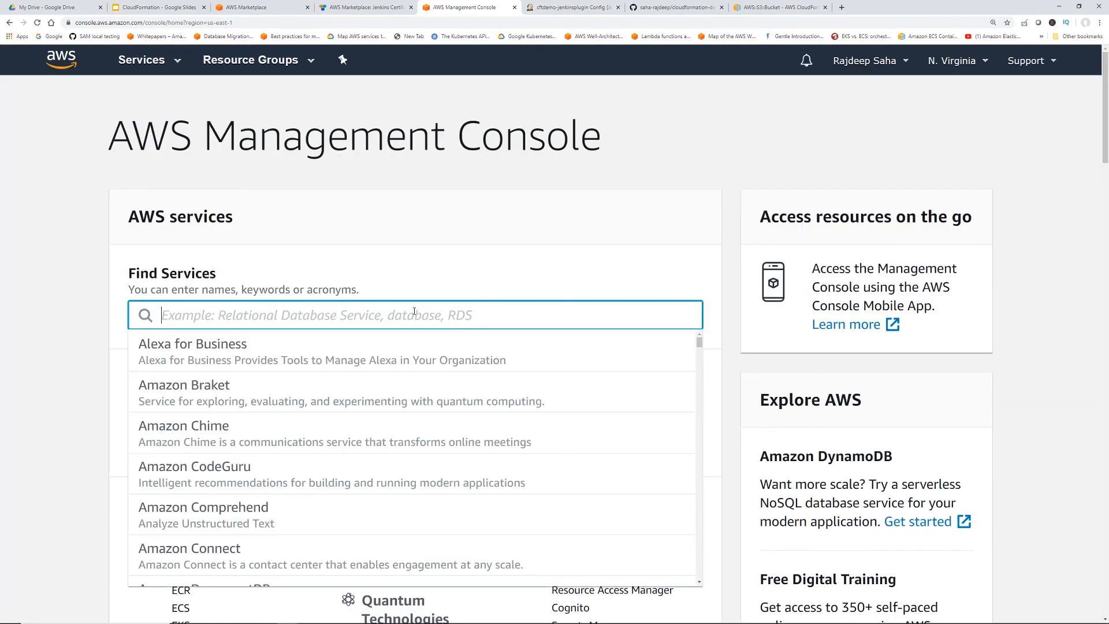
pyautogui.write('iam')
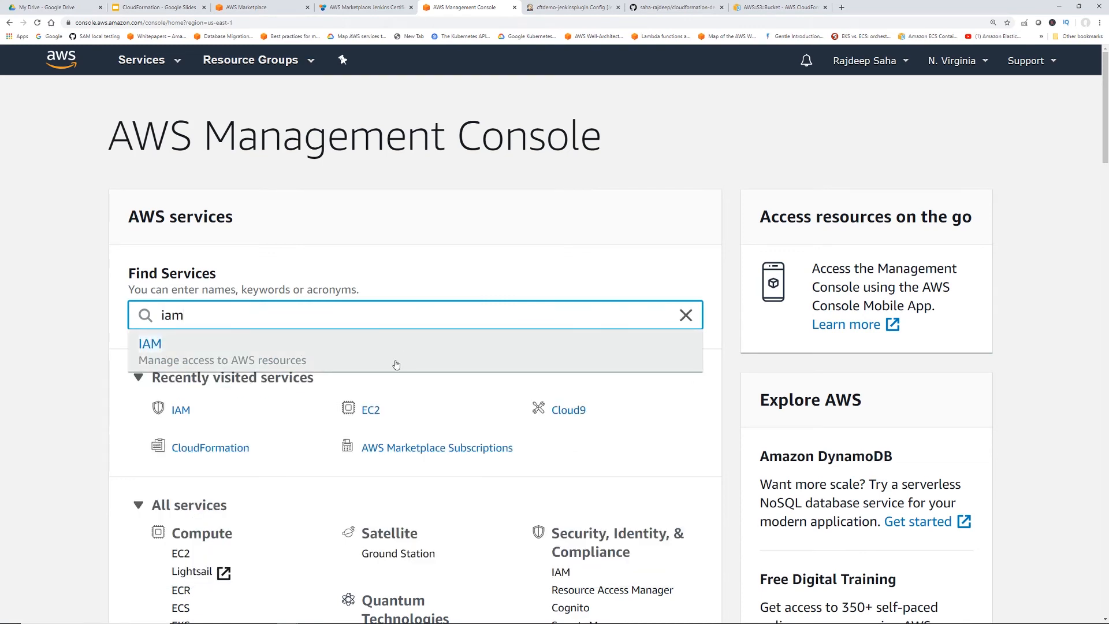
pyautogui.click(150, 344)
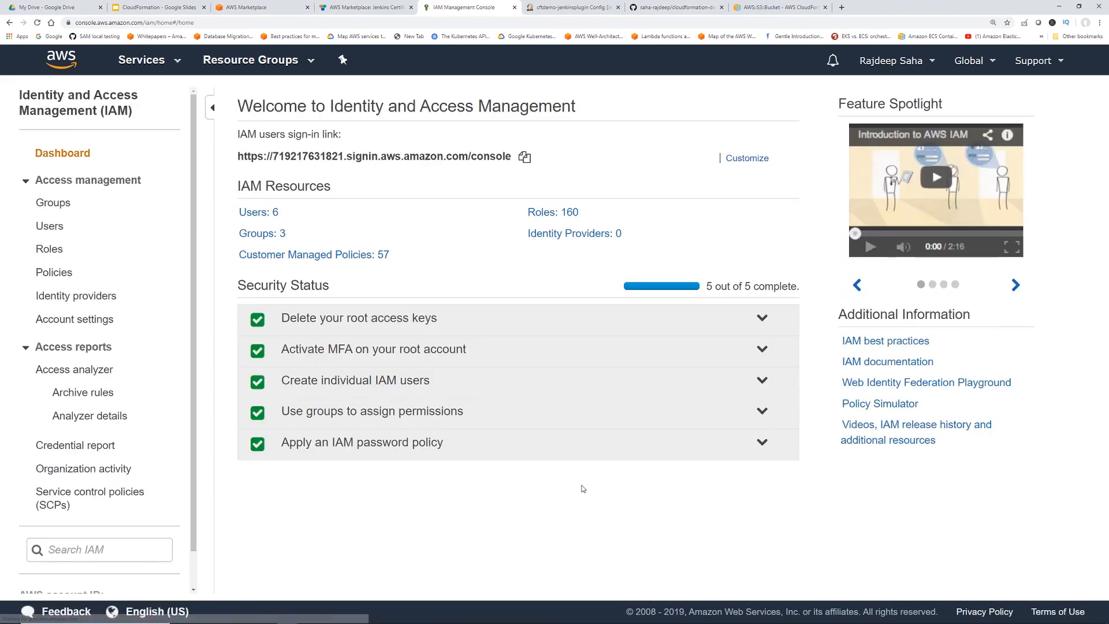
pyautogui.click(50, 226)
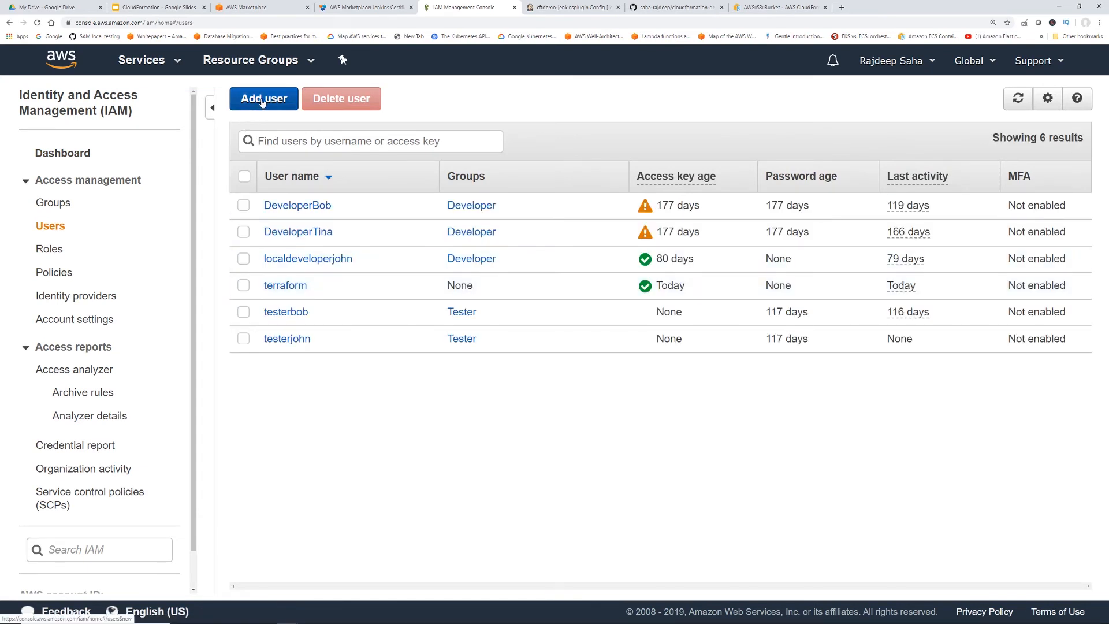
# Step: Add user jenkinscftuser with programmatic access and continue to permissions
pyautogui.click(264, 98)
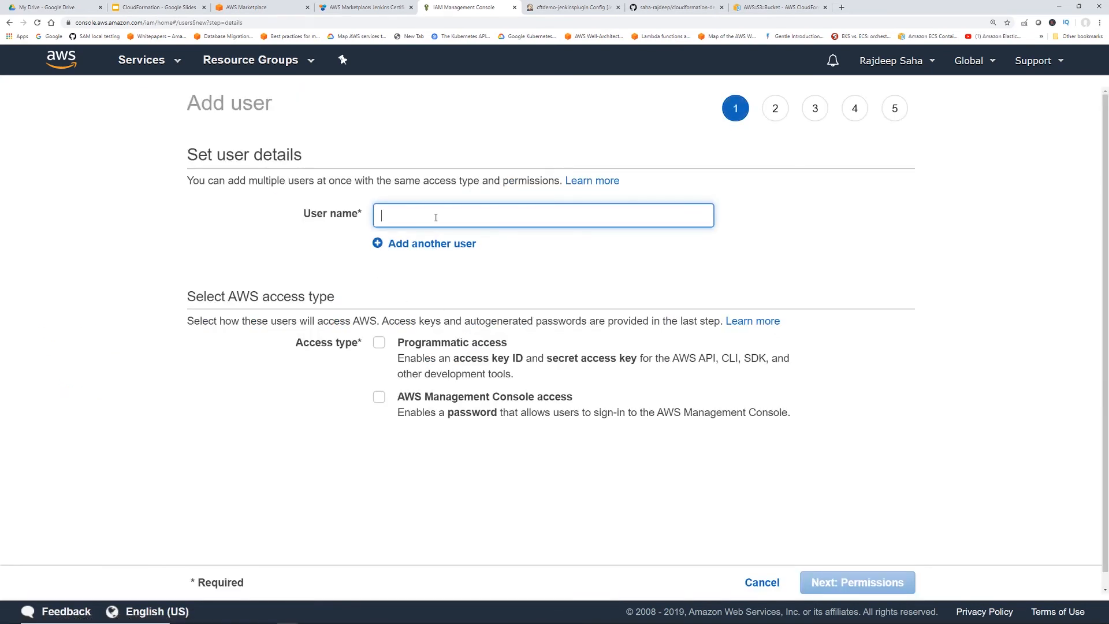
pyautogui.write('jenkin')
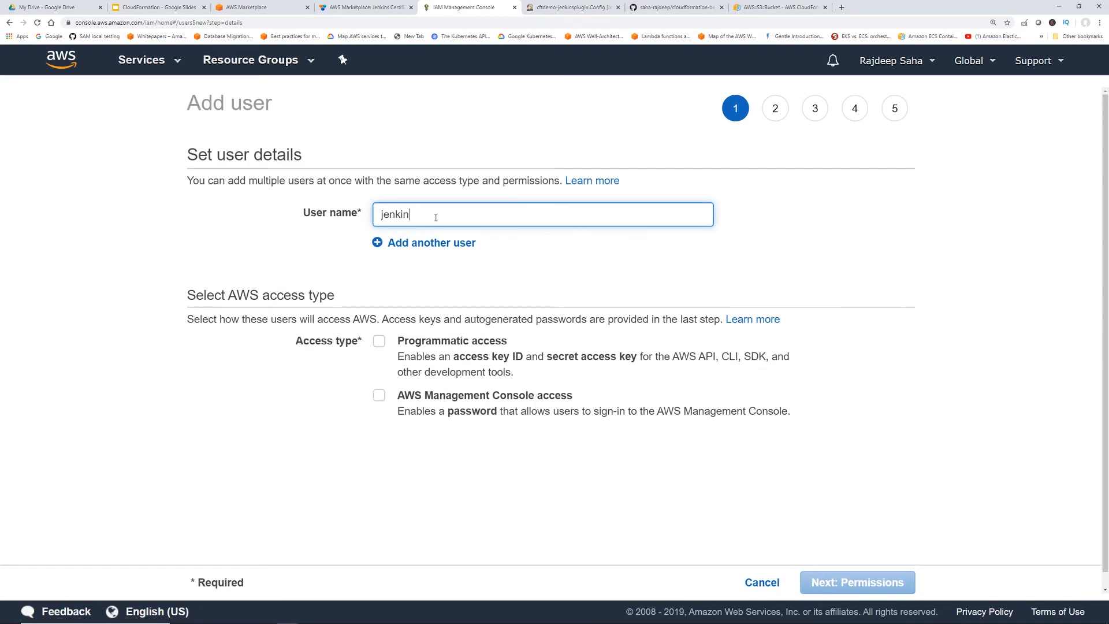
pyautogui.write('scft')
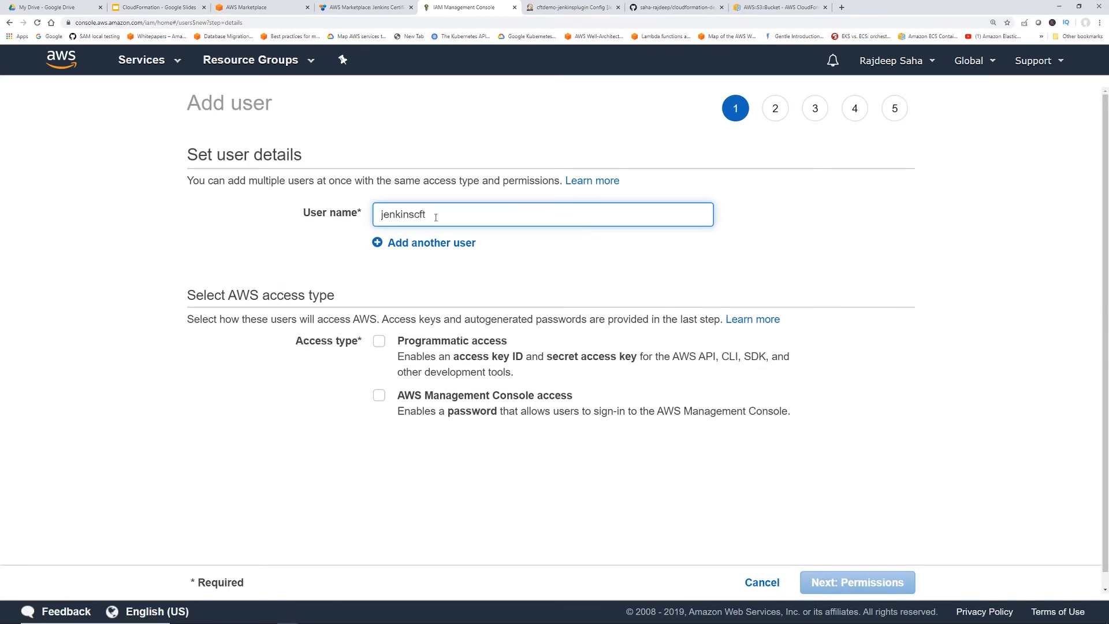
pyautogui.write('user')
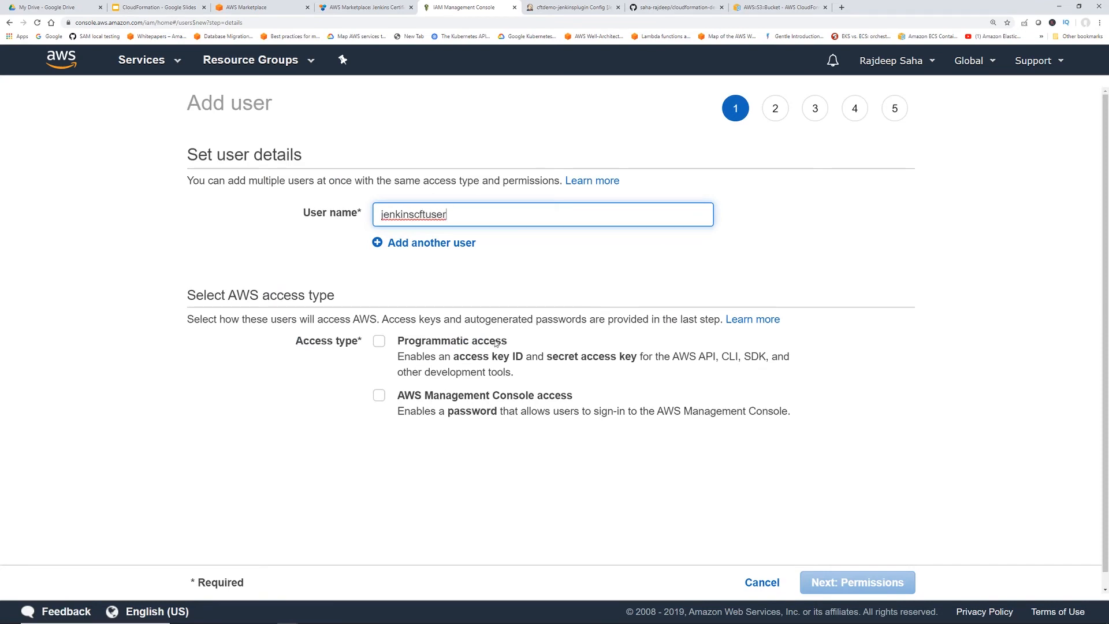
pyautogui.click(378, 341)
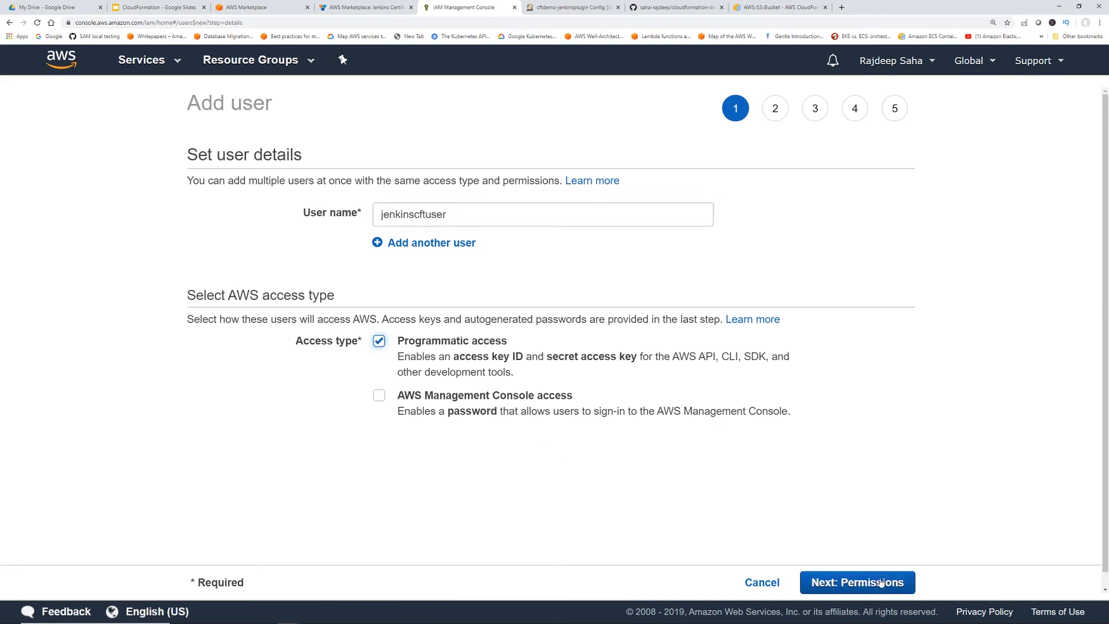
pyautogui.click(857, 582)
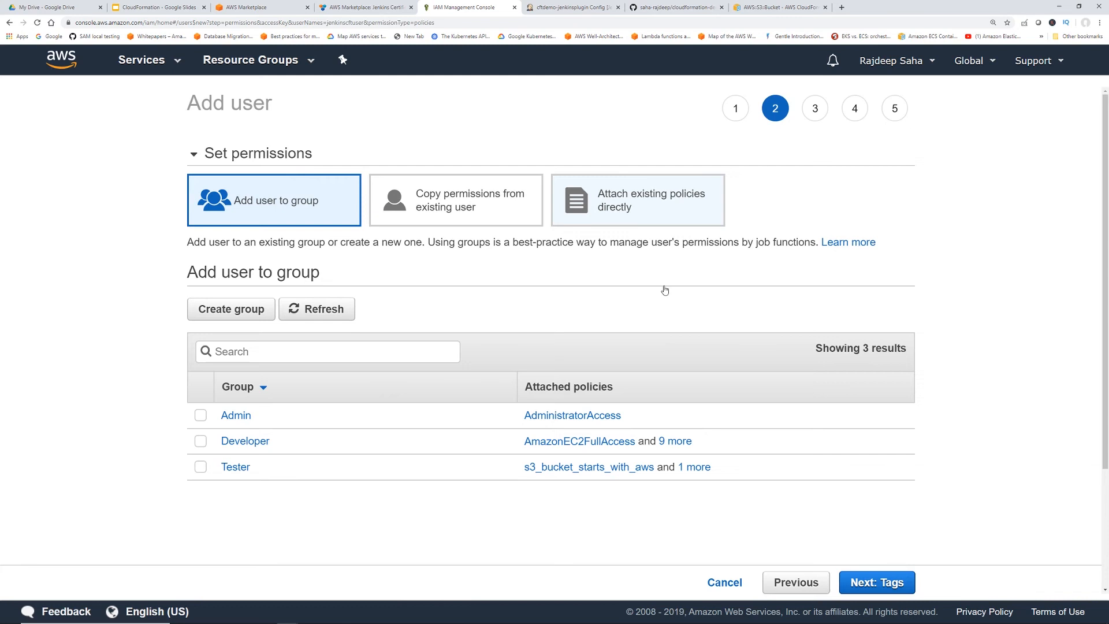
# Step: Attach the AWSCloudFormationFullAccess and AmazonS3FullAccess policies directly to the user
pyautogui.click(637, 200)
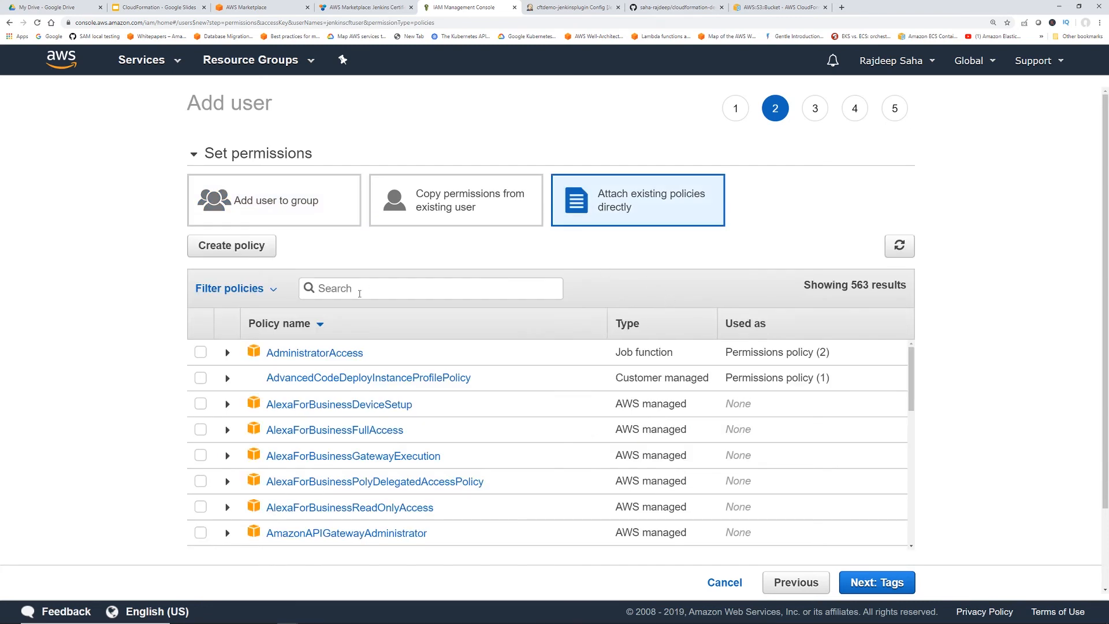
pyautogui.write('cloudformati')
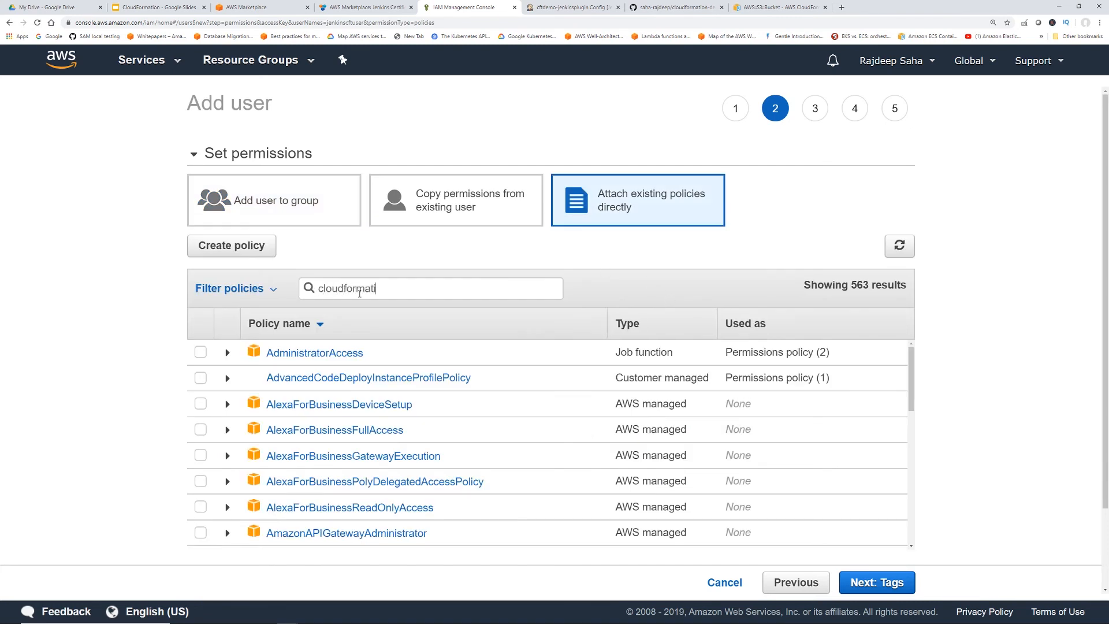
pyautogui.write('on')
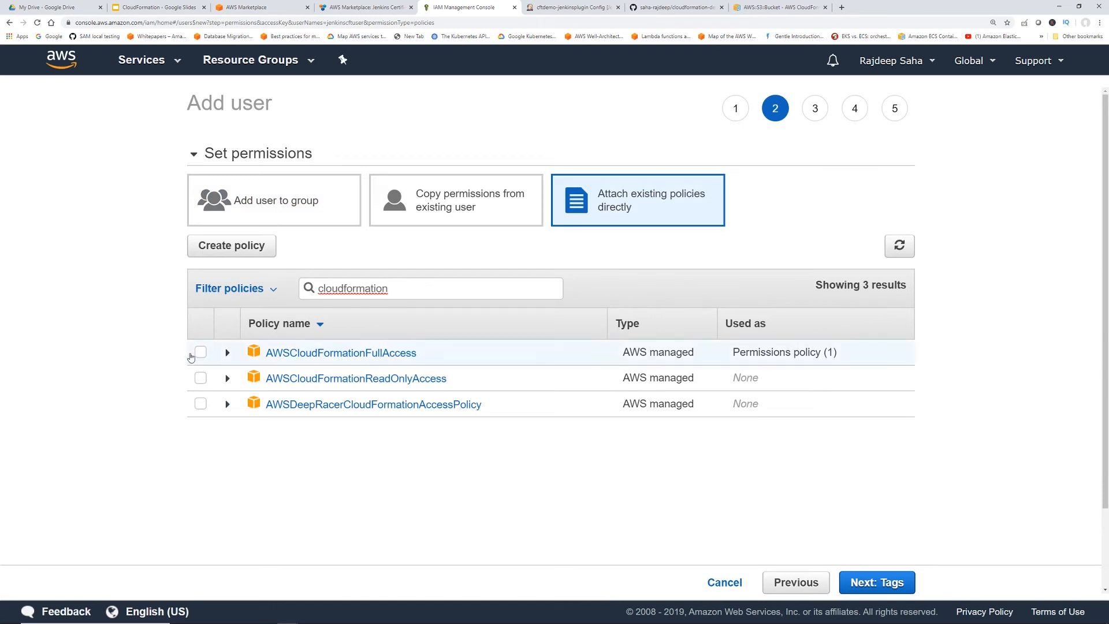
pyautogui.click(200, 352)
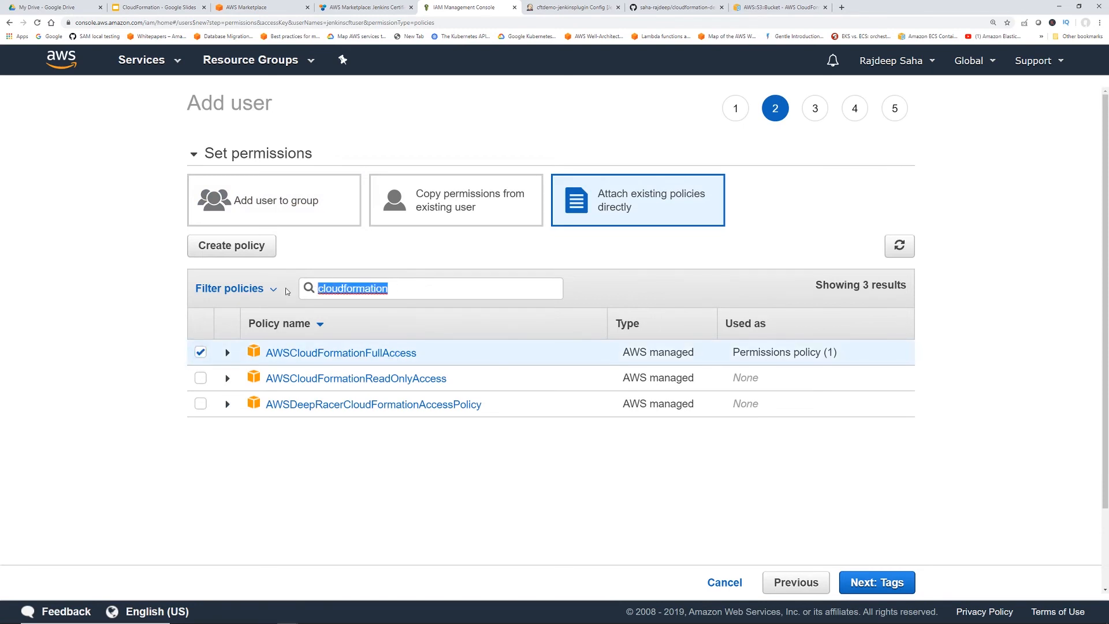
pyautogui.write('s3')
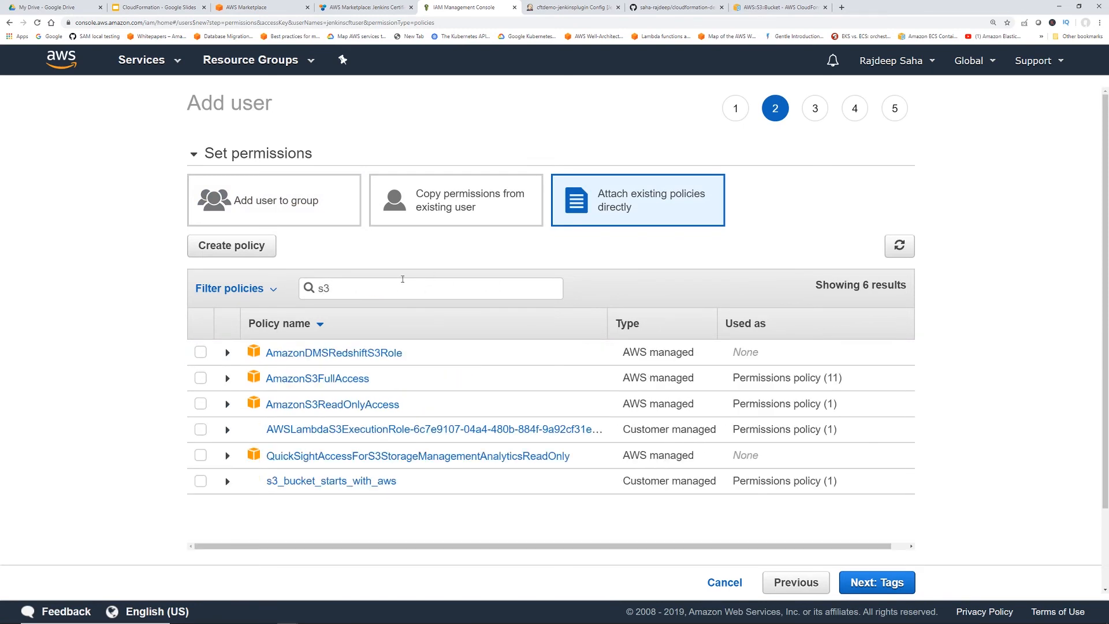
pyautogui.click(201, 378)
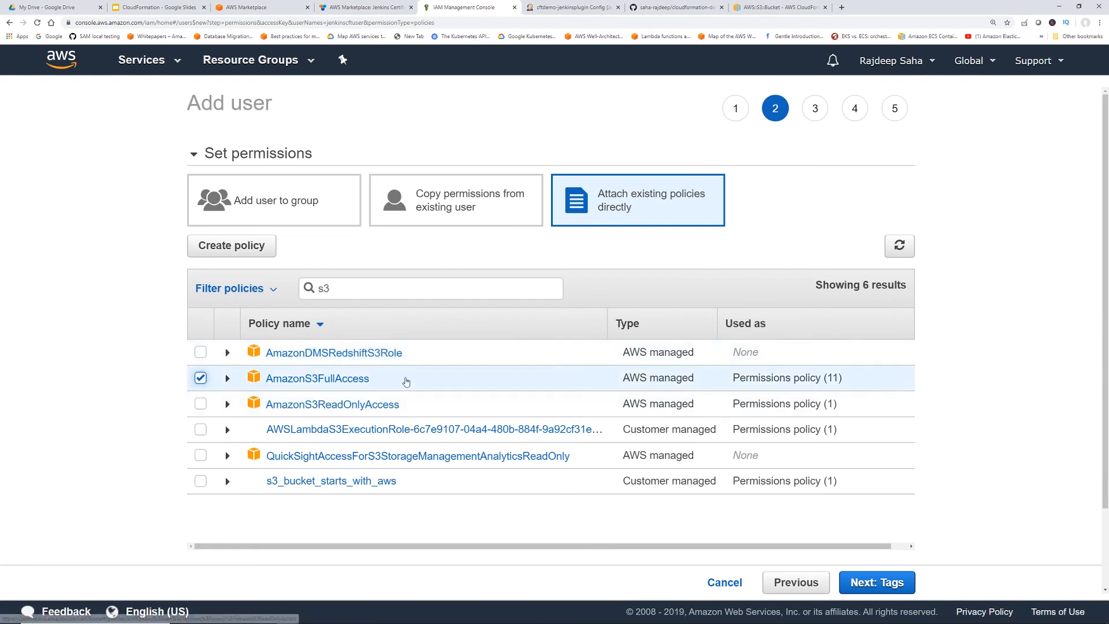
# Step: Skip tags, review, and create the jenkinscftuser user
pyautogui.click(877, 582)
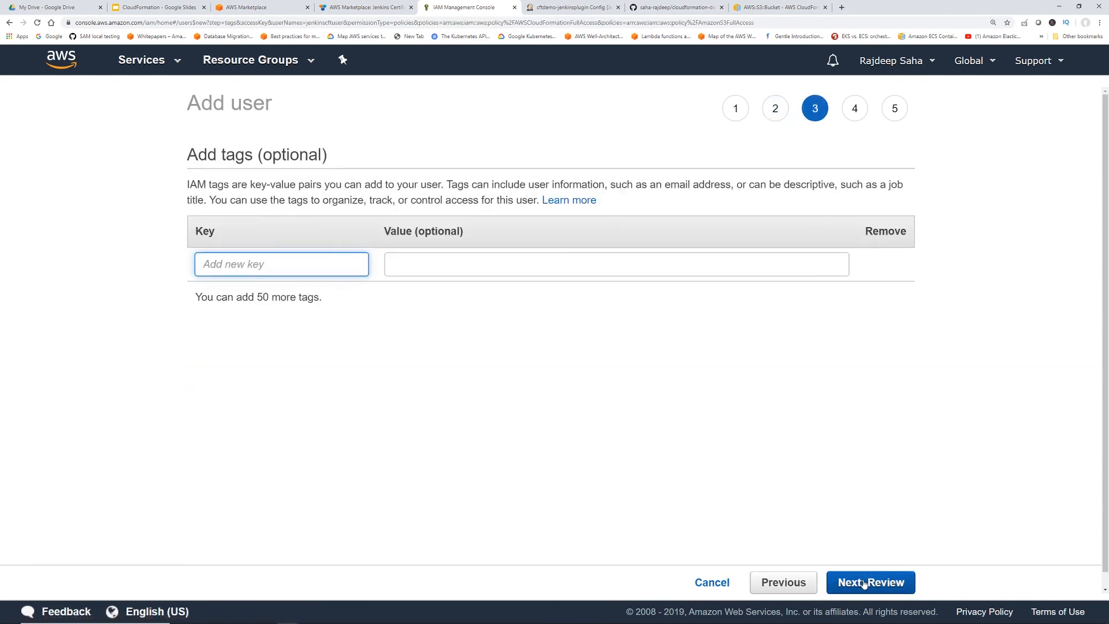
pyautogui.click(870, 582)
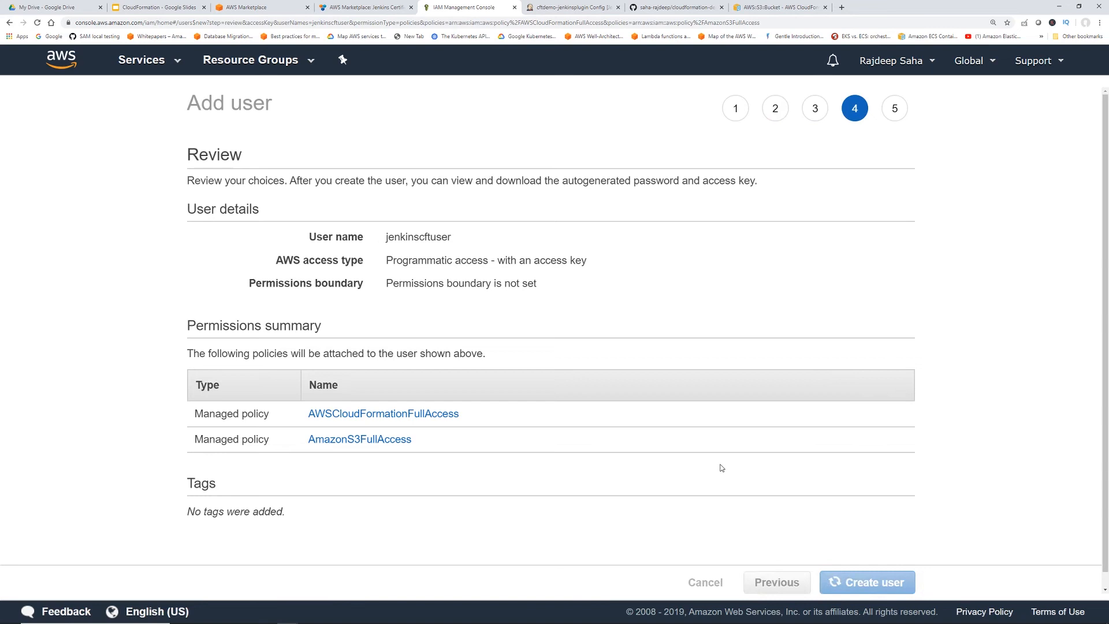
pyautogui.click(867, 582)
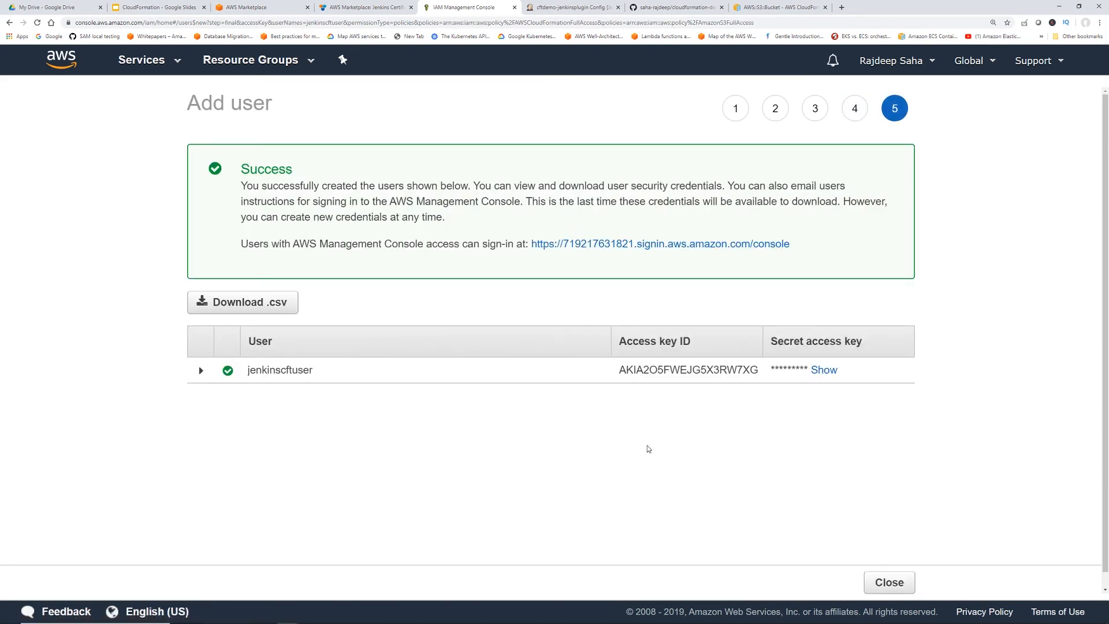
# Step: Show the secret access key, copy the access key ID, and return to Jenkins
pyautogui.click(823, 369)
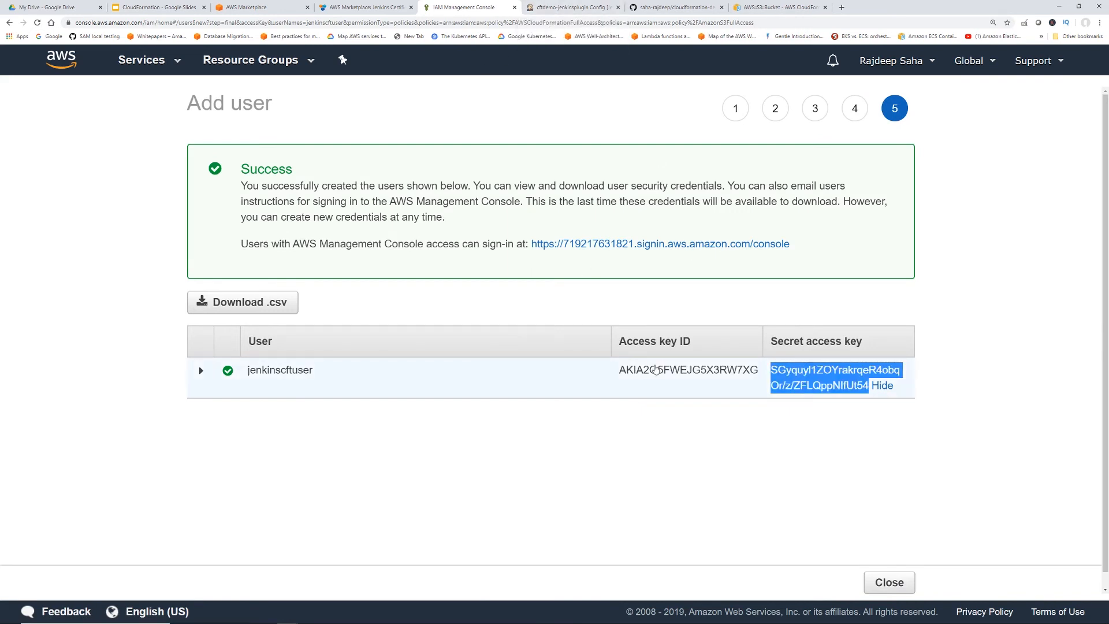
pyautogui.doubleClick(687, 370)
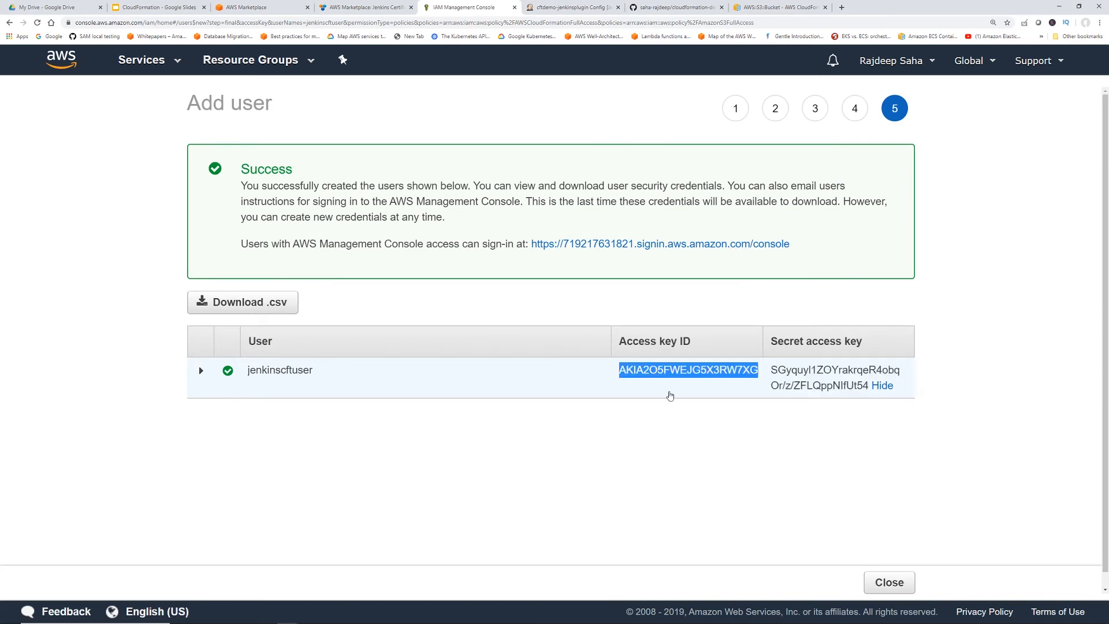
pyautogui.click(574, 7)
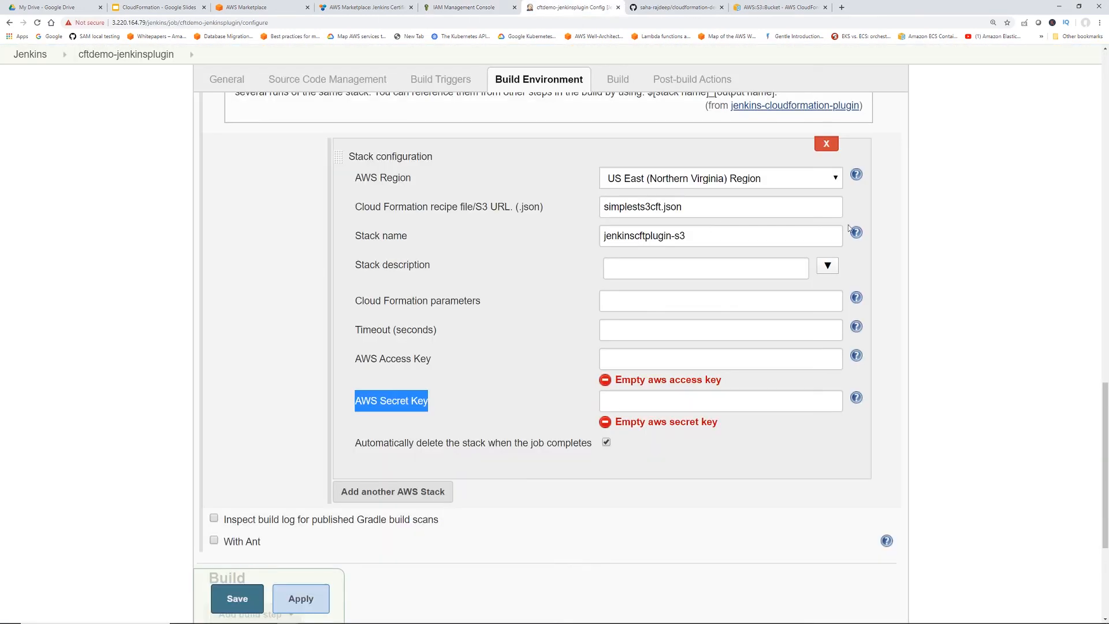
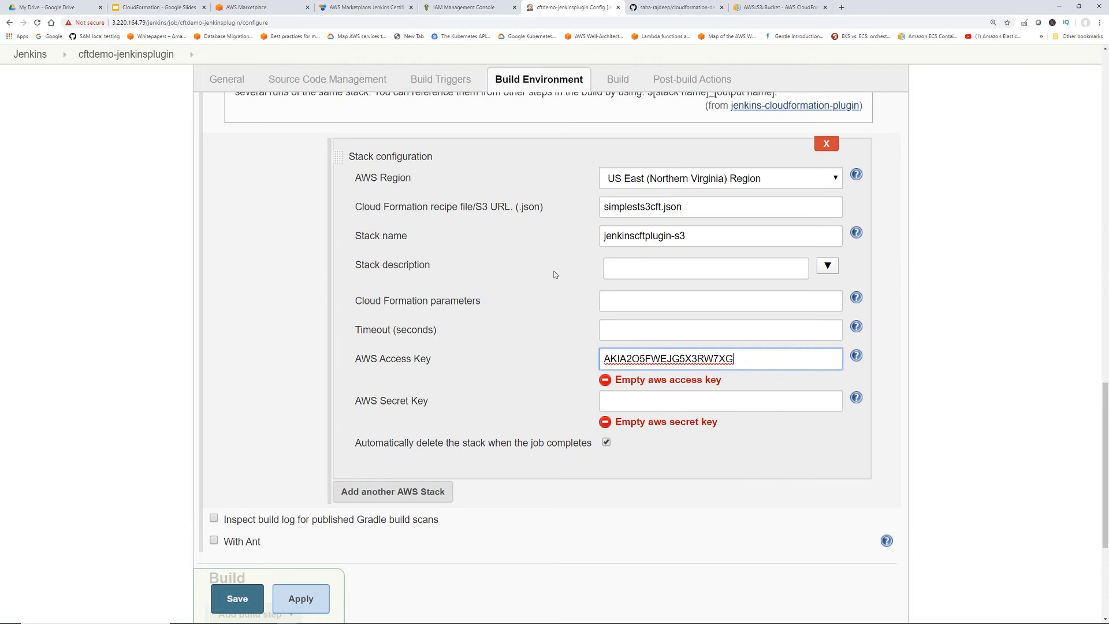
pyautogui.click(674, 6)
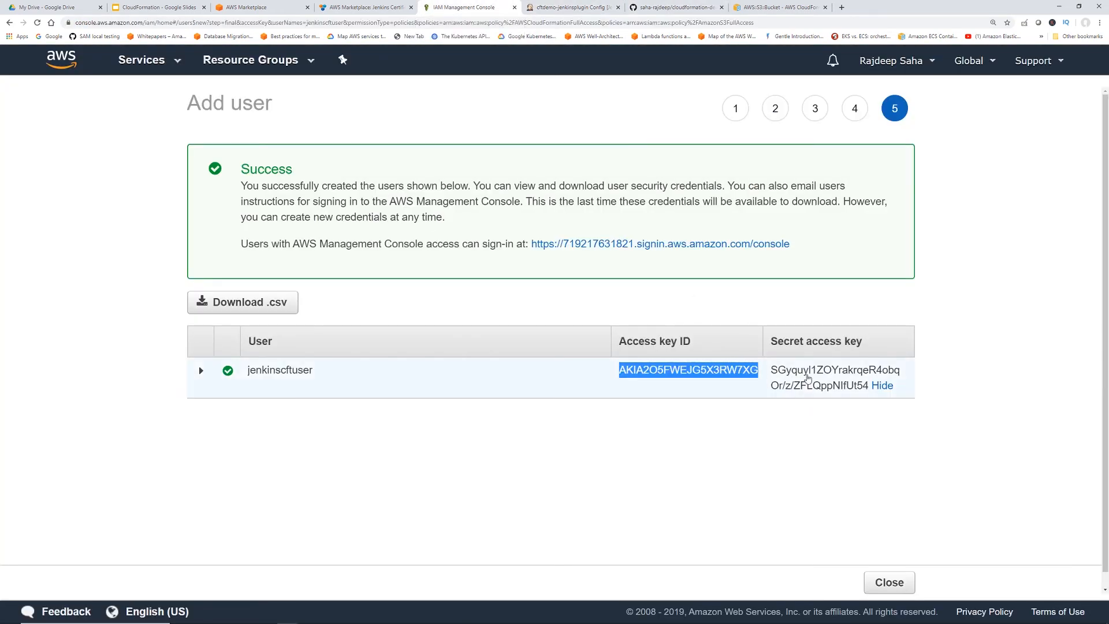
pyautogui.doubleClick(820, 377)
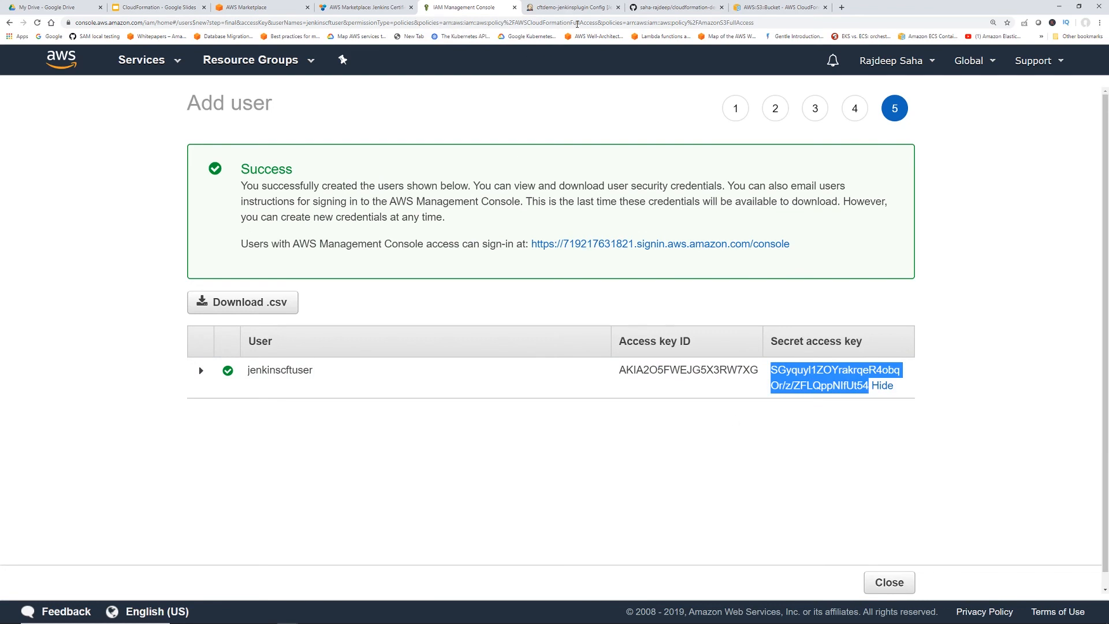
pyautogui.click(573, 7)
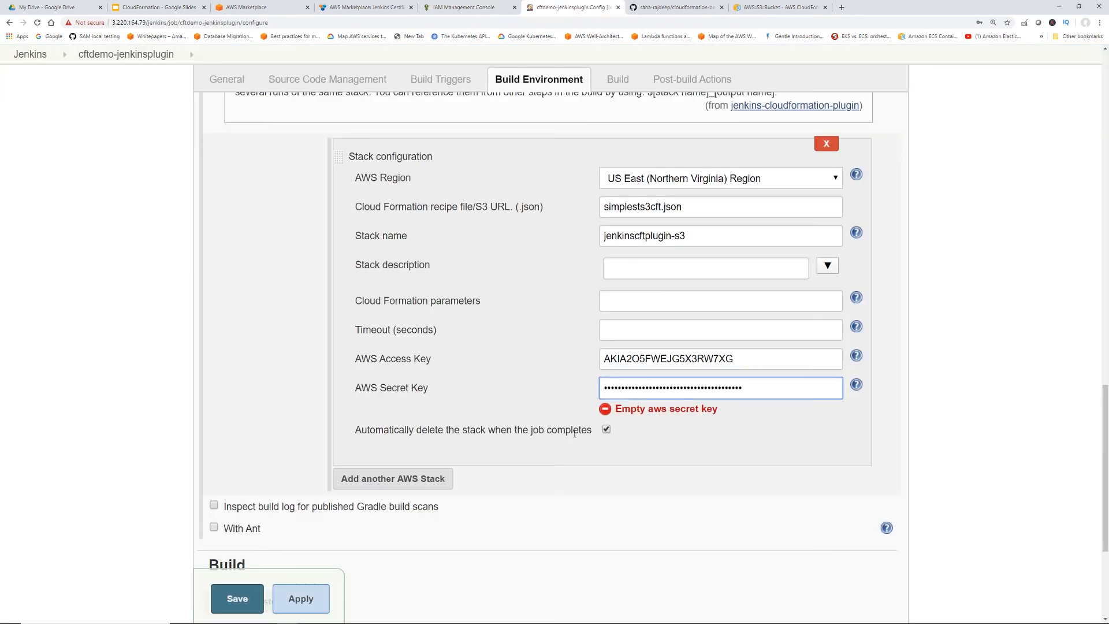
# Step: Uncheck 'Automatically delete the stack' and save the job configuration
pyautogui.click(605, 429)
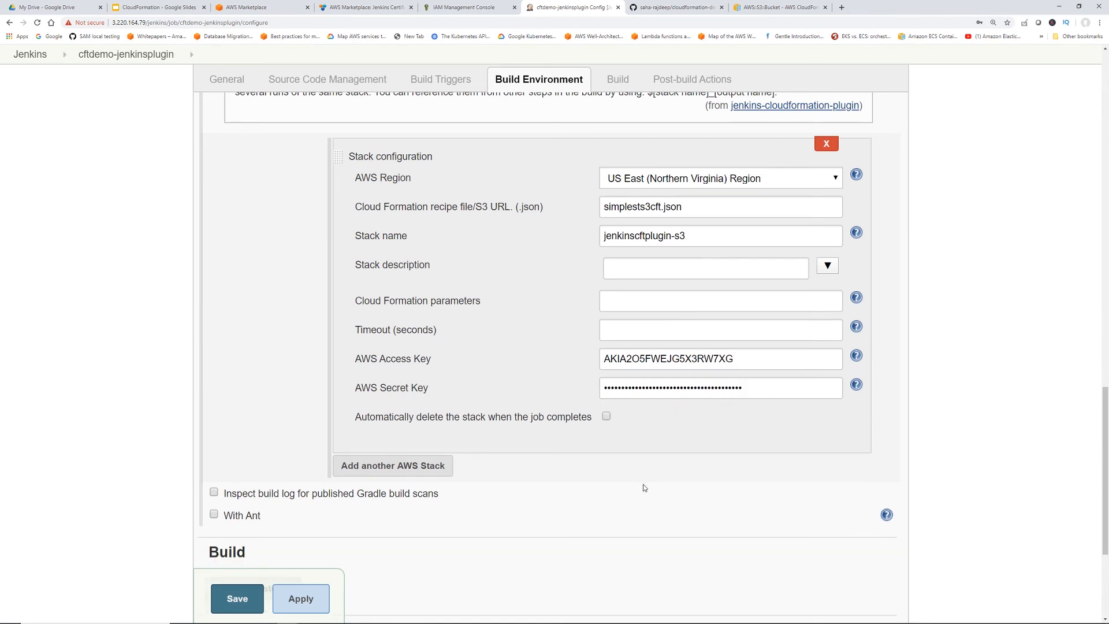
pyautogui.scroll(-3)
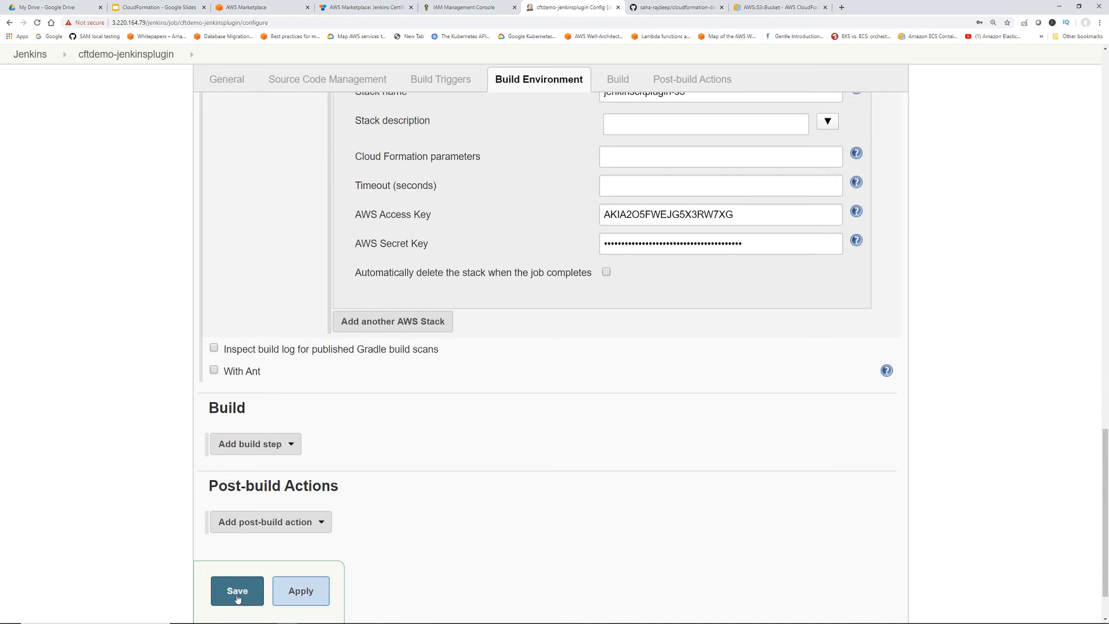
pyautogui.click(236, 590)
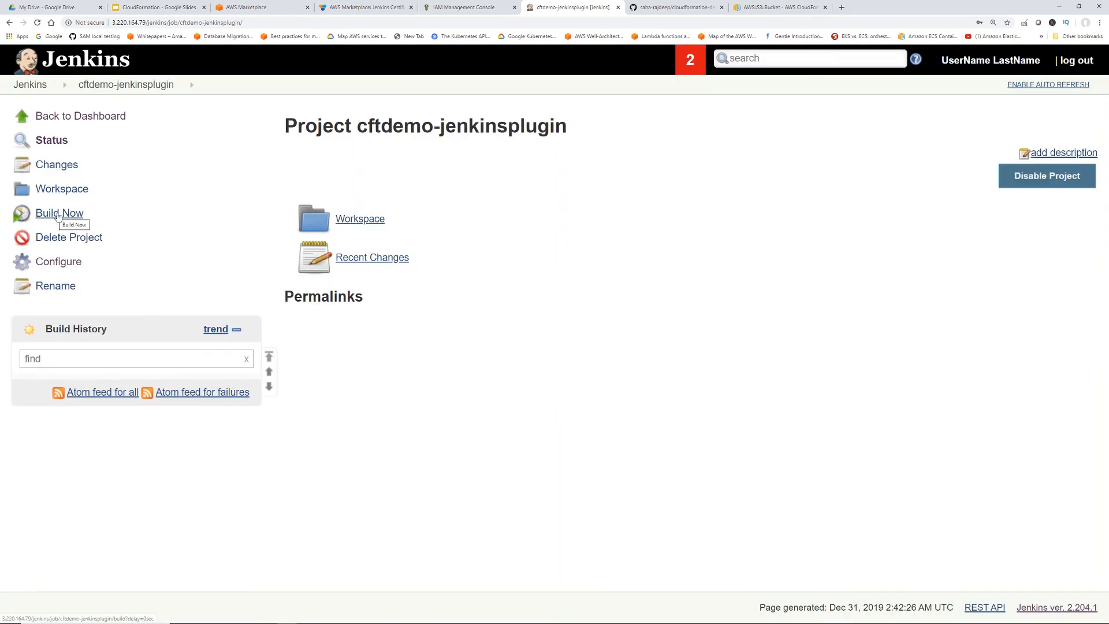
pyautogui.moveTo(21, 215)
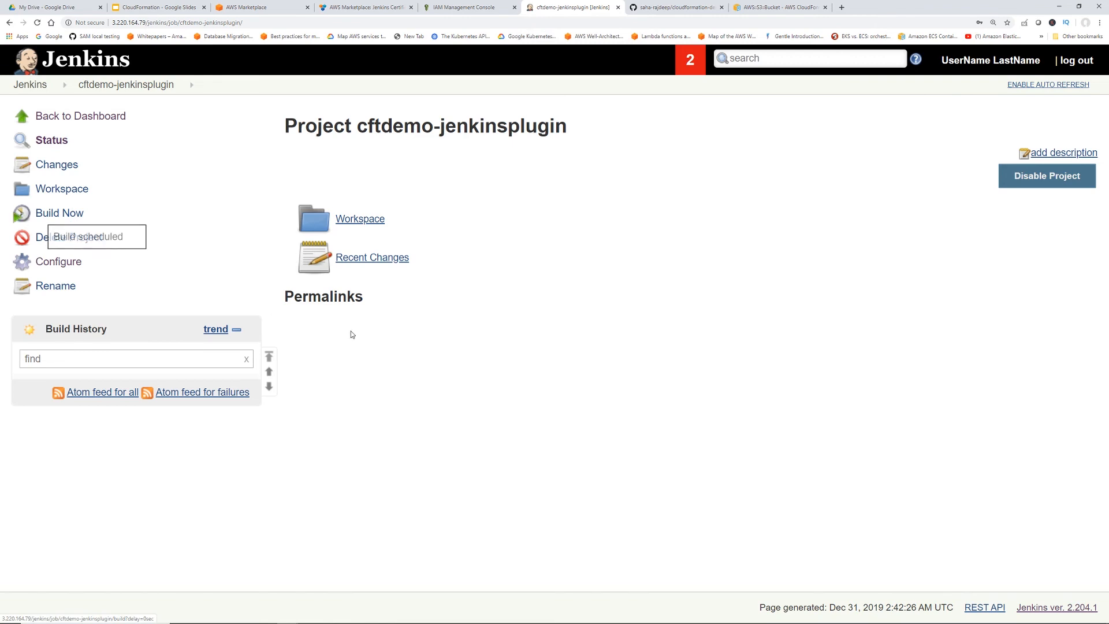
# Step: Trigger Build Now on cftdemo-jenkinsplugin and open build #1
pyautogui.click(59, 213)
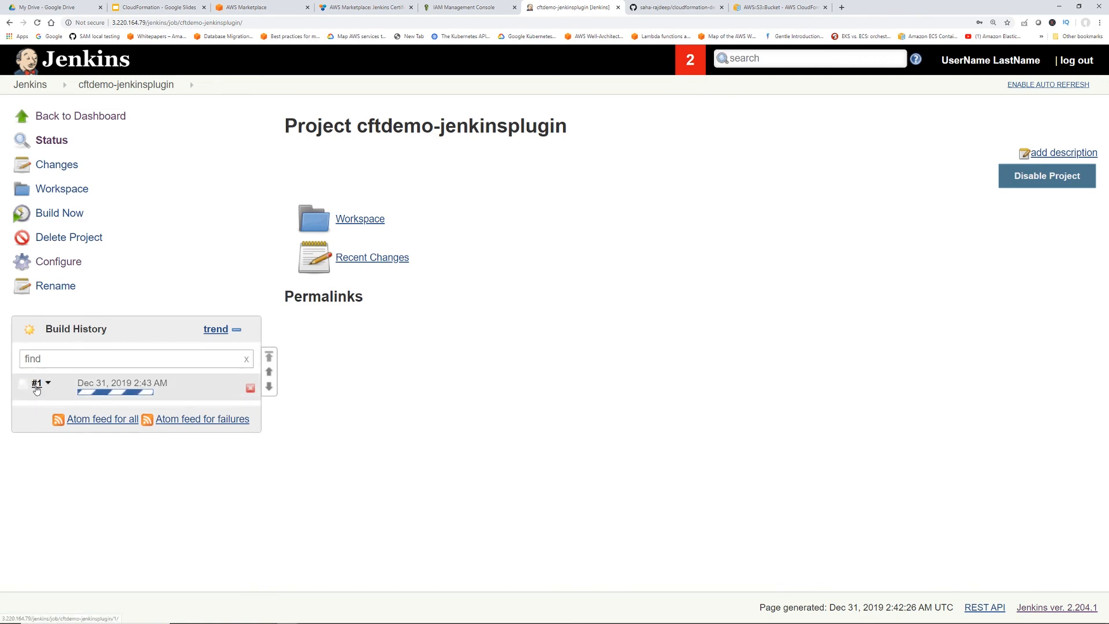
pyautogui.click(36, 382)
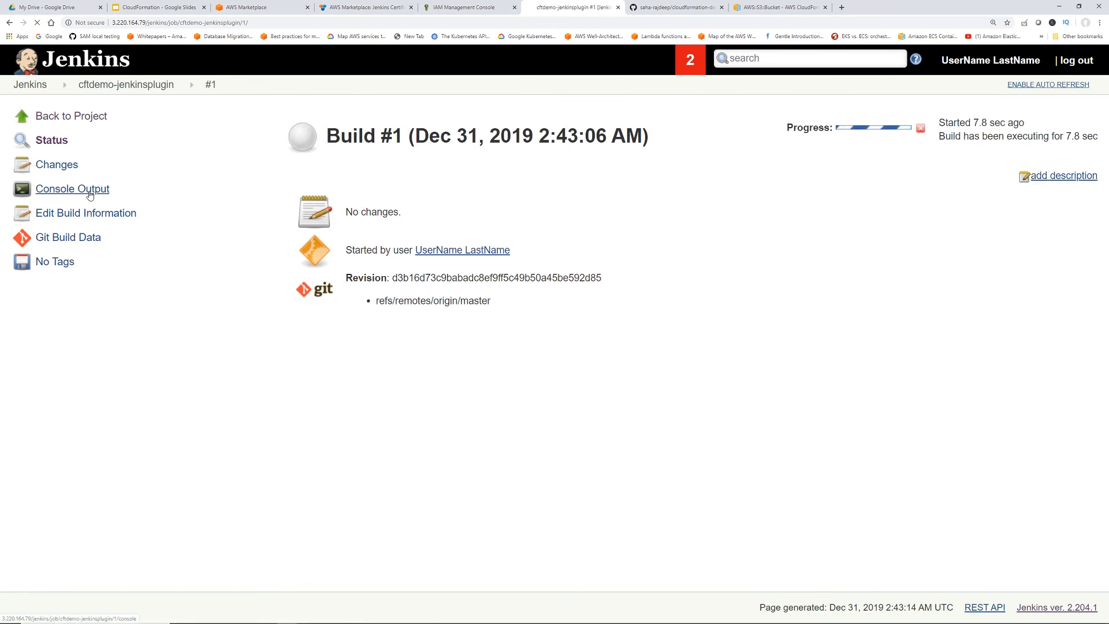
# Step: Read build #1's console log down to 'Finished: SUCCESS', then go to CloudFormation
pyautogui.click(71, 188)
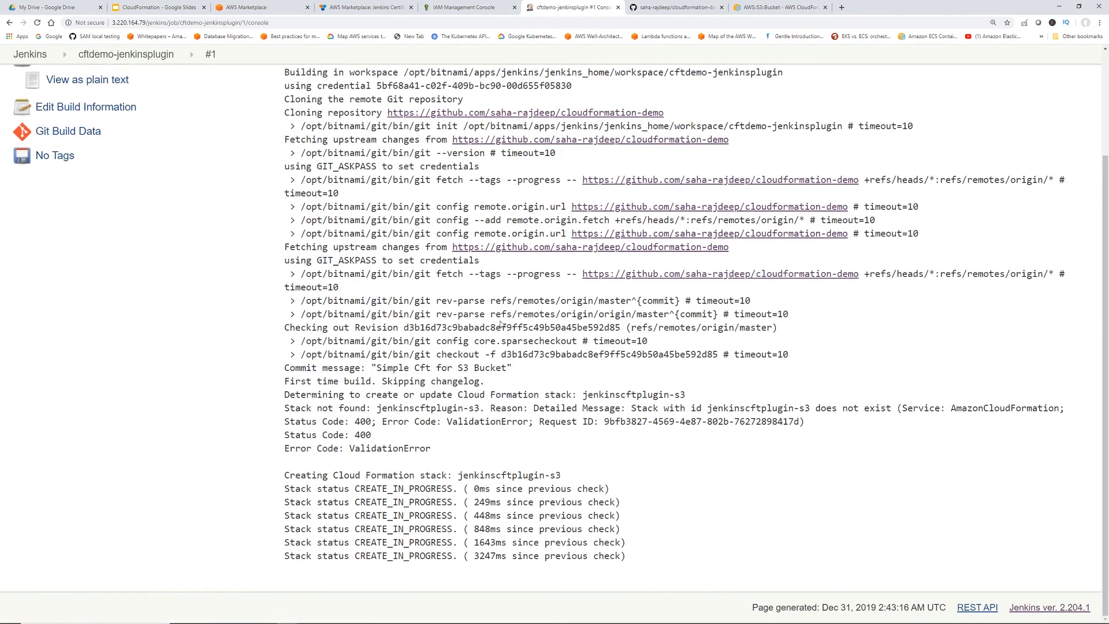
pyautogui.moveTo(683, 386)
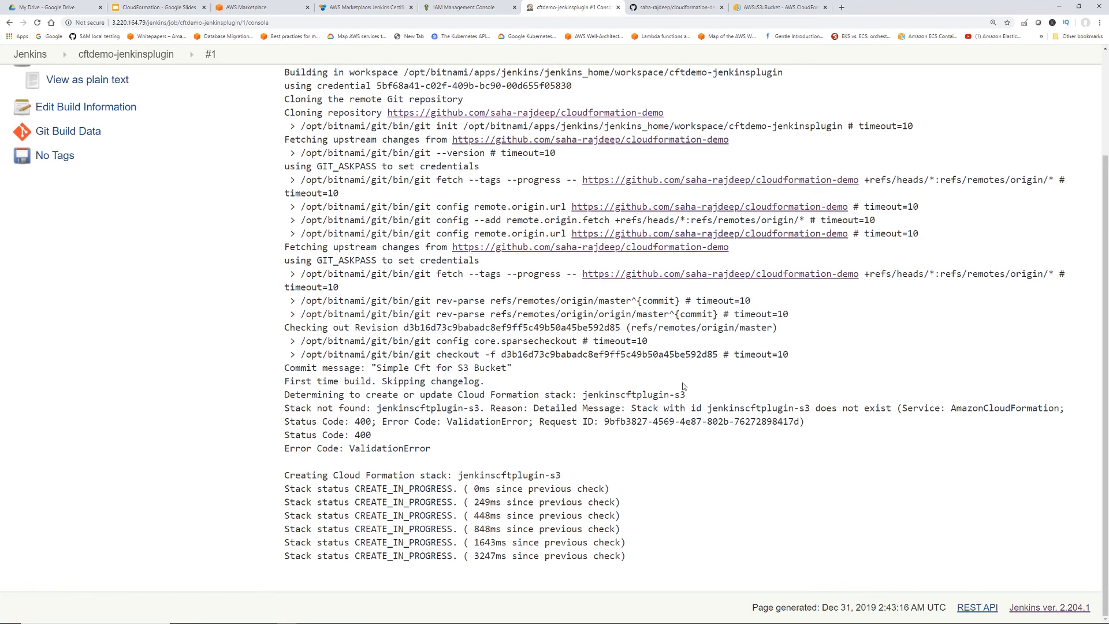
pyautogui.moveTo(346, 488)
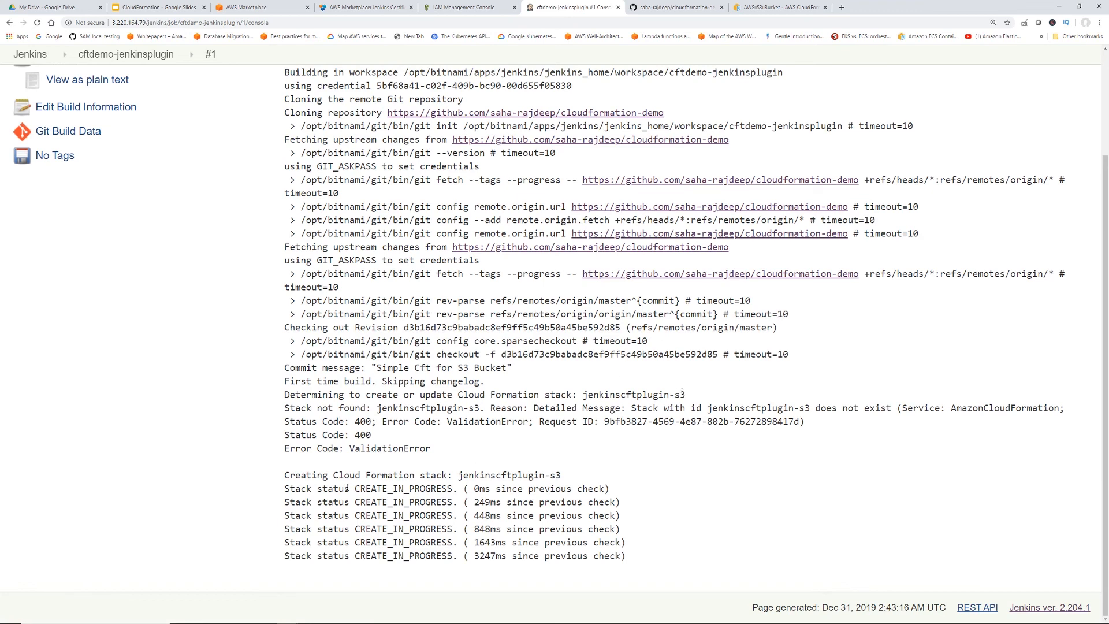
pyautogui.doubleClick(305, 475)
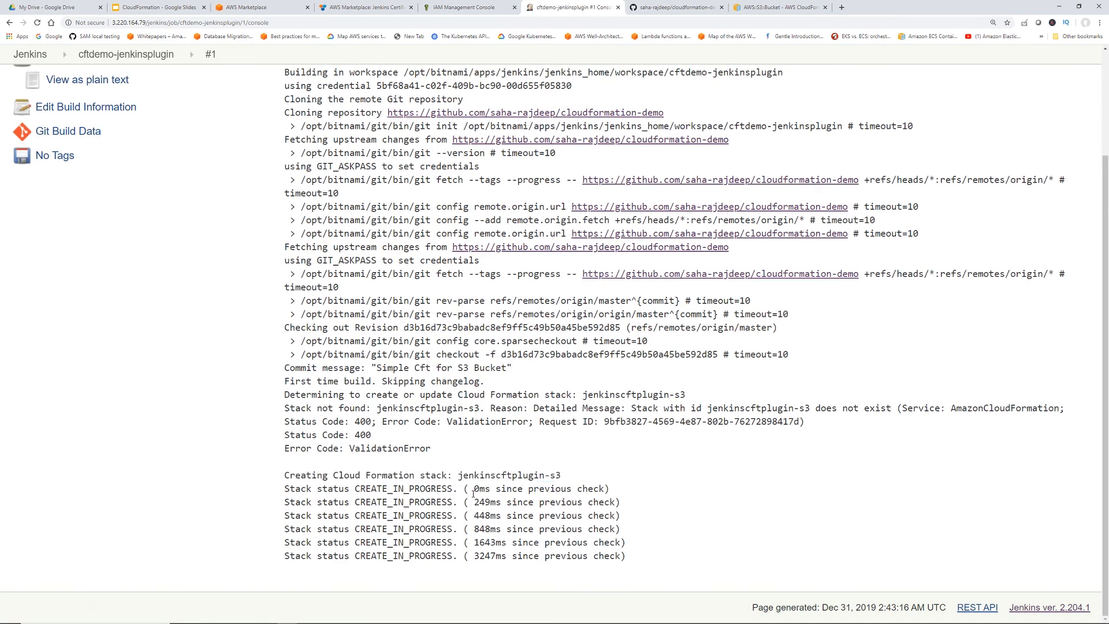
pyautogui.scroll(-3)
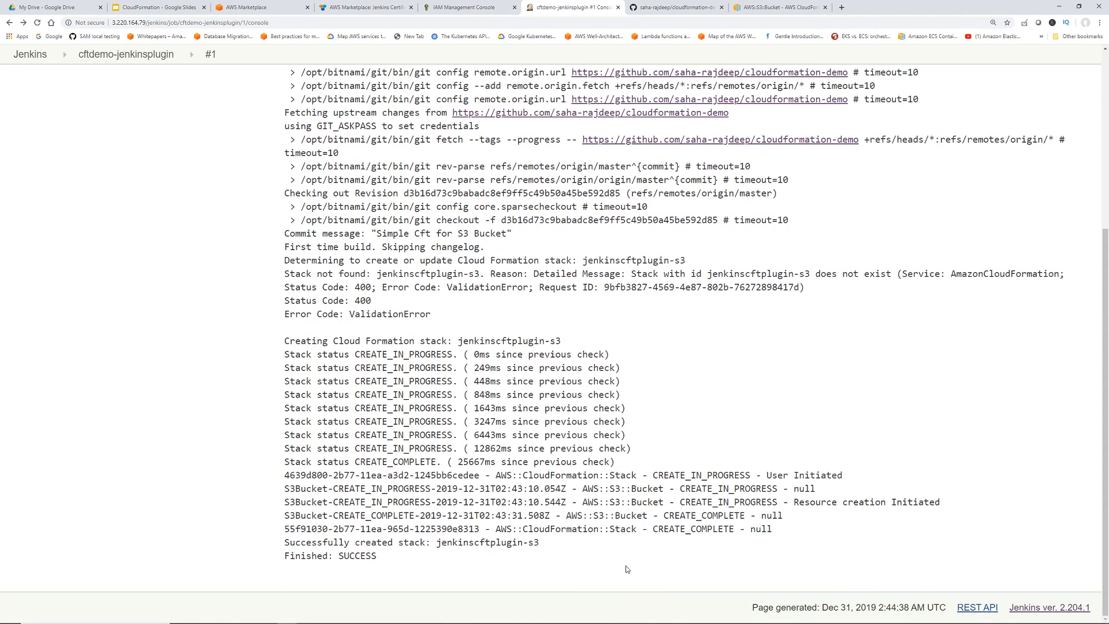
pyautogui.moveTo(619, 248)
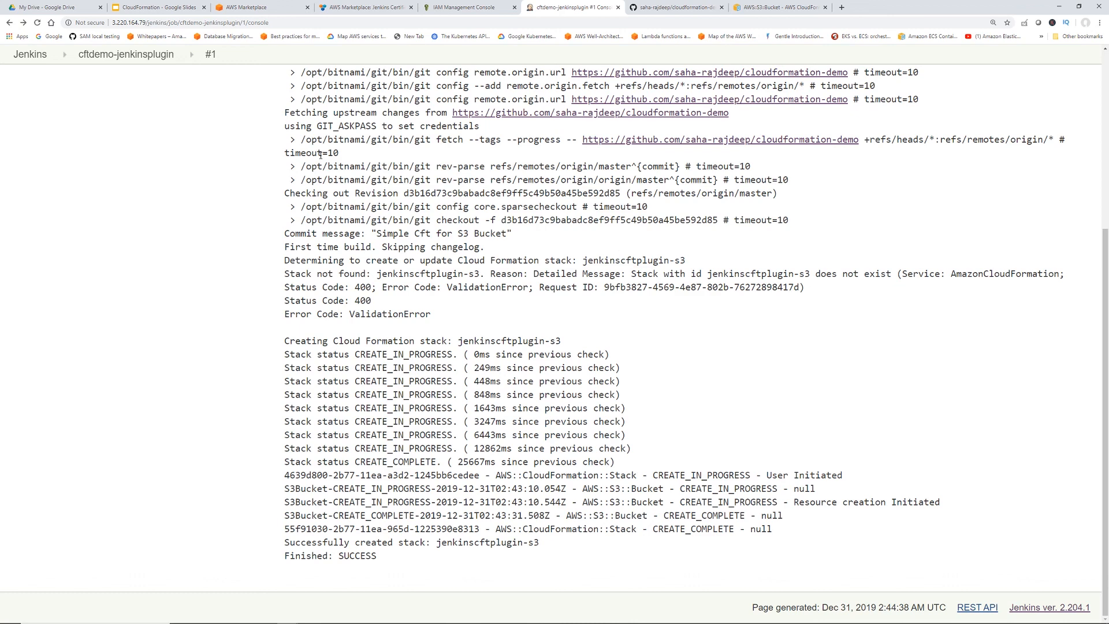
pyautogui.click(469, 7)
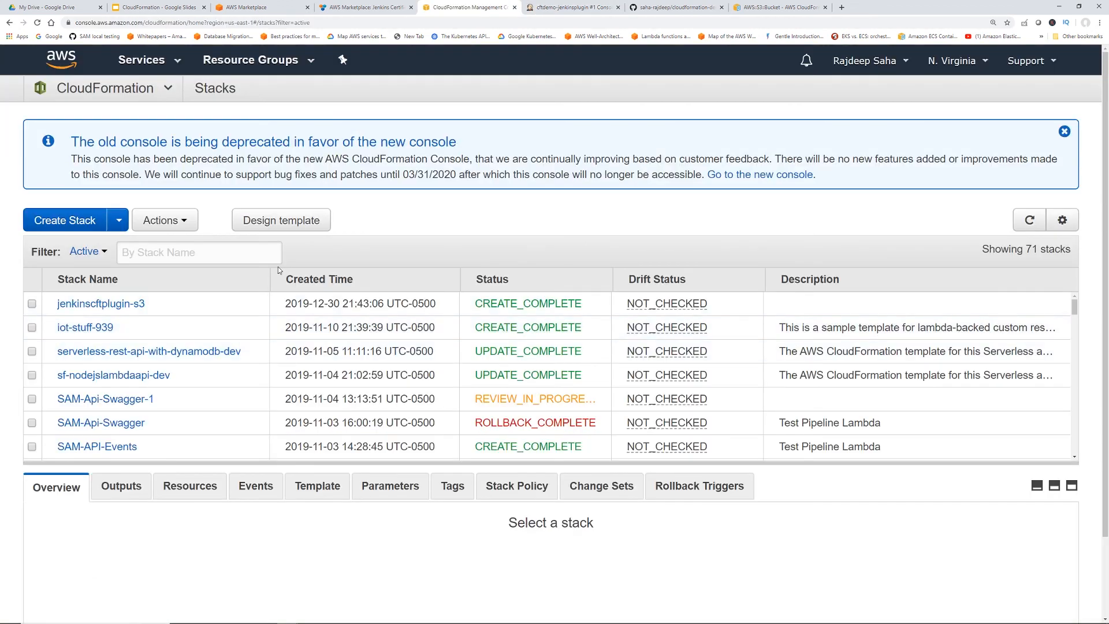
pyautogui.moveTo(100, 304)
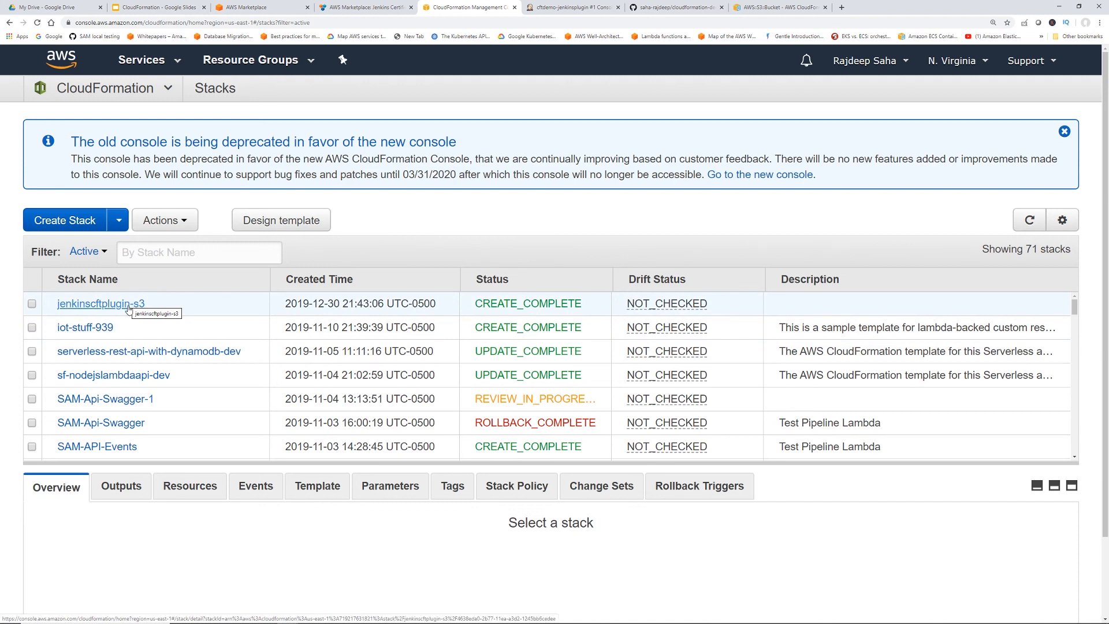
# Step: Open the jenkinscftplugin-s3 stack and expand Outputs to see the BucketName value
pyautogui.click(101, 303)
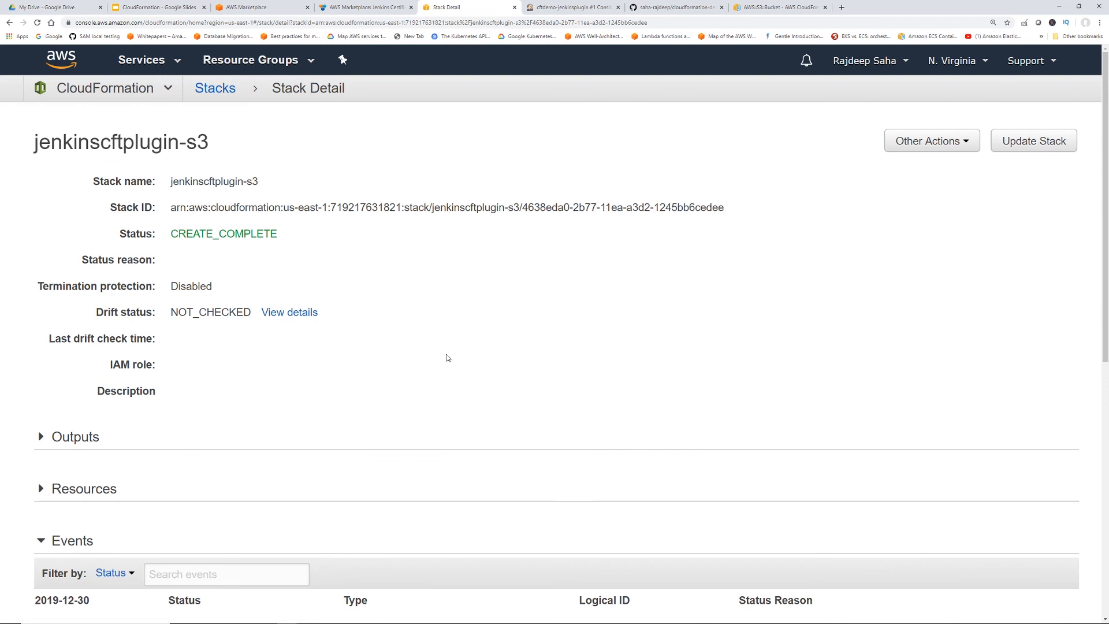
pyautogui.scroll(-3)
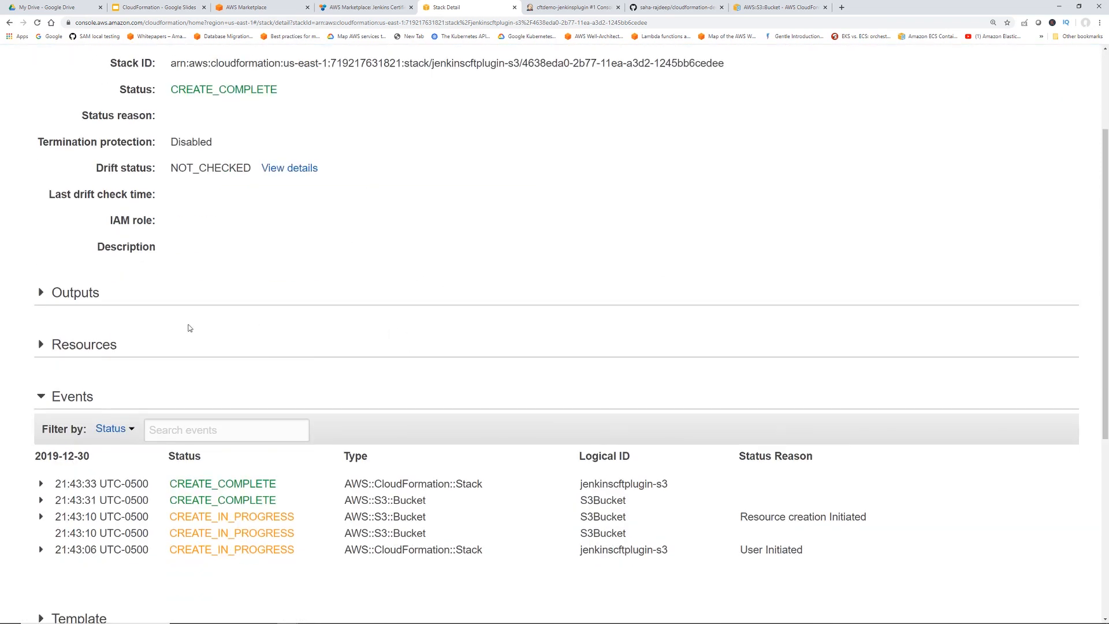
pyautogui.click(75, 292)
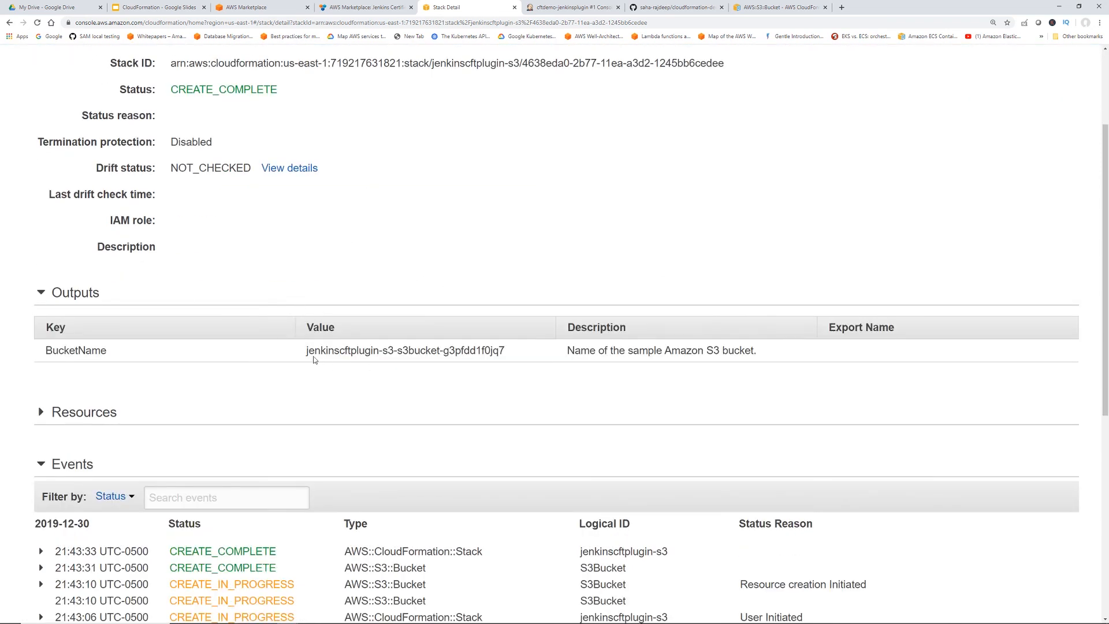